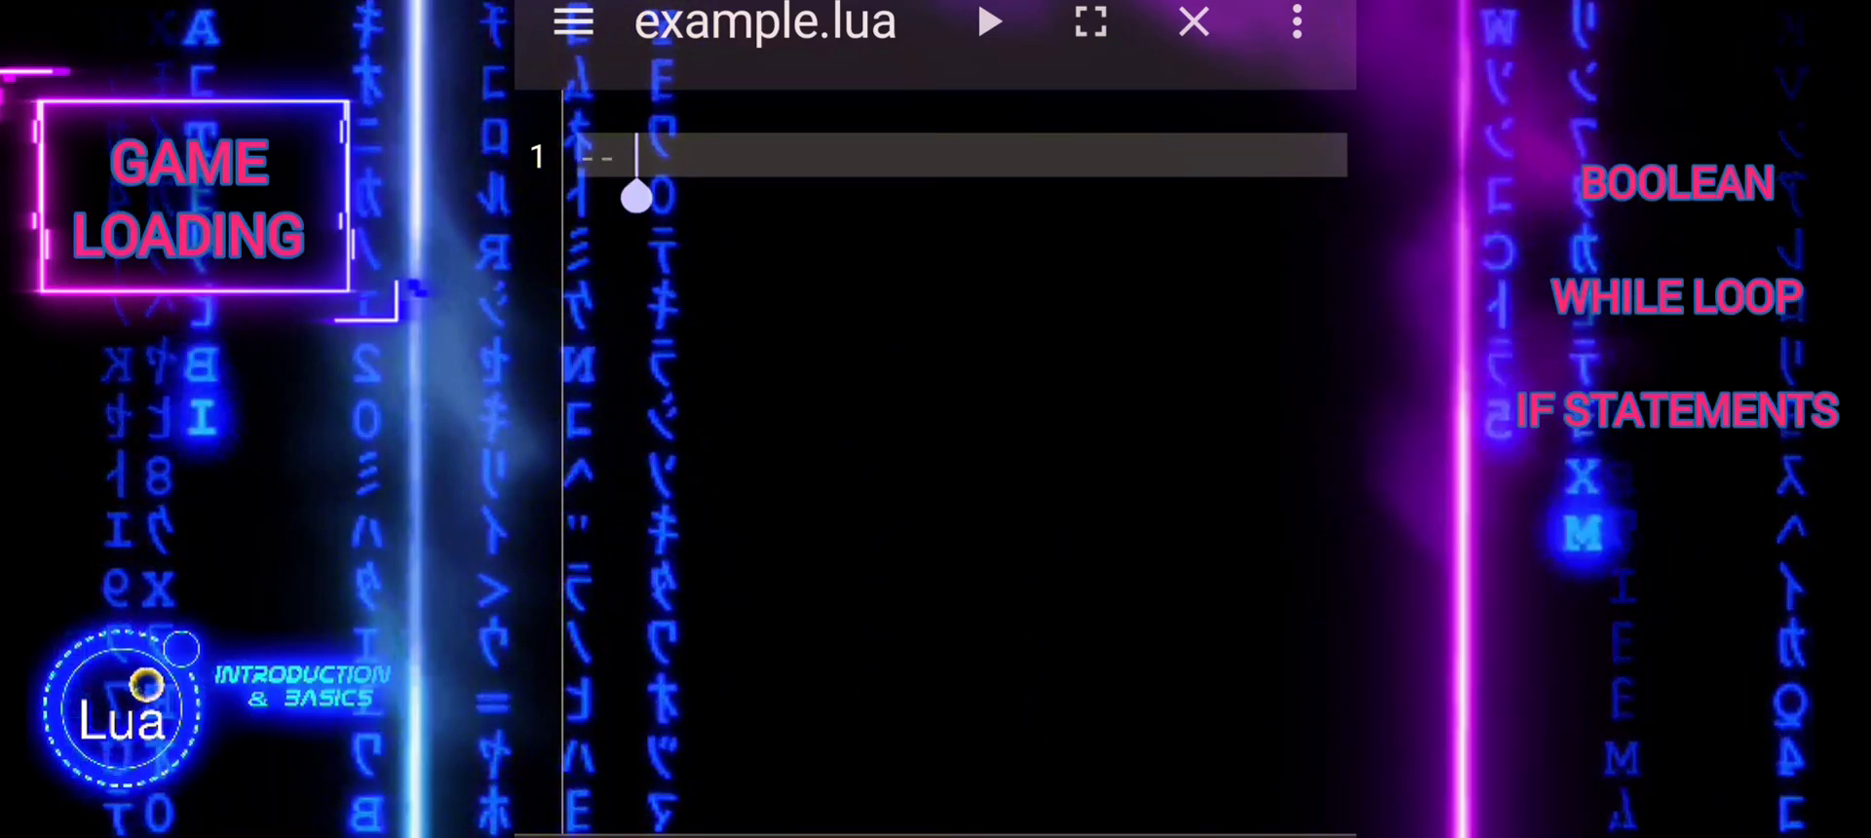
# - Add the opening '-- loading my game' comment on its own line
pyautogui.write('-- loadiny')
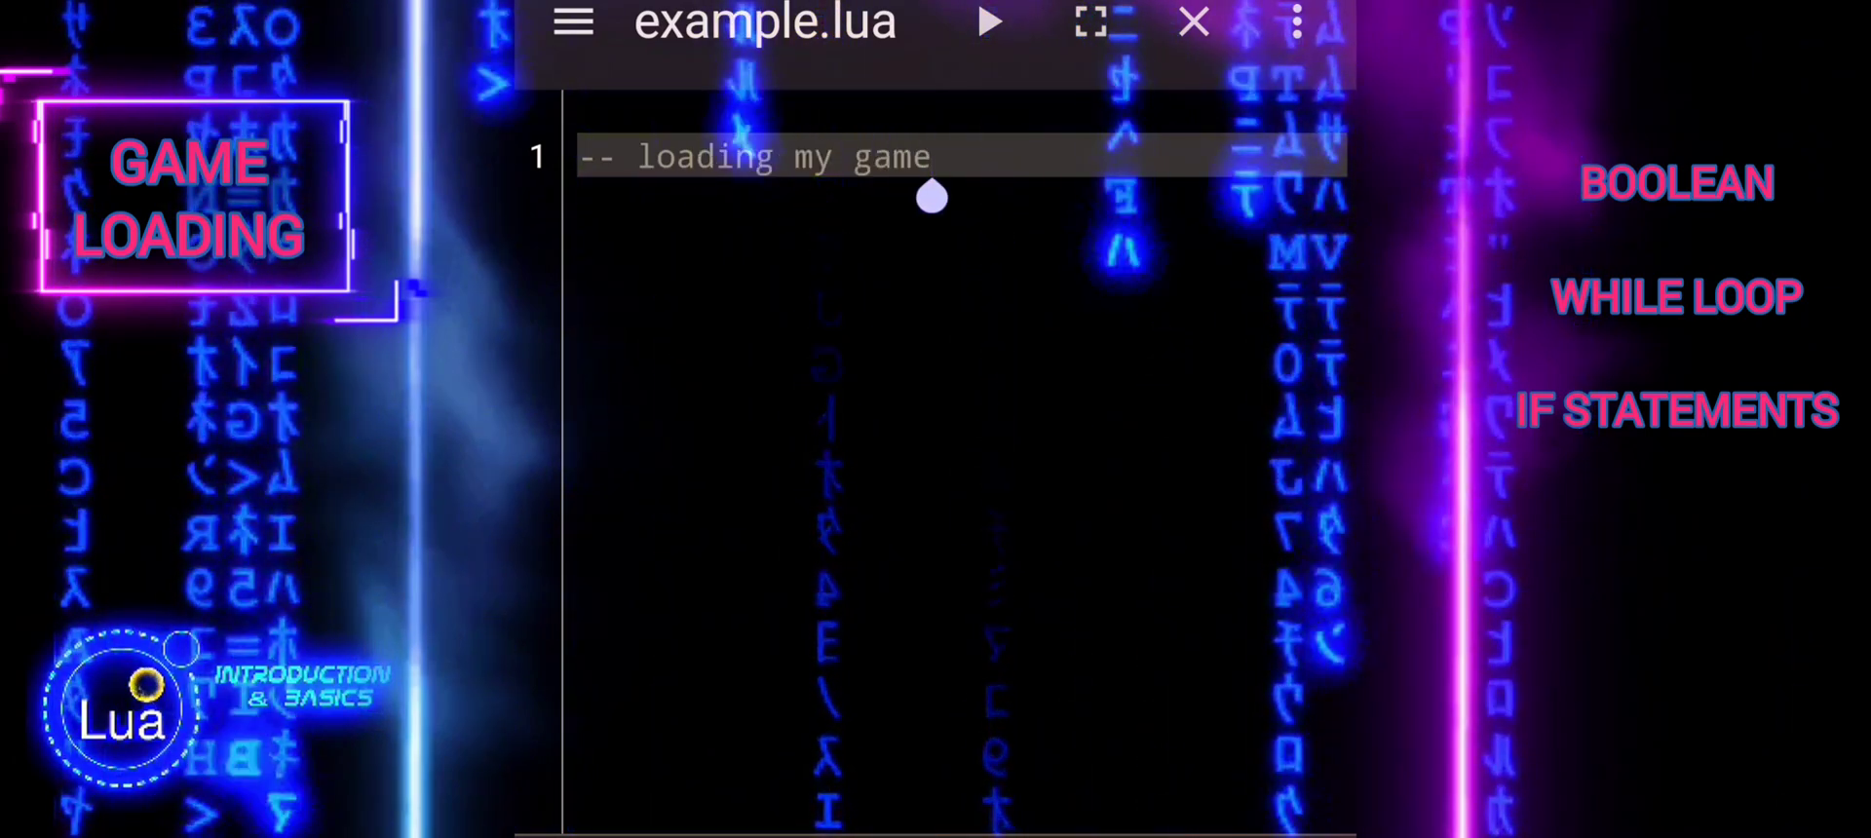
pyautogui.press('Enter')
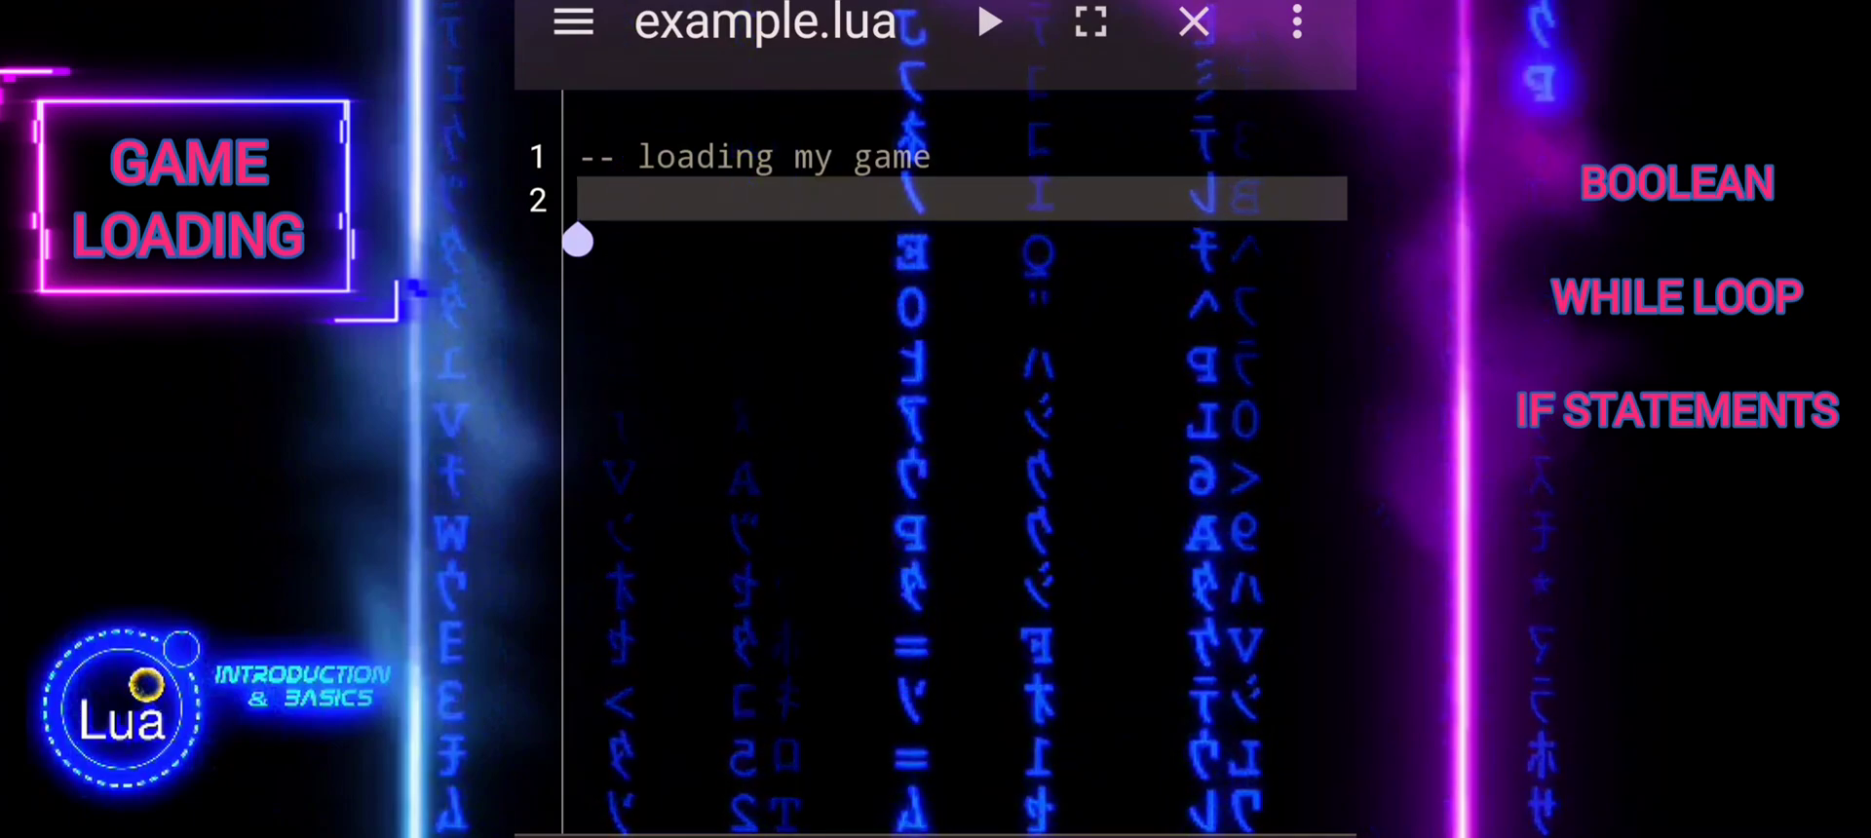
# - Declare local attempts = 0 with a '-- default' comment
pyautogui.write('local attempts')
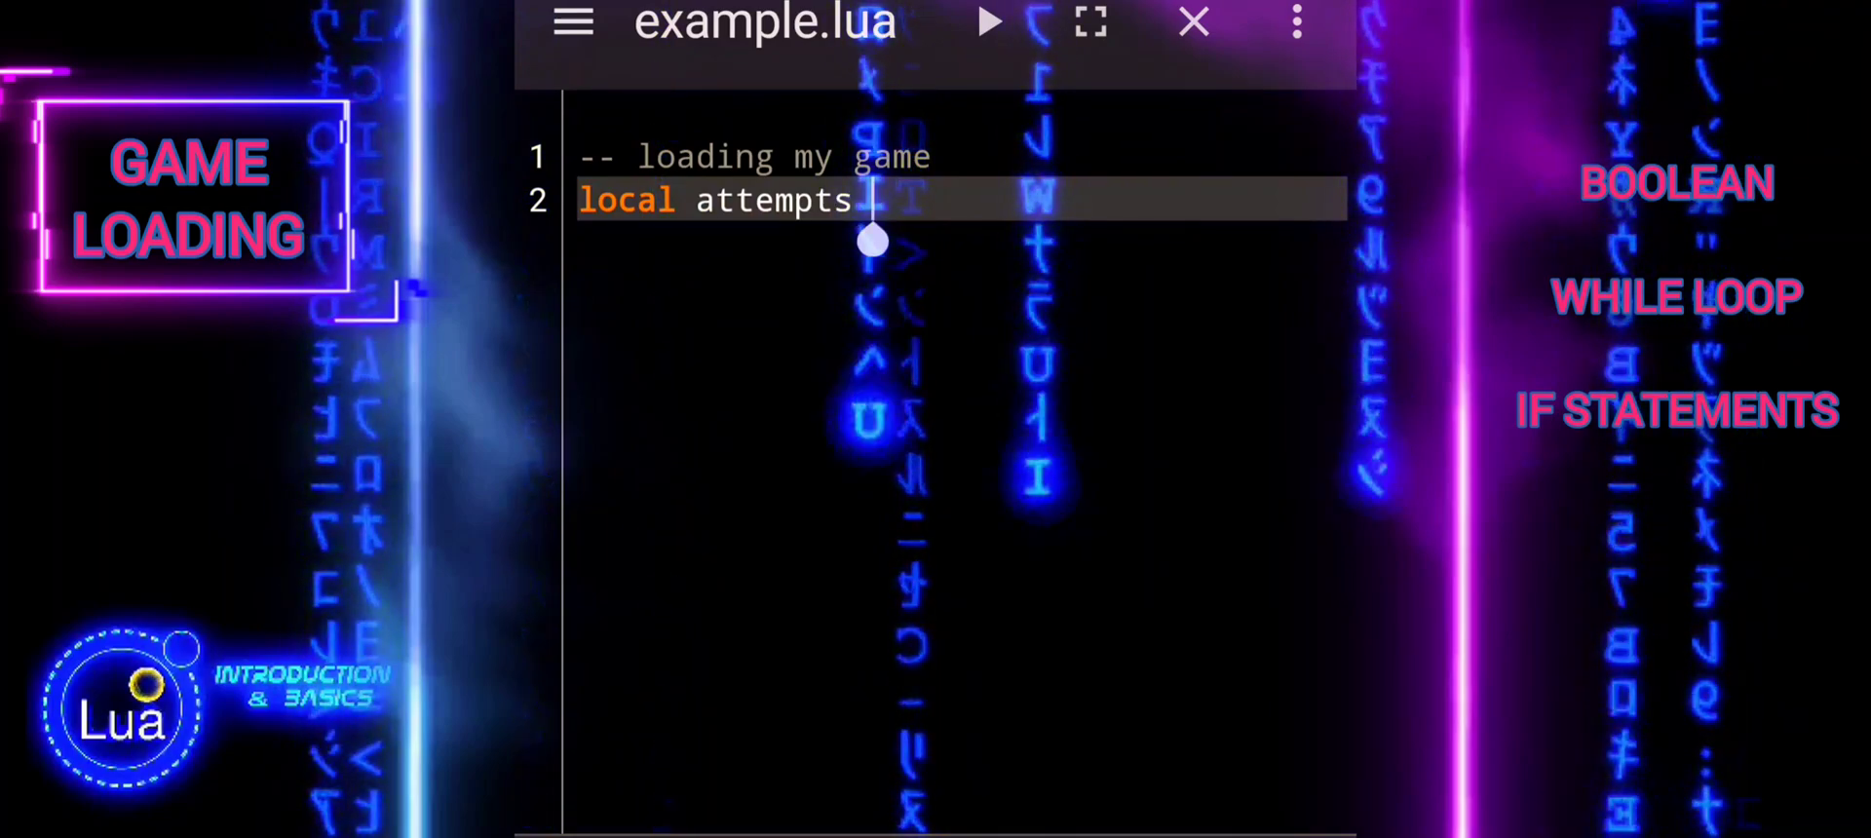
pyautogui.write('=')
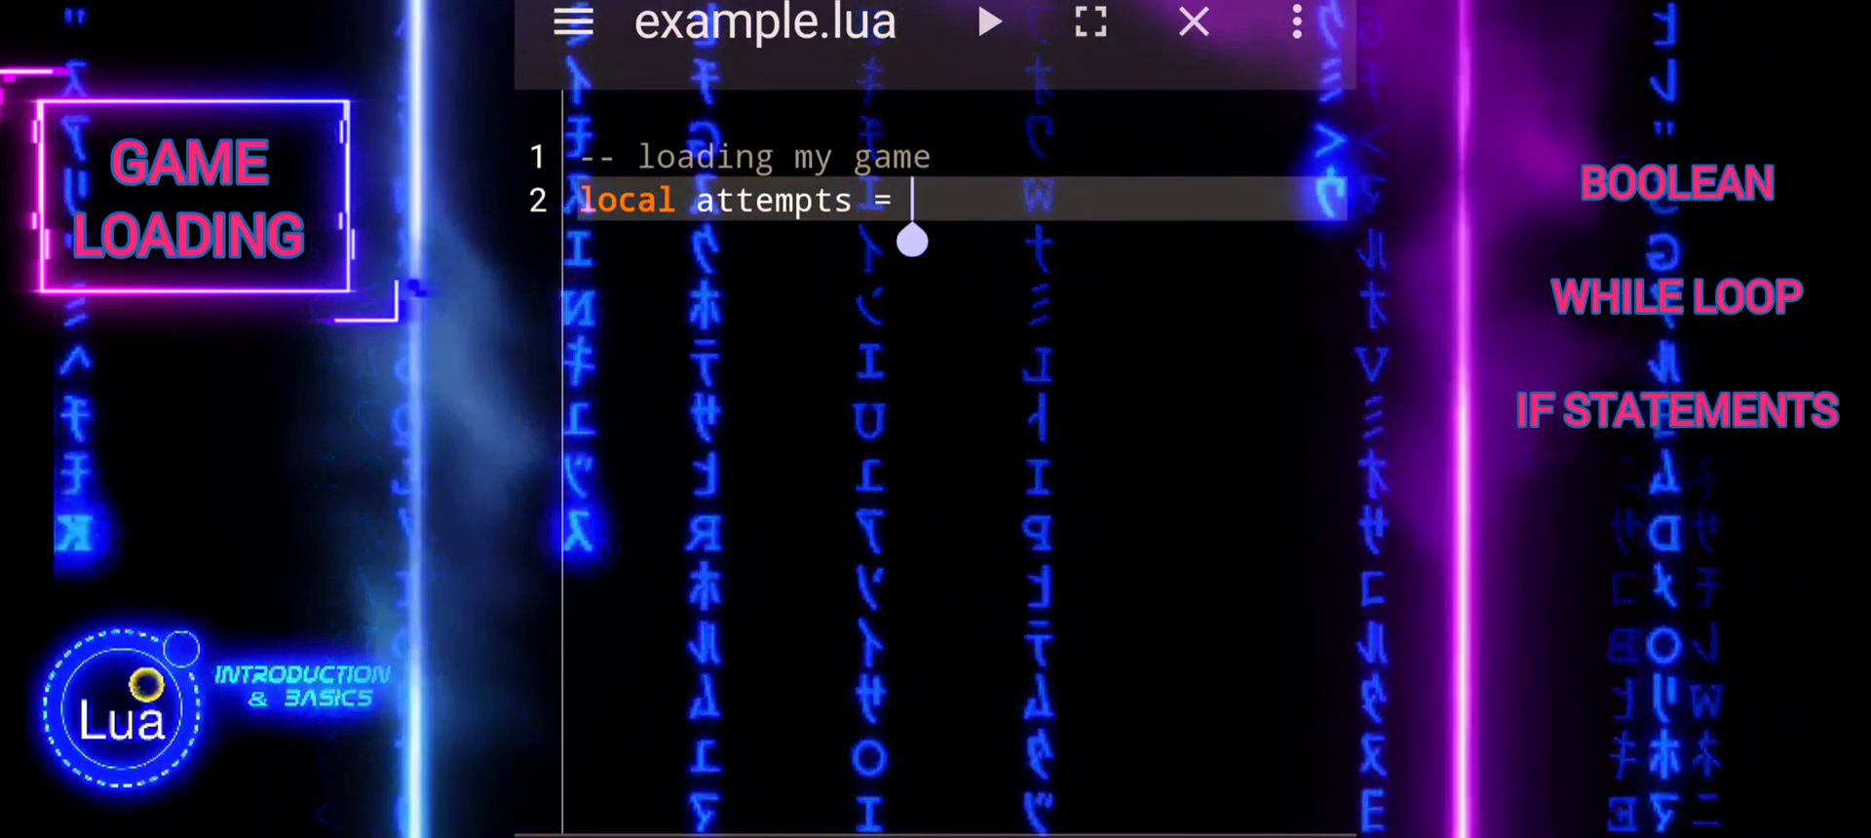
pyautogui.write('0')
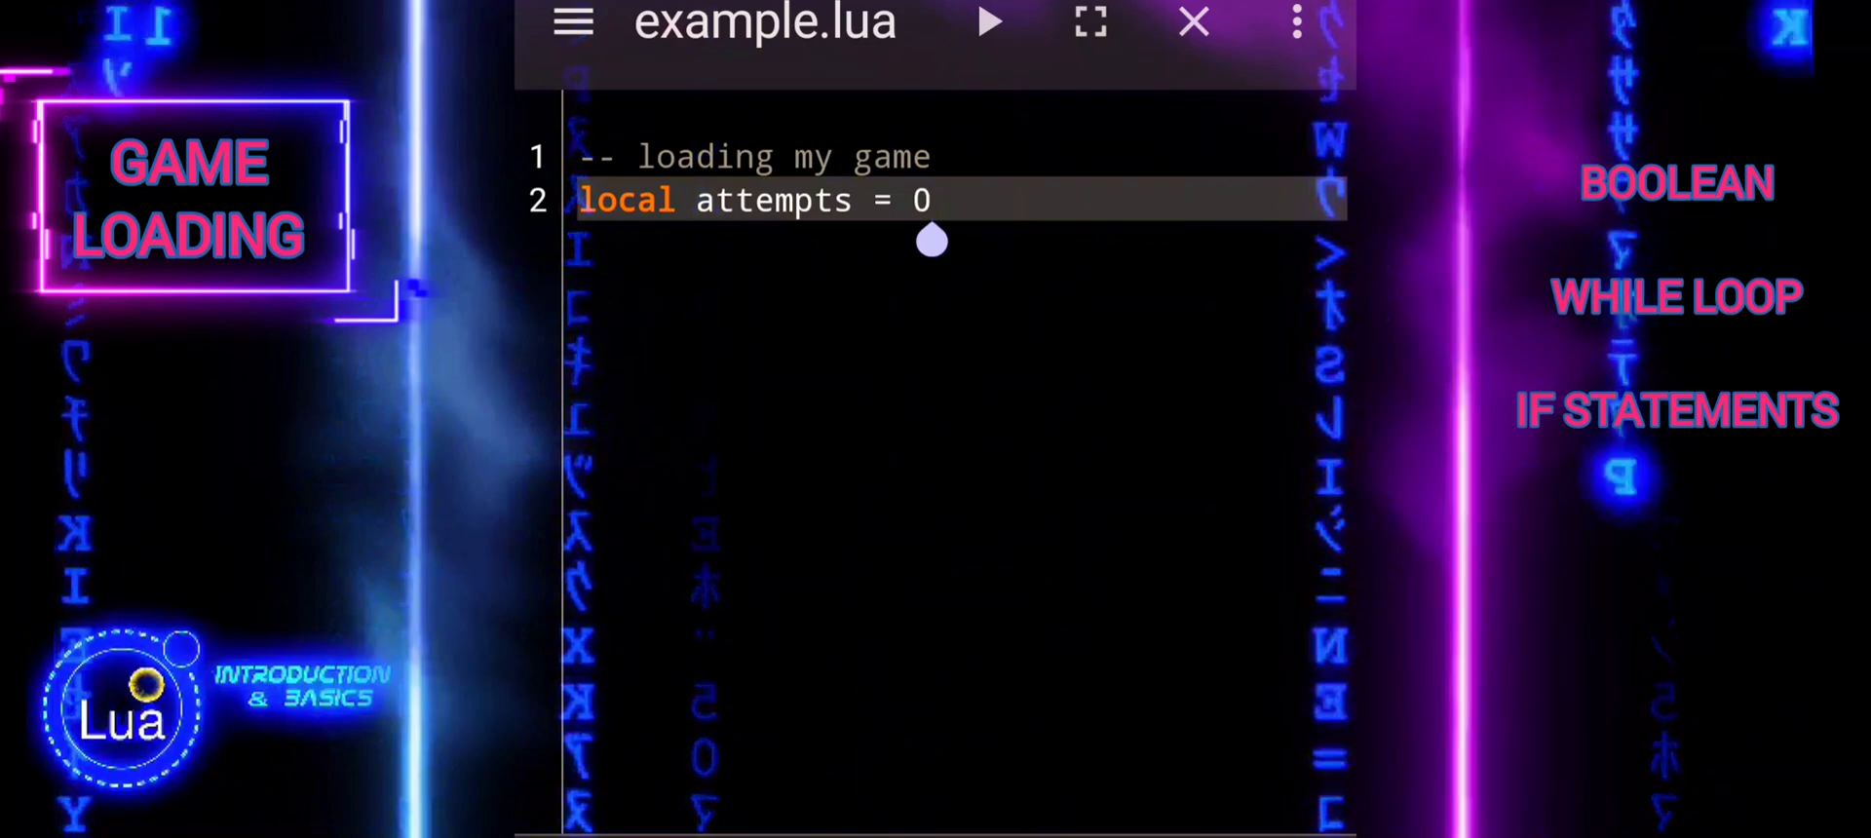
pyautogui.write('-- def')
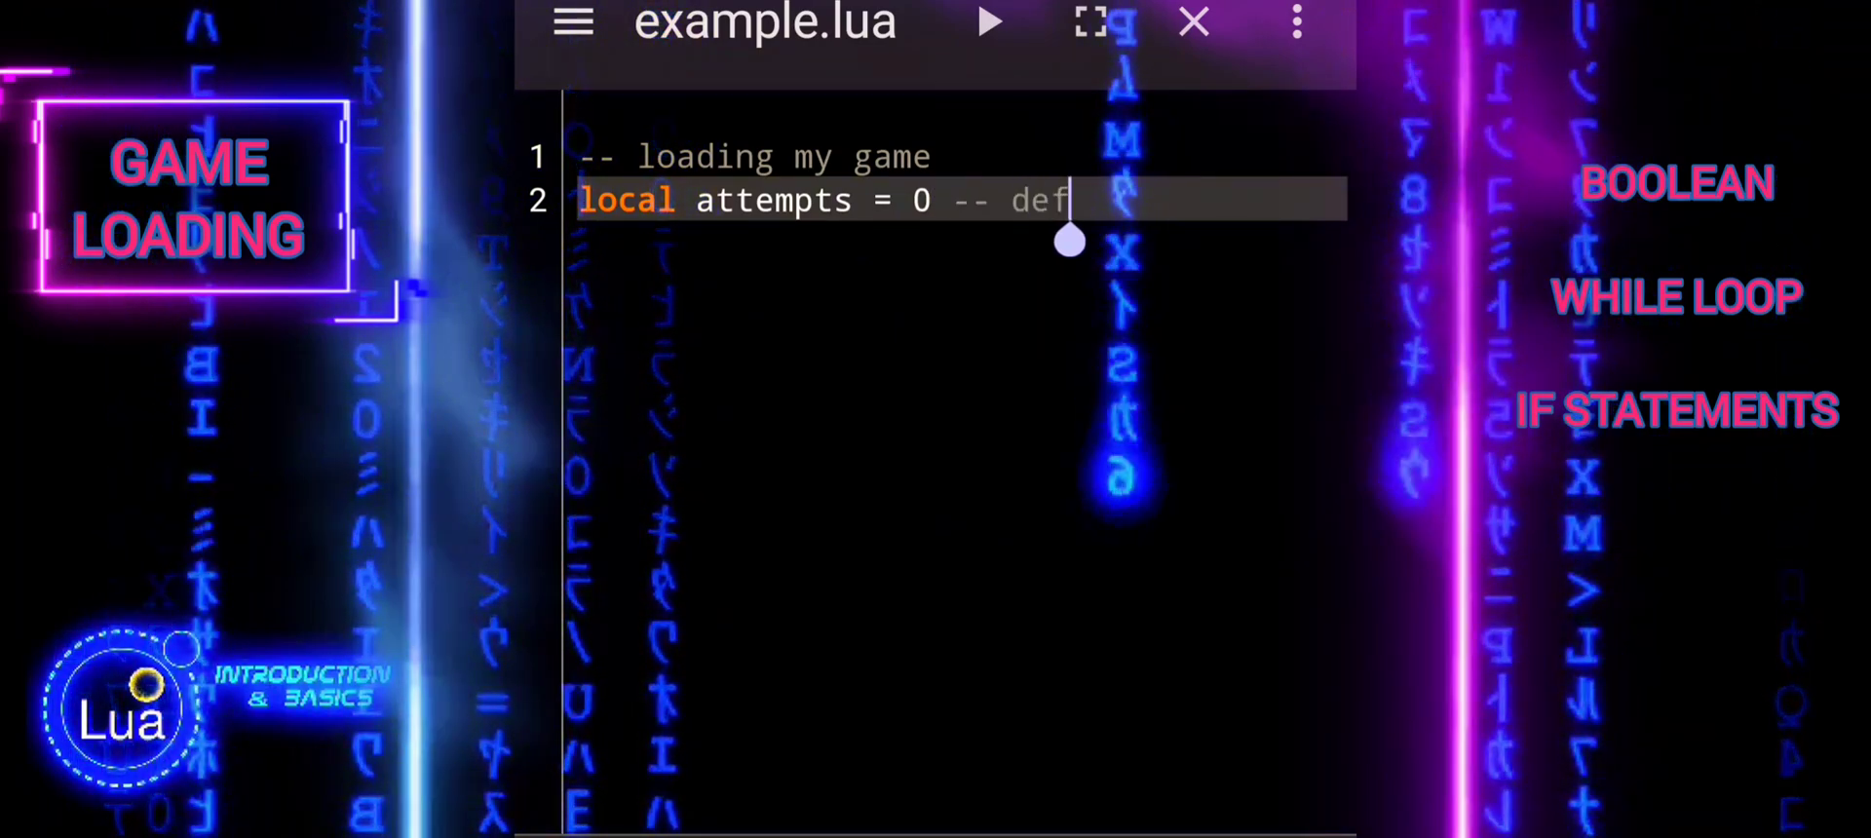
pyautogui.write('ault')
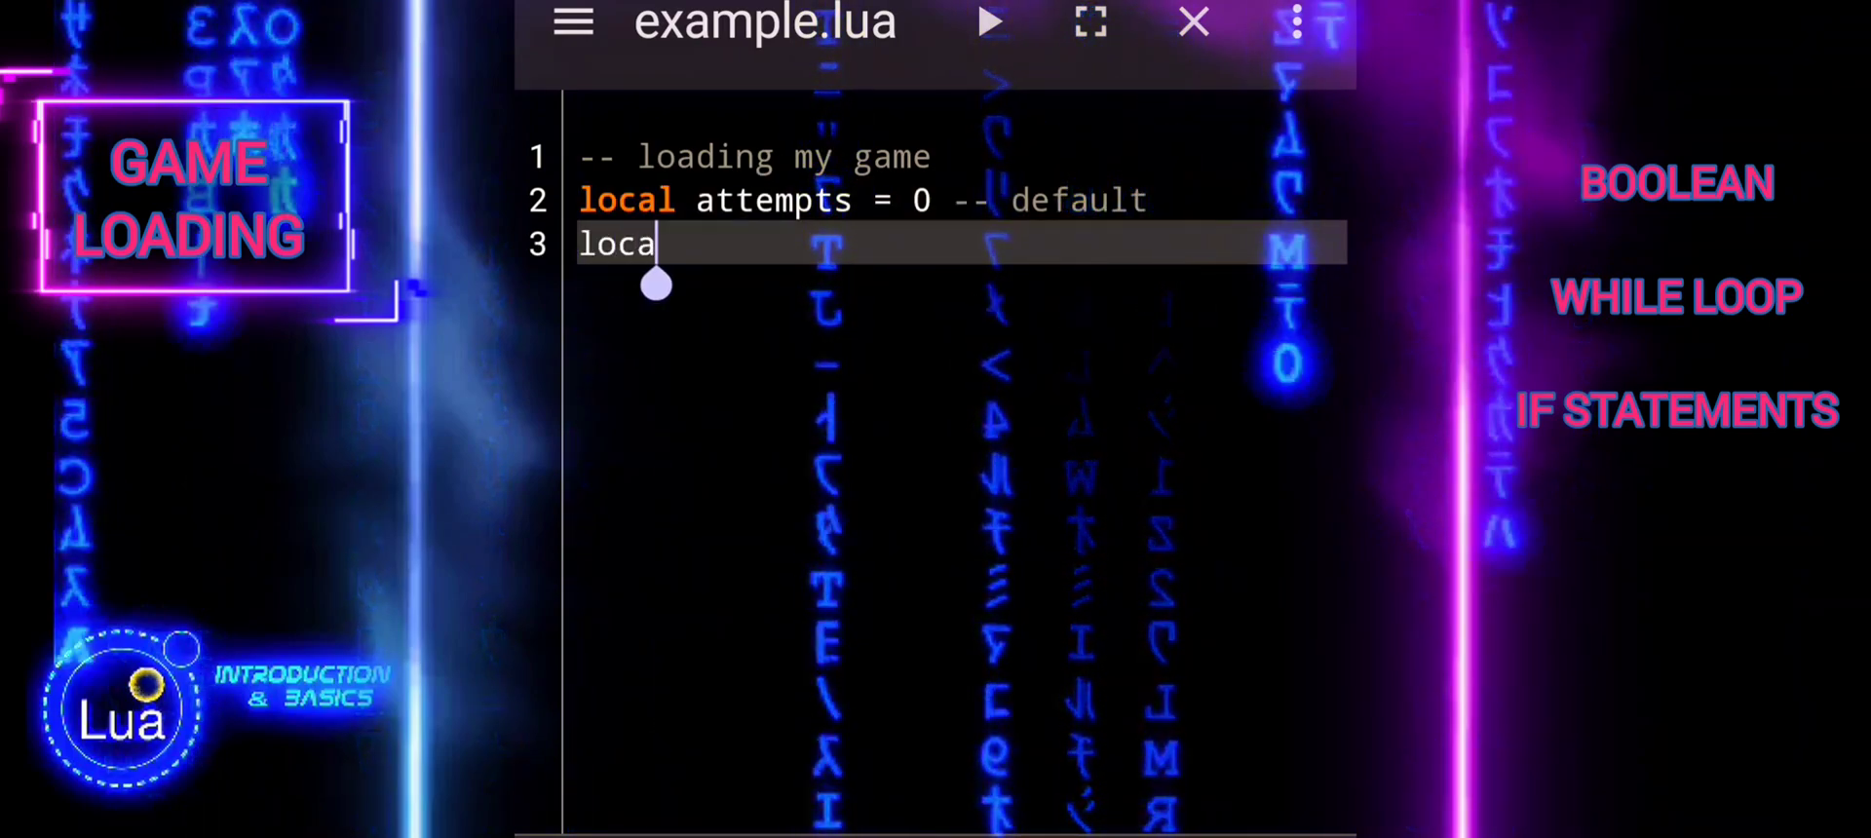
# - Declare local max_attempts = 3 commented as the password-attempt limit
pyautogui.write('l max')
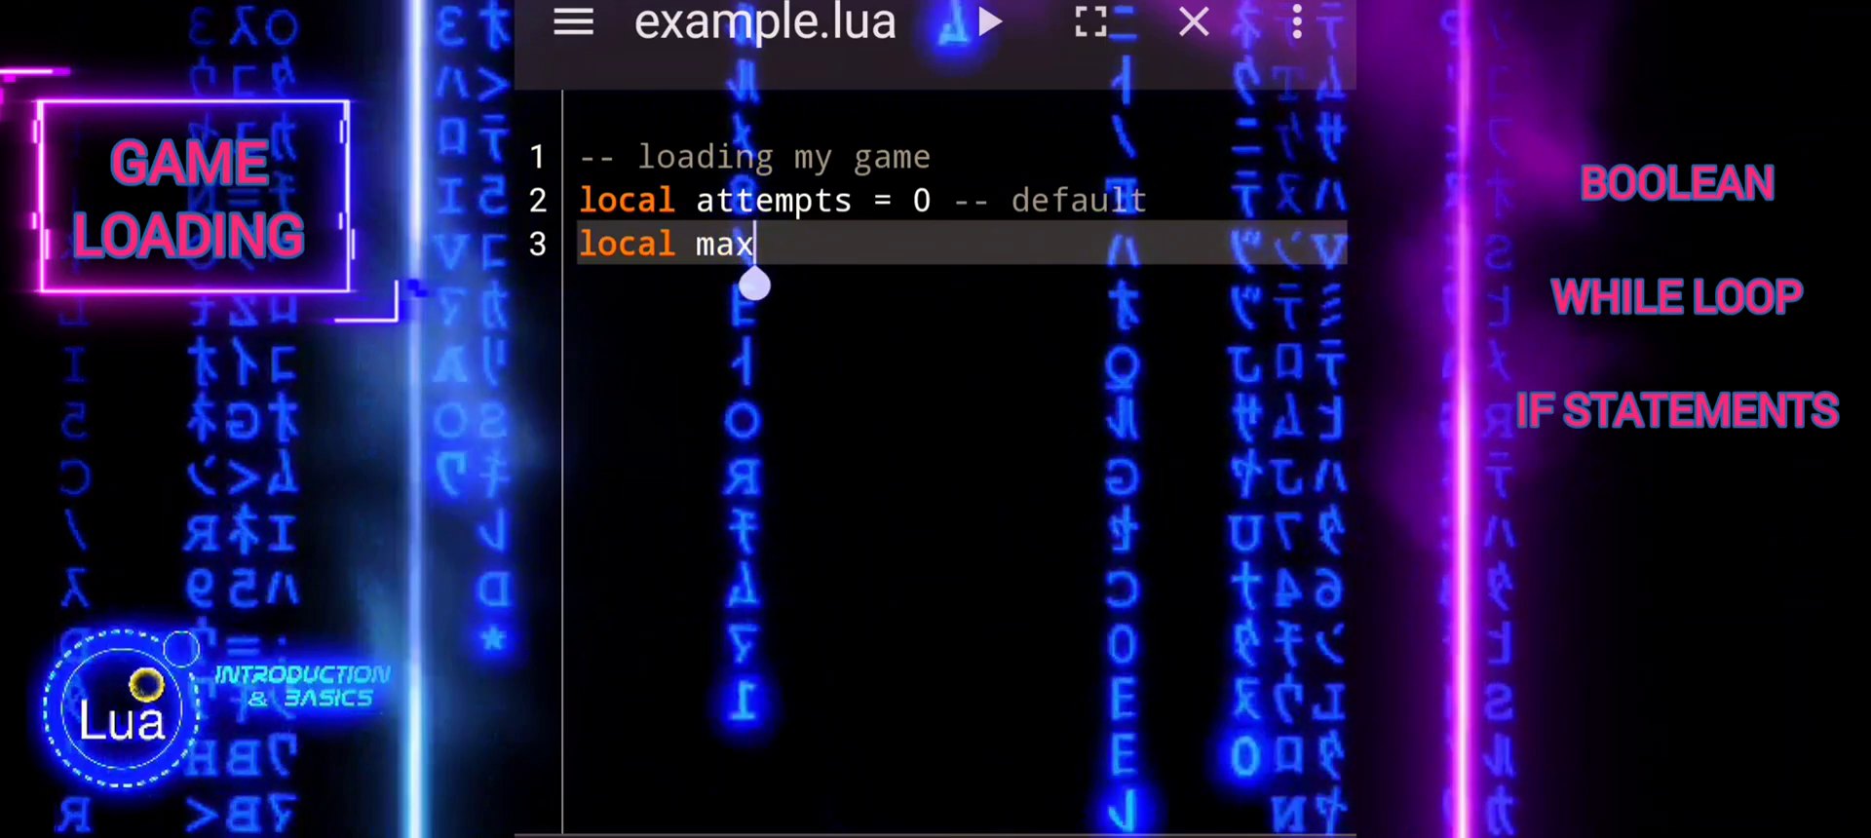
pyautogui.write('_att')
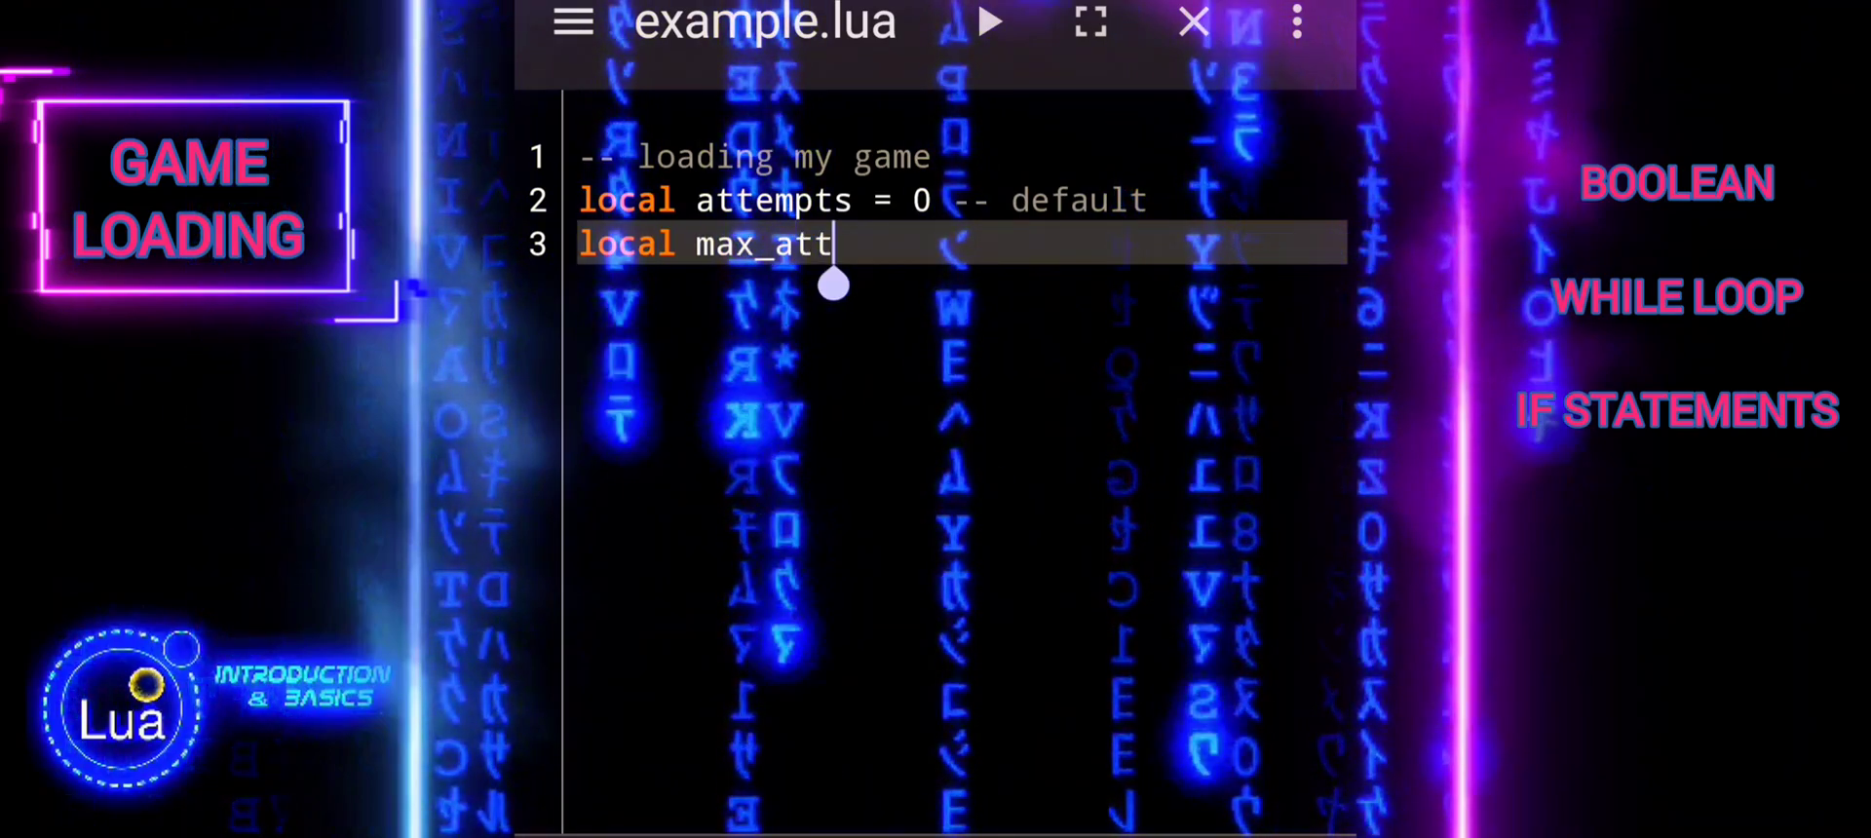
pyautogui.write('empts')
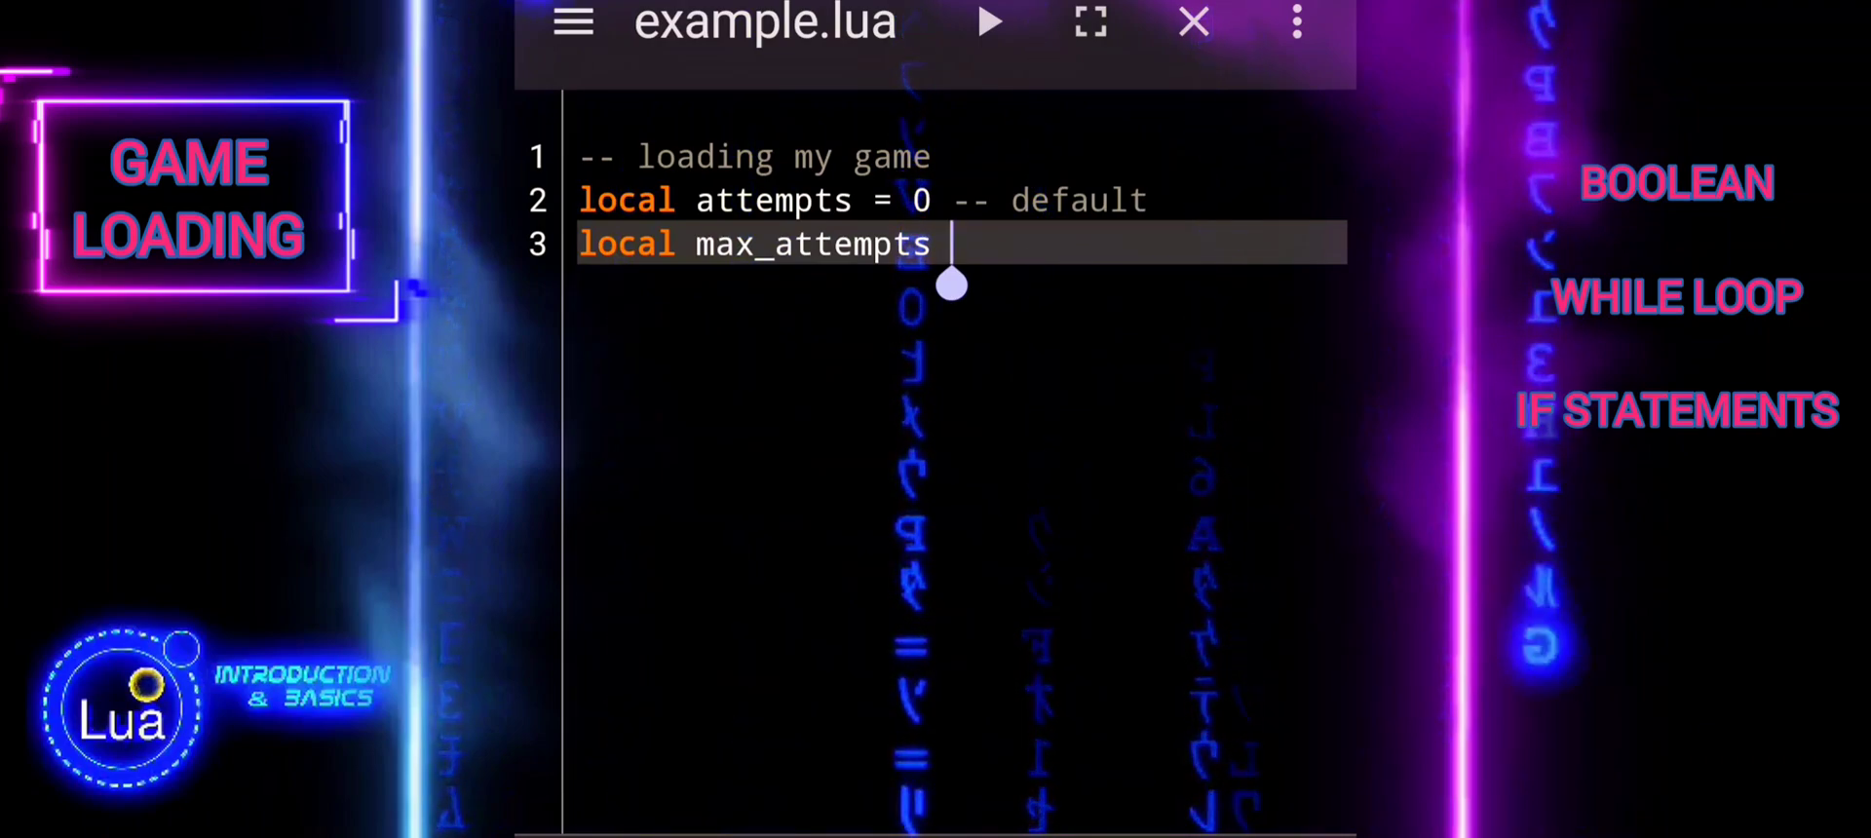
pyautogui.write('=')
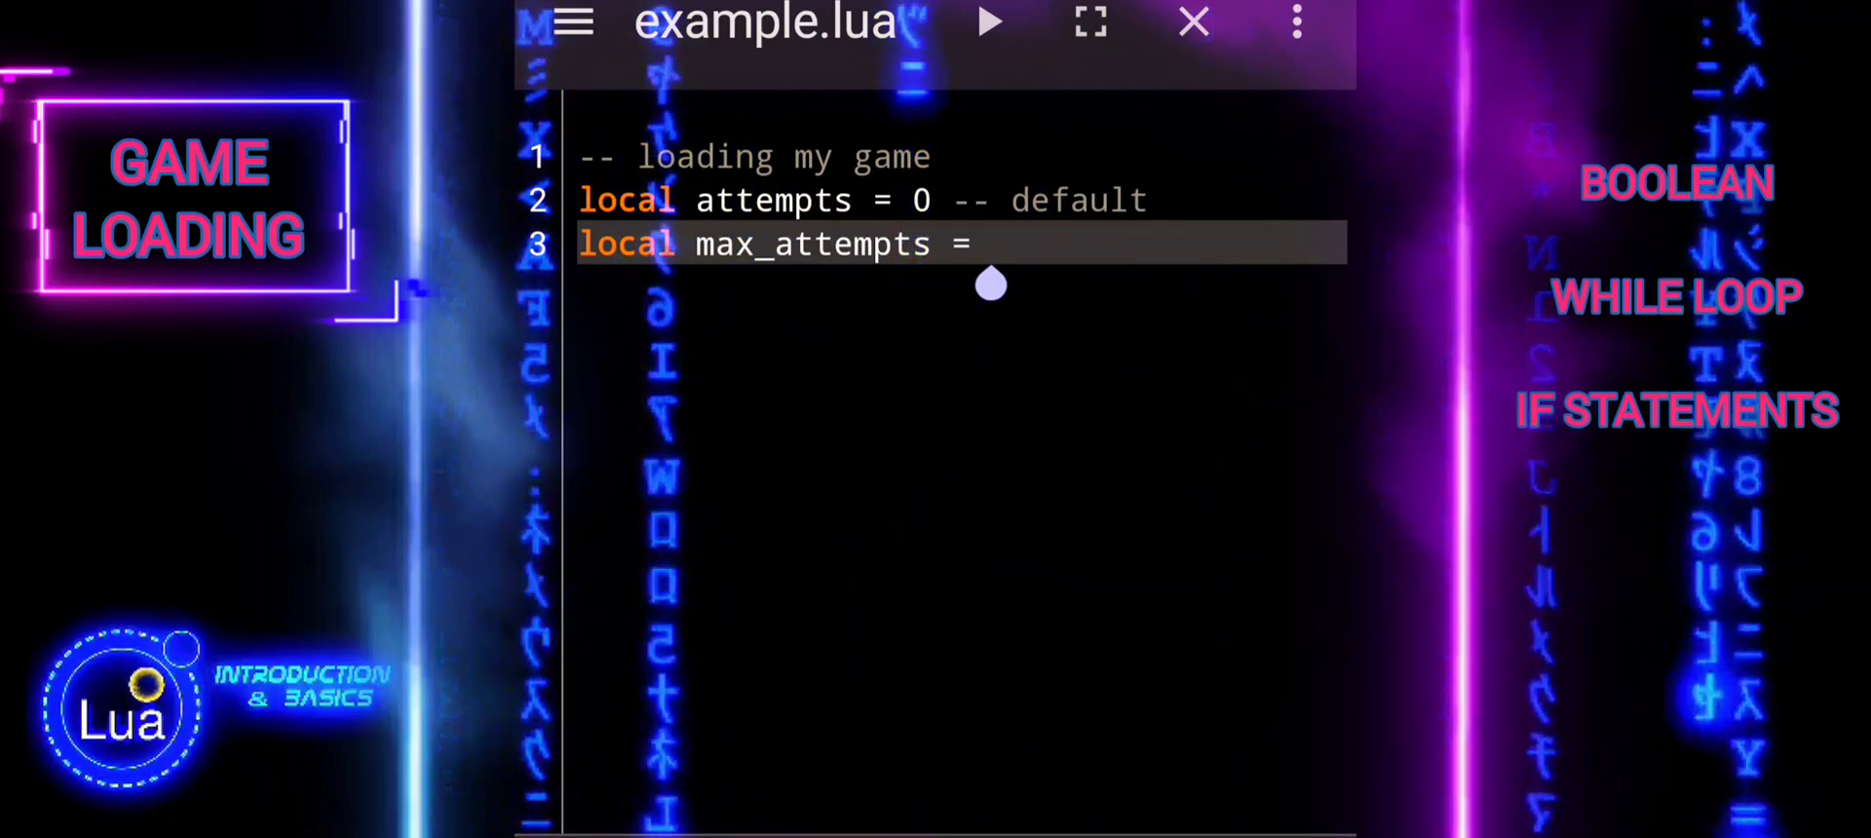
pyautogui.write('3 -- limit passwor')
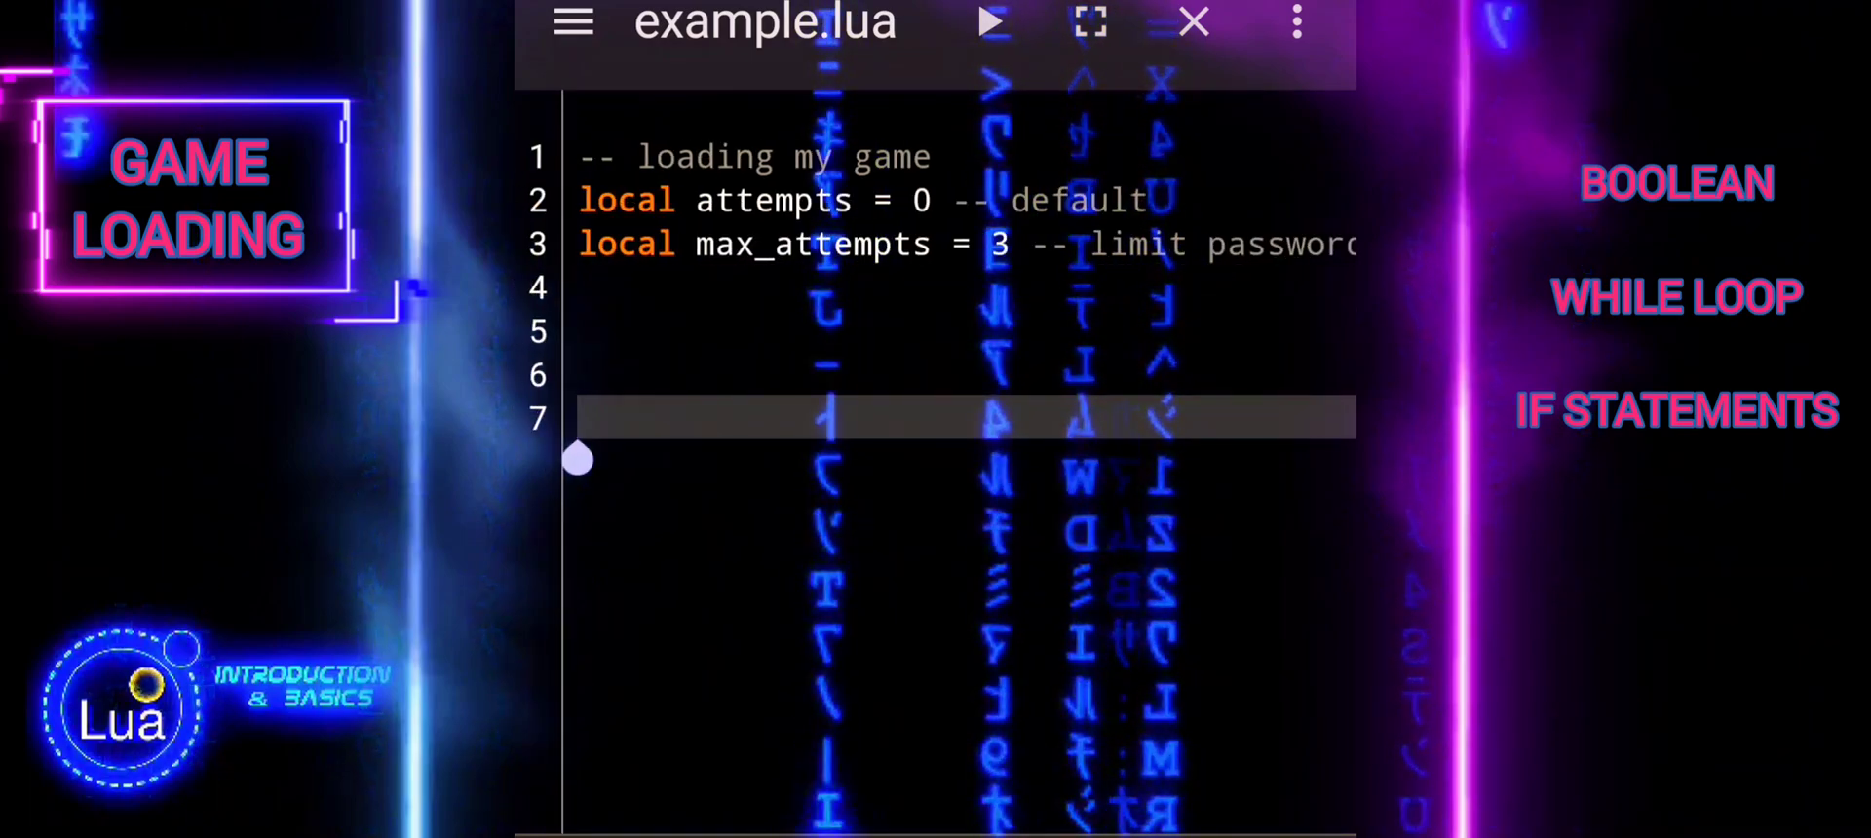
# - Write local success = false with a '-- boolean false by default' comment
pyautogui.write('local su')
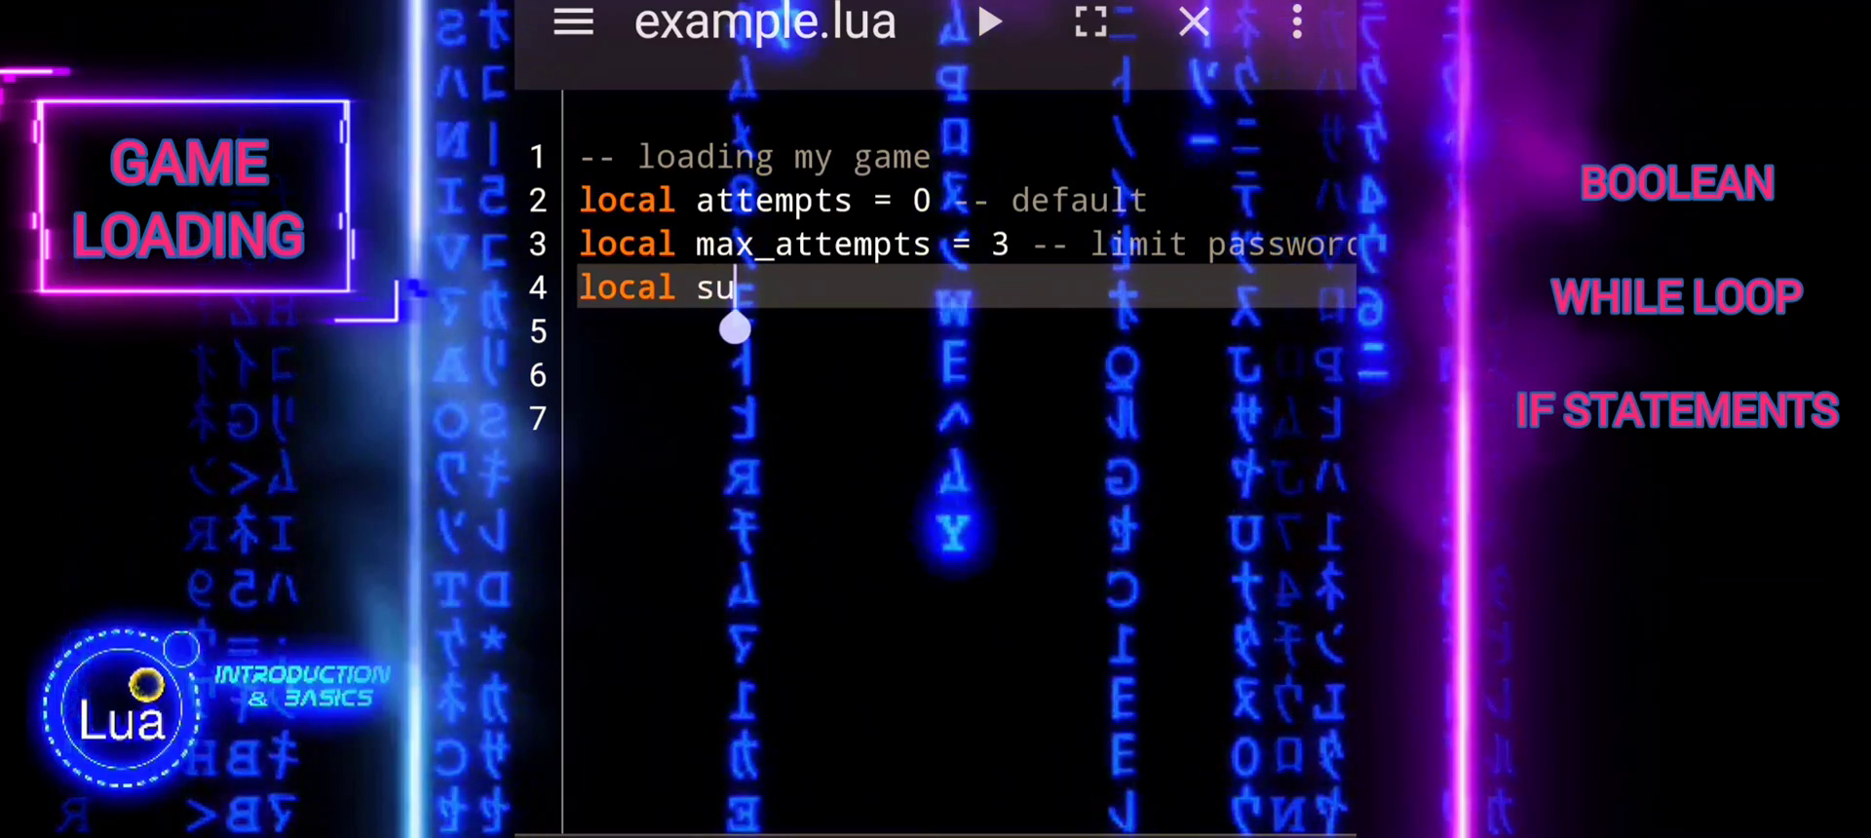
pyautogui.write('ccess')
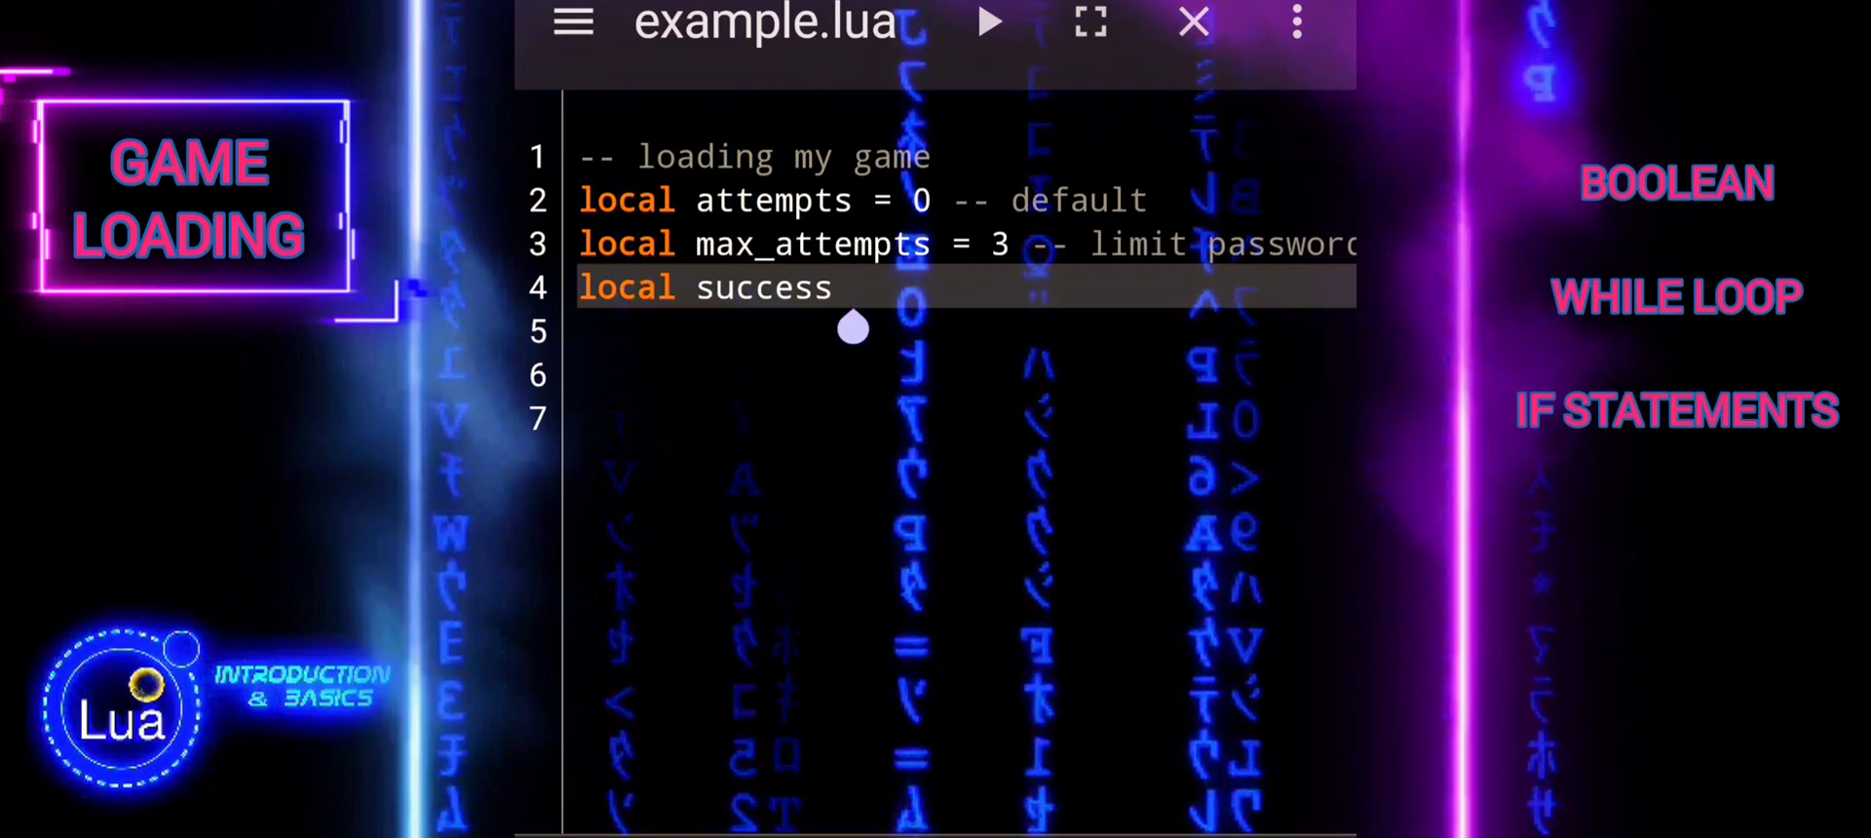
pyautogui.write('= fa')
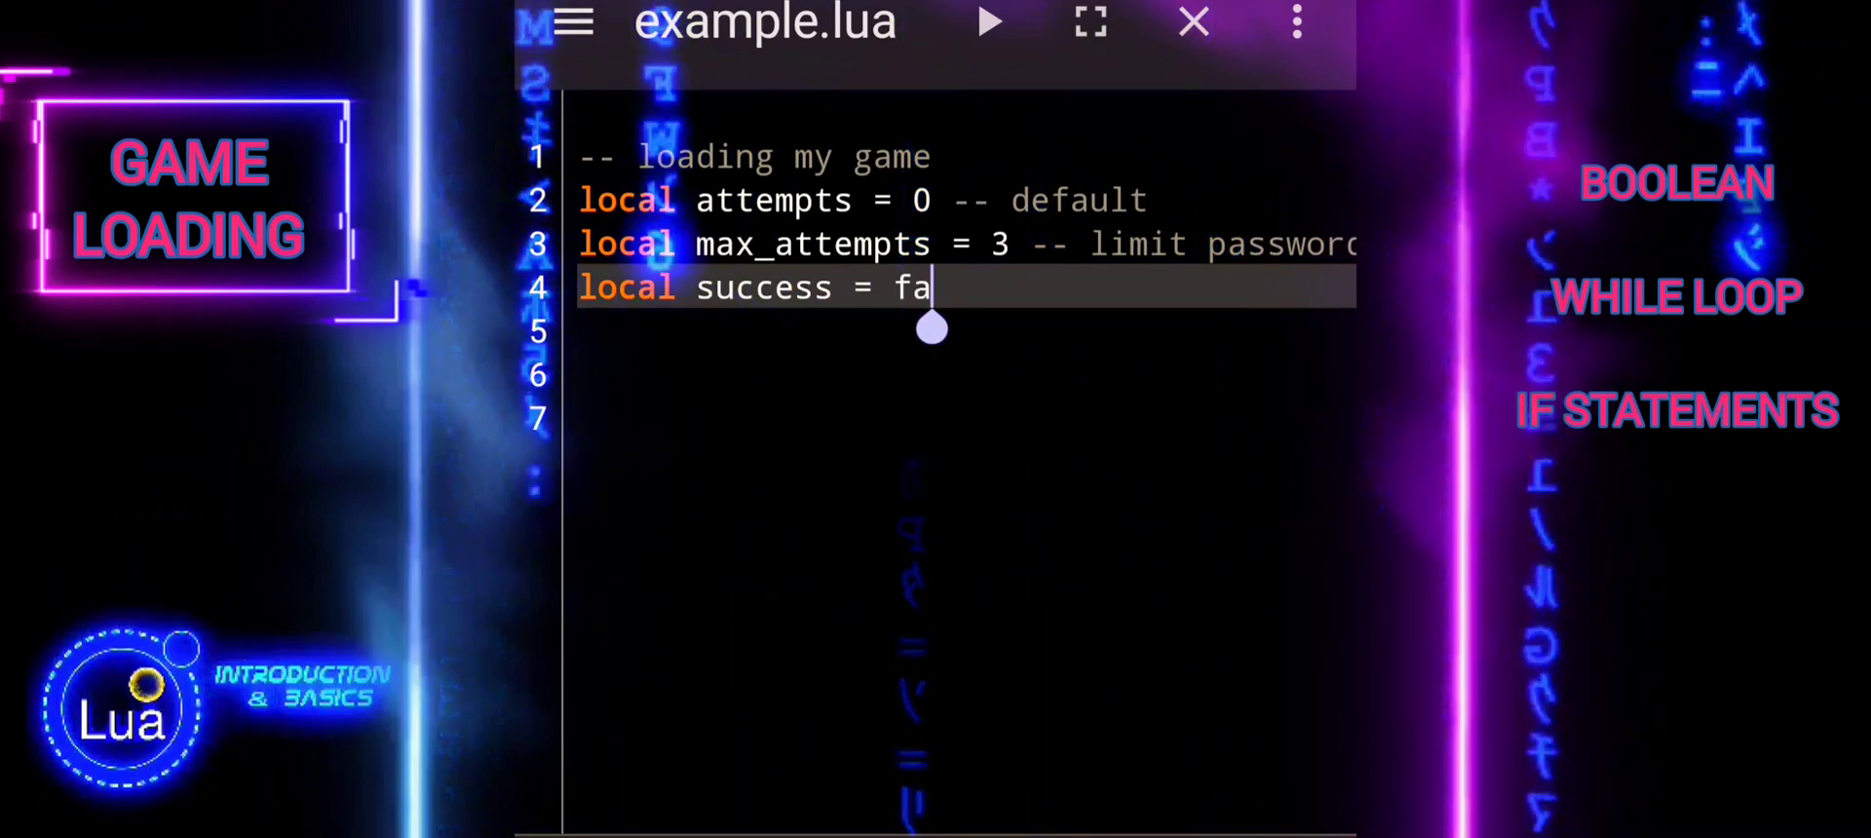
pyautogui.write('lse --')
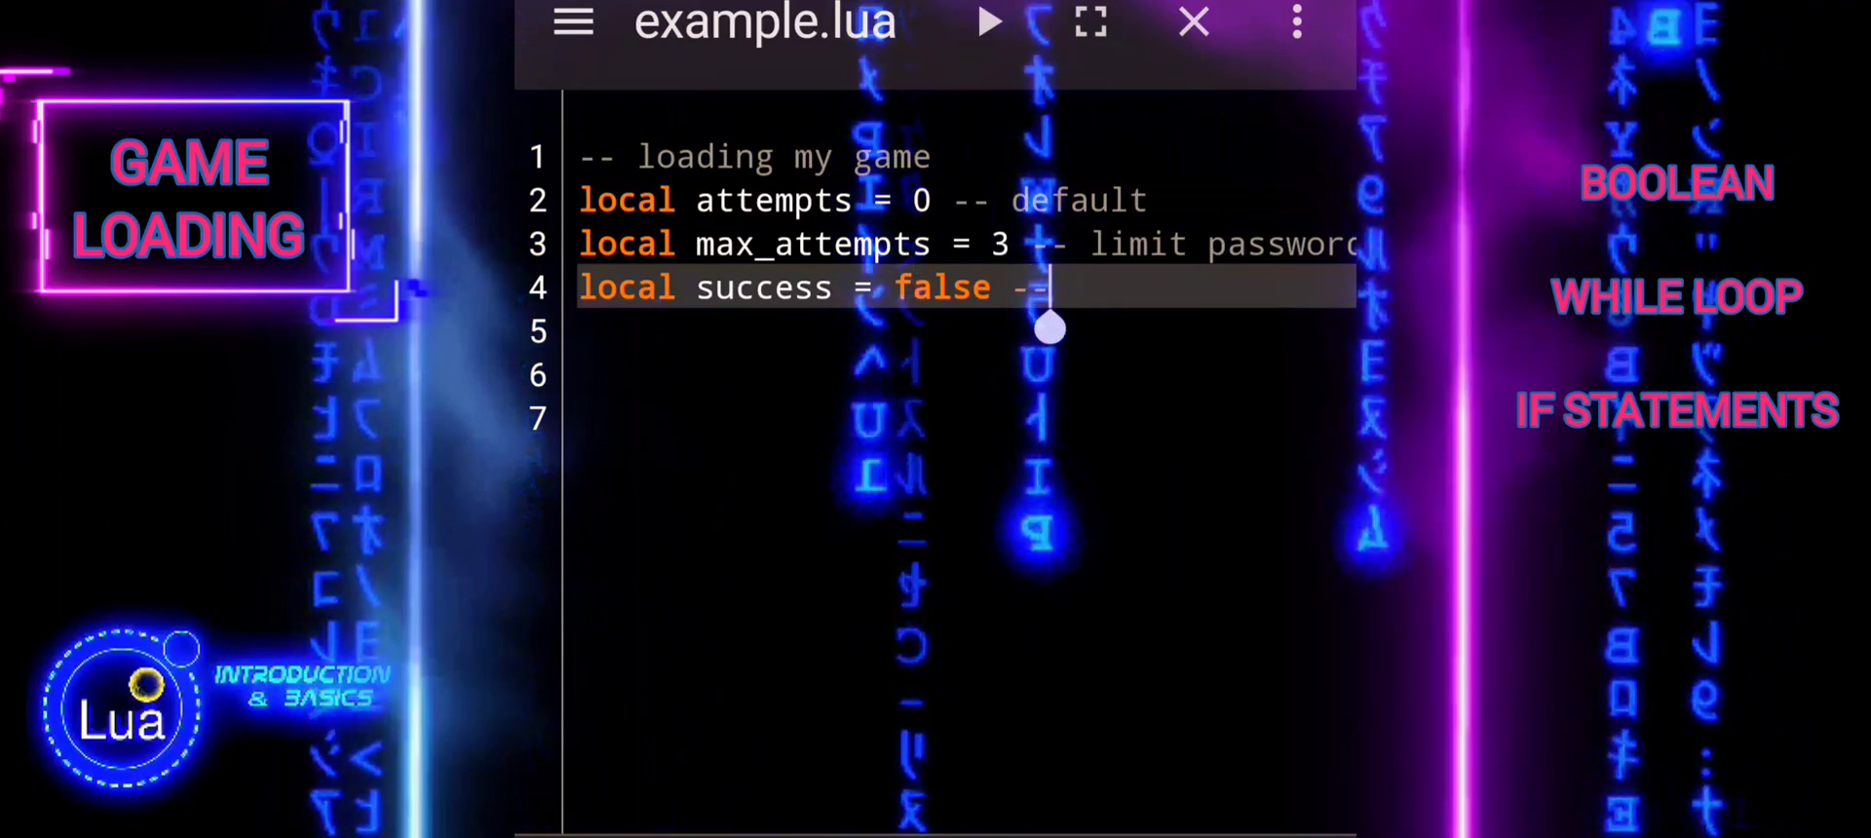
pyautogui.write('boo')
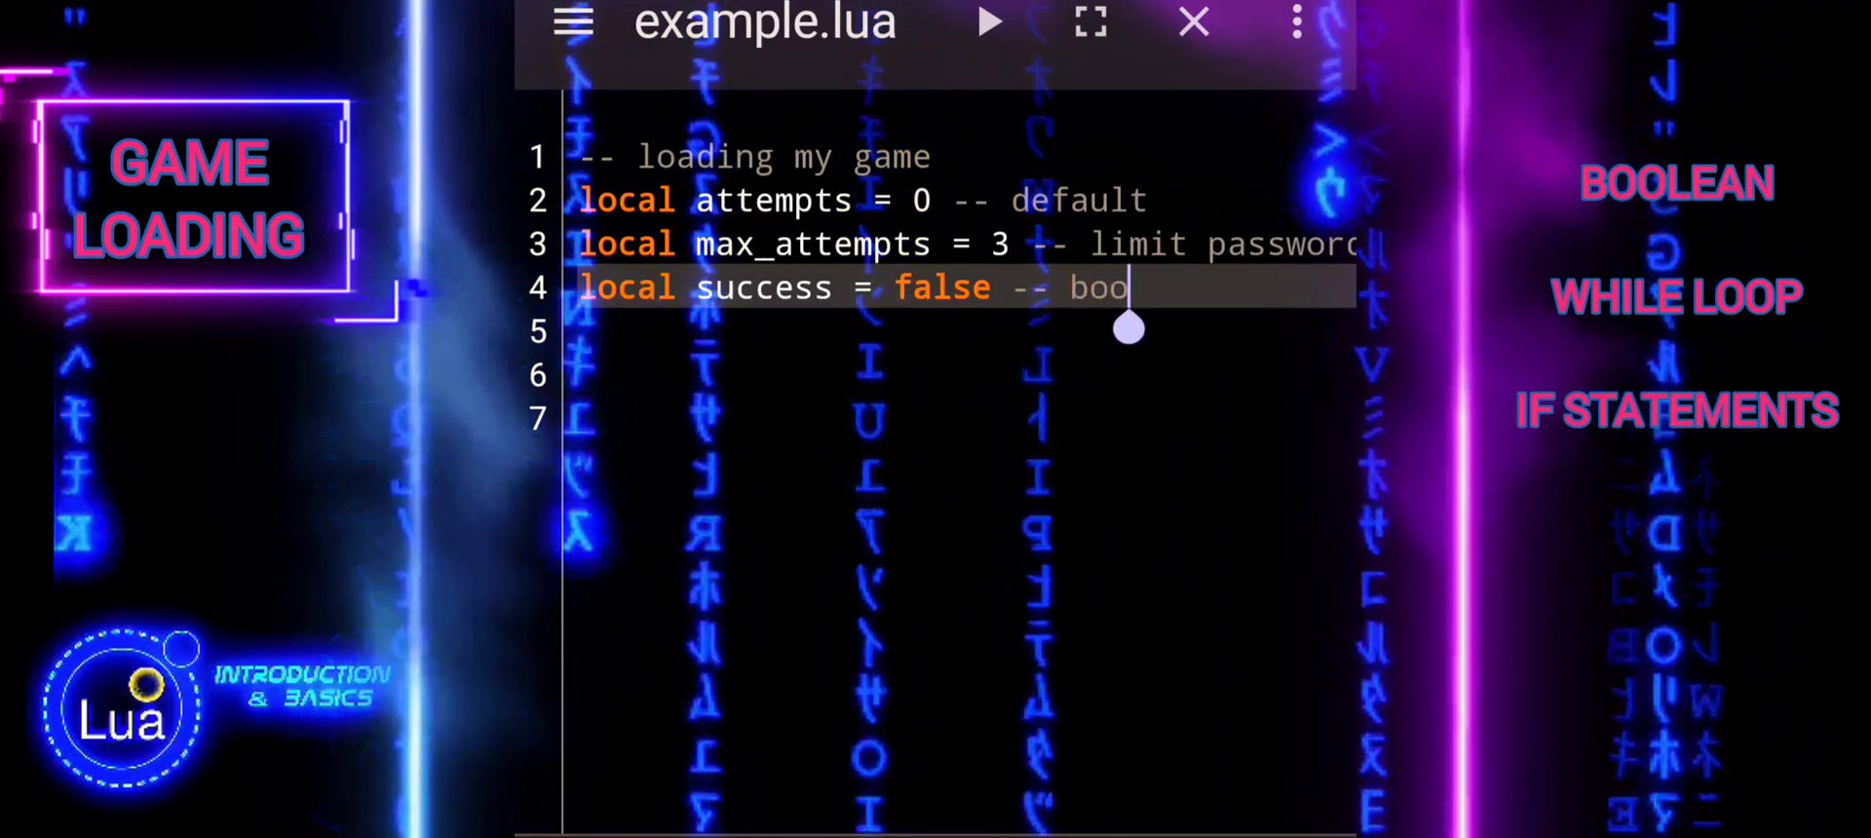
pyautogui.write('lean')
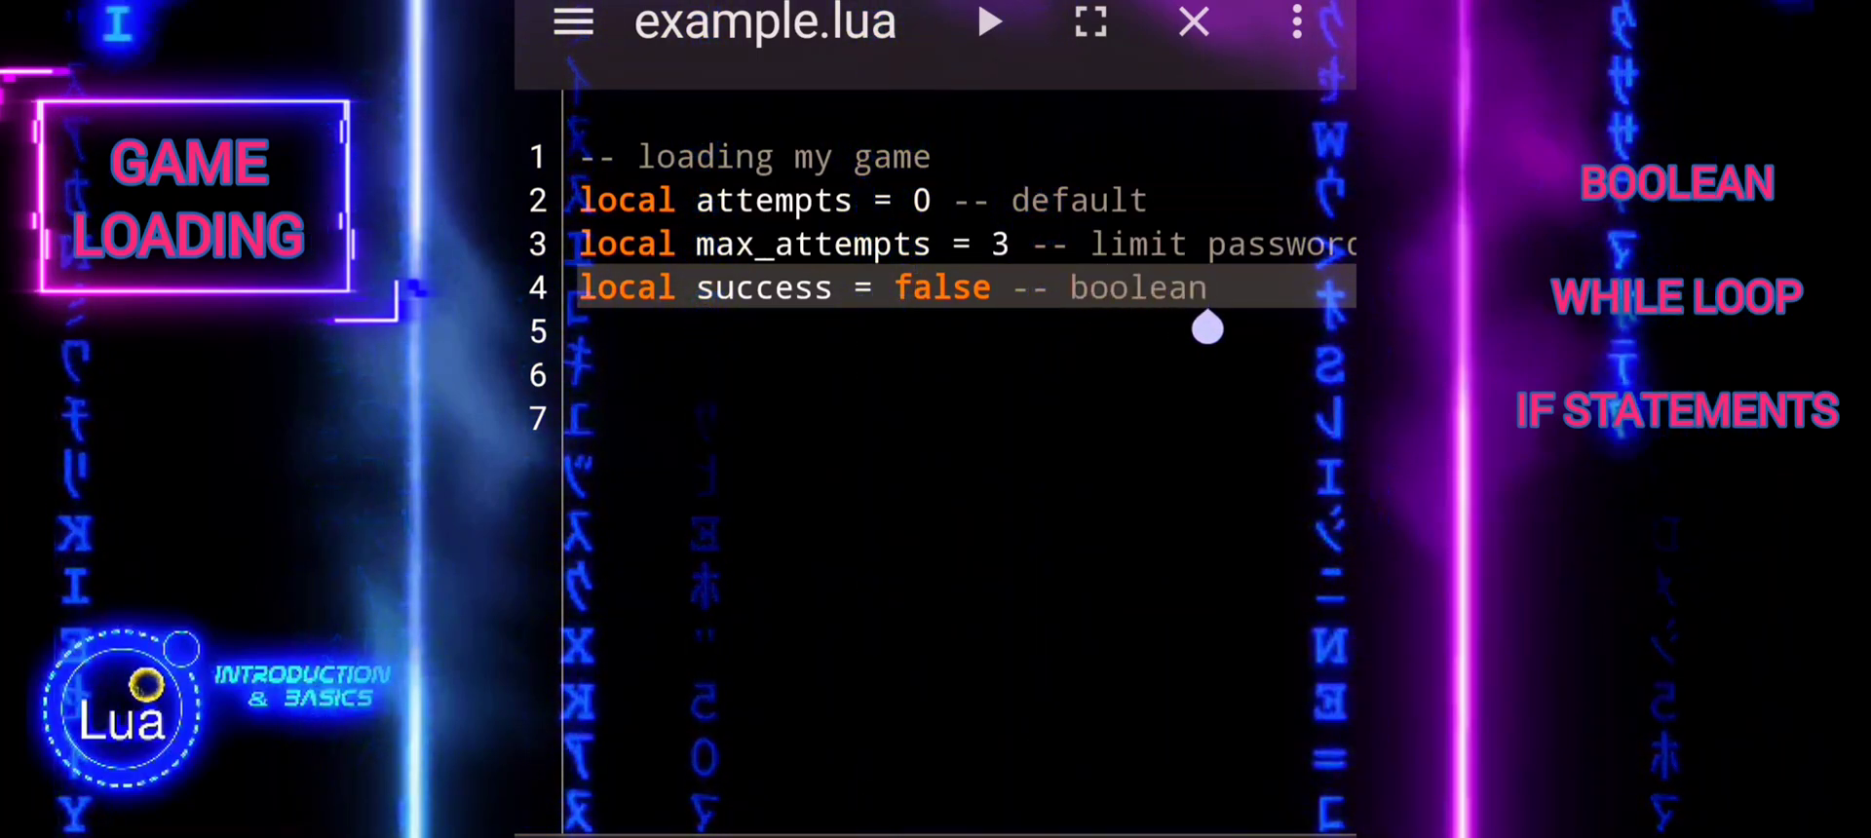
pyautogui.write('false b')
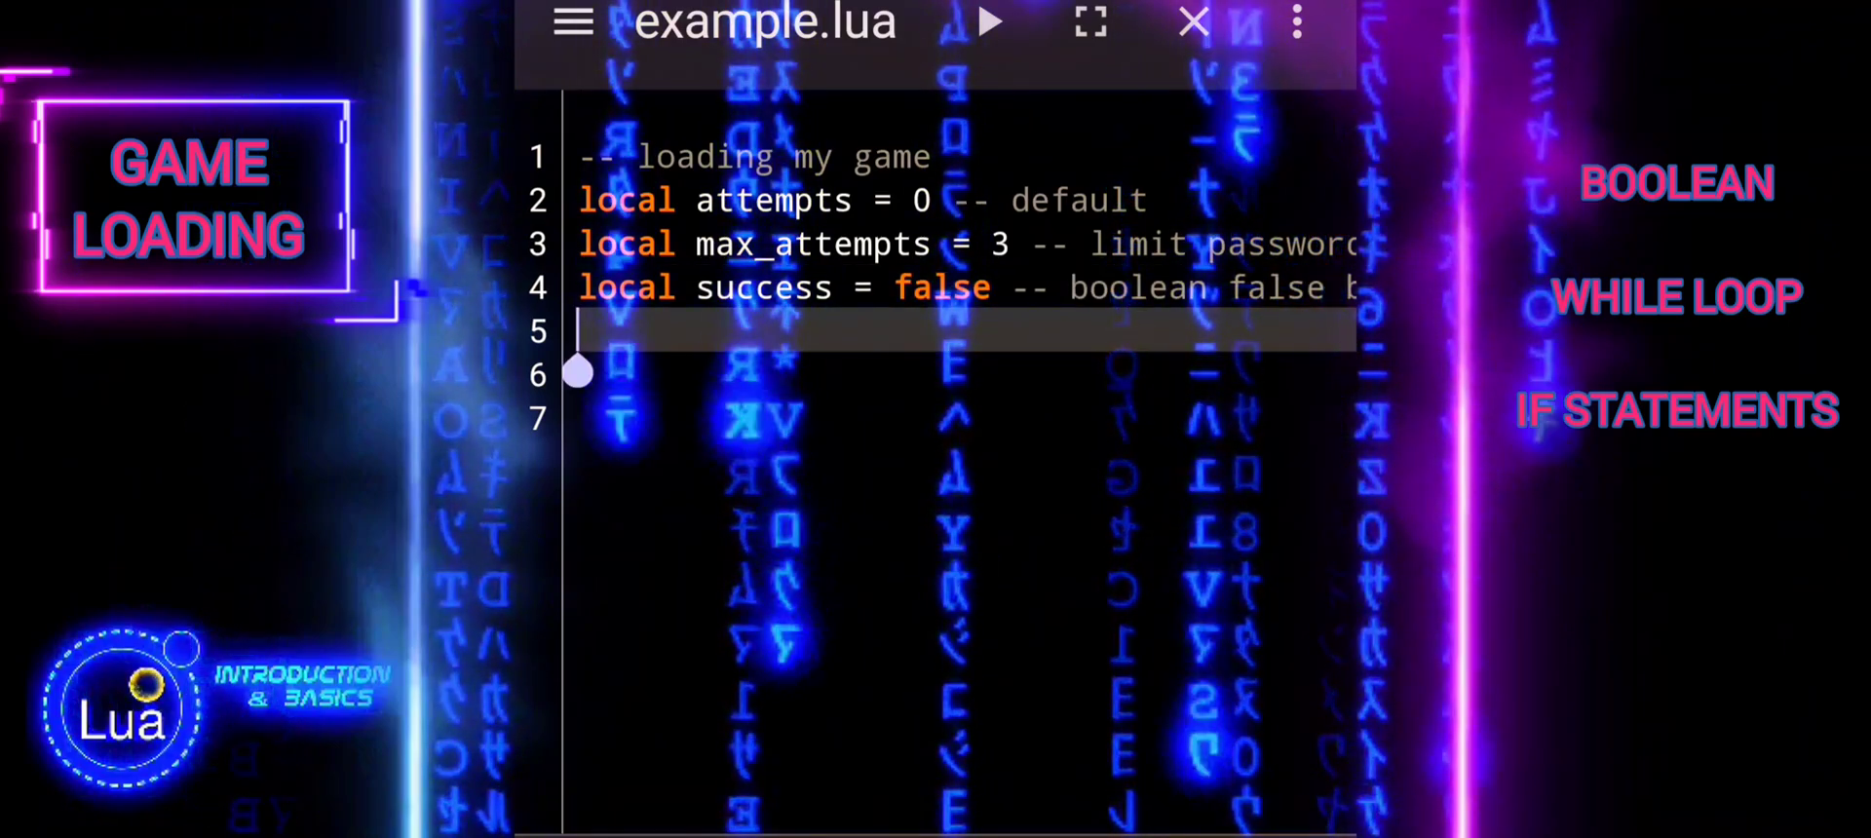
# - Add a '-- while loop' comment and push it down a line
pyautogui.write('-- while')
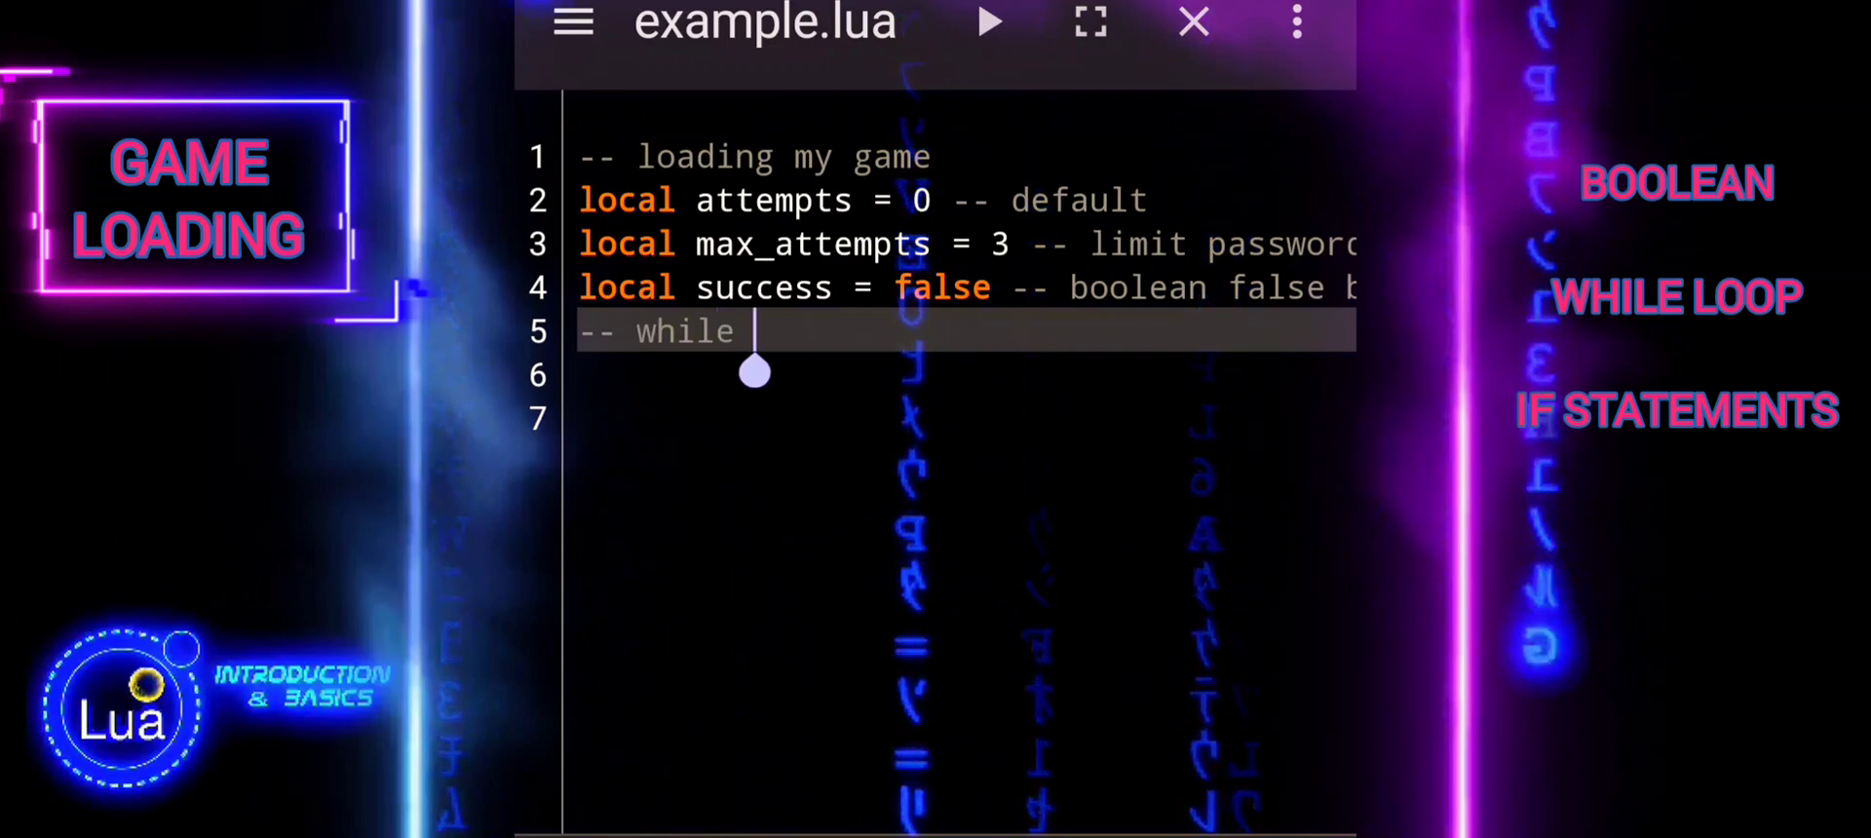
pyautogui.write('loop')
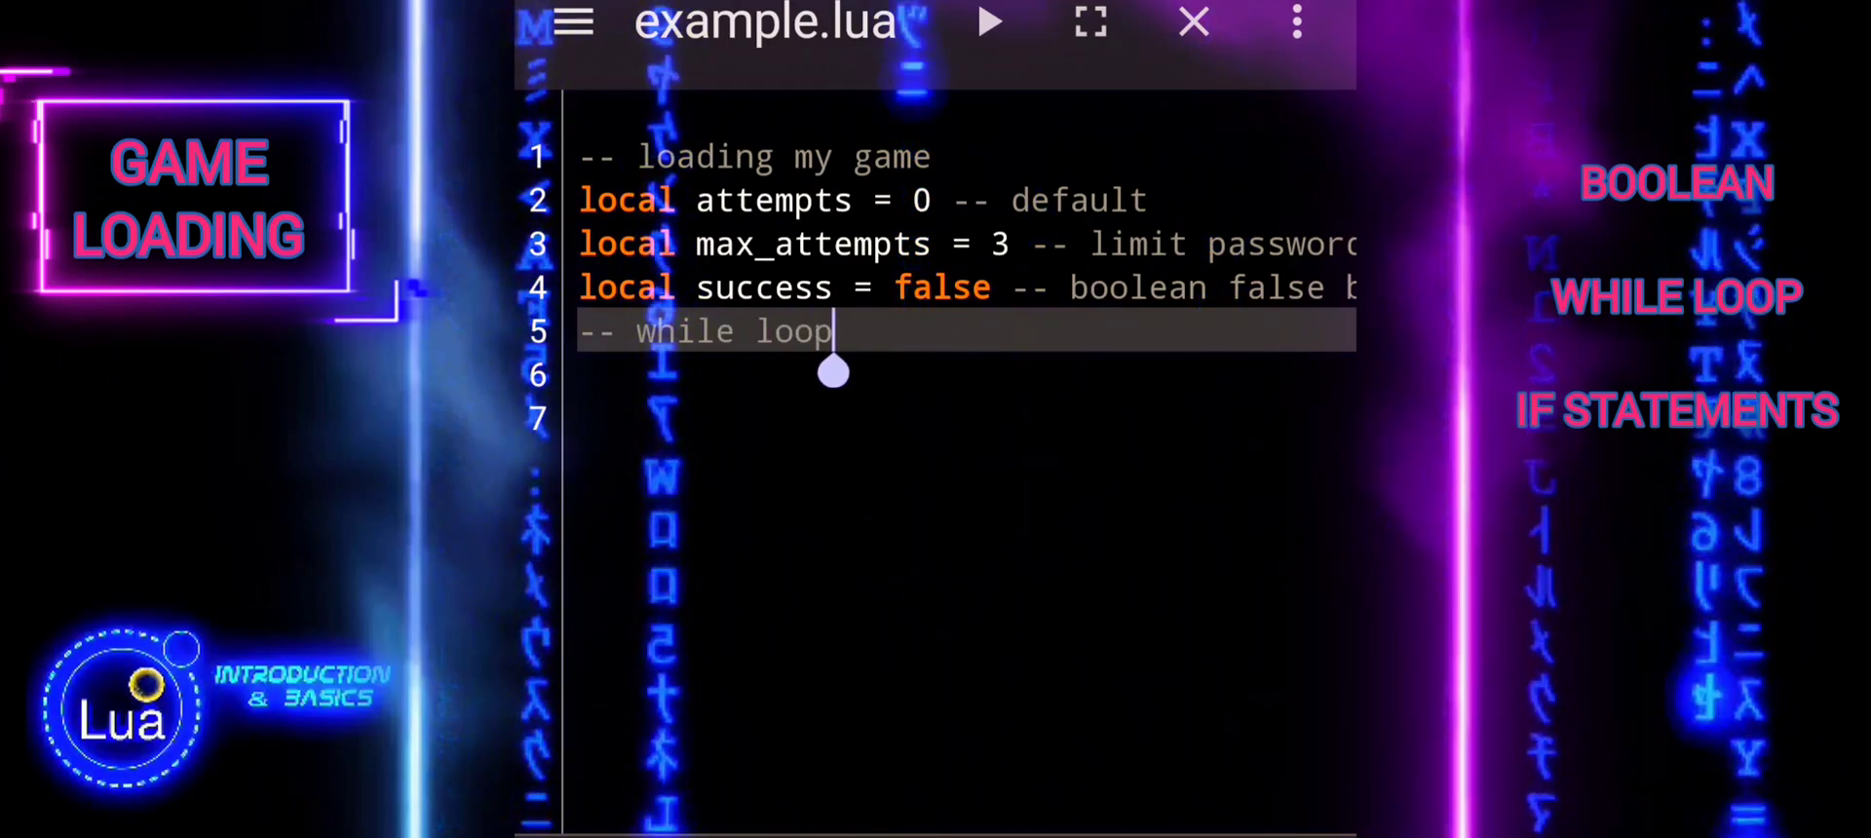
pyautogui.press('Enter')
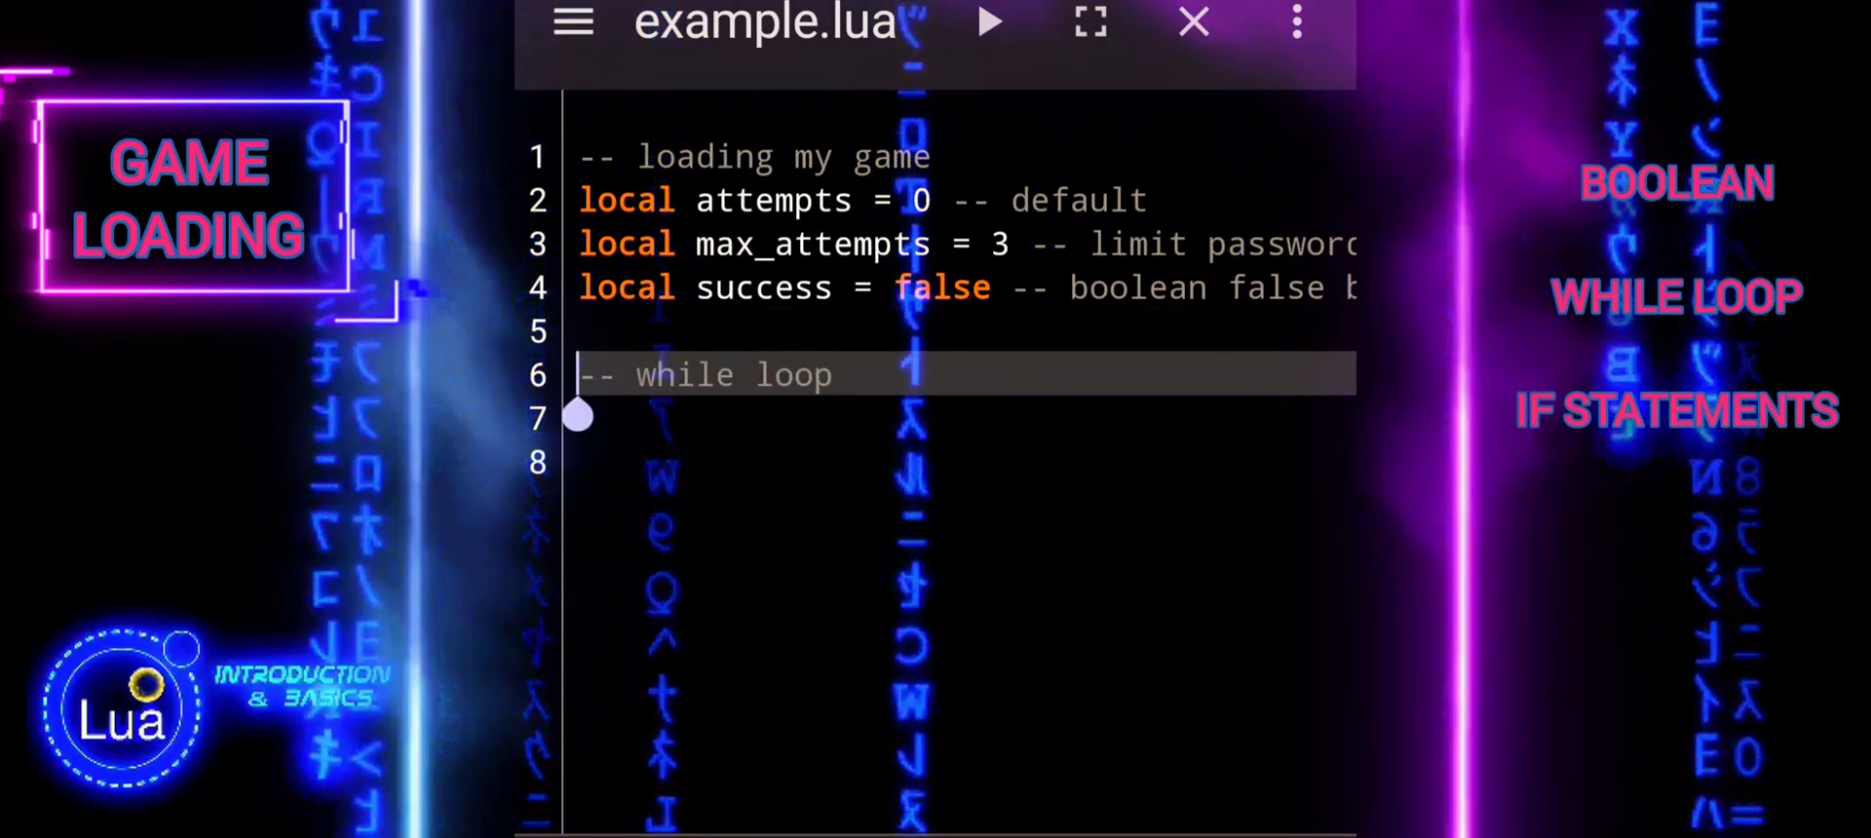
# - Write print("loading the game...") above the while-loop comment
pyautogui.write('print("loadi')
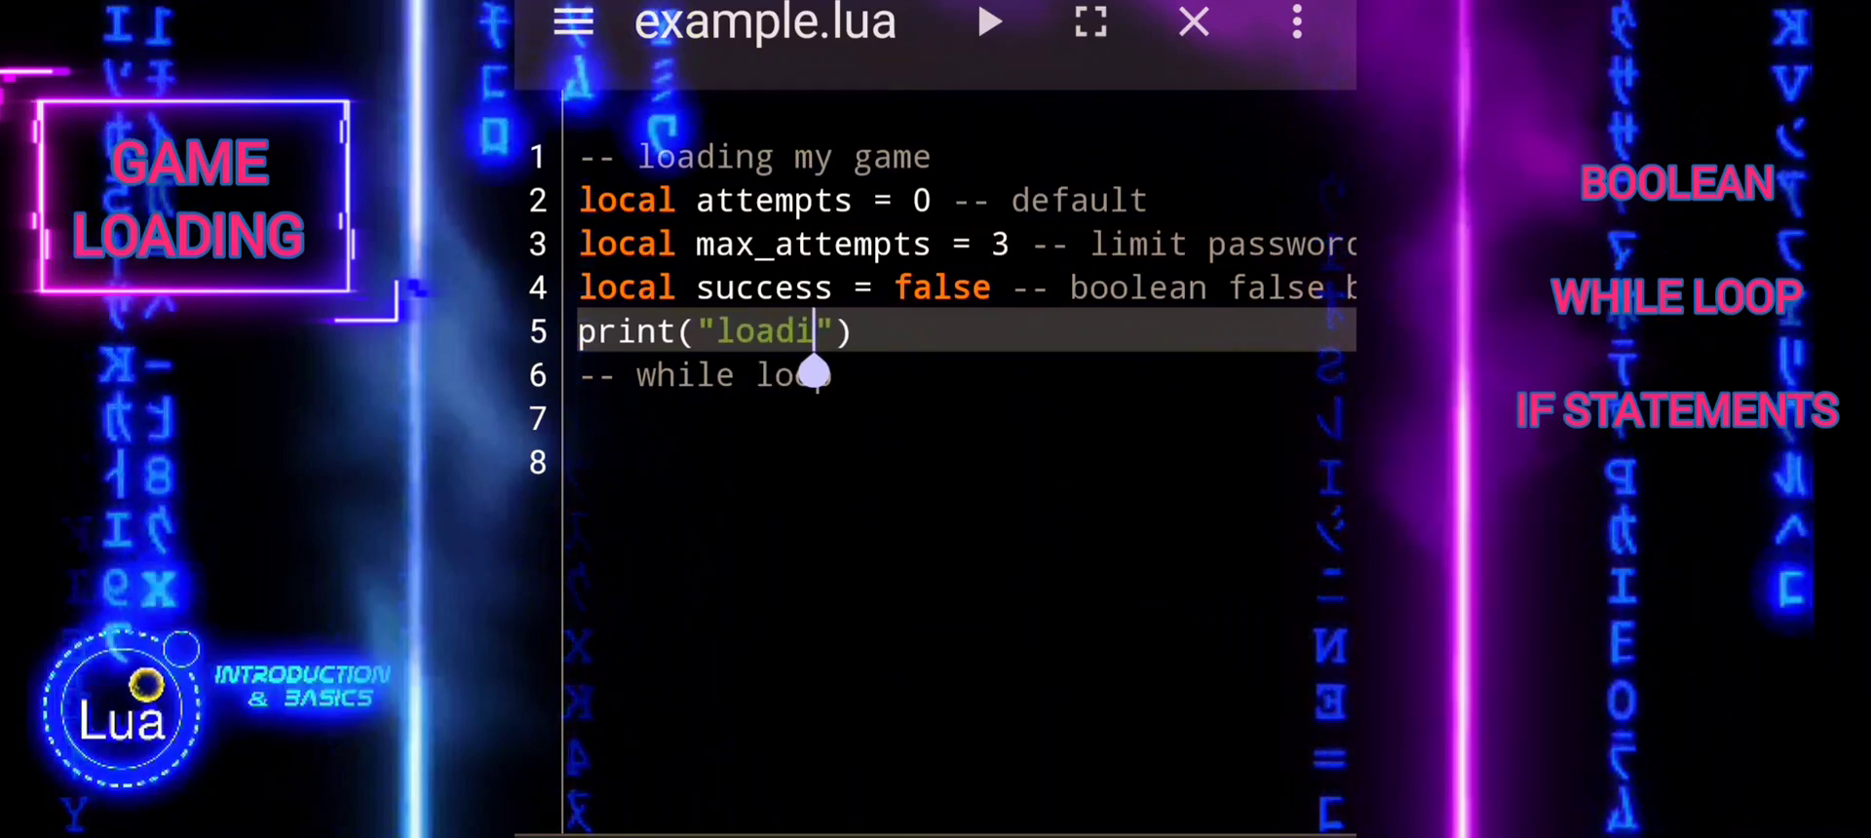
pyautogui.write('ng ga')
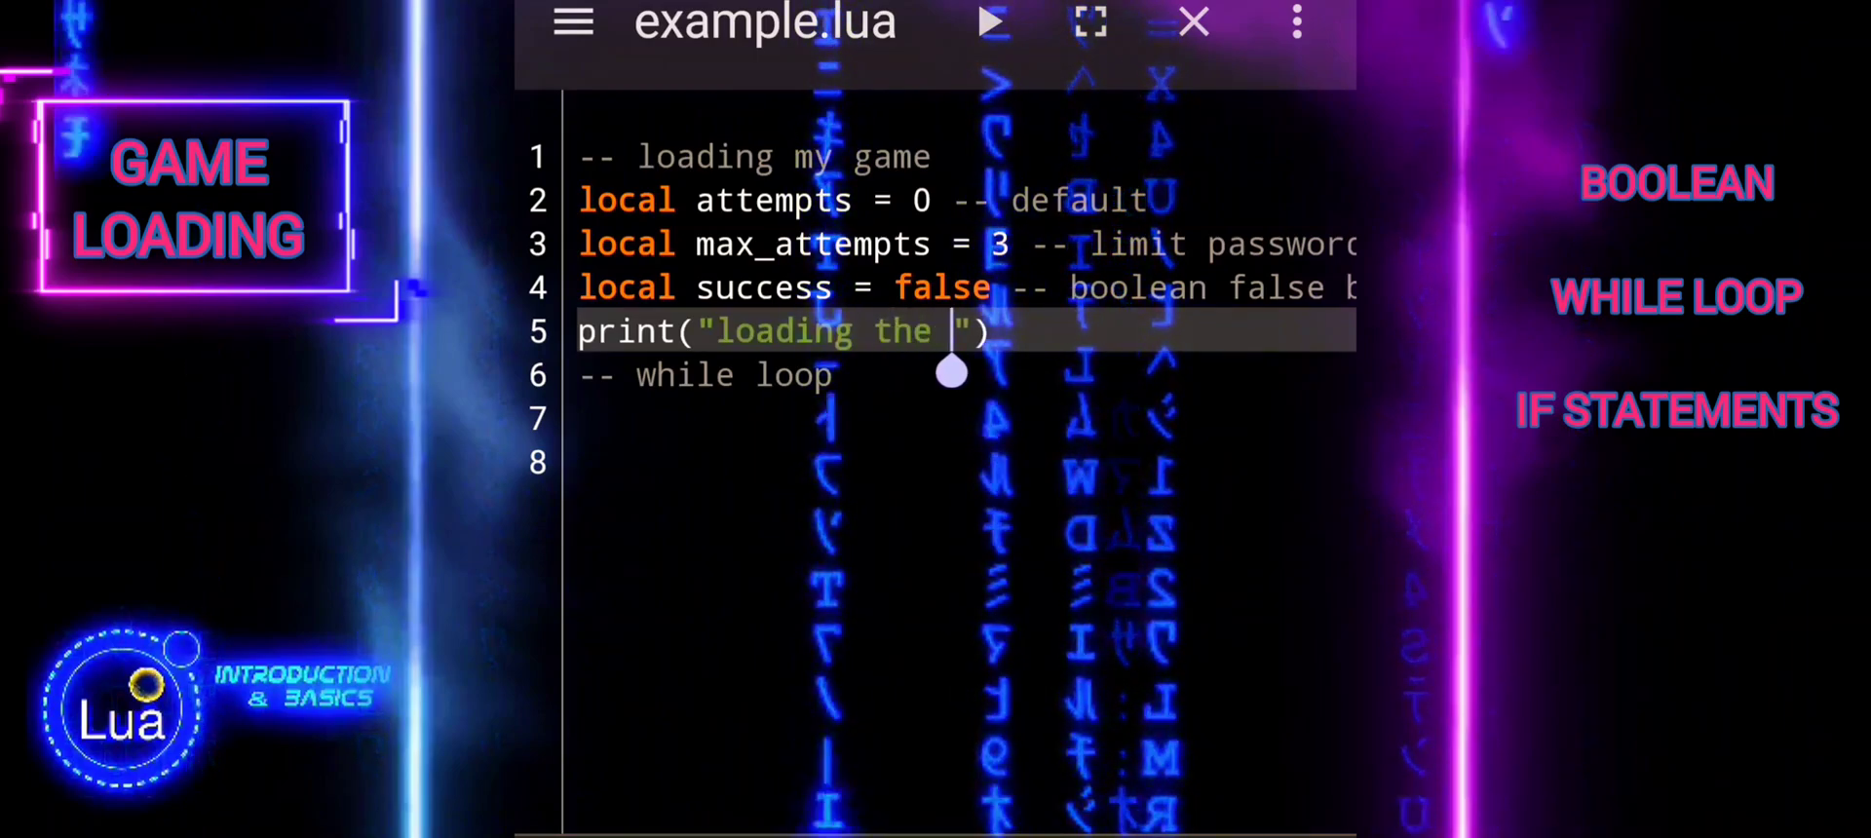
pyautogui.write('game...')
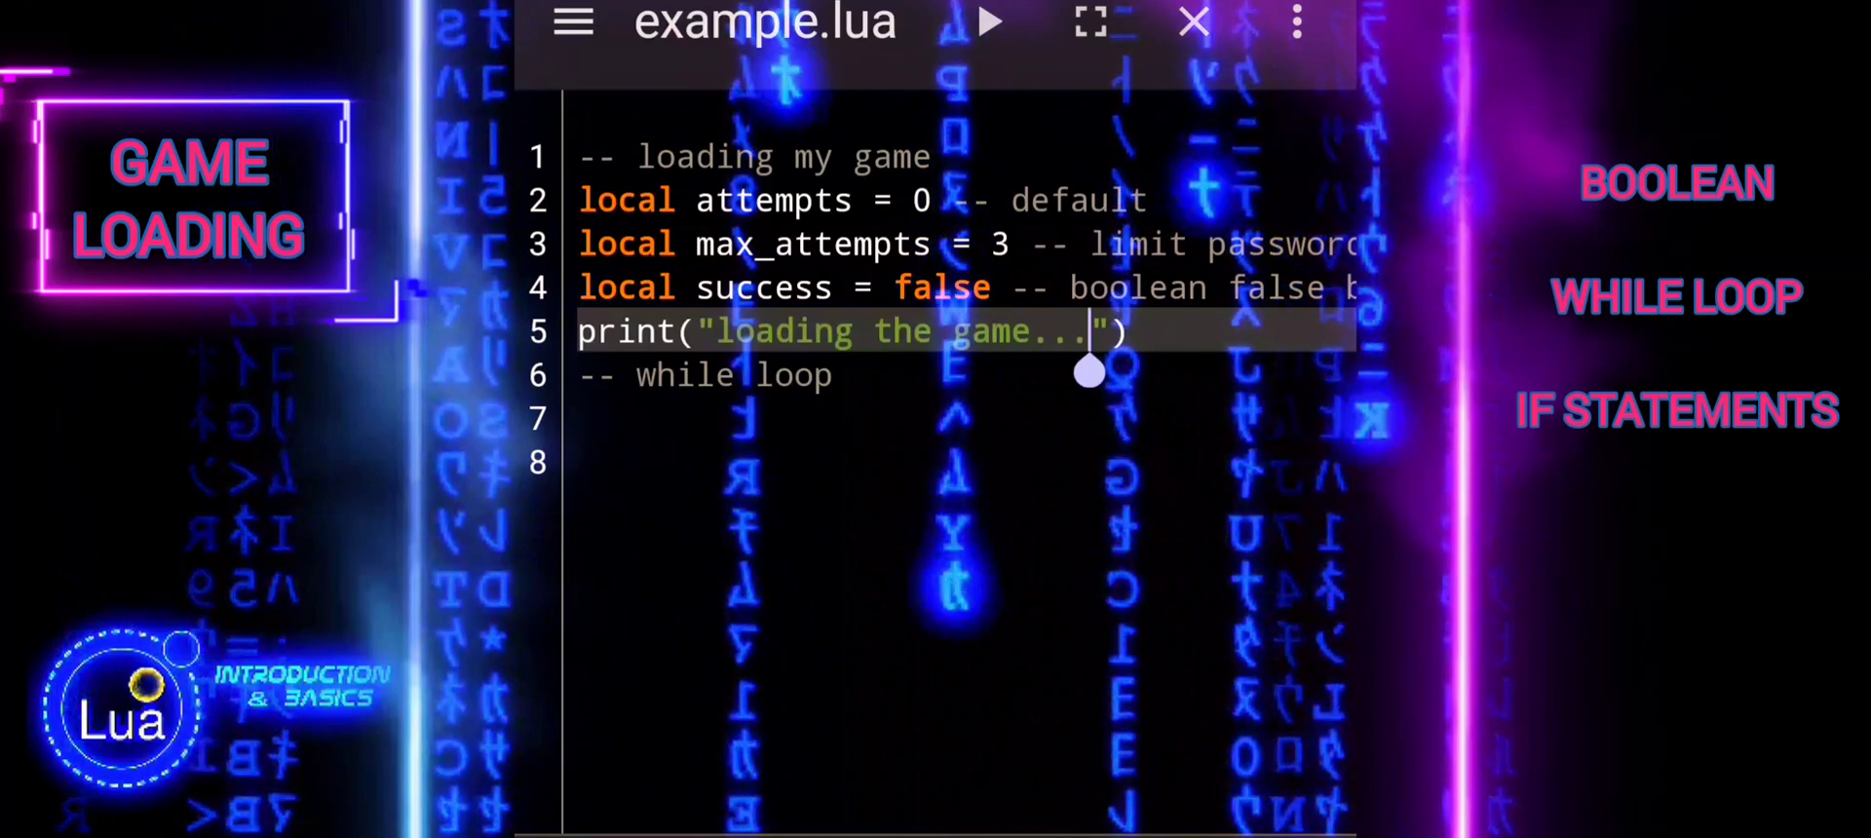
pyautogui.click(986, 21)
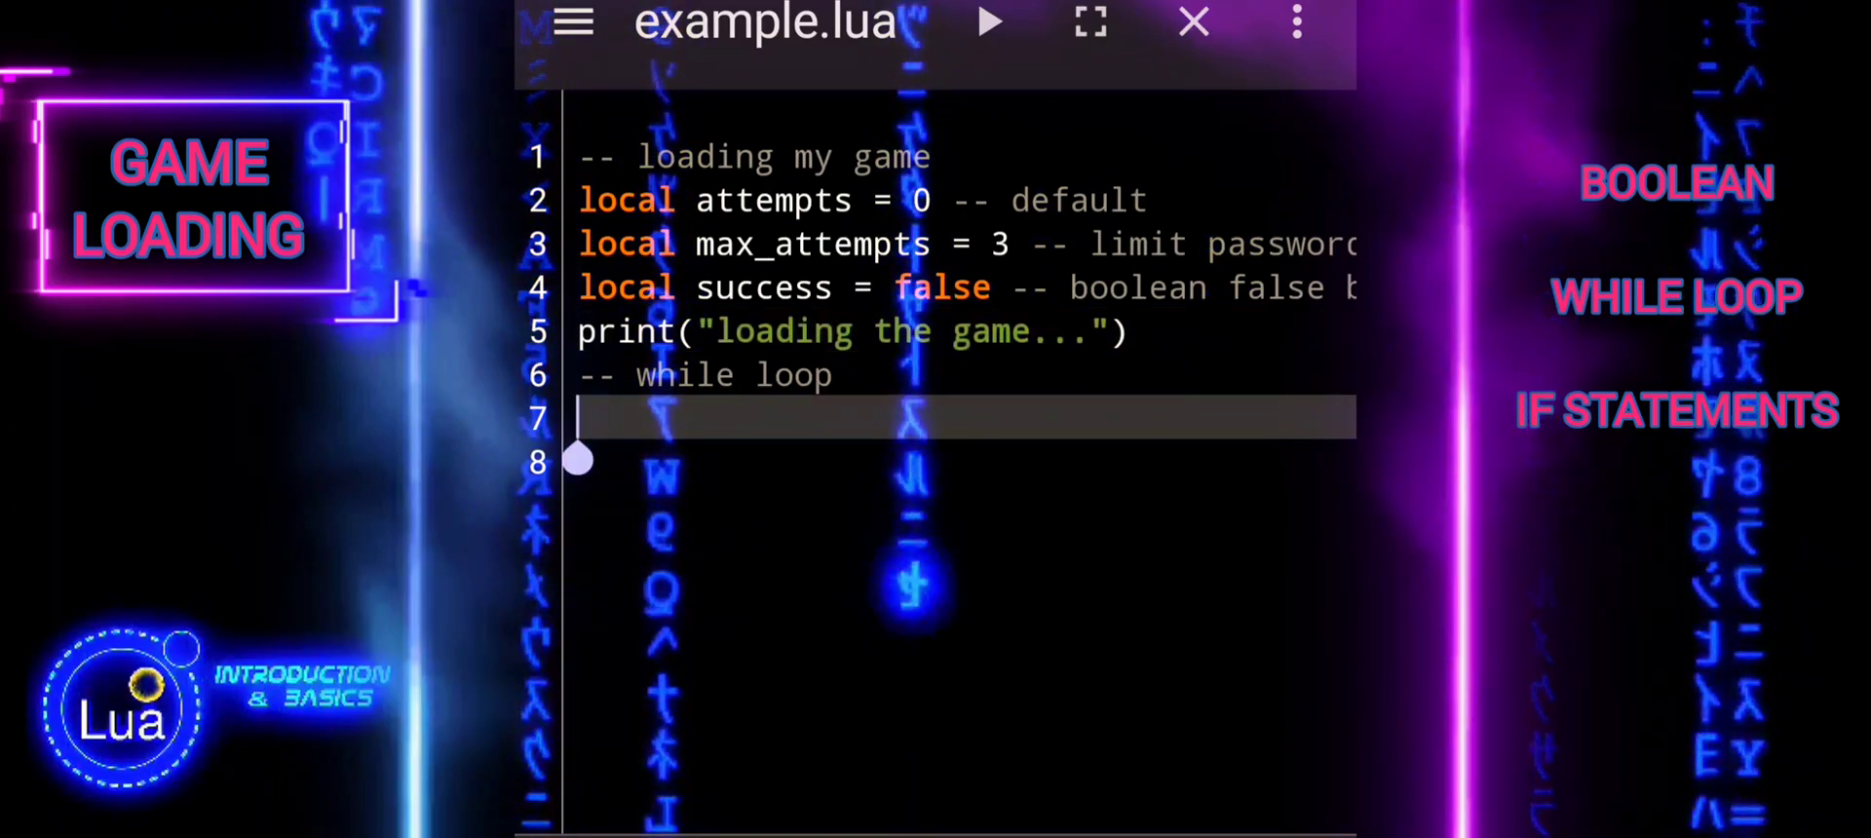
# - Open the loop with while attempts < max_attempts do
pyautogui.write('while')
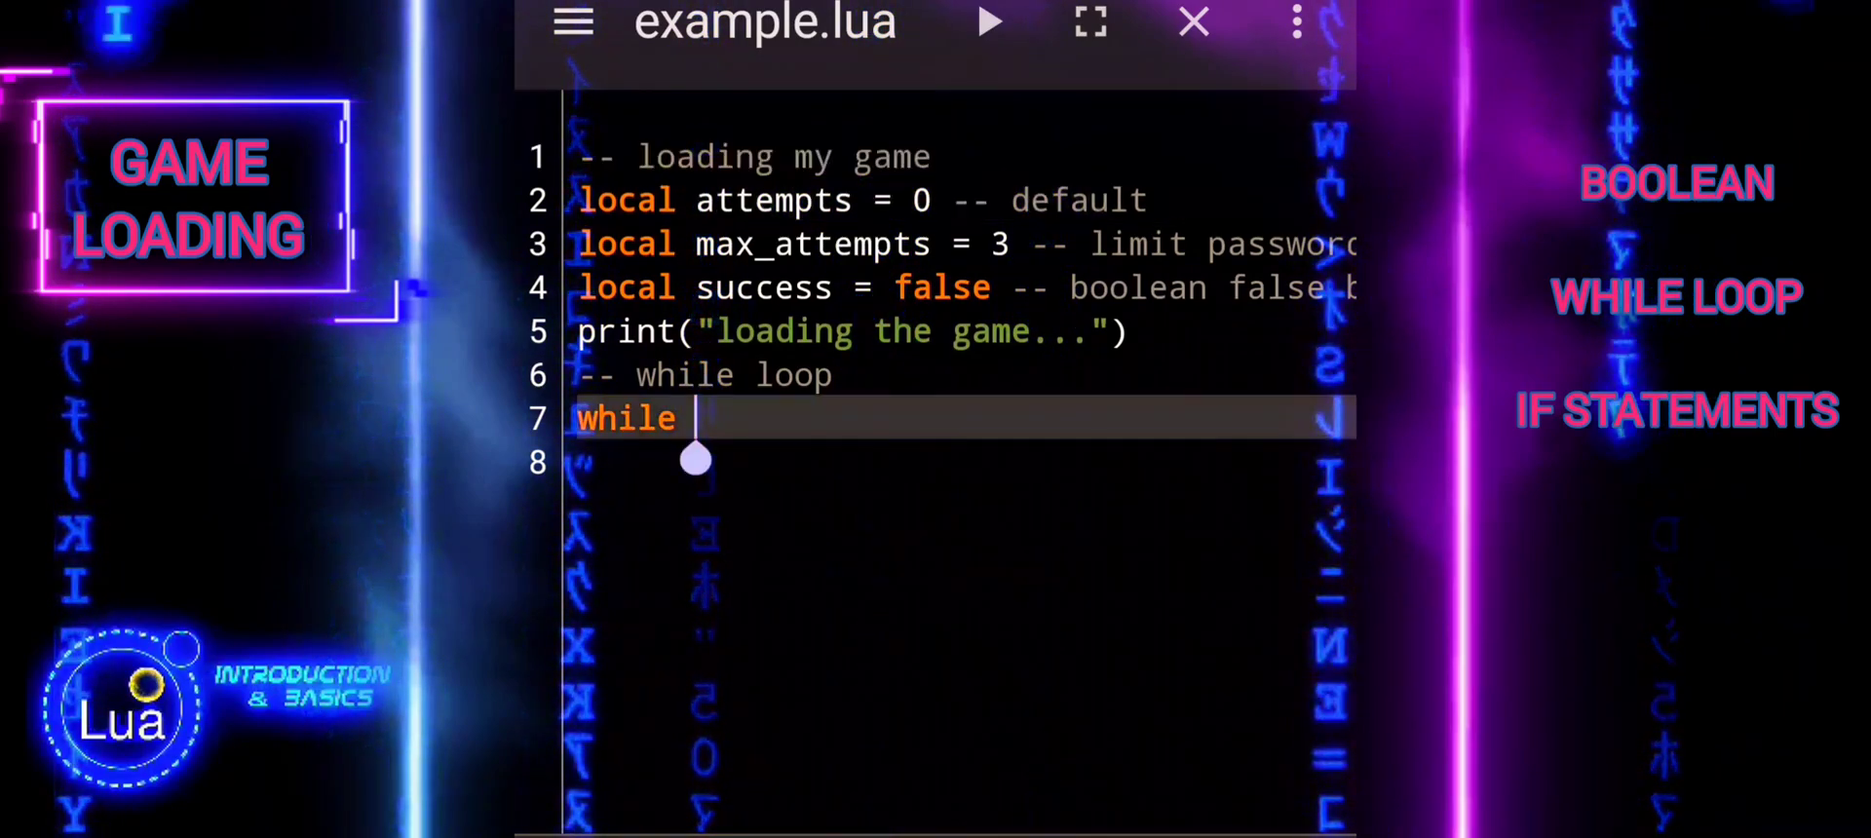
pyautogui.write('attempts')
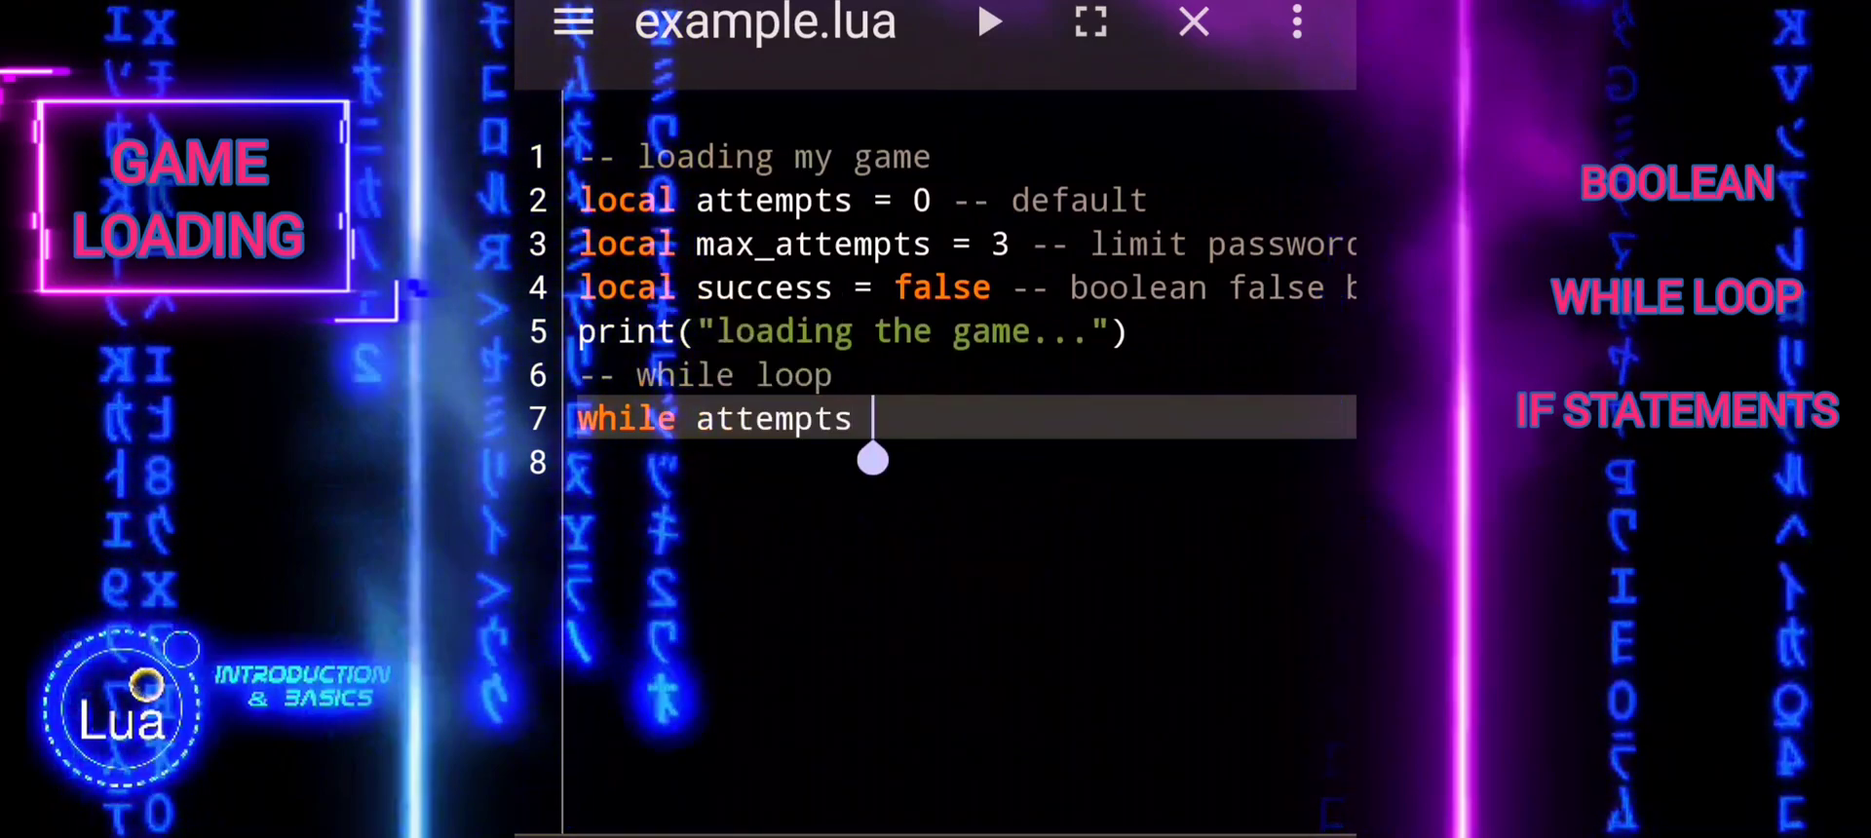
pyautogui.write('< max_attempts')
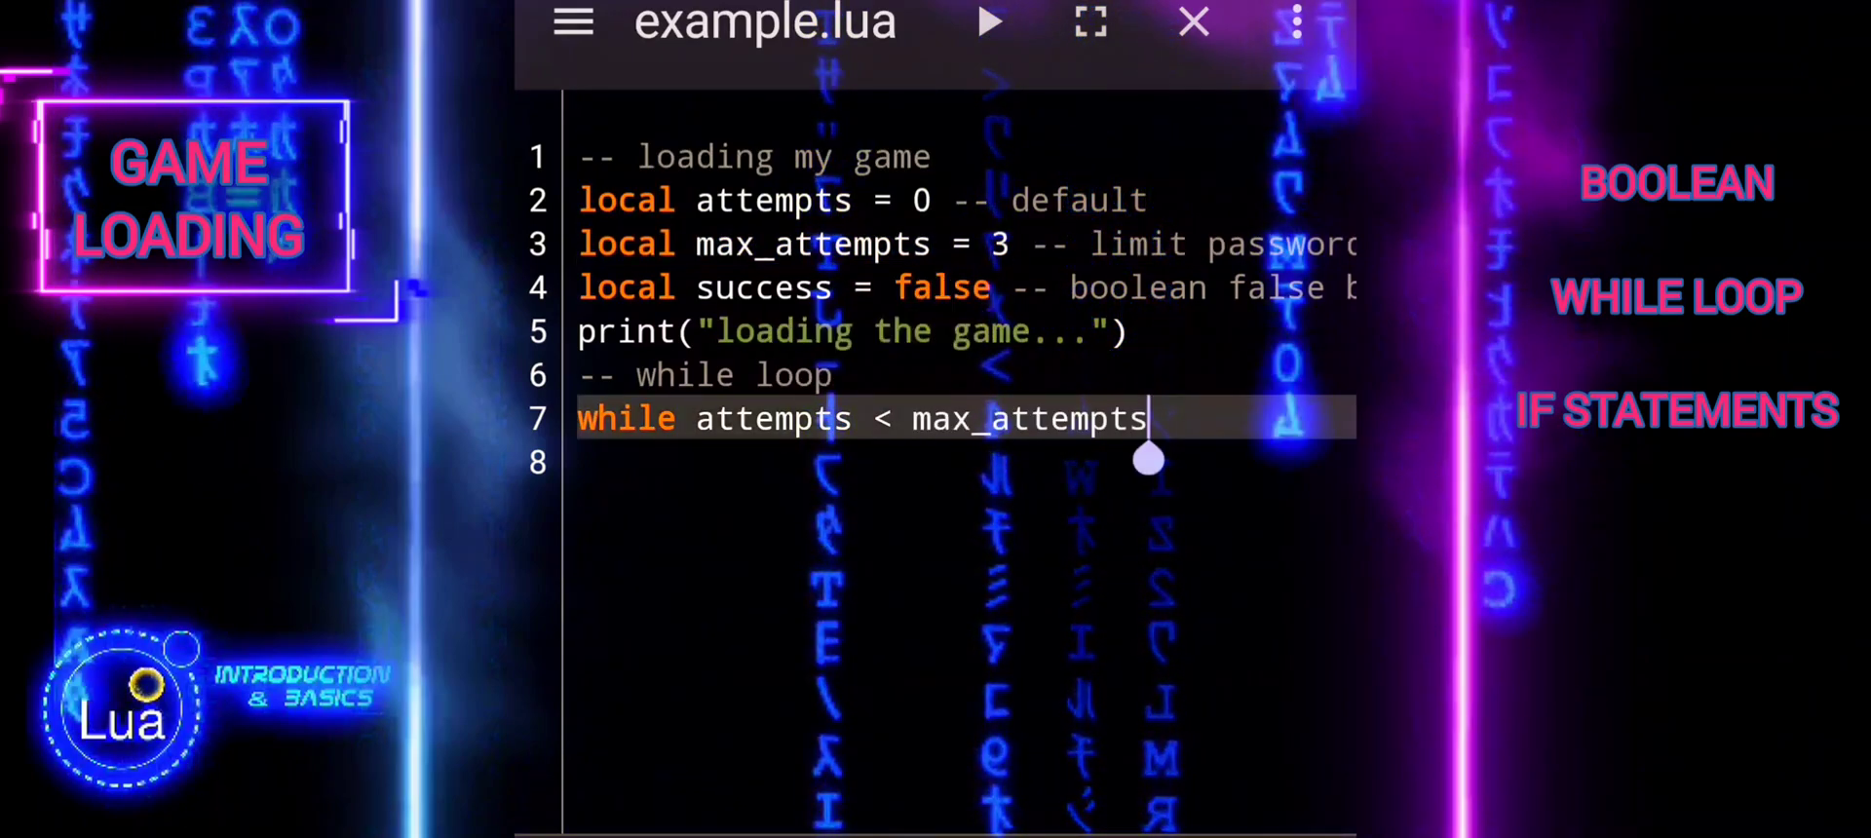
pyautogui.write('do')
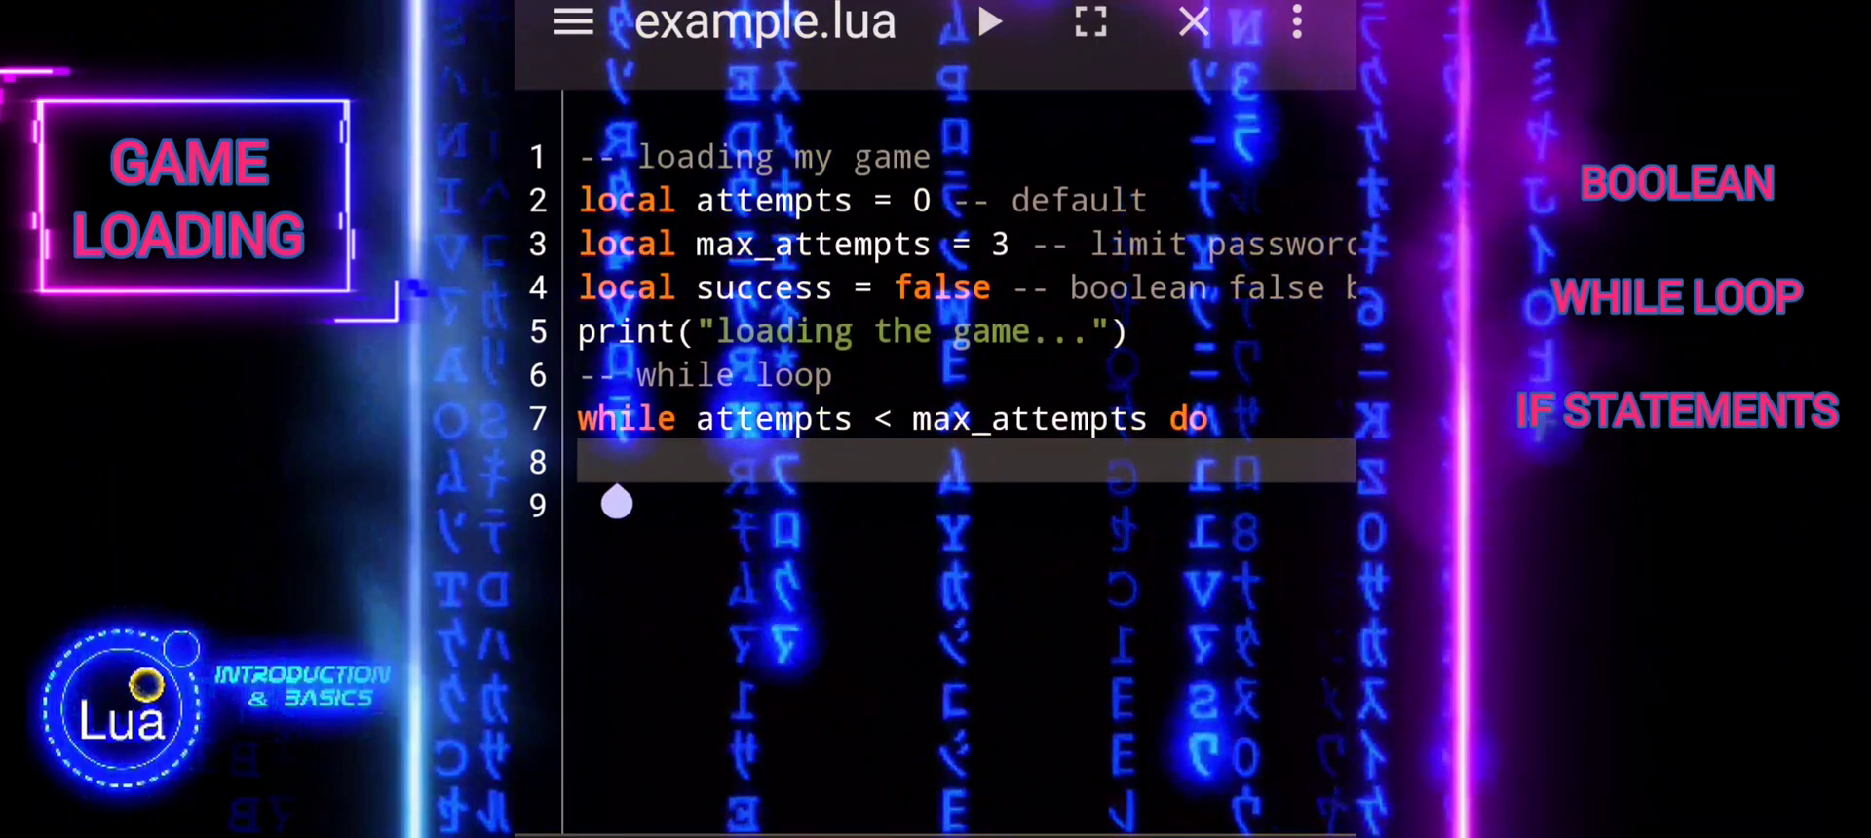
# - Prompt the player with io.write("\nenter your password: ")
pyautogui.write('io')
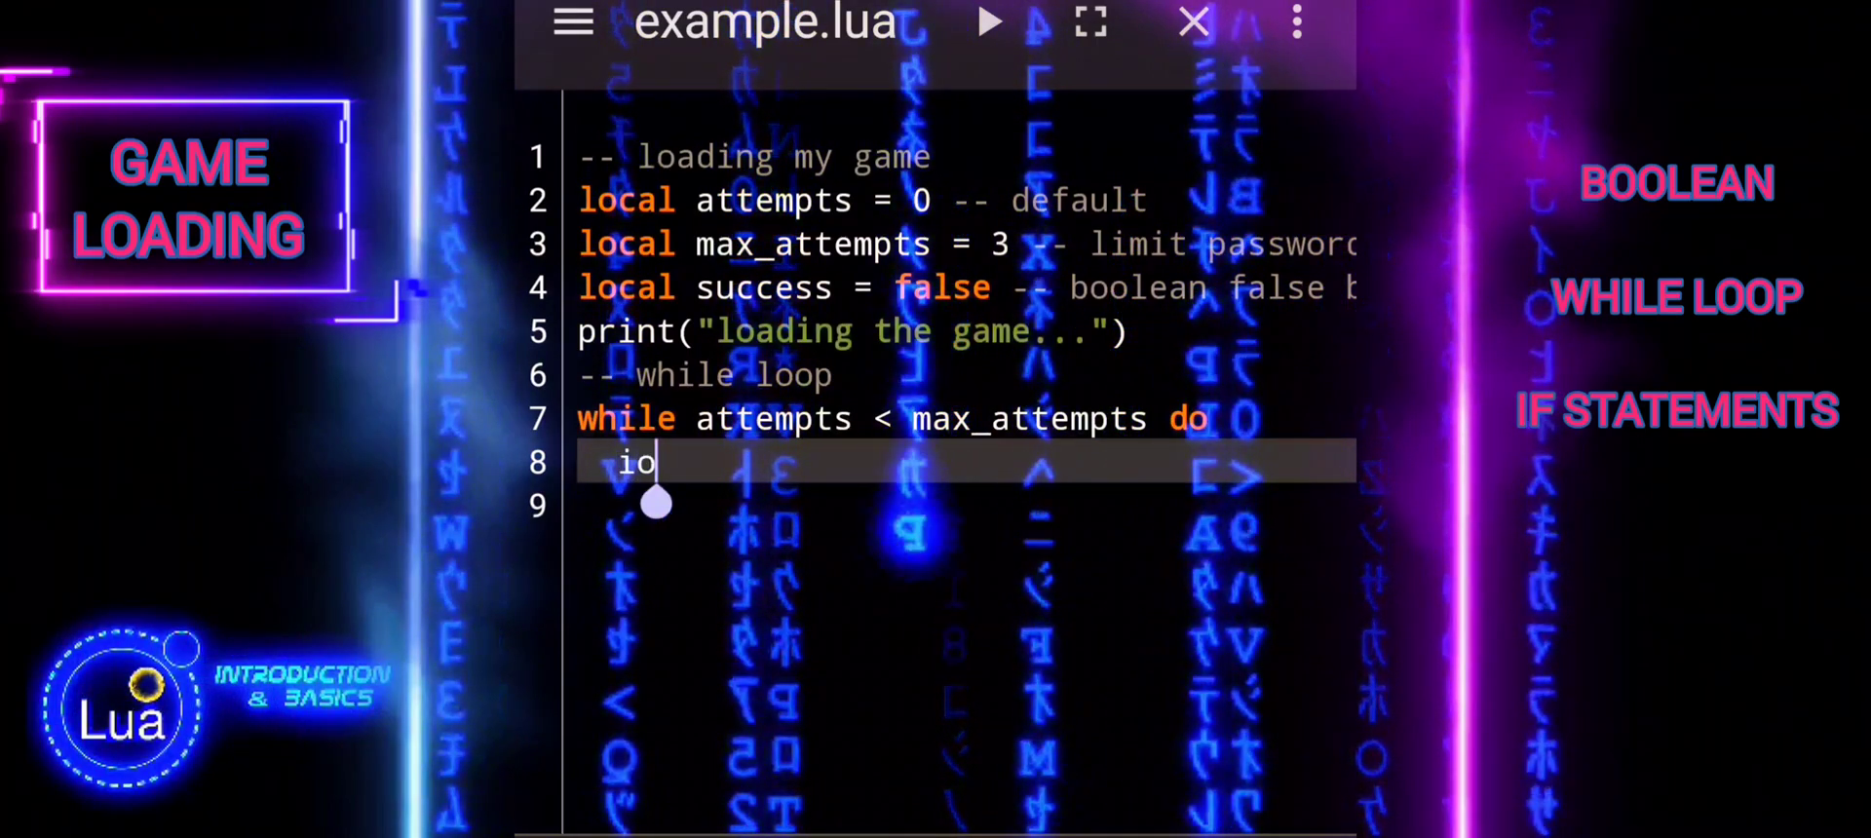
pyautogui.write('.write')
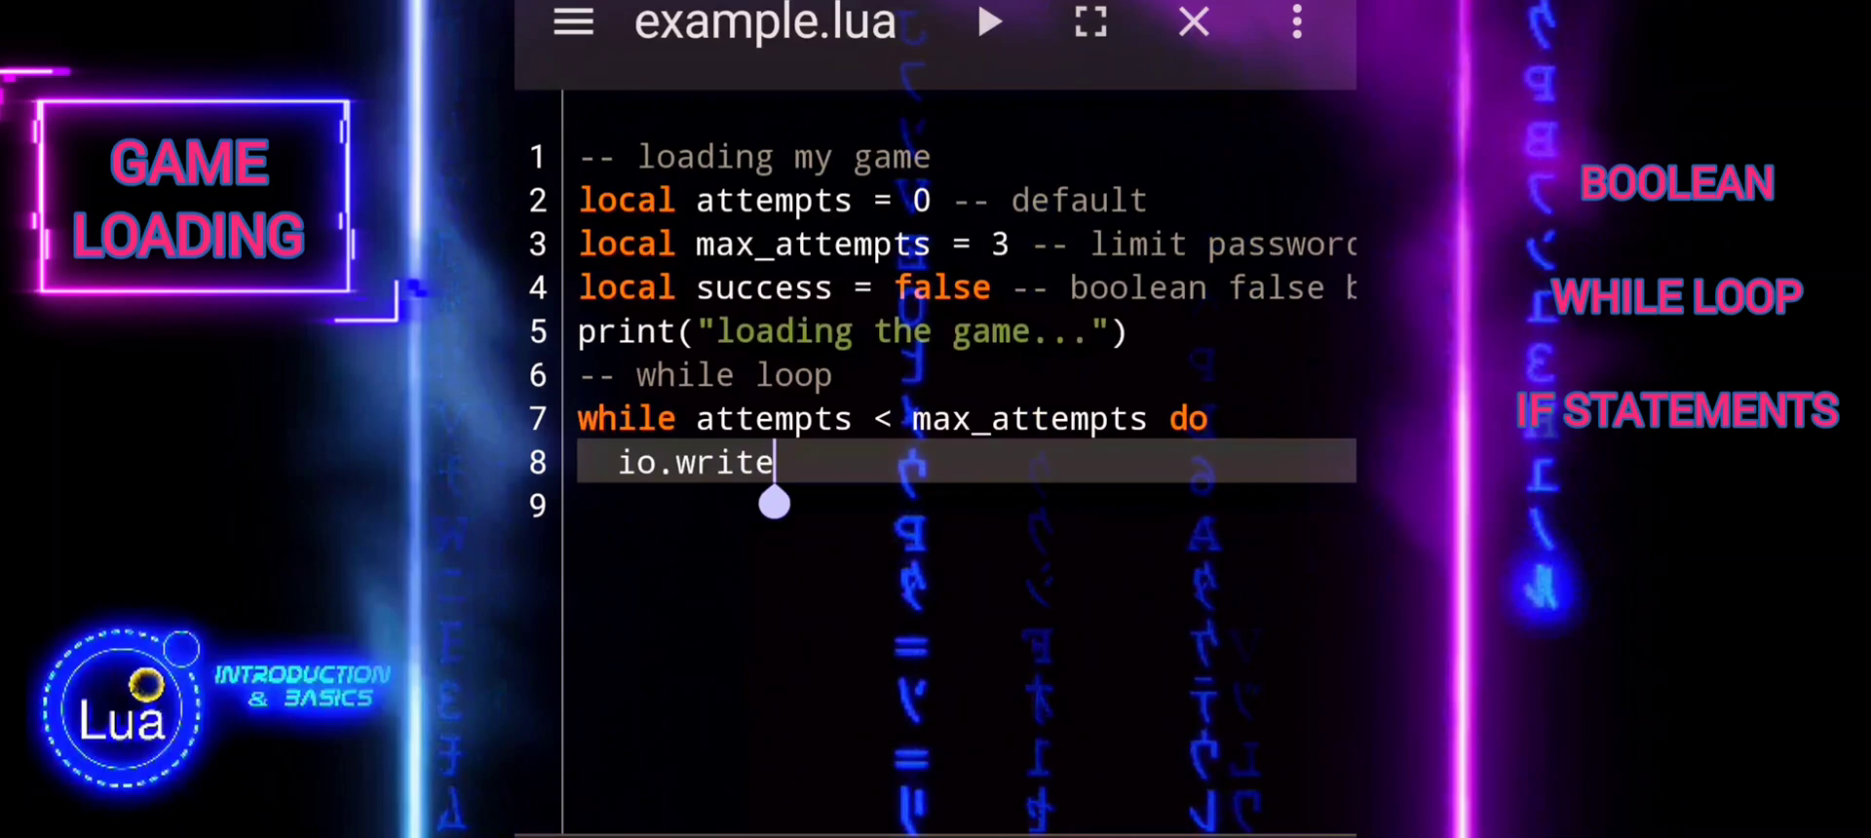
pyautogui.write('($')
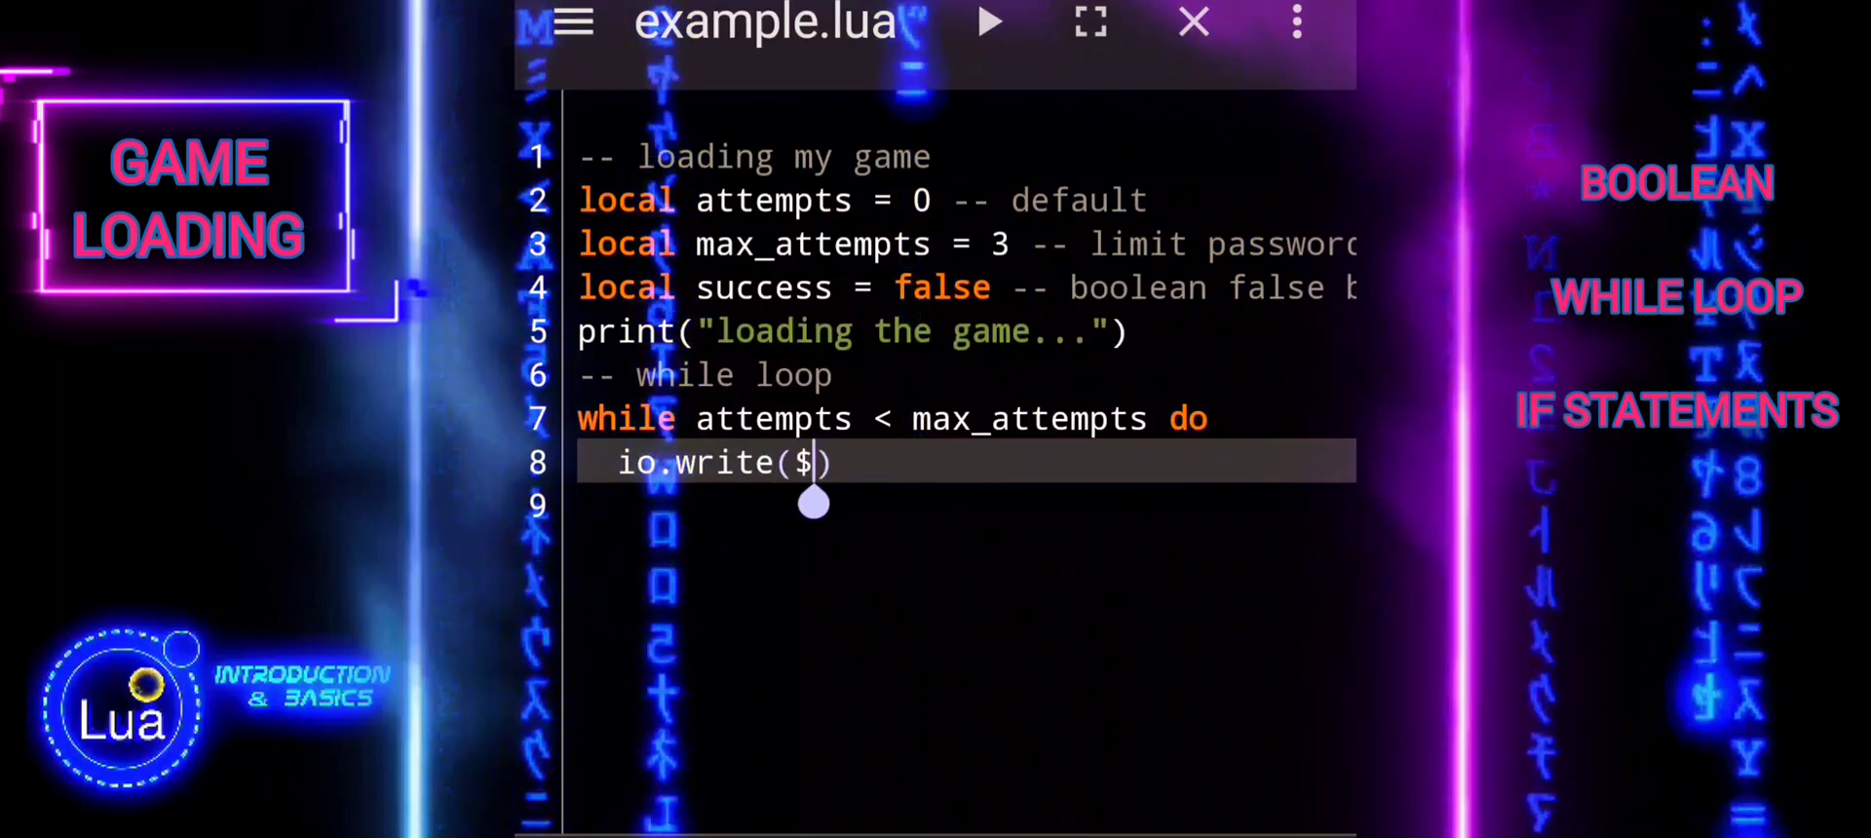
pyautogui.write('""')
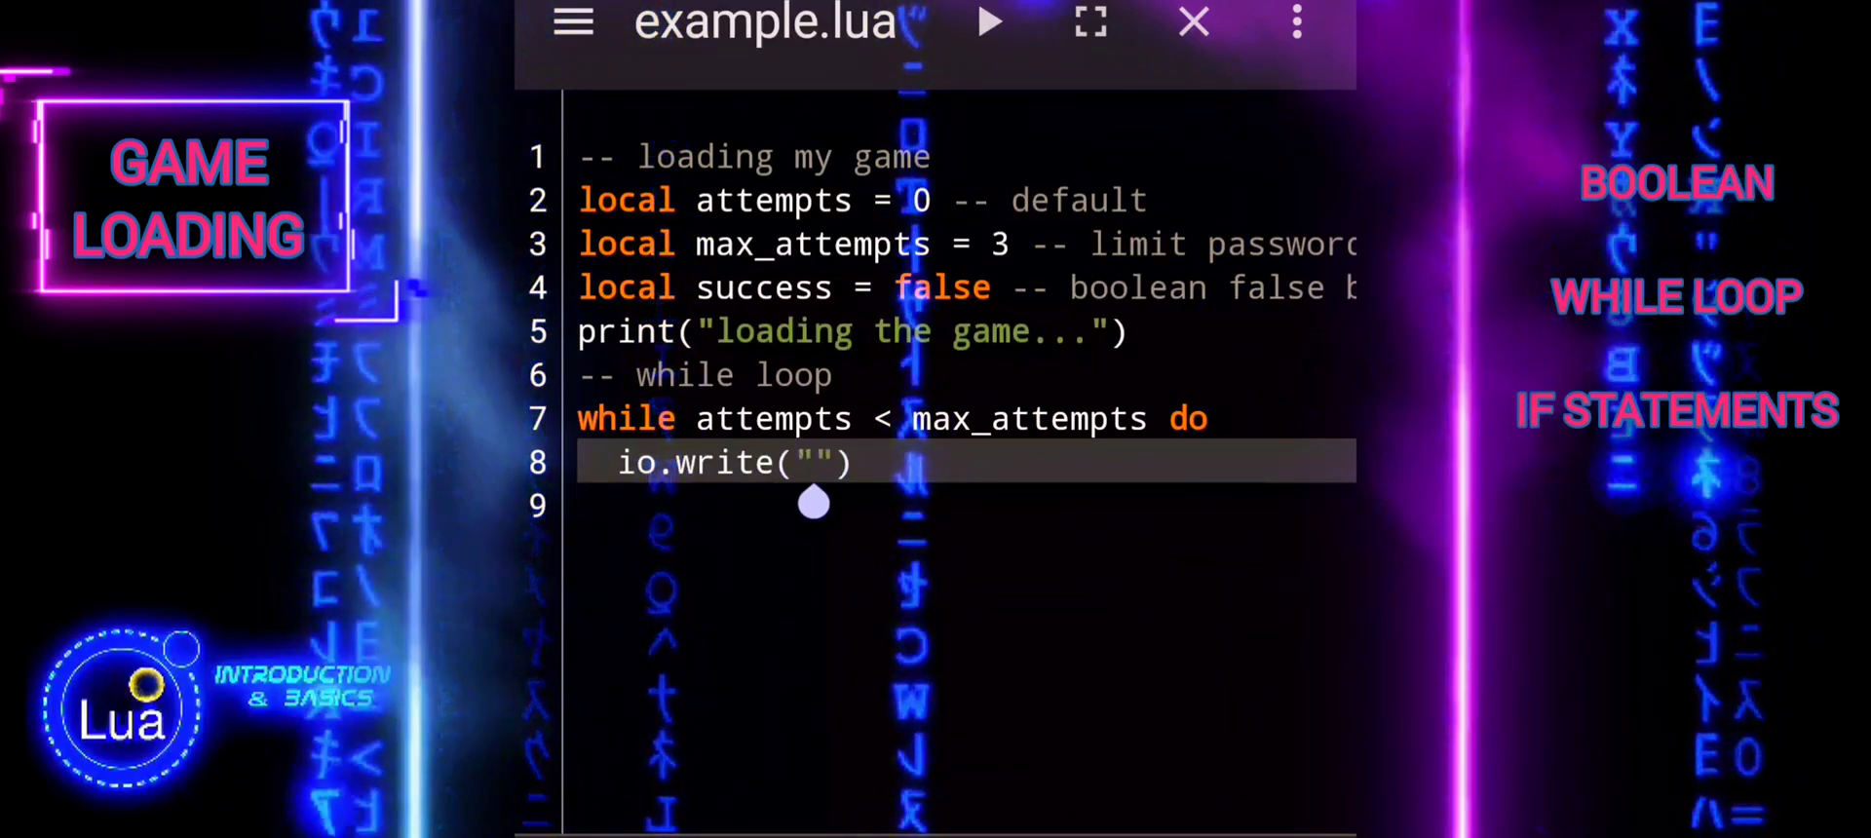
pyautogui.write('enter')
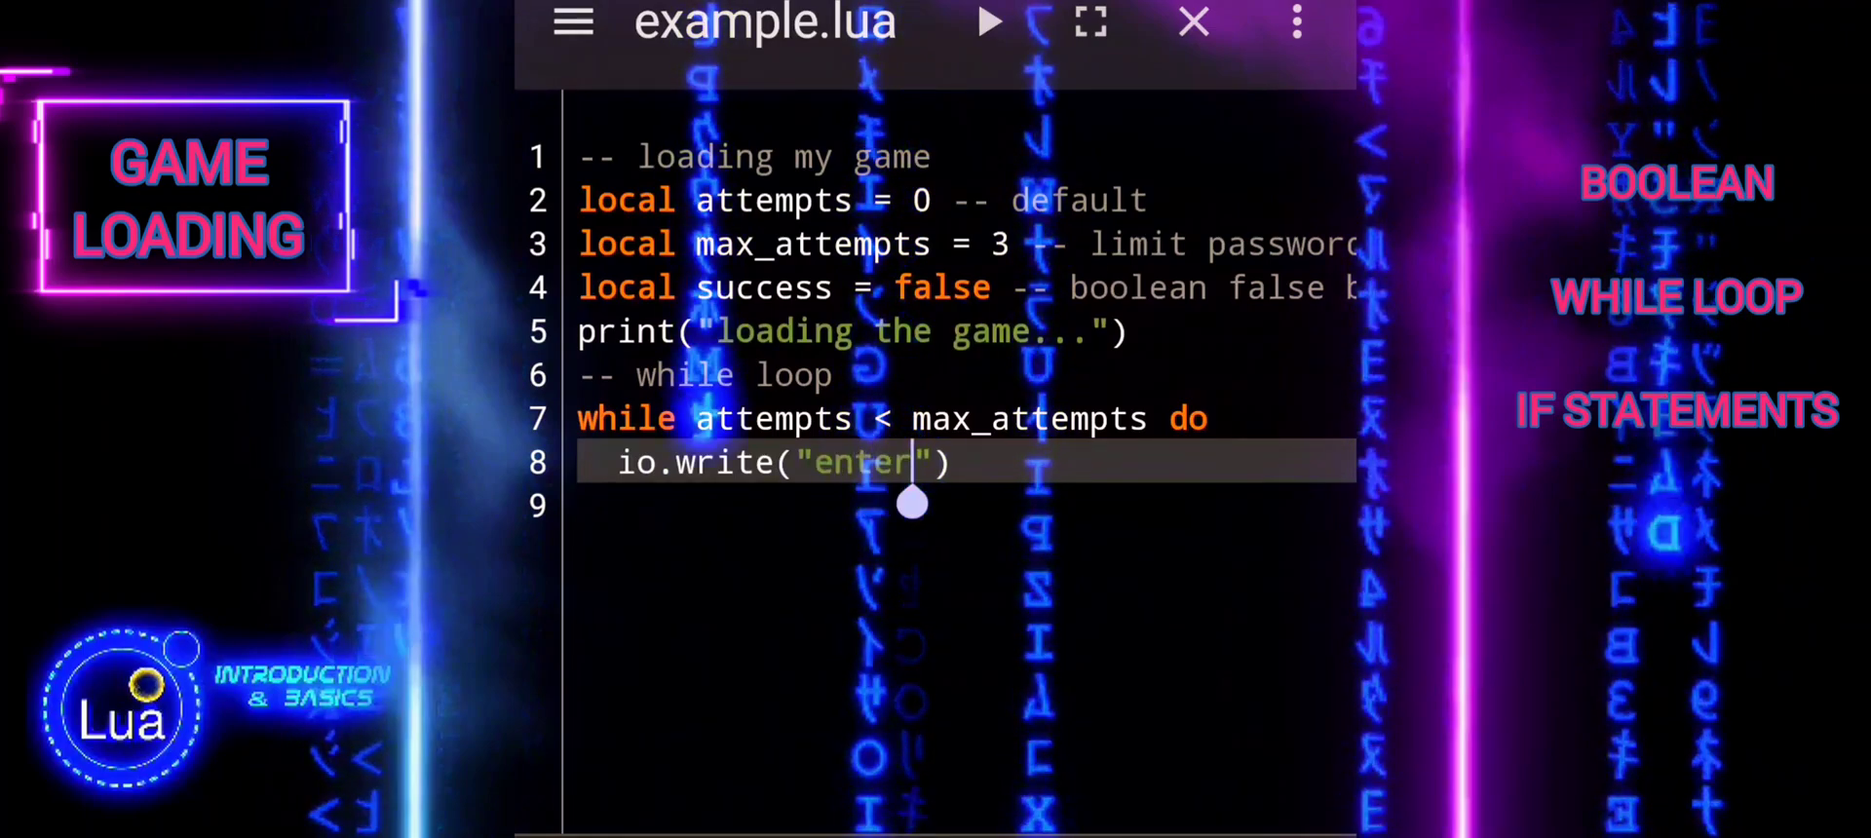
pyautogui.write('your')
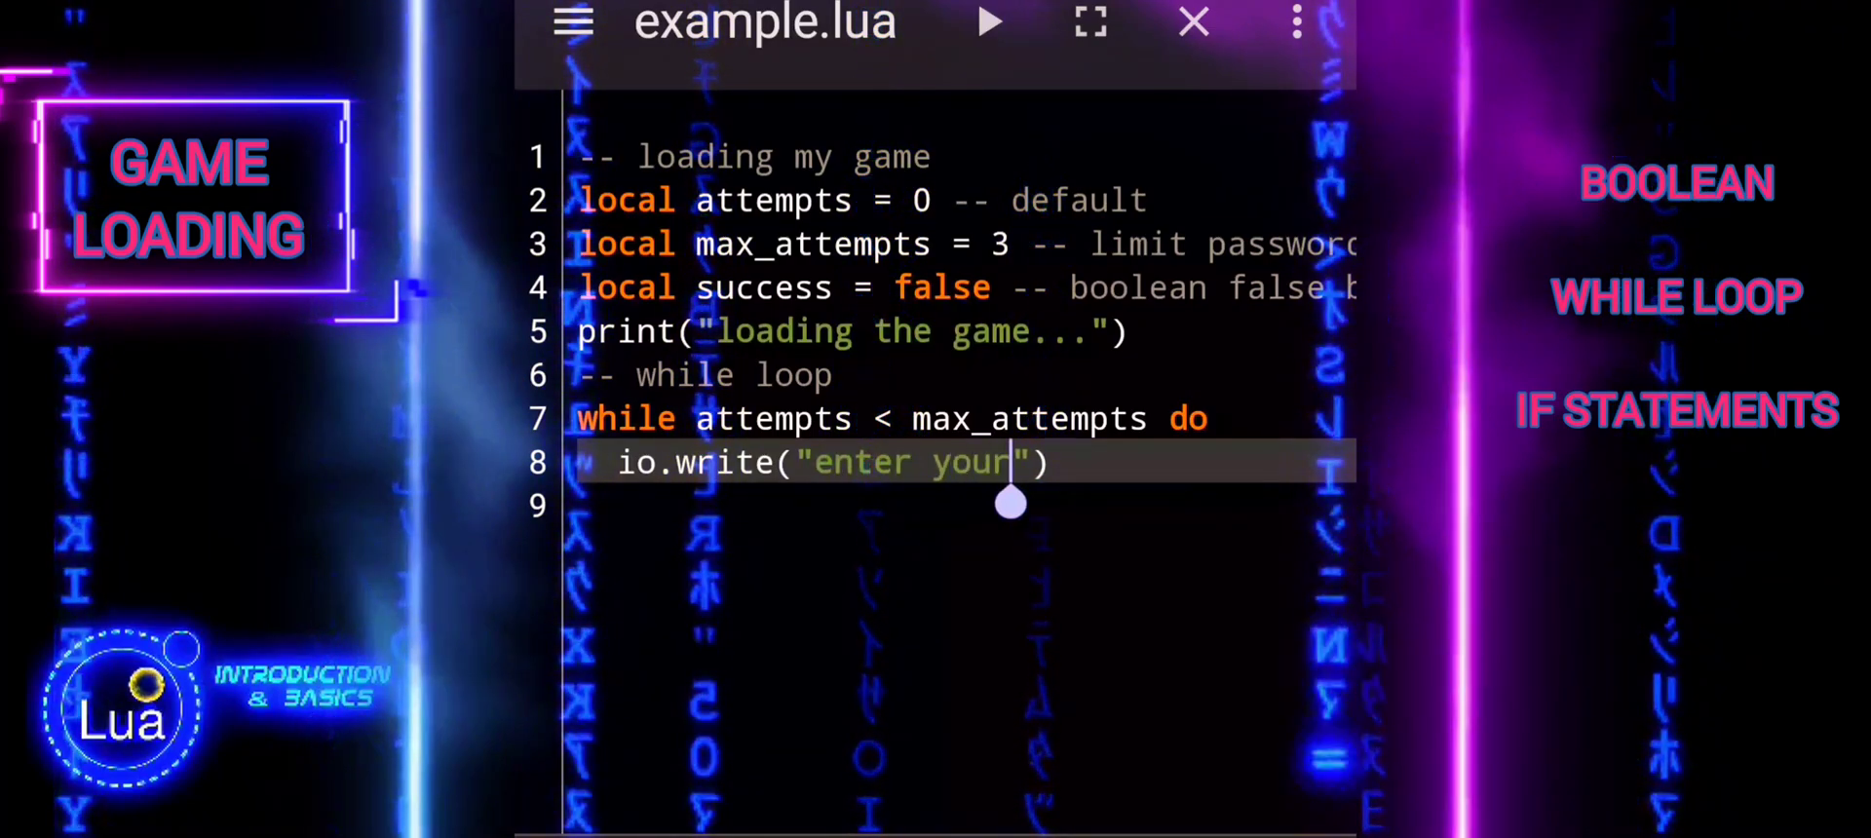
pyautogui.write('password')
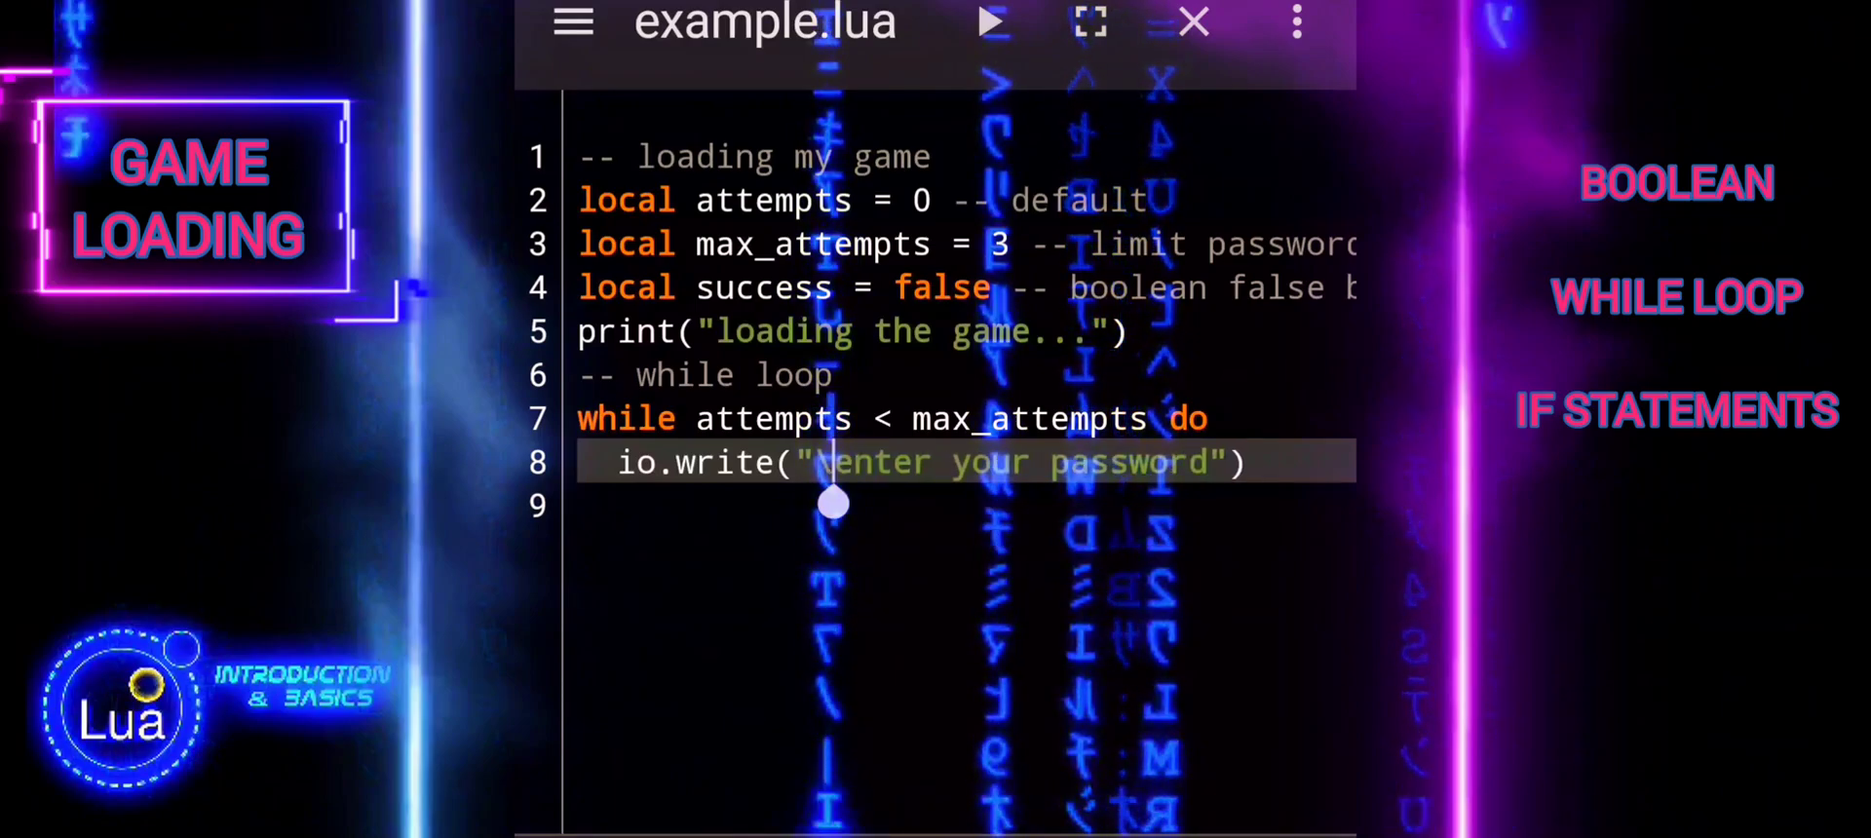
pyautogui.write('n')
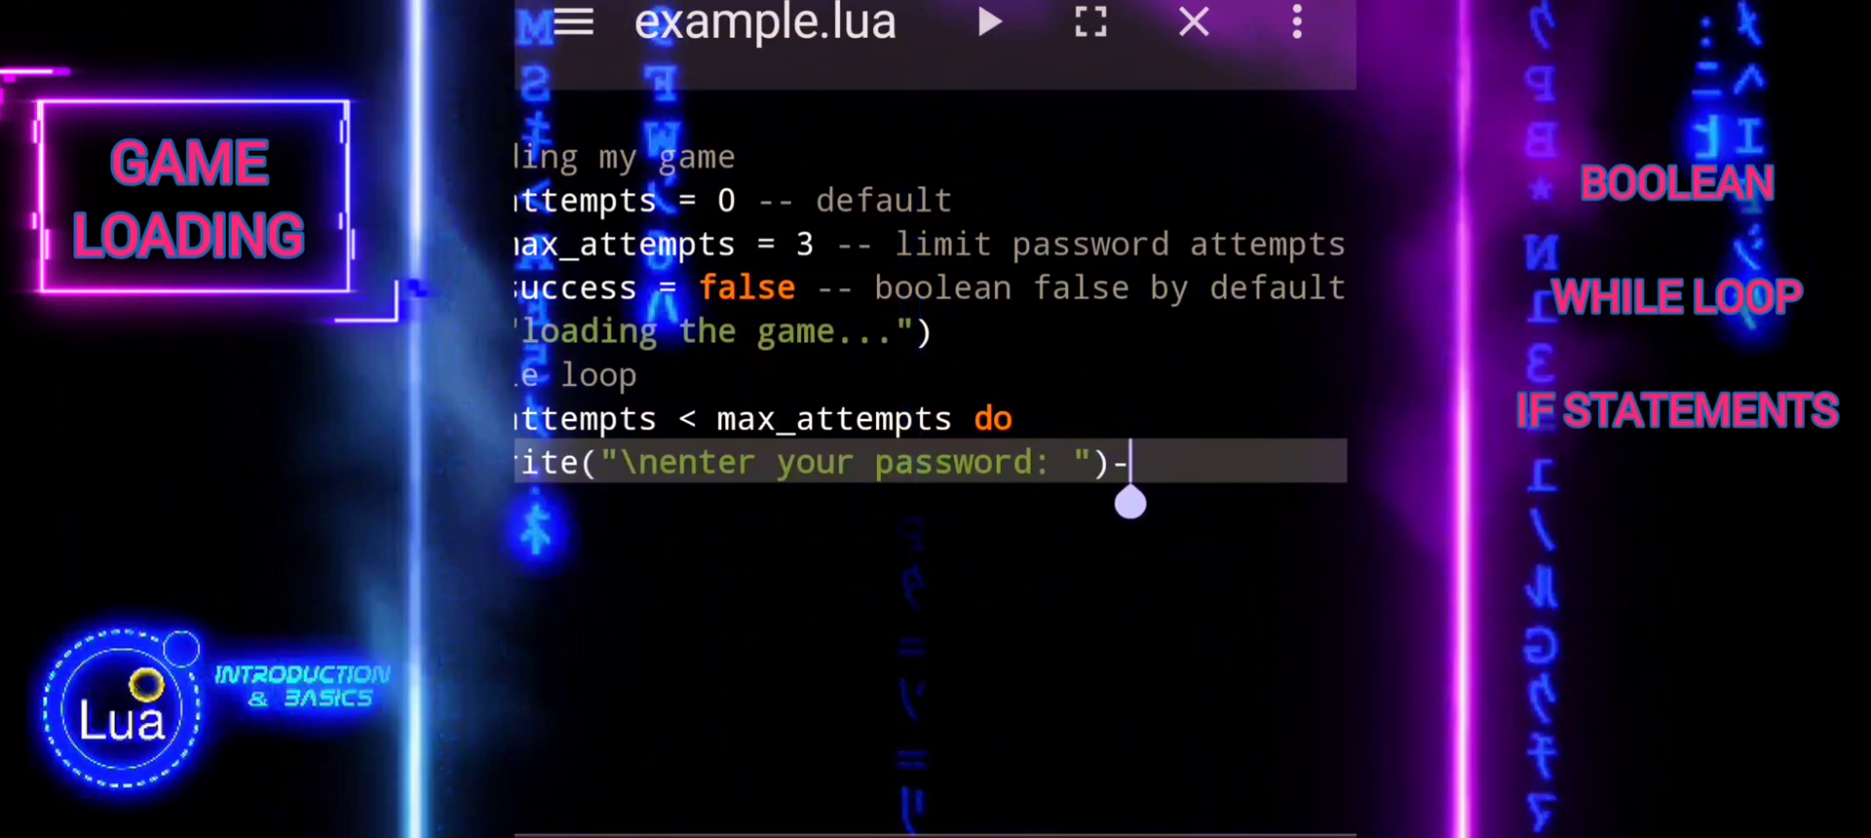
# - Comment the prompt, then store input with local password = io.read() and a '-- store' comment
pyautogui.write('- prom')
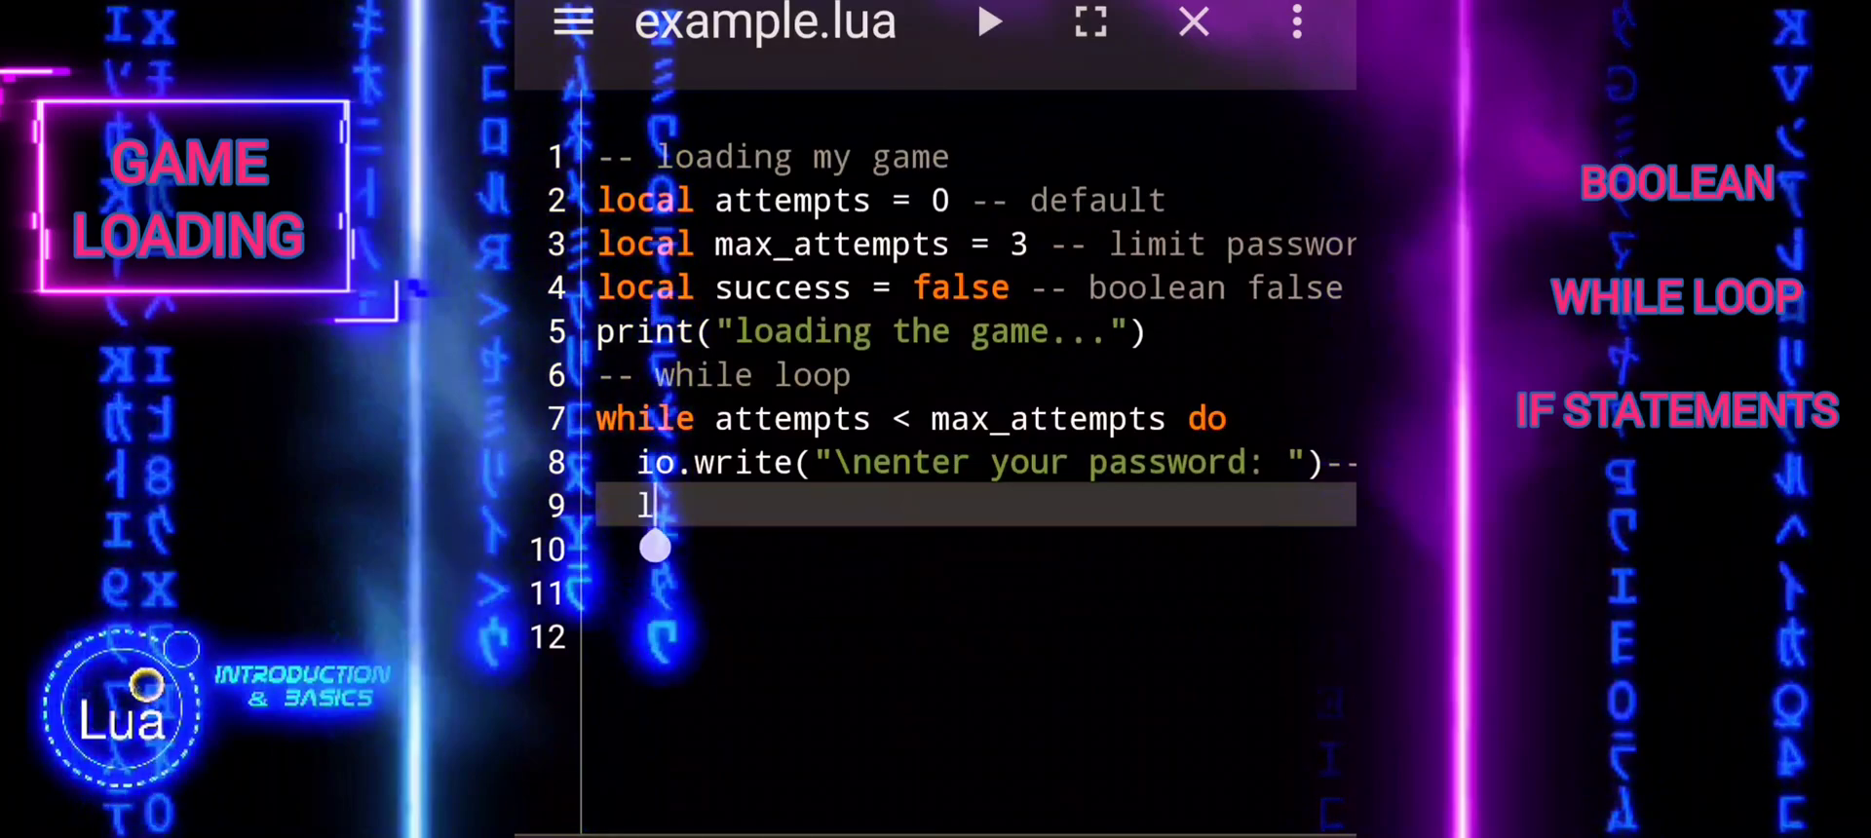
pyautogui.write('ocal pa')
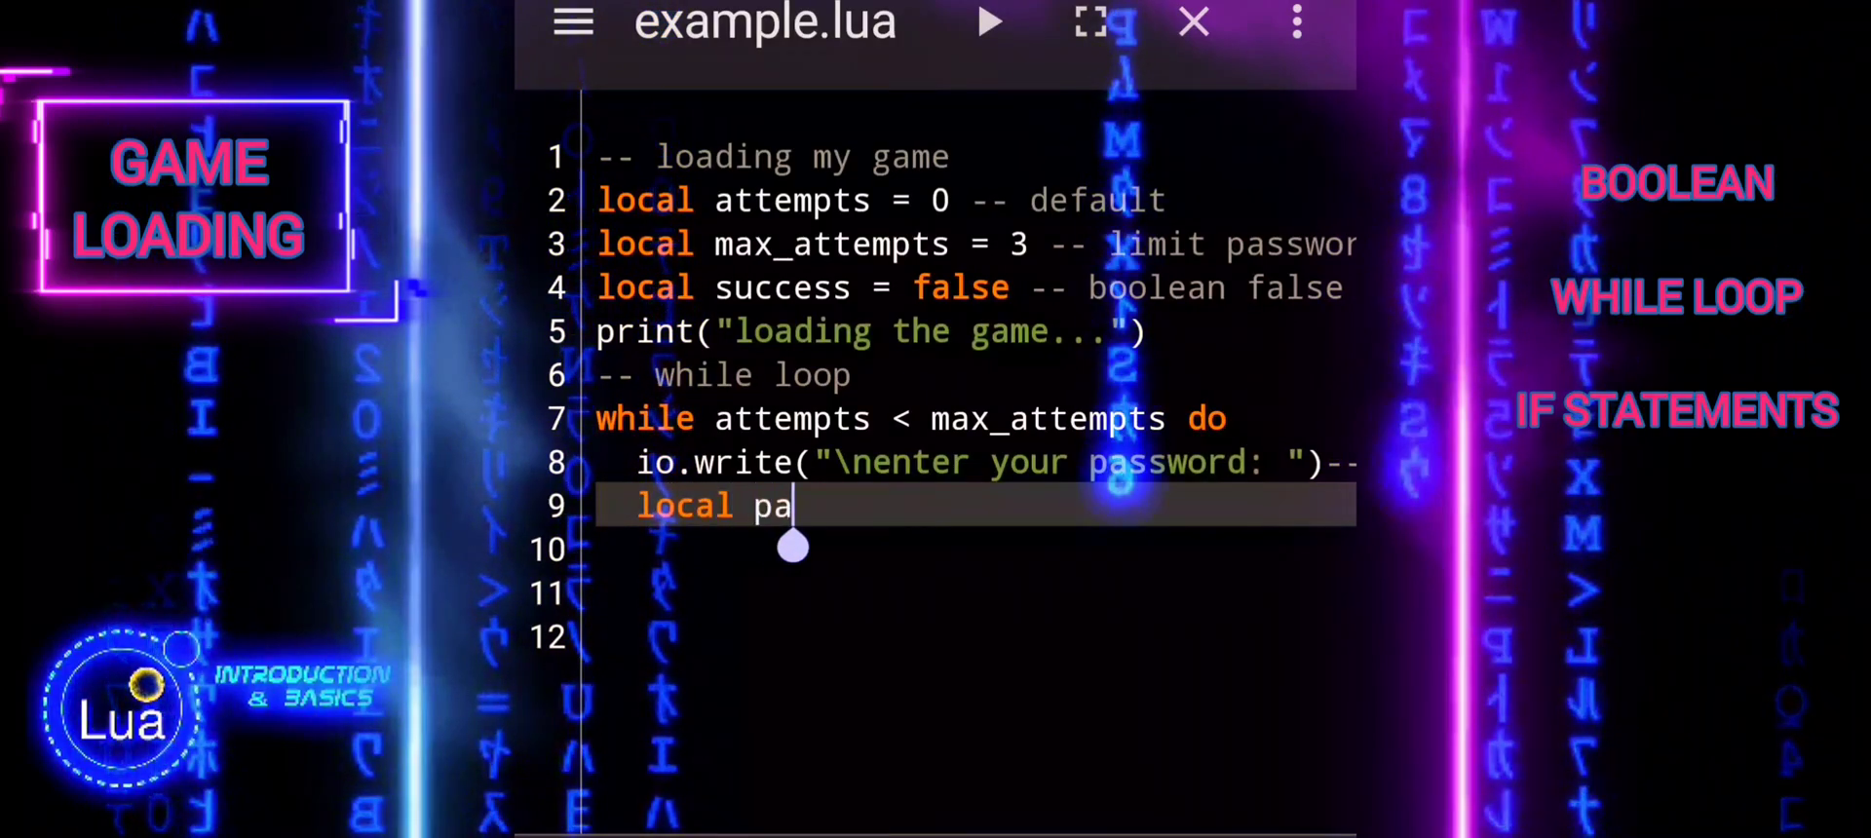
pyautogui.write('ssword')
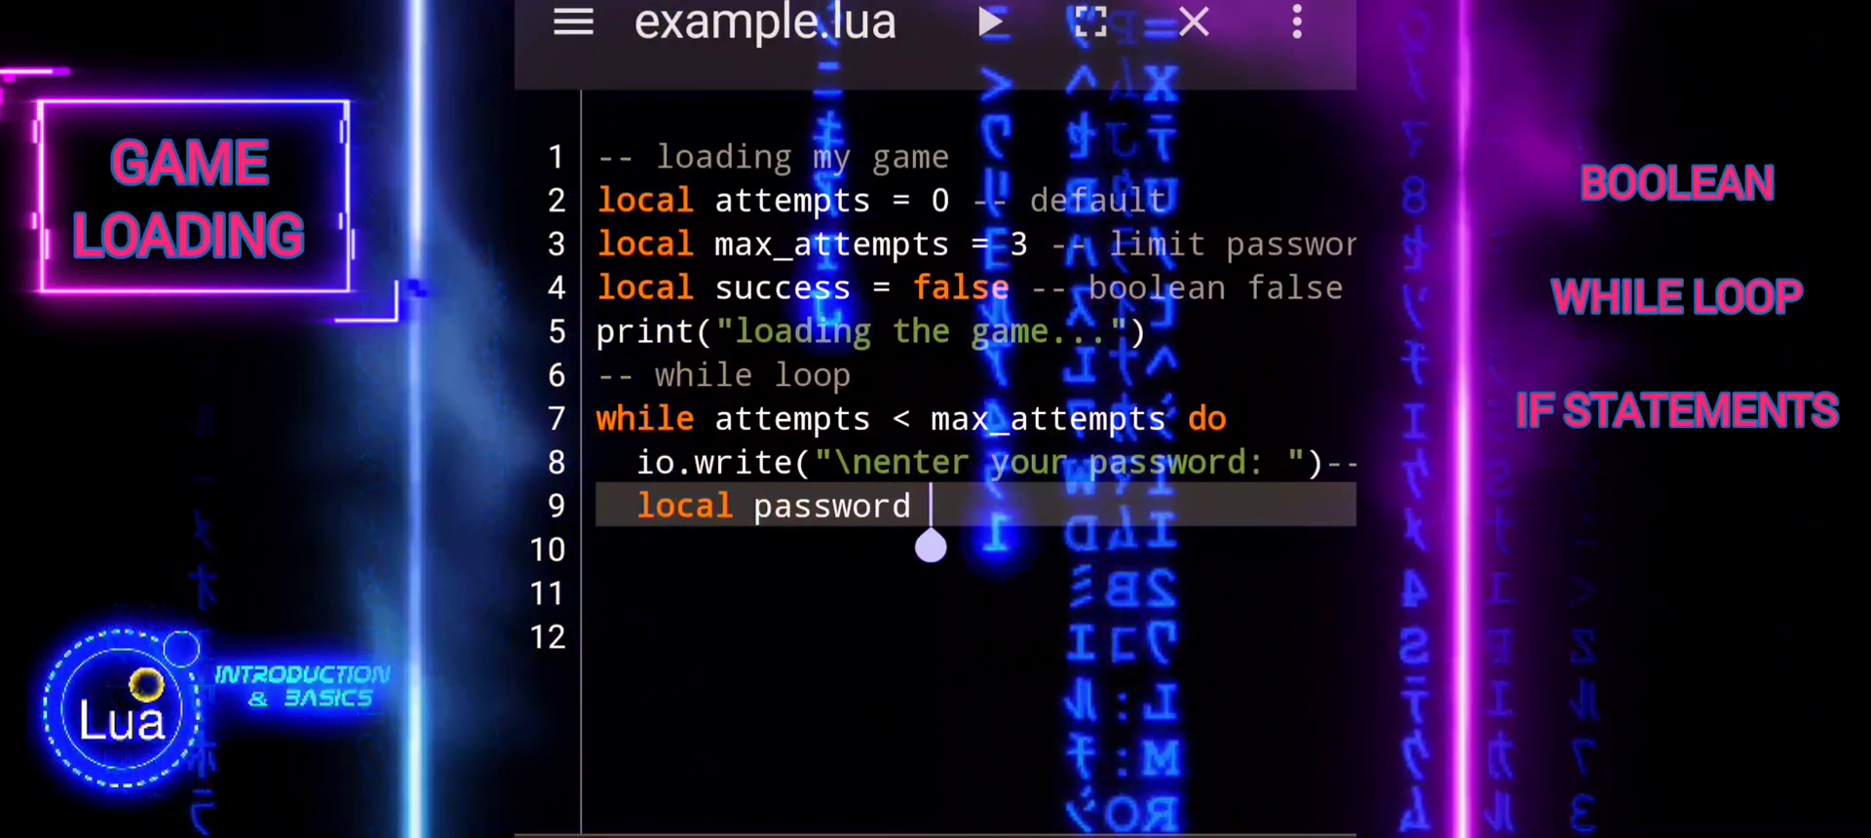
pyautogui.write('= io')
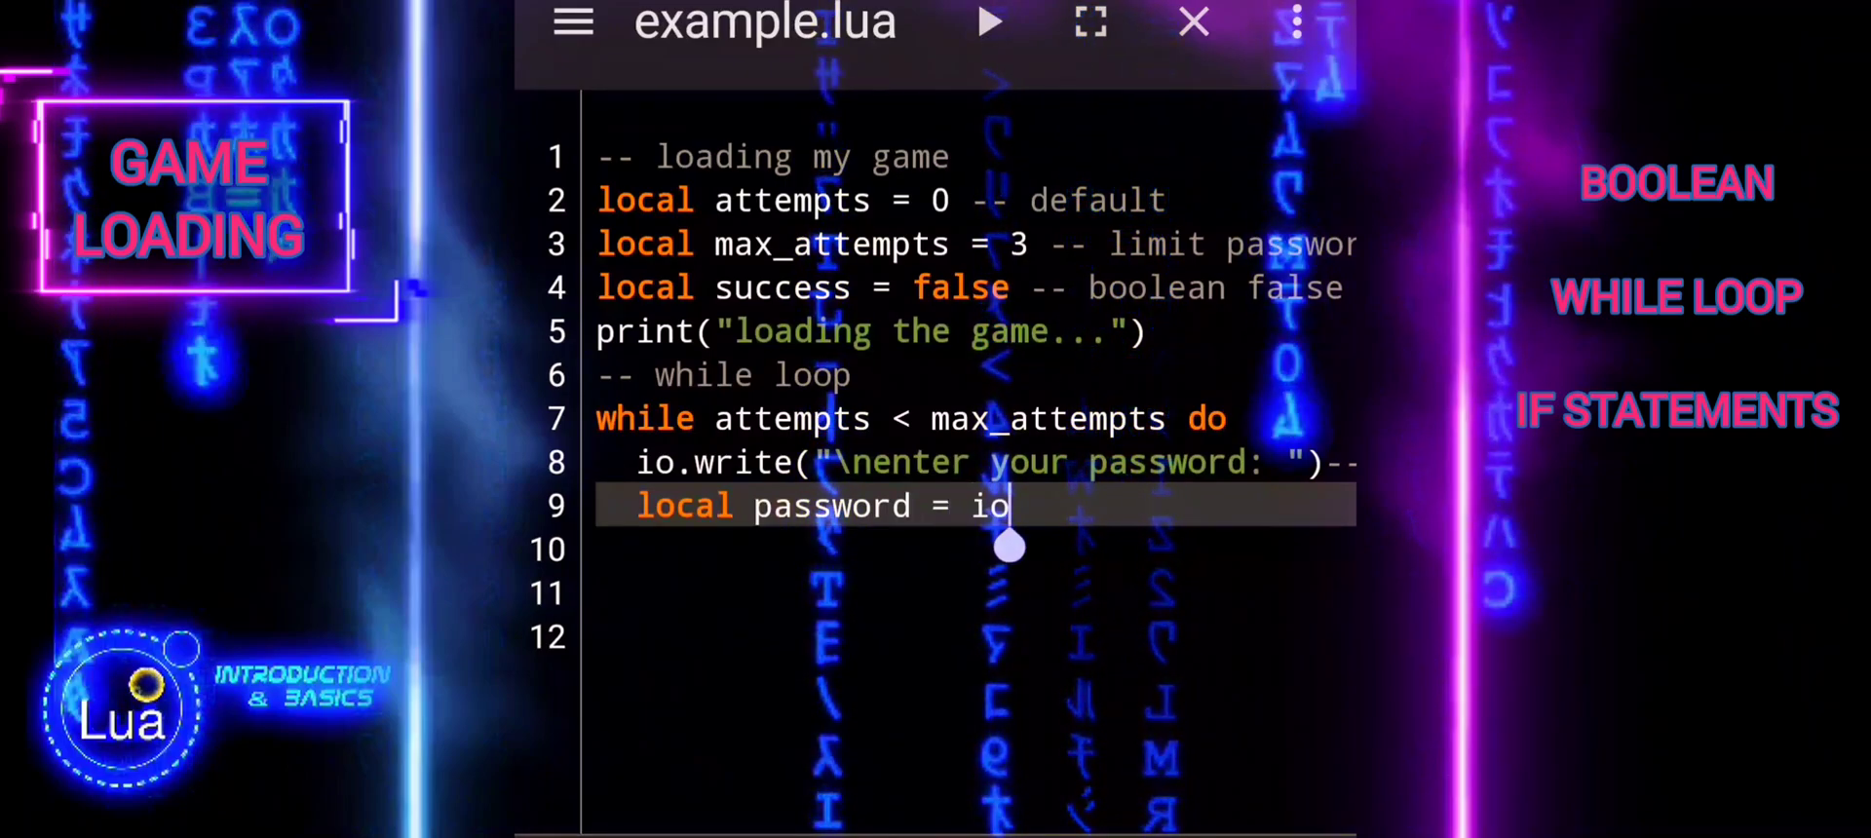
pyautogui.write('.read')
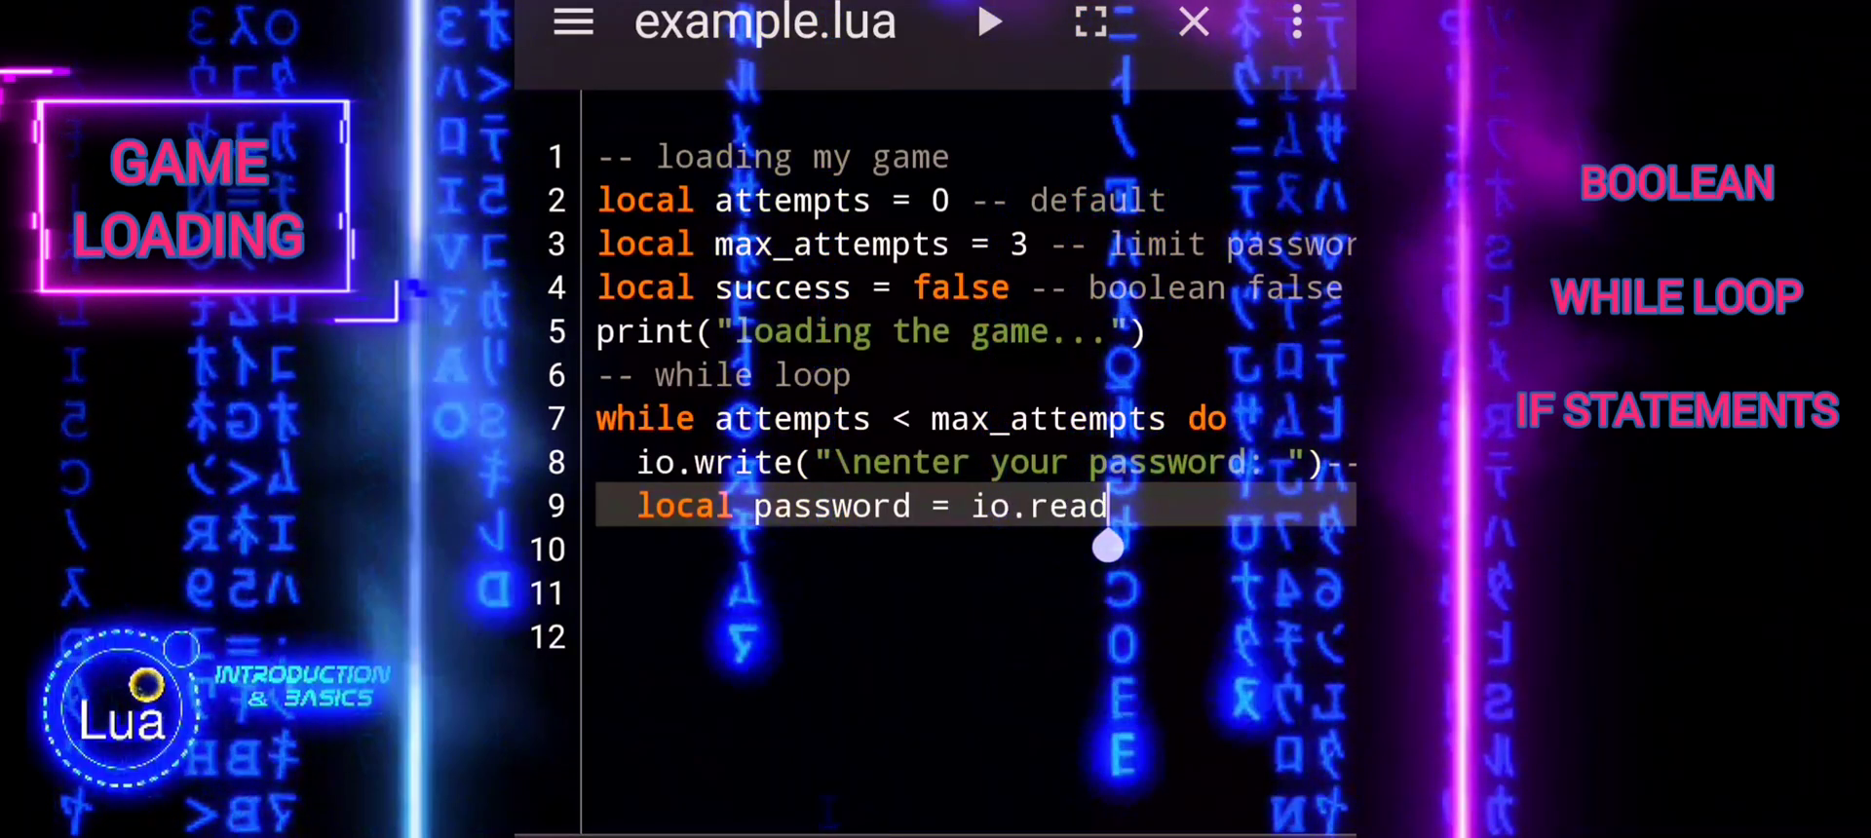
pyautogui.write('()')
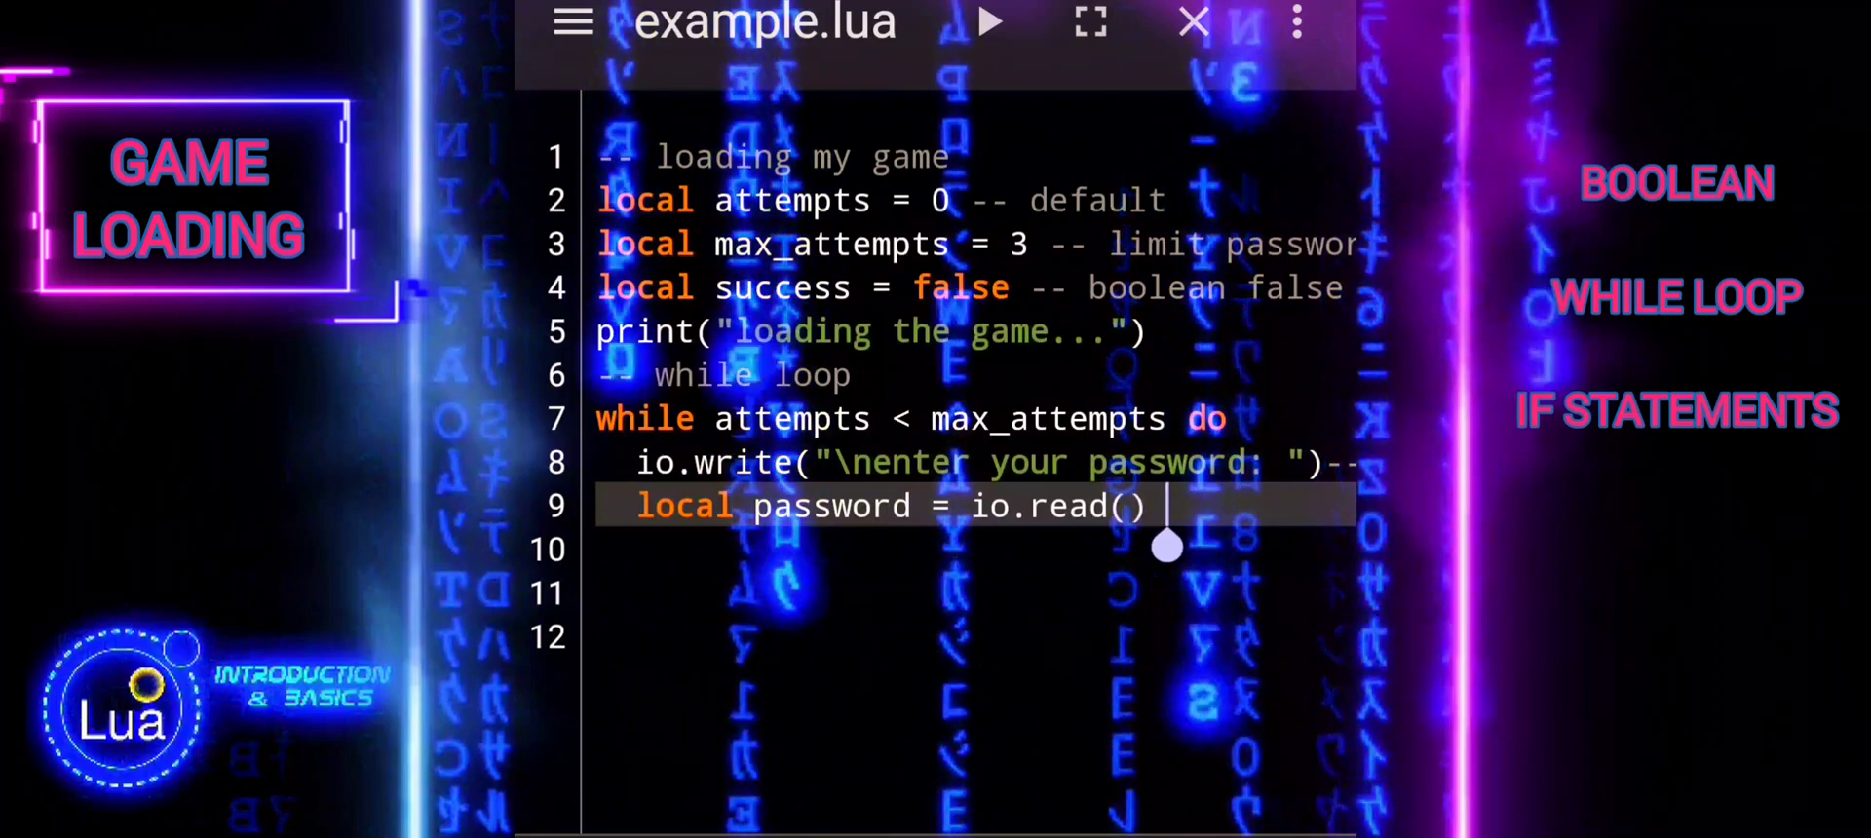
pyautogui.write('--')
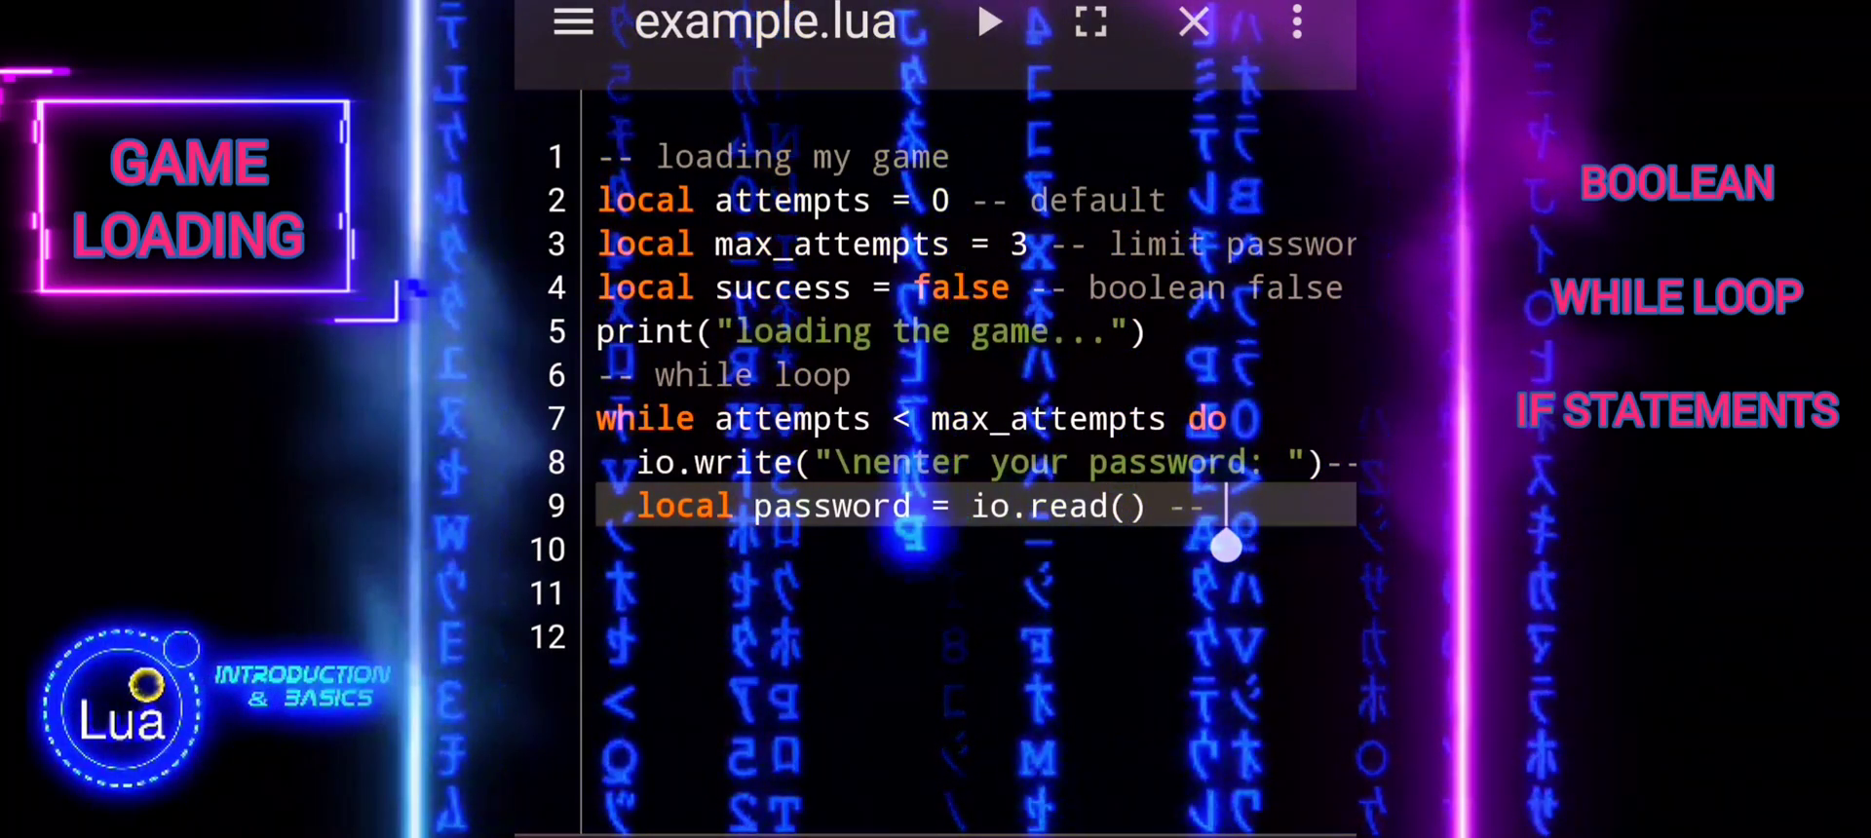
pyautogui.write('store u')
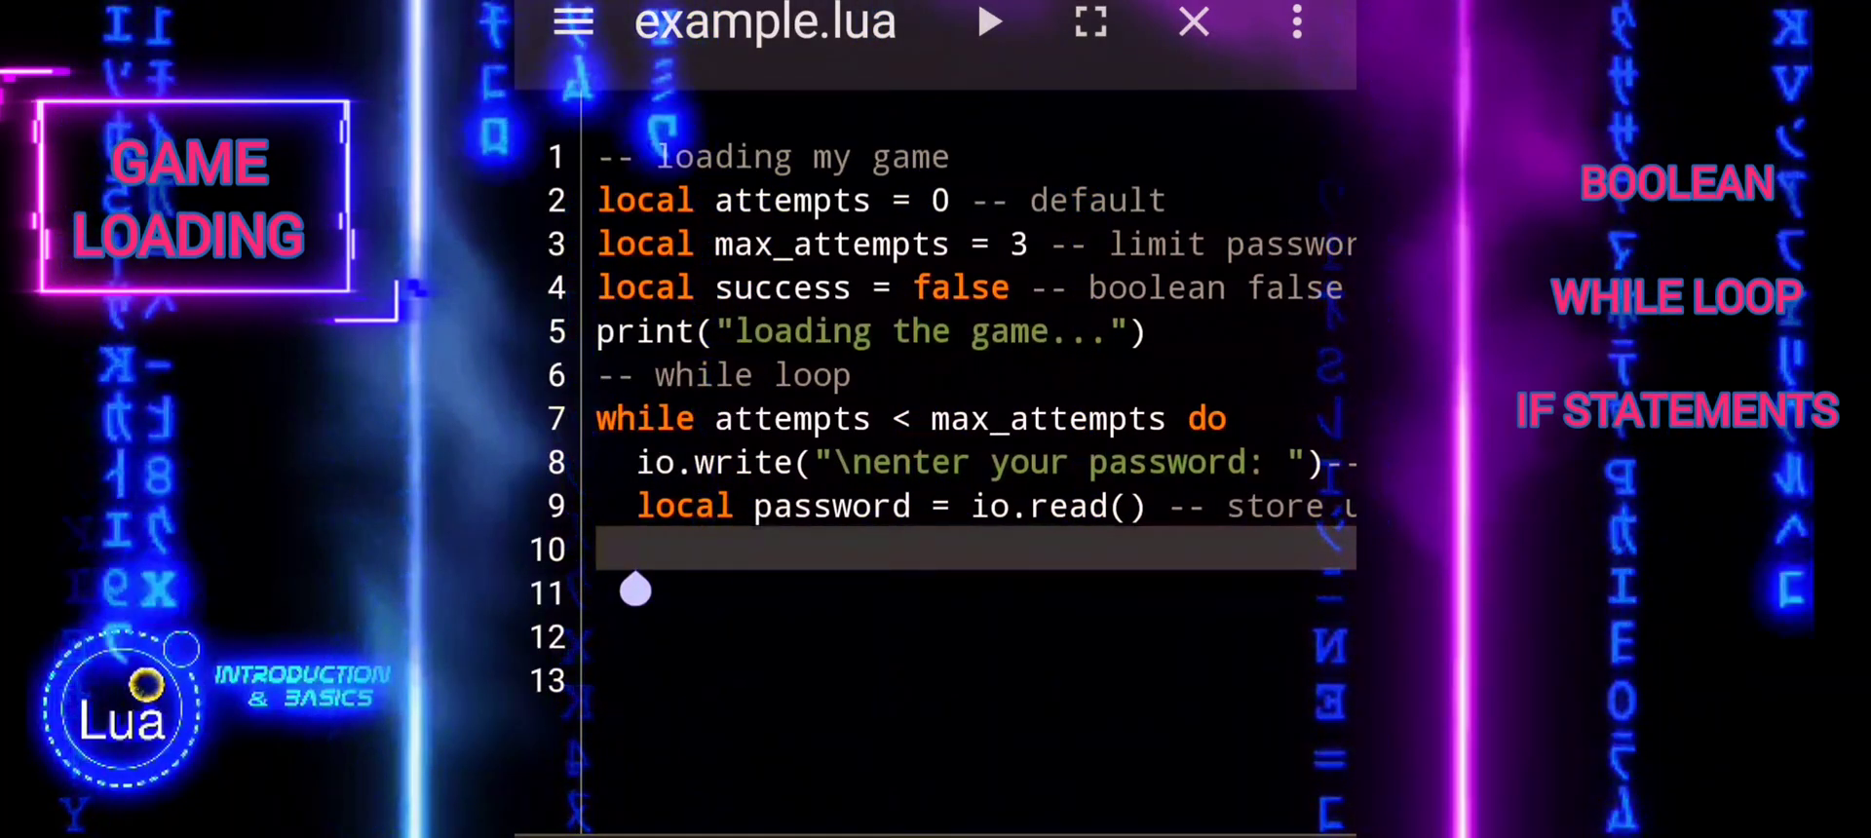
pyautogui.write('-- if s')
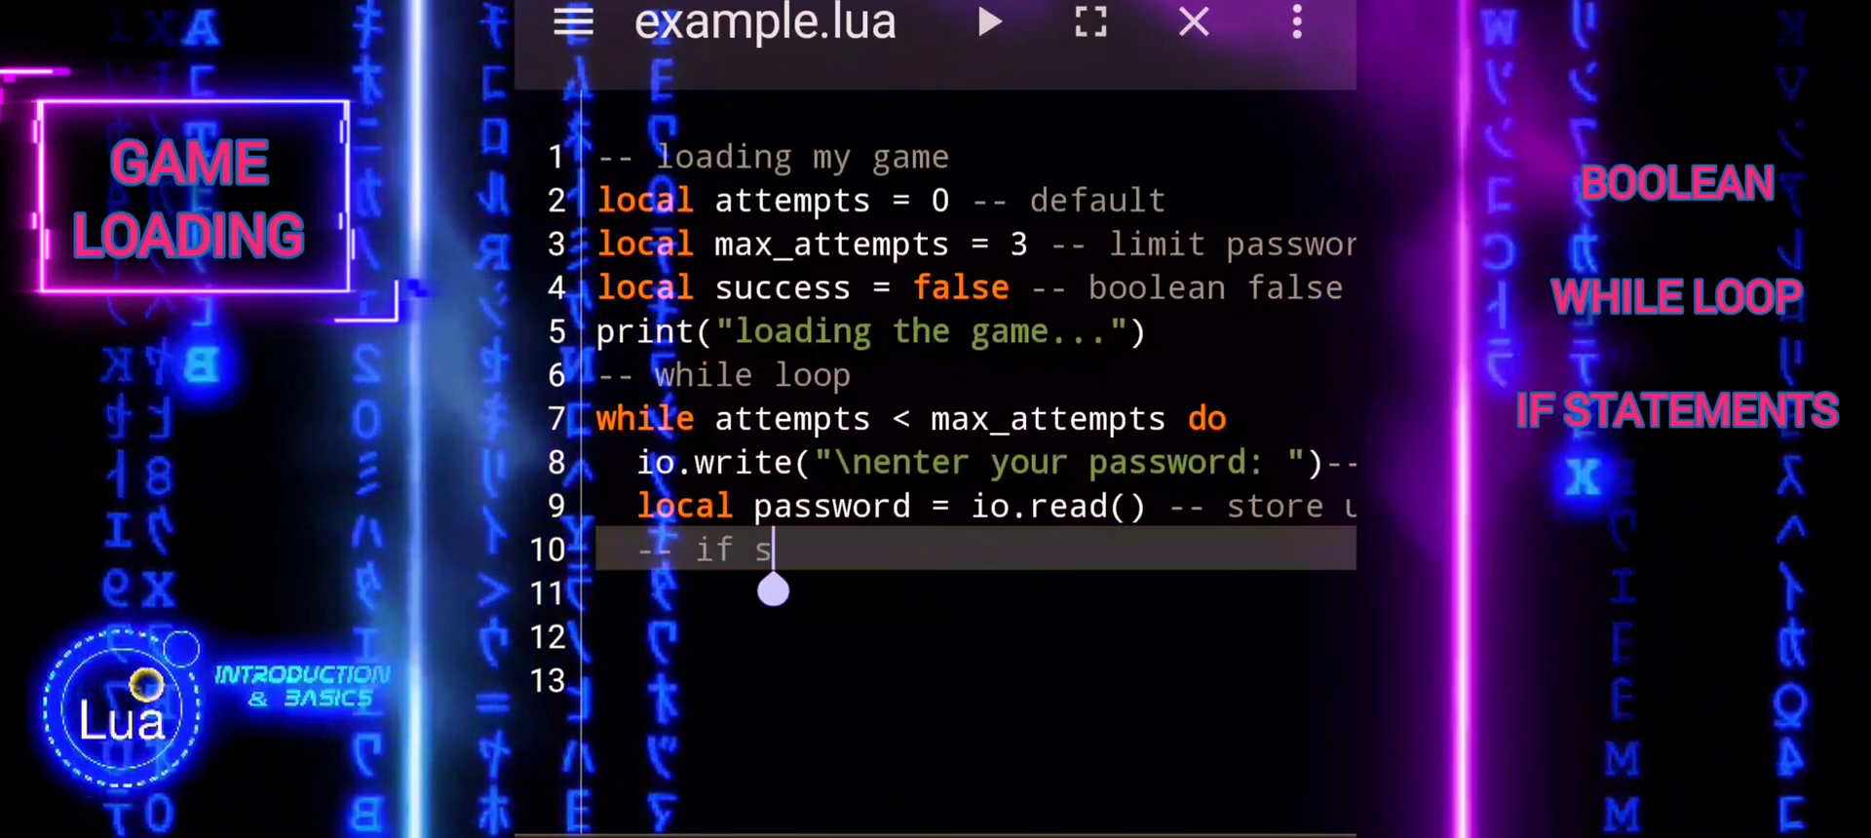
pyautogui.write('tatements block')
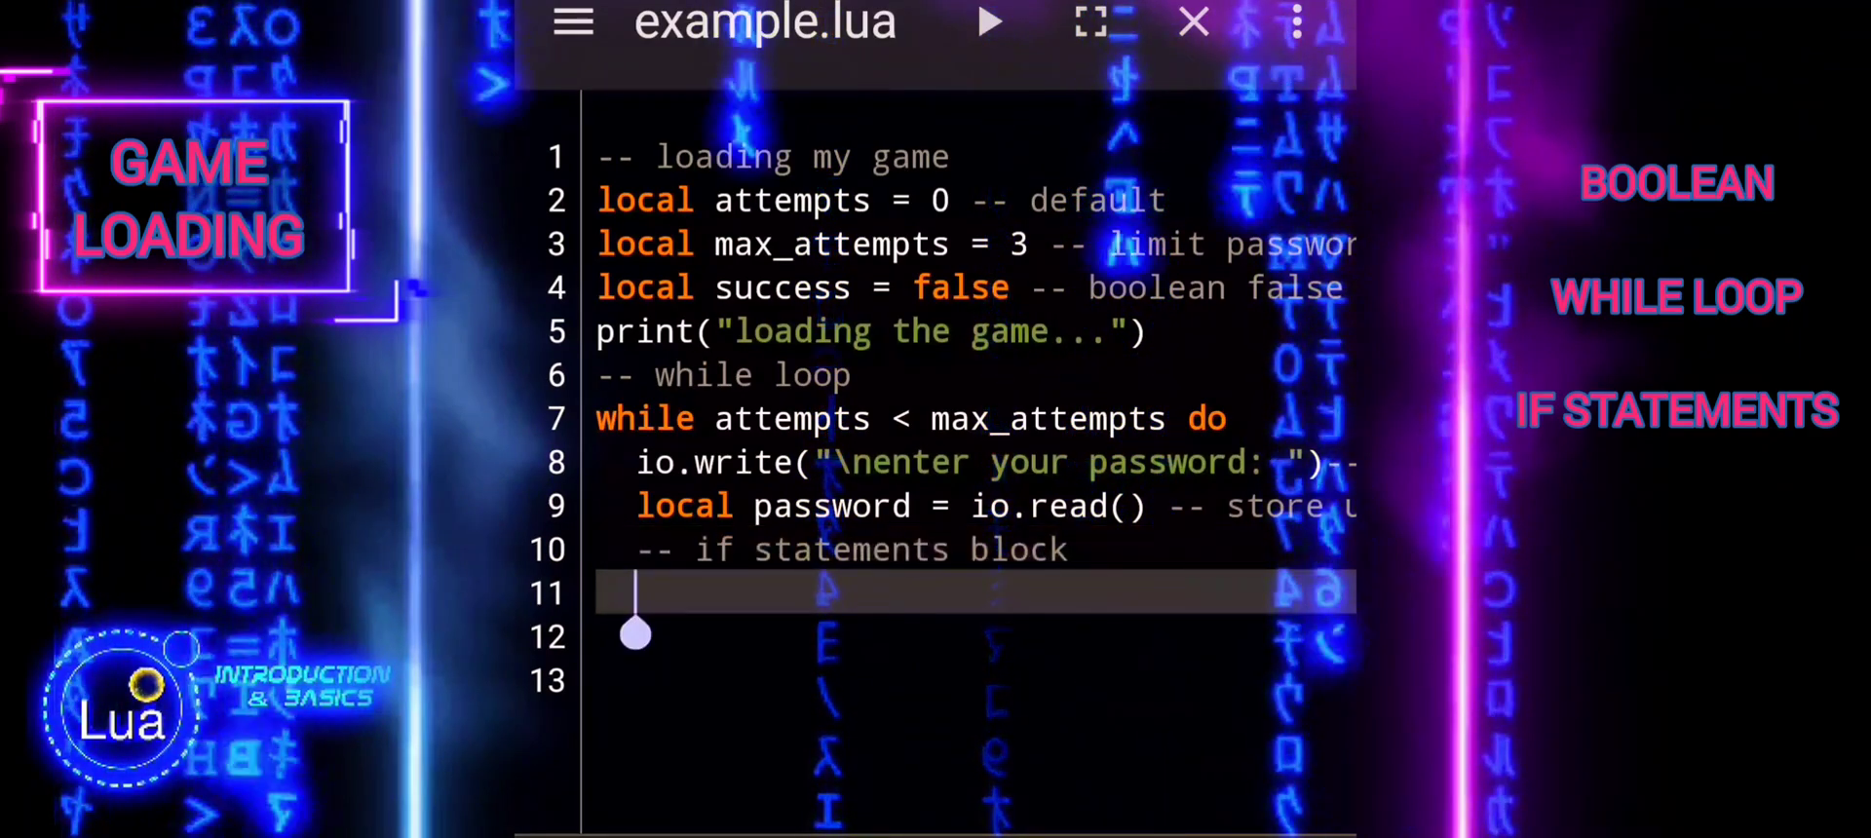
pyautogui.write('if')
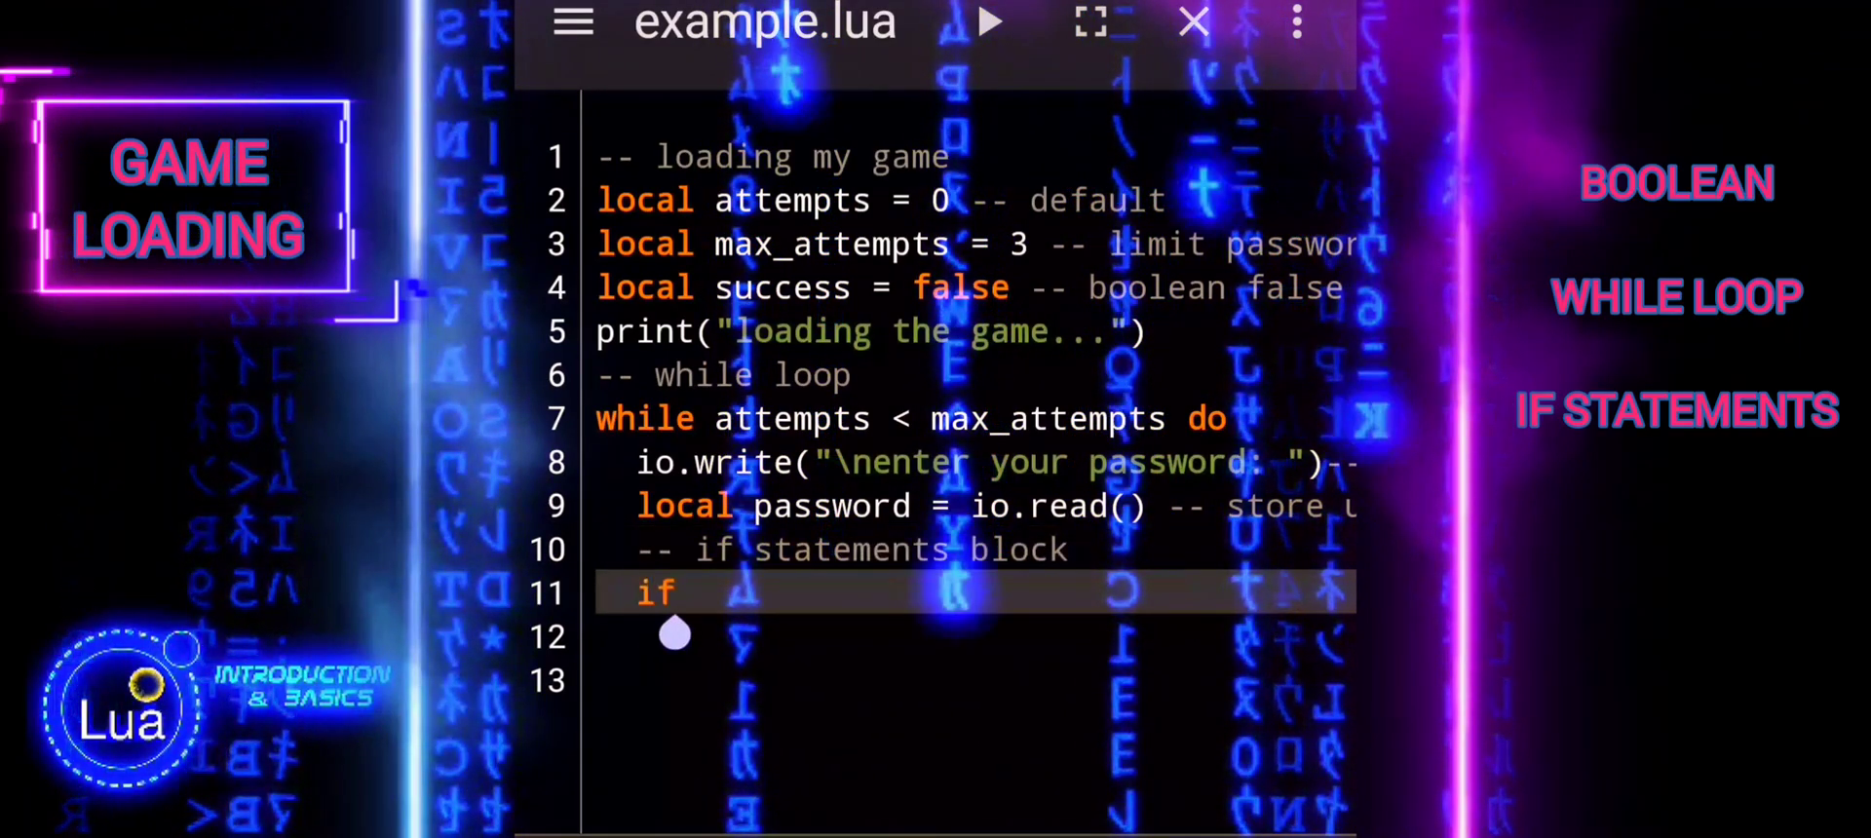
pyautogui.write('password')
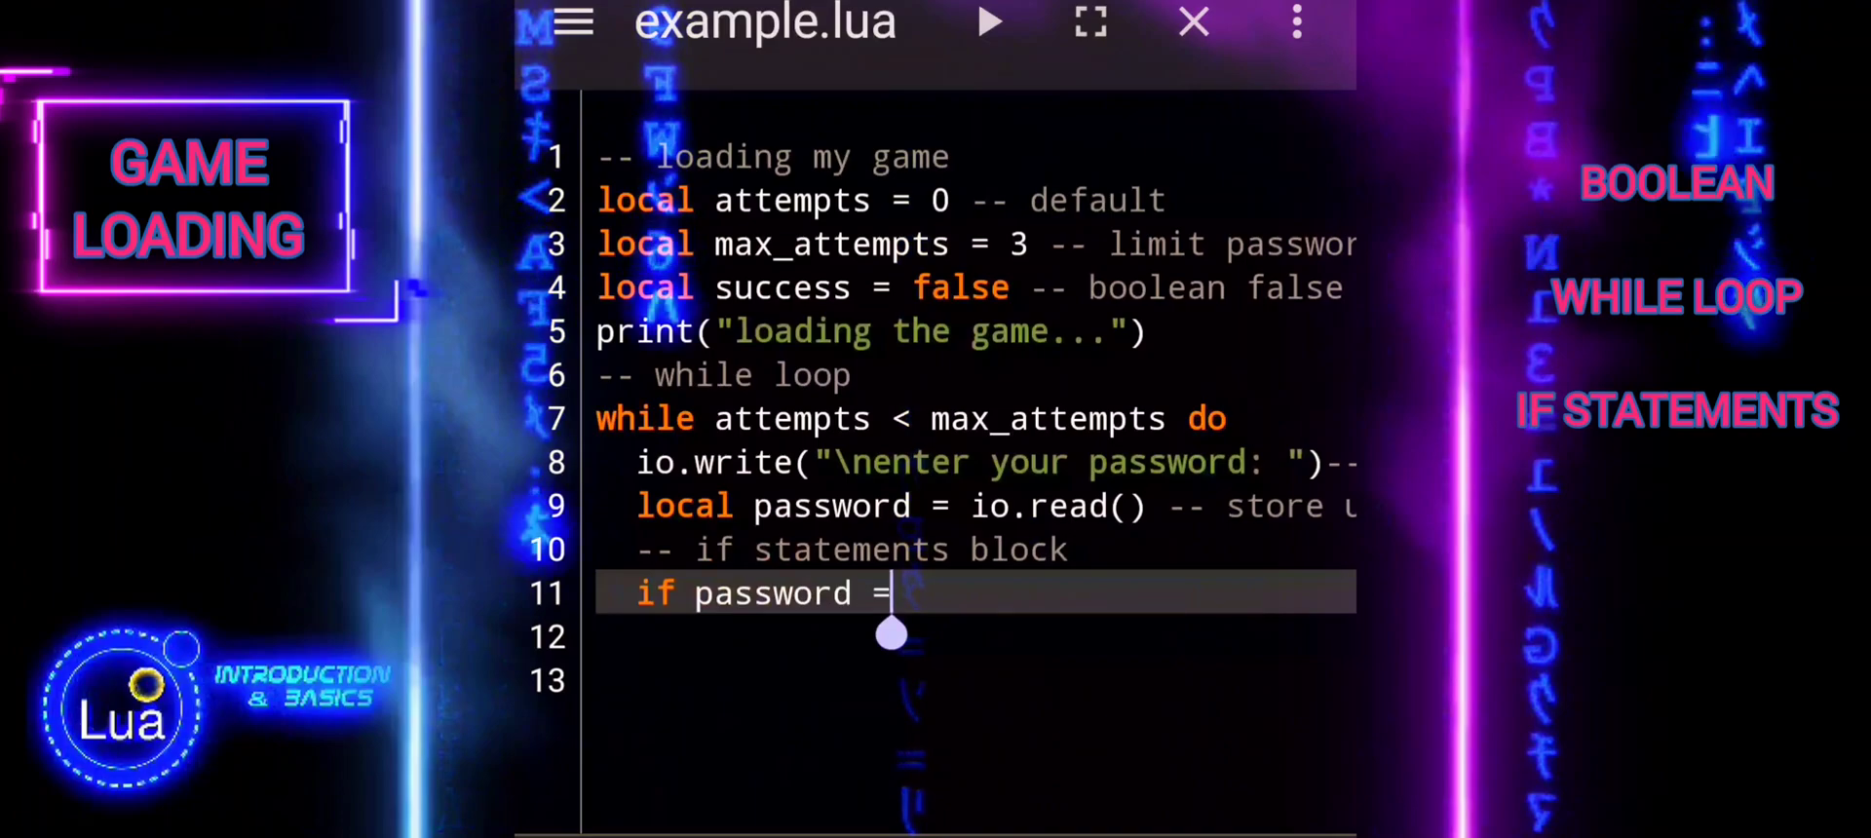
pyautogui.write('= ""')
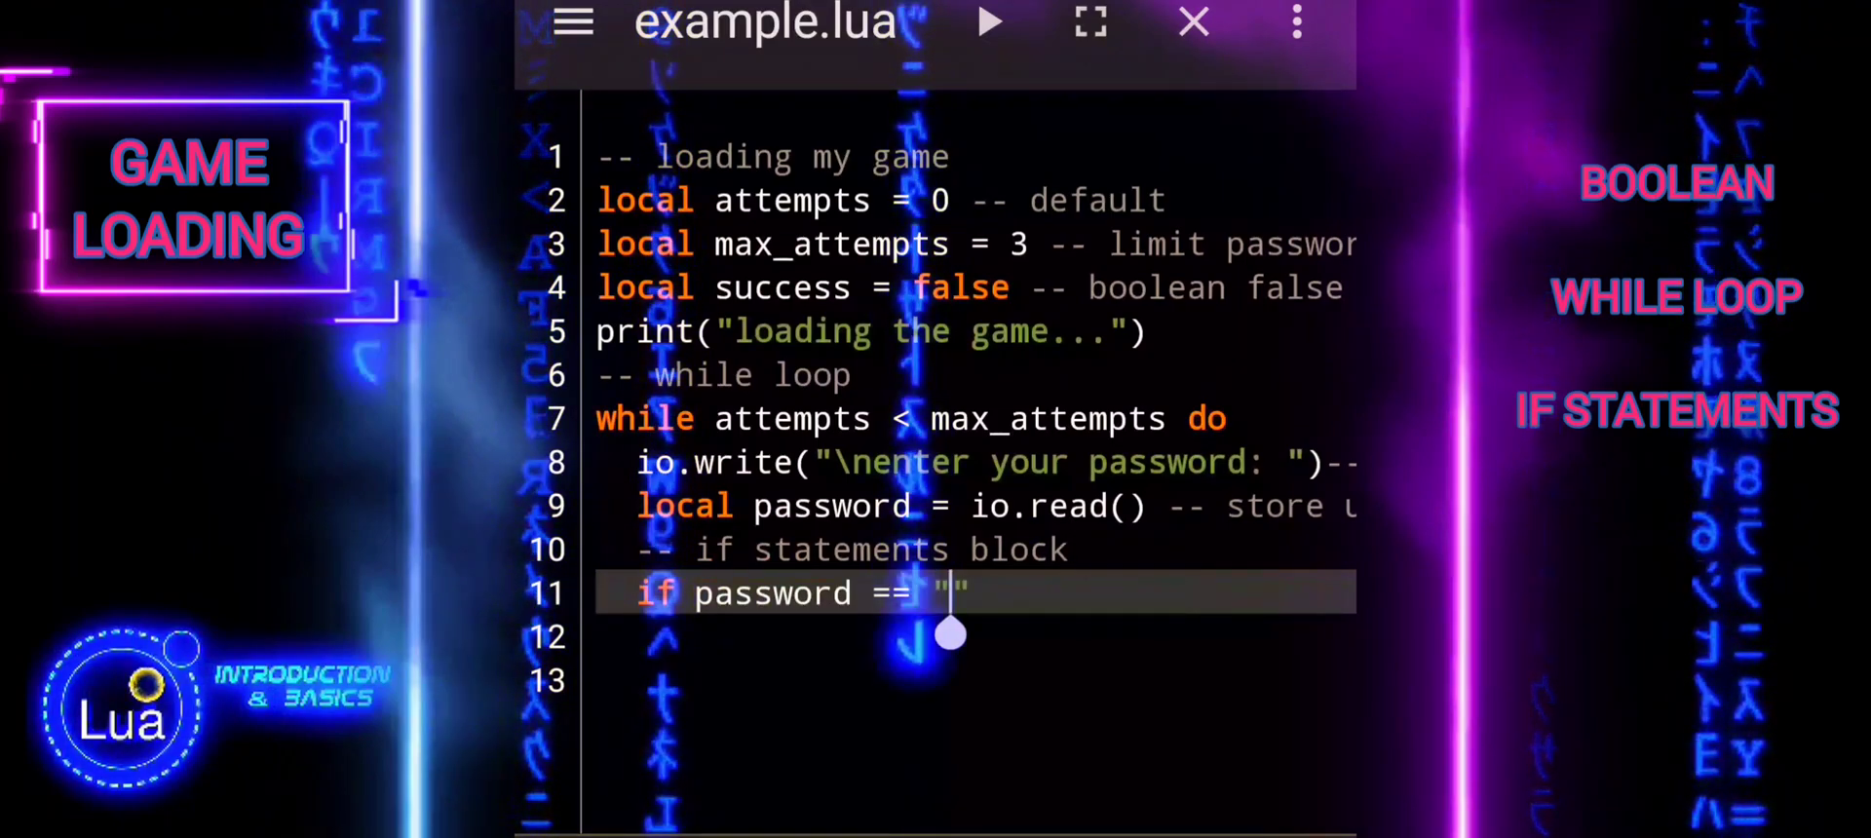
pyautogui.write('1234')
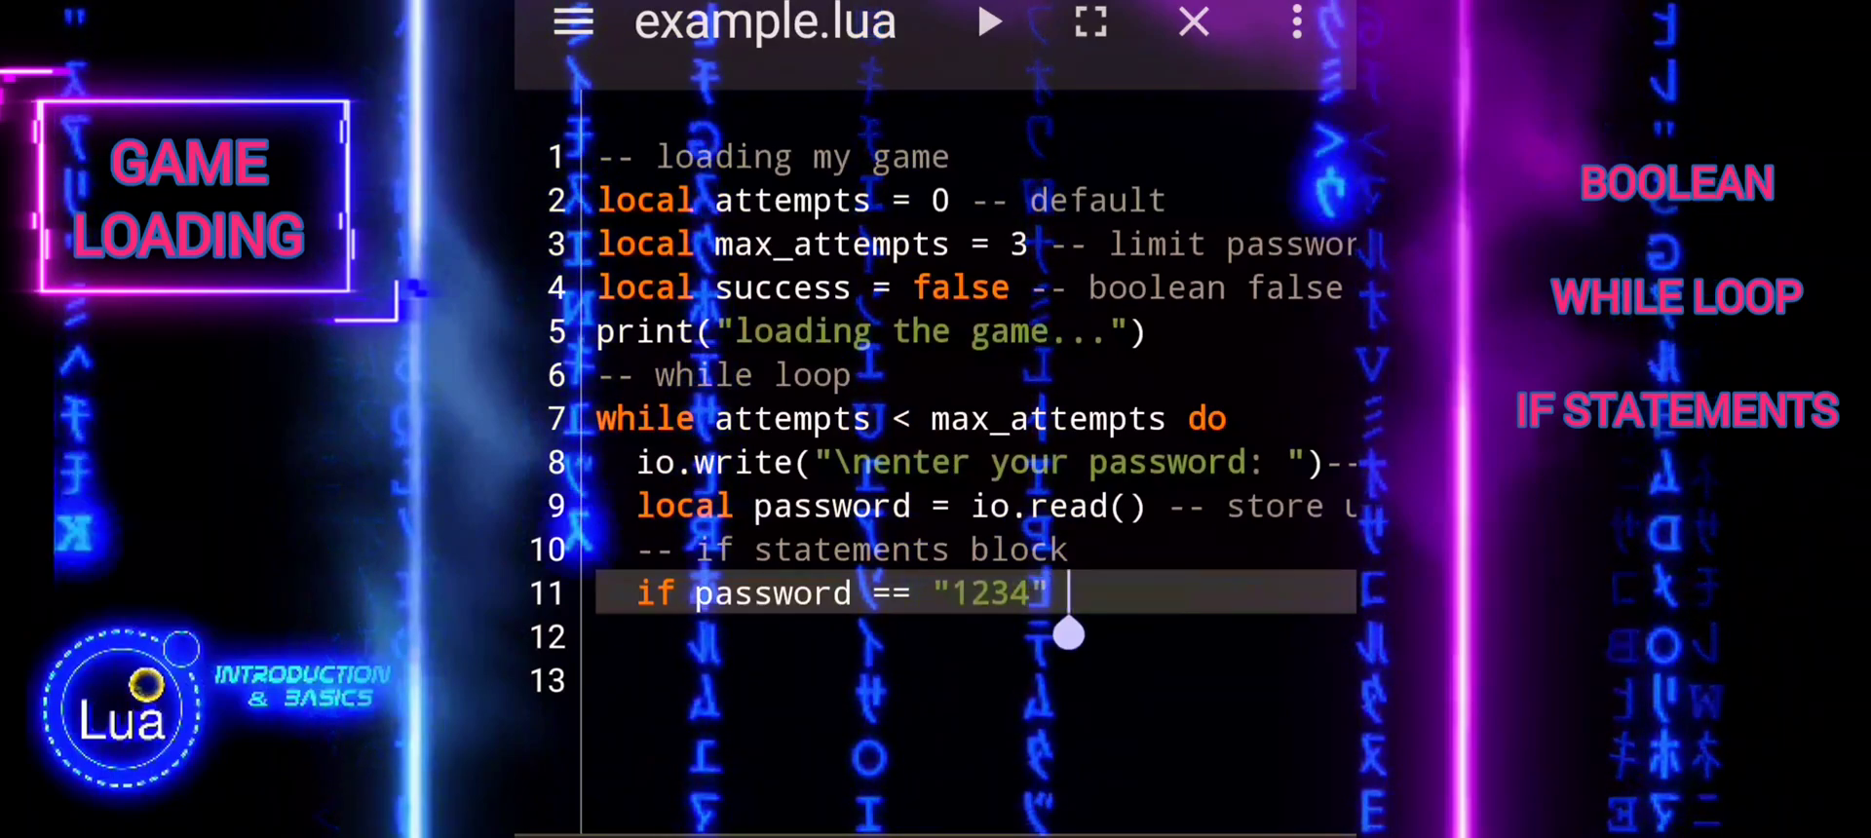
pyautogui.write('then')
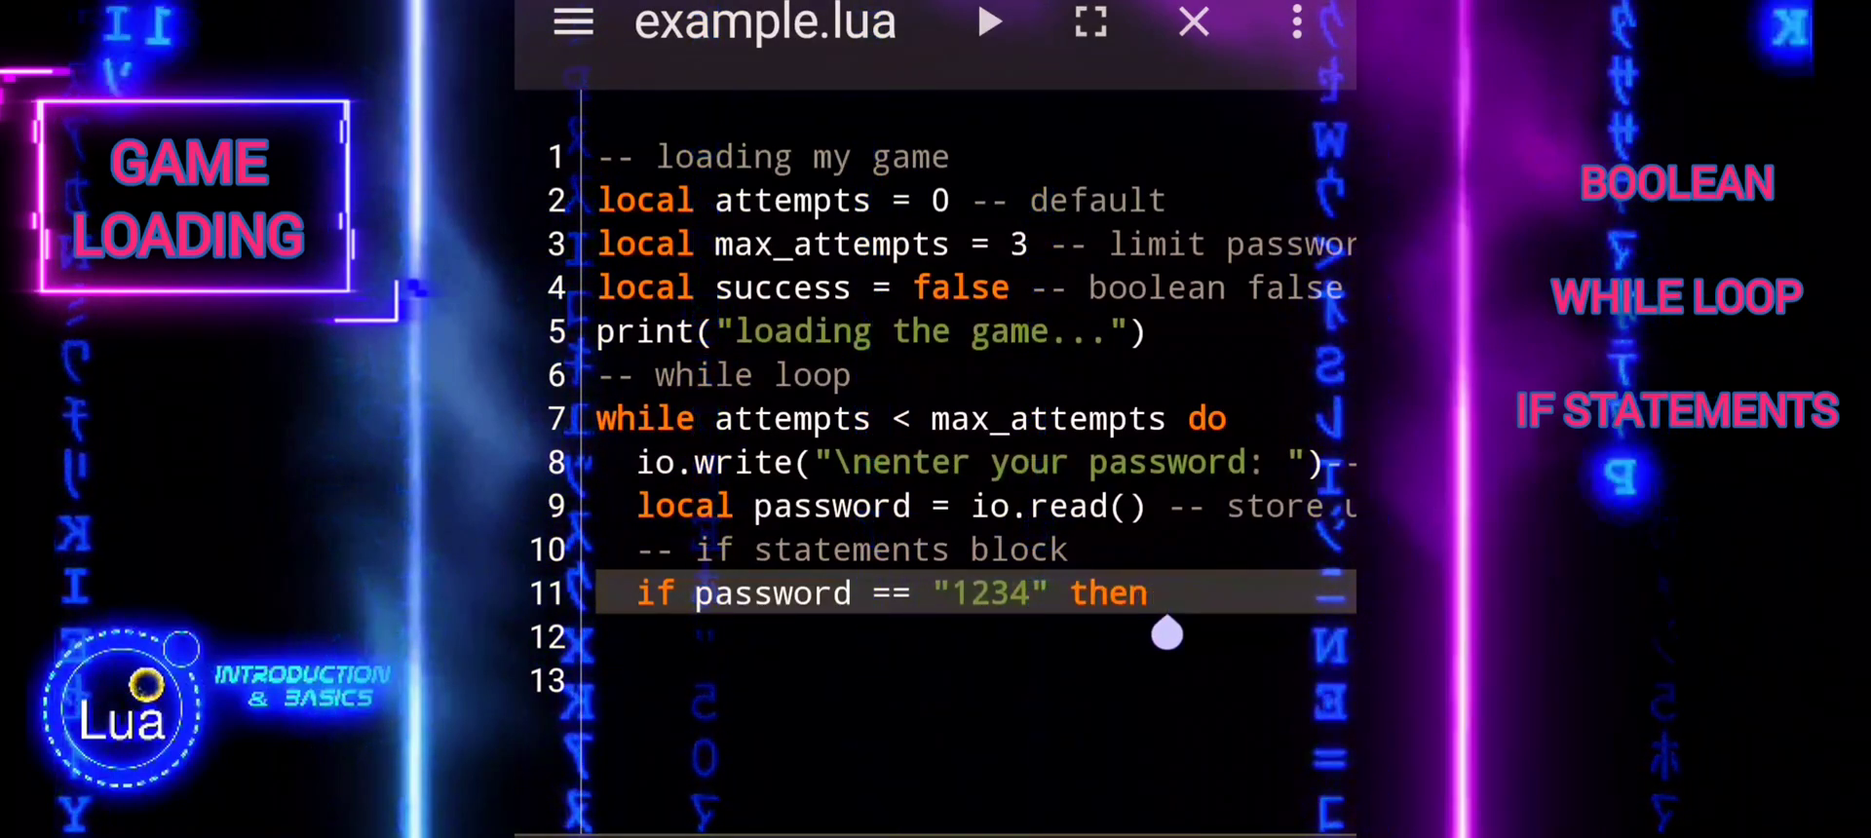
pyautogui.write('-- store r')
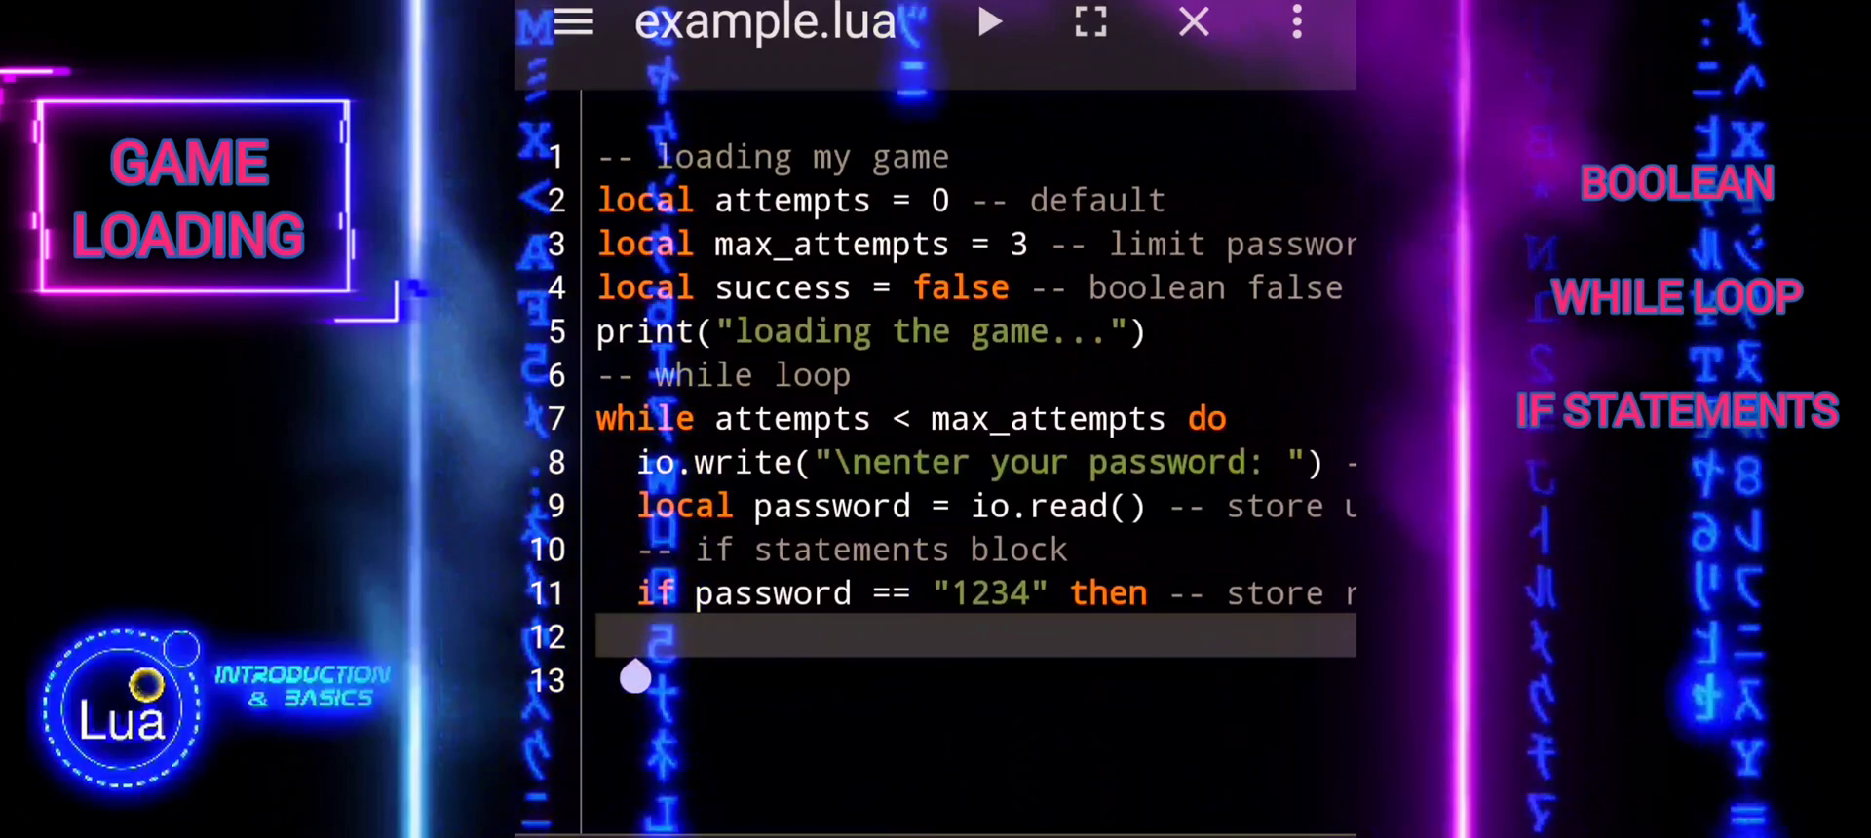
# - Print "entering the game..." inside the if block
pyautogui.write('pri')
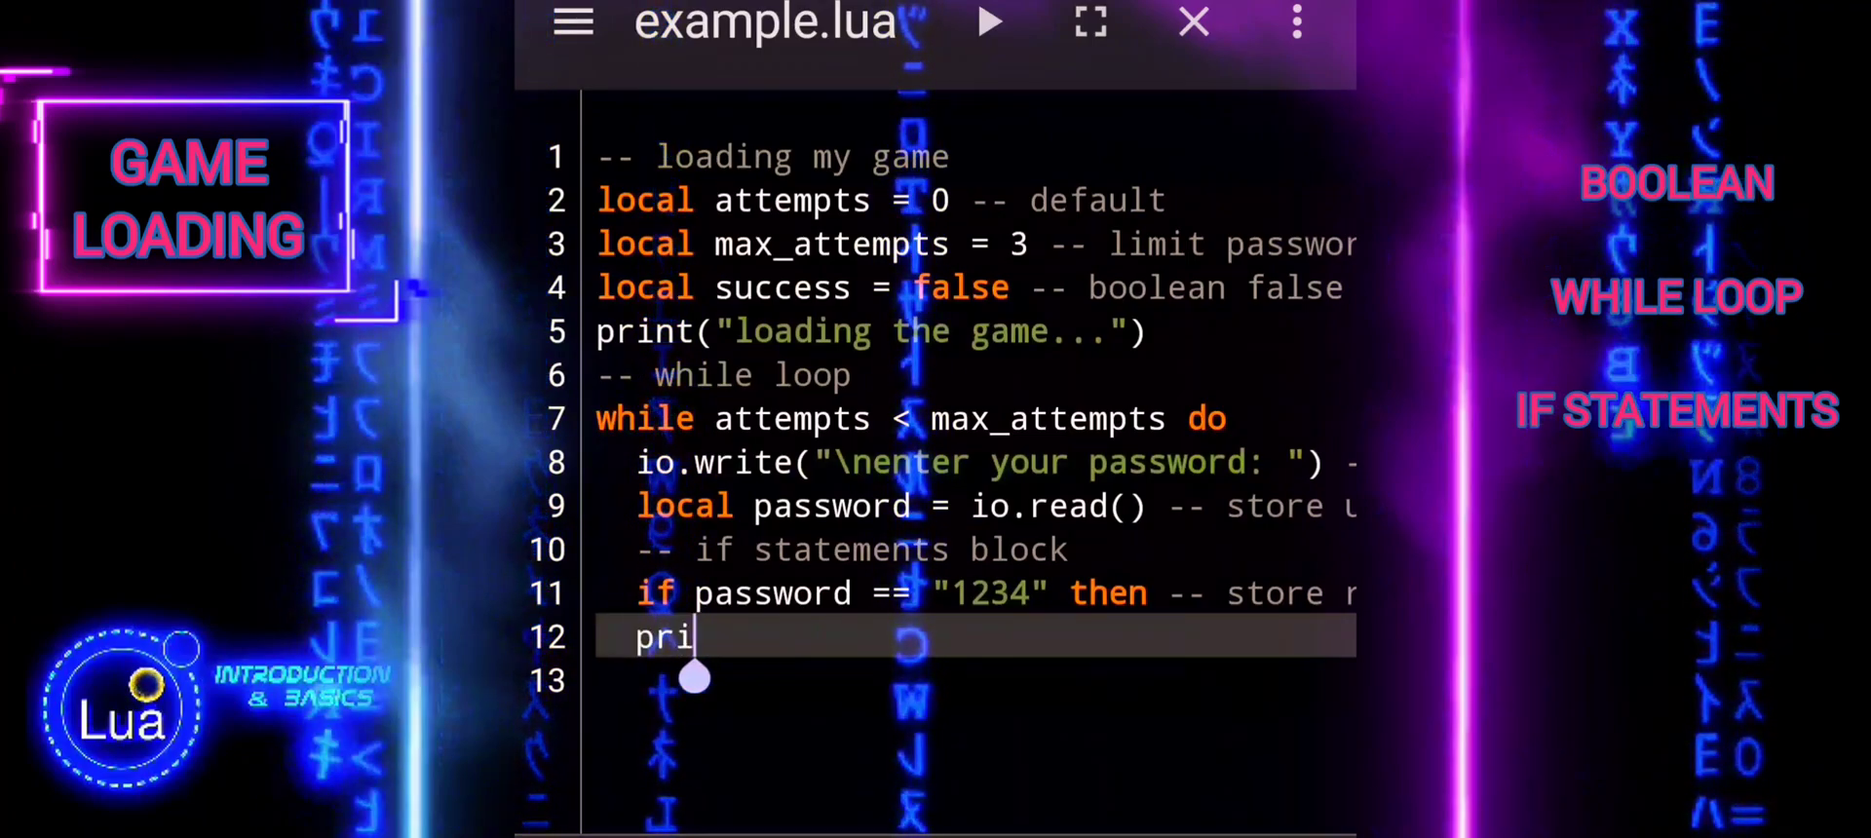
pyautogui.write('nt("")')
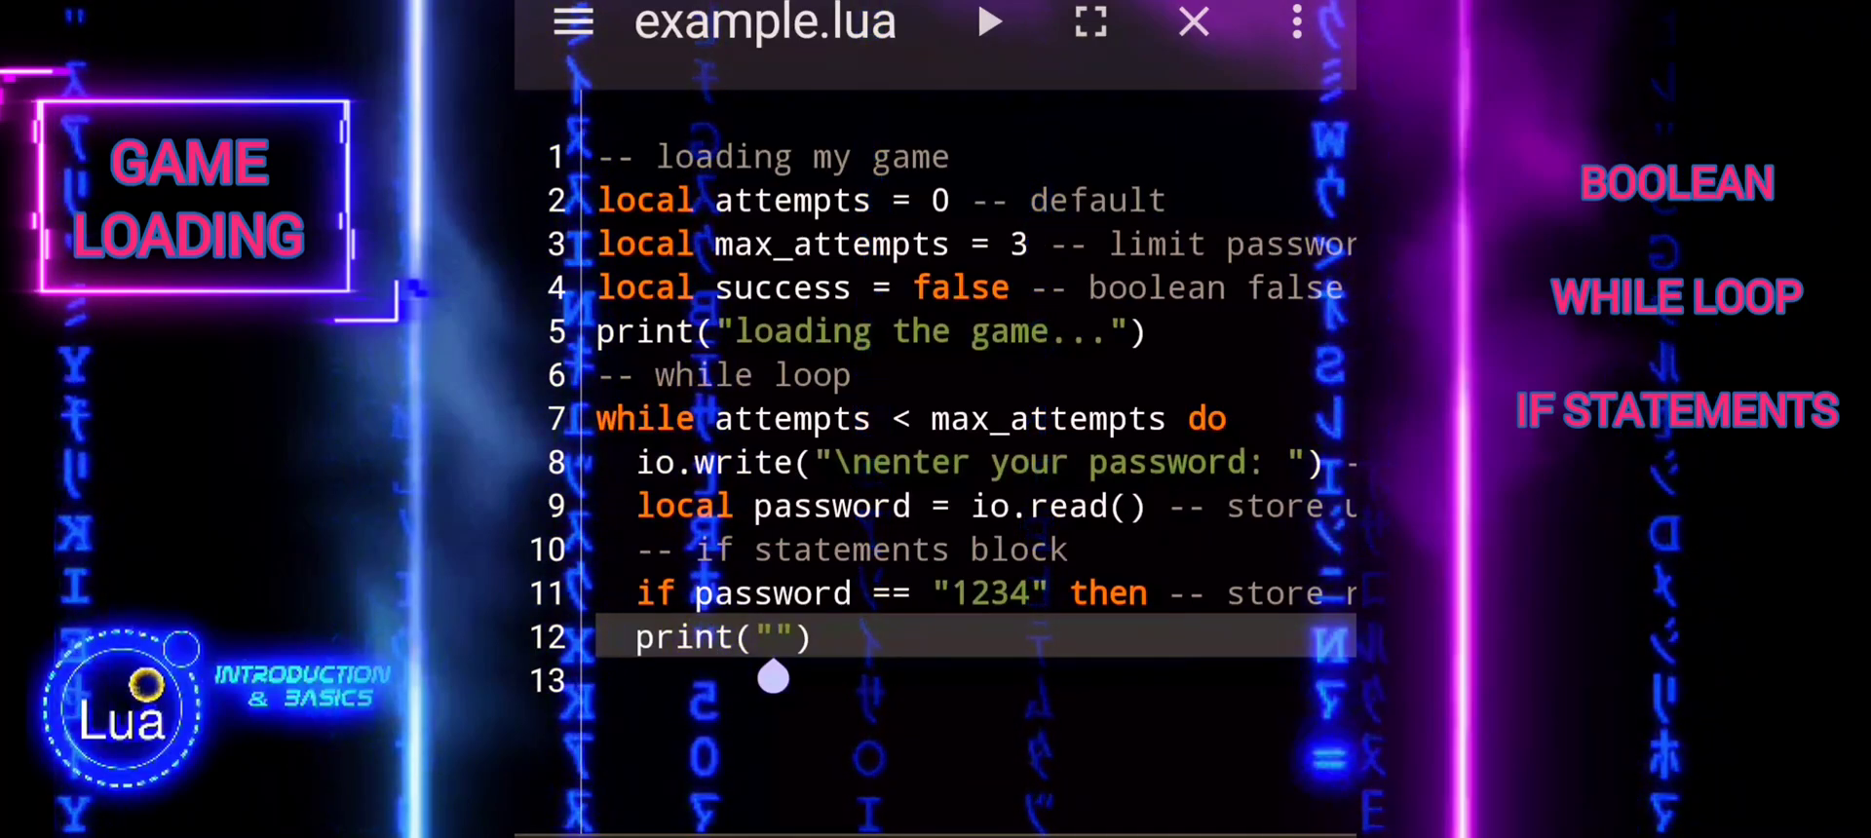
pyautogui.write('ente')
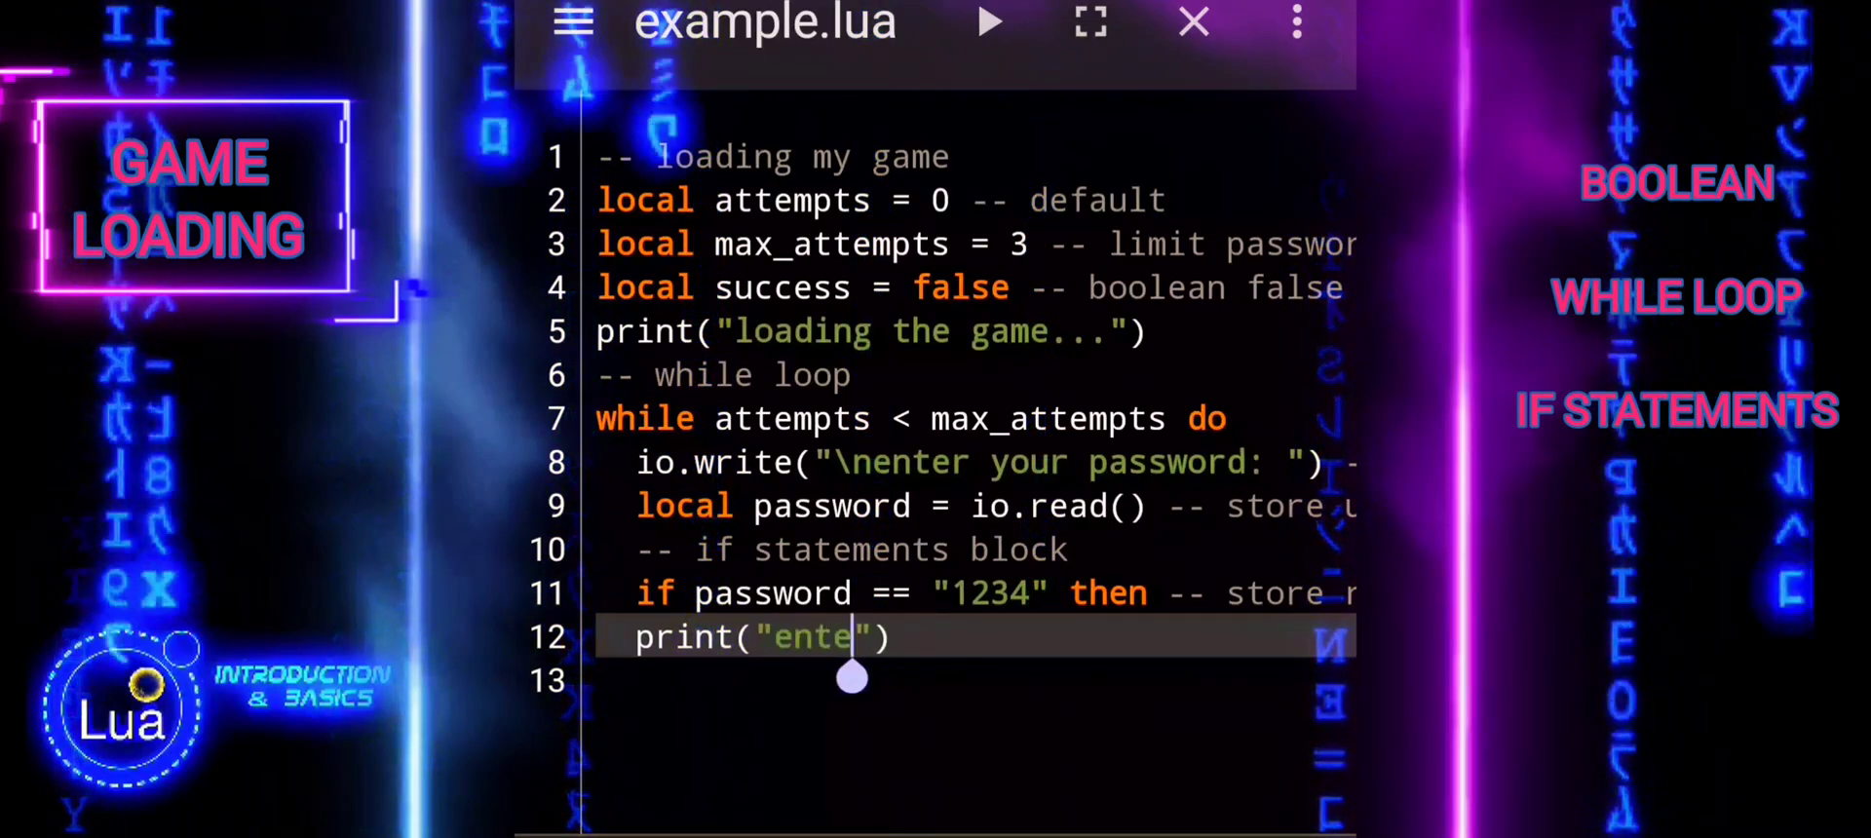
pyautogui.write('ri')
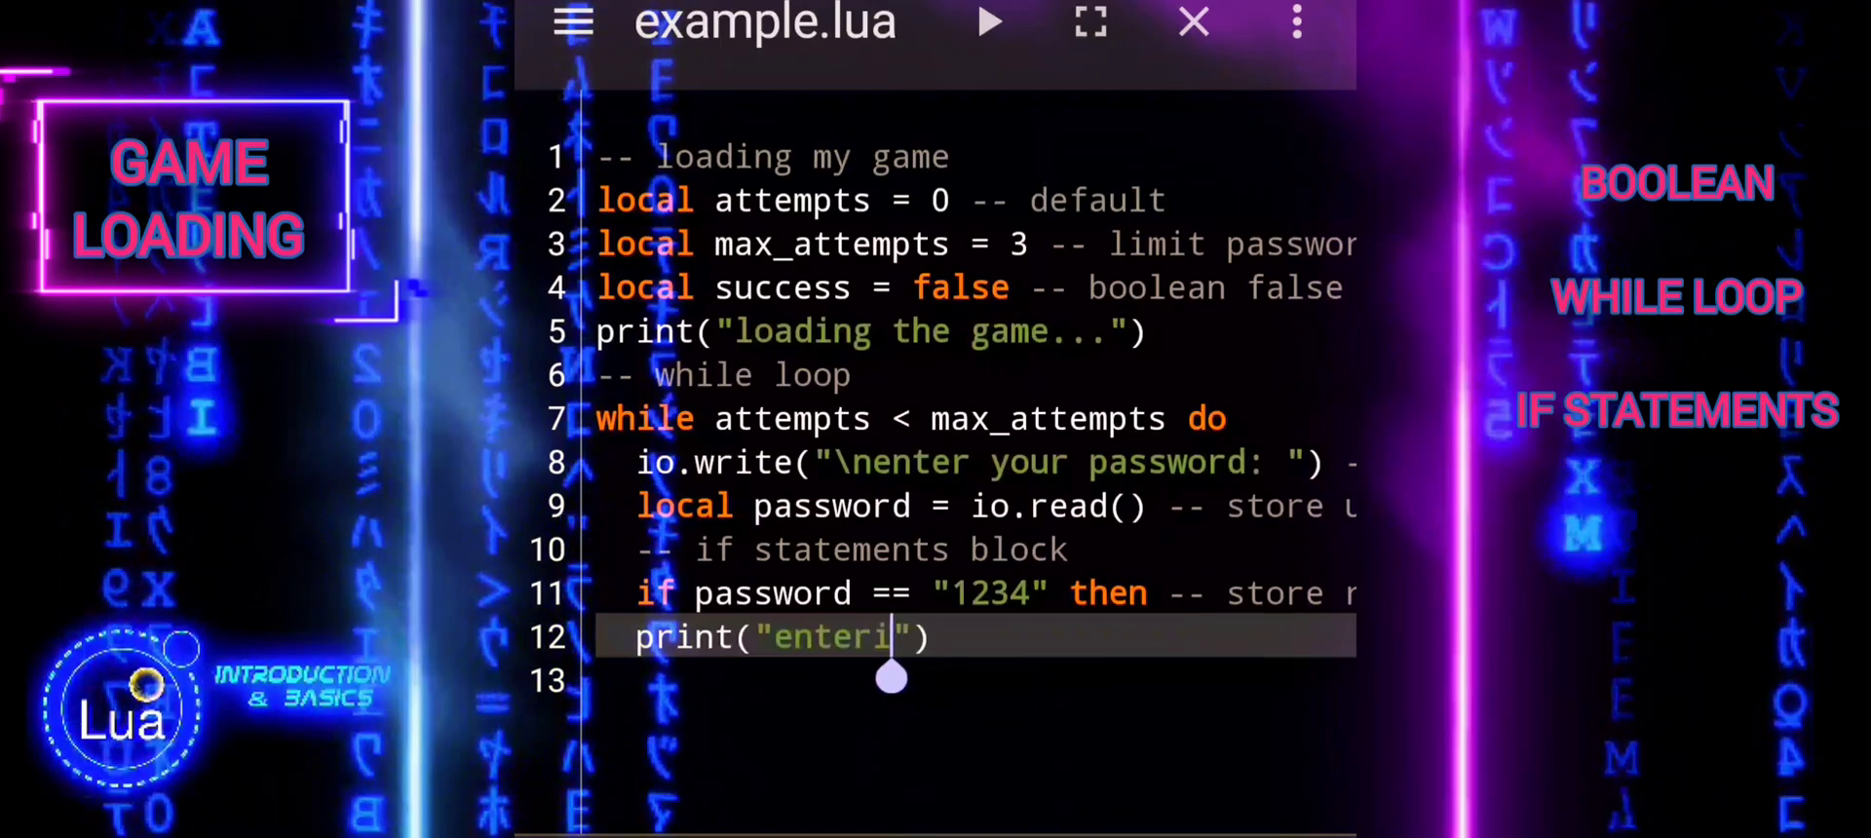
pyautogui.write('ng the game...')
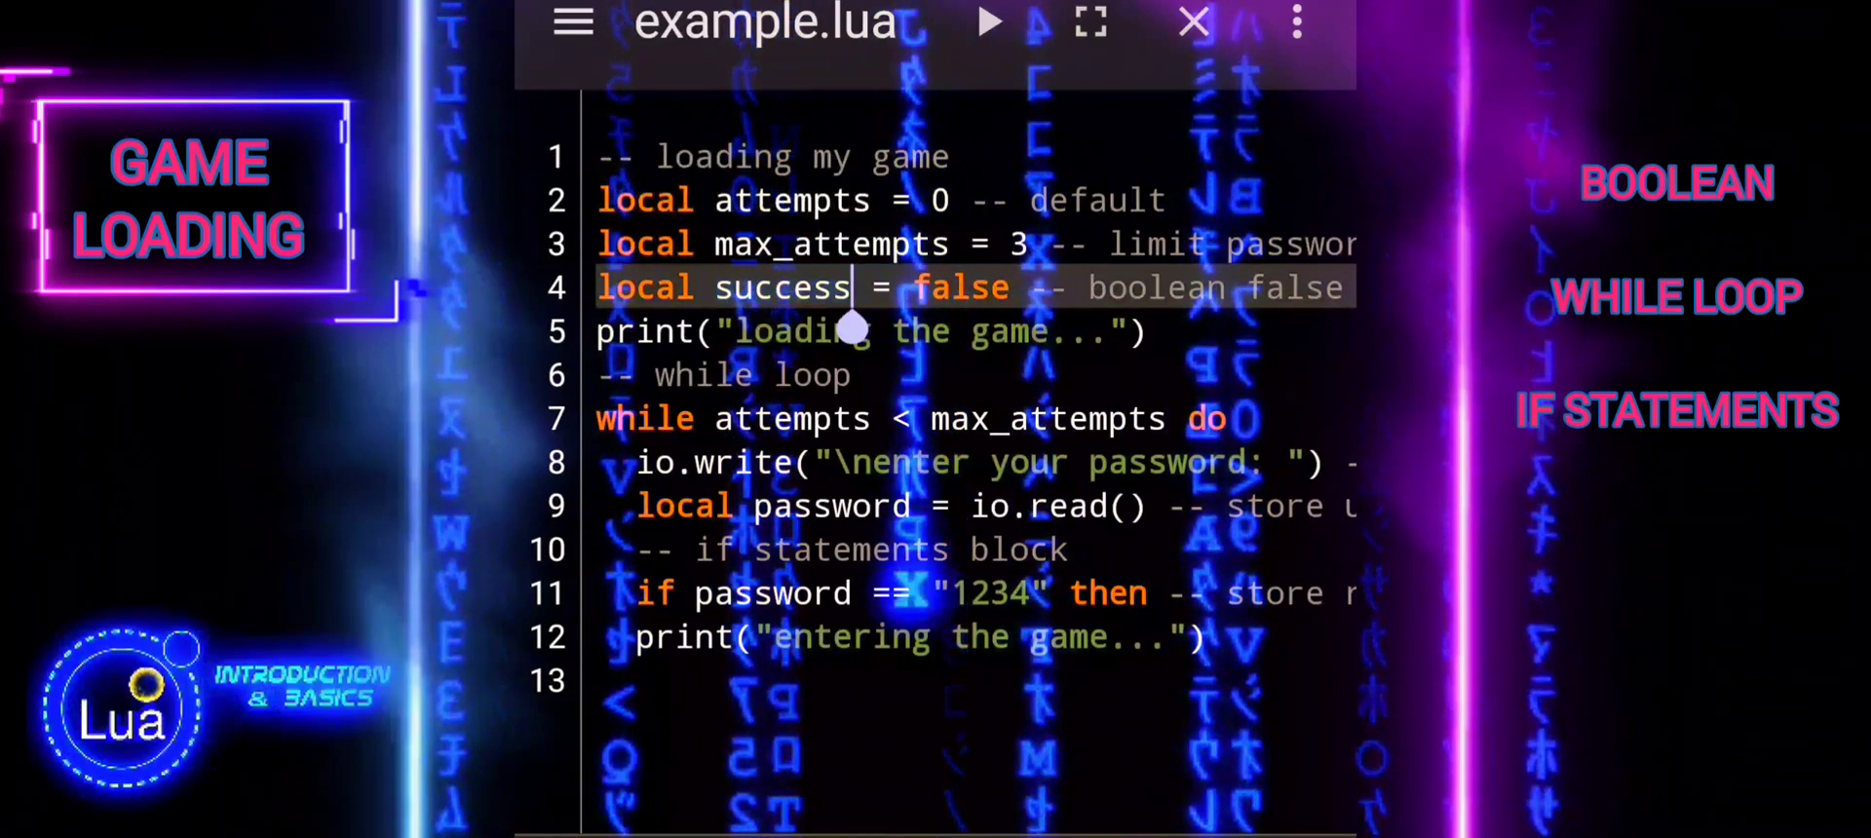
# - Set success = true and start a new line
pyautogui.write('success')
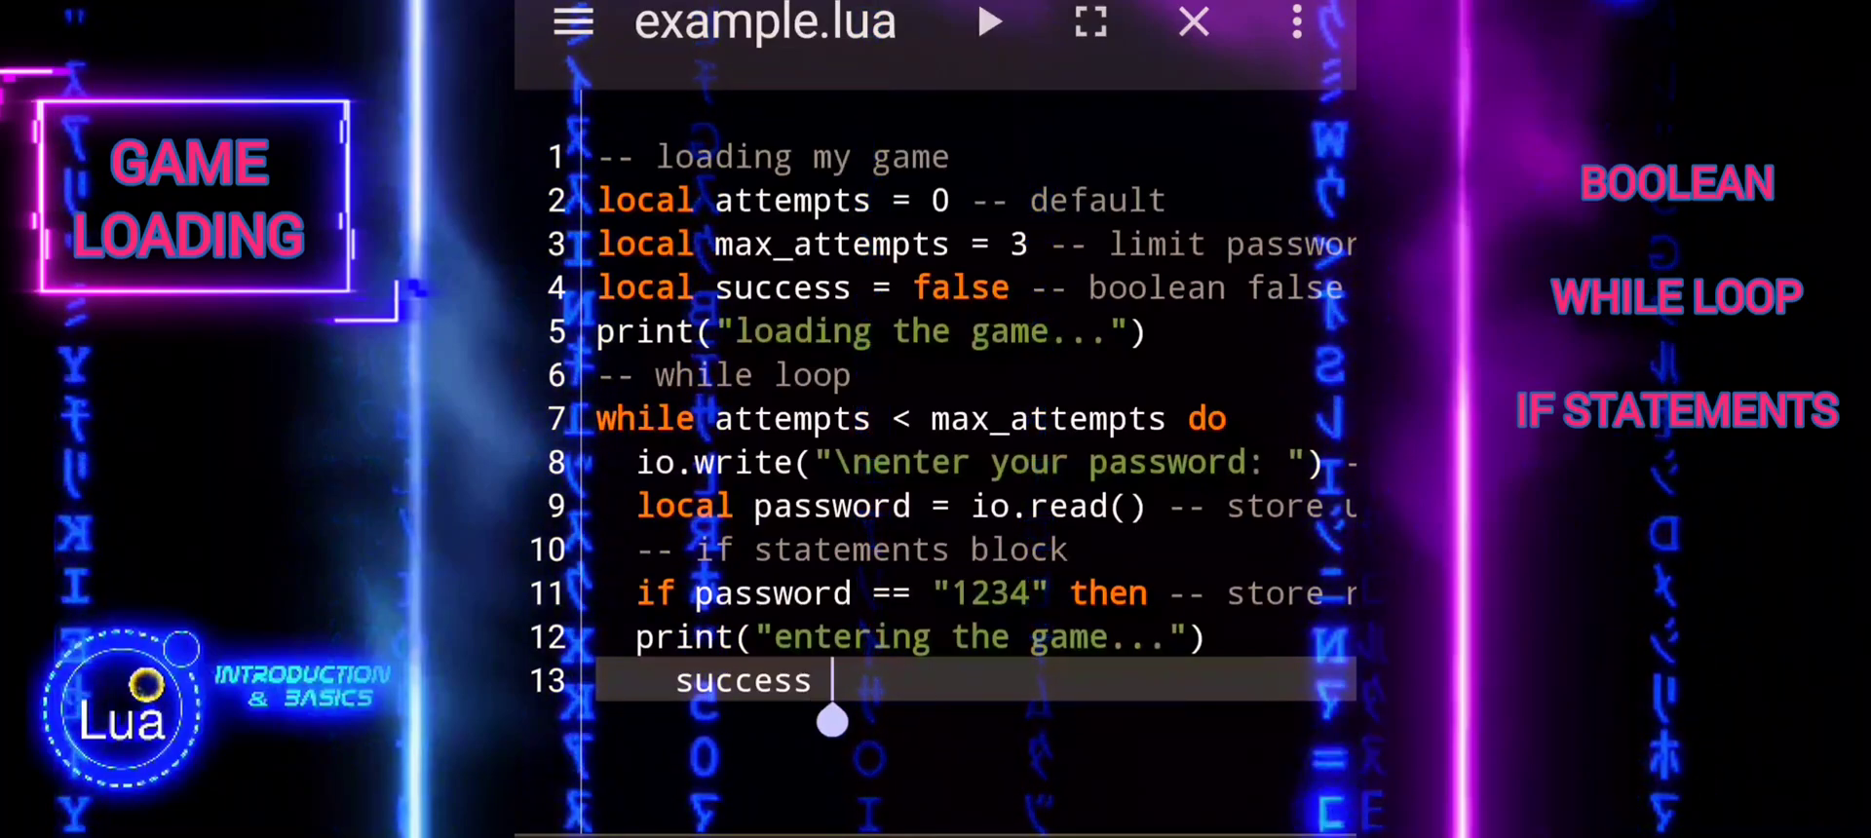
pyautogui.write('=')
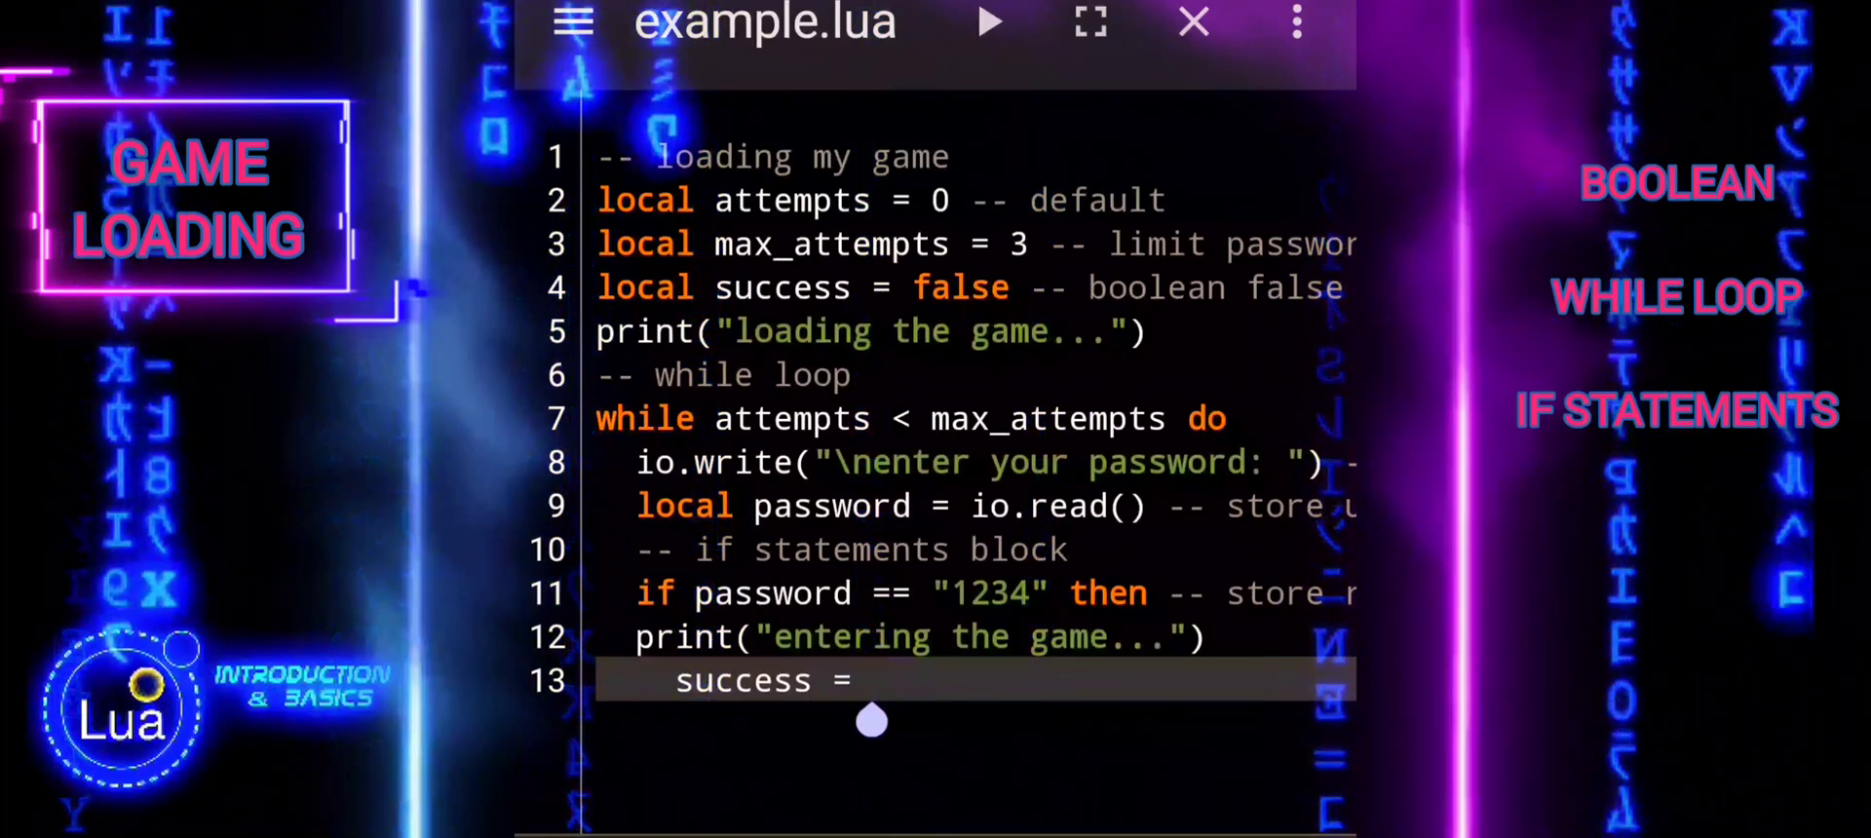
pyautogui.write('true')
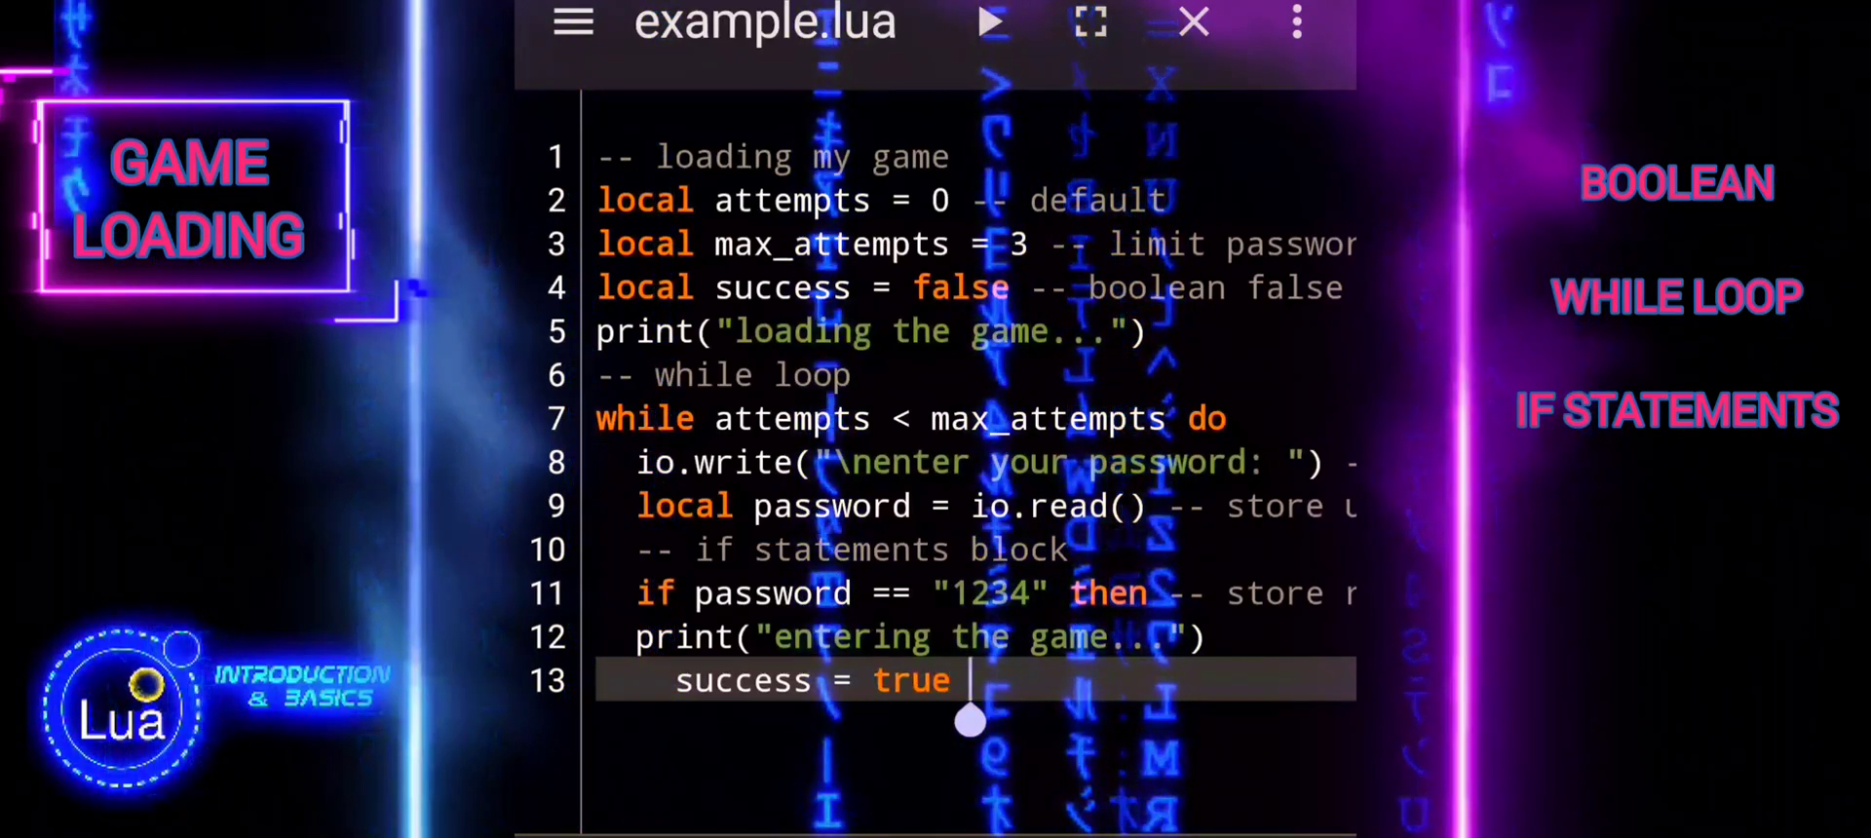
pyautogui.press('enter')
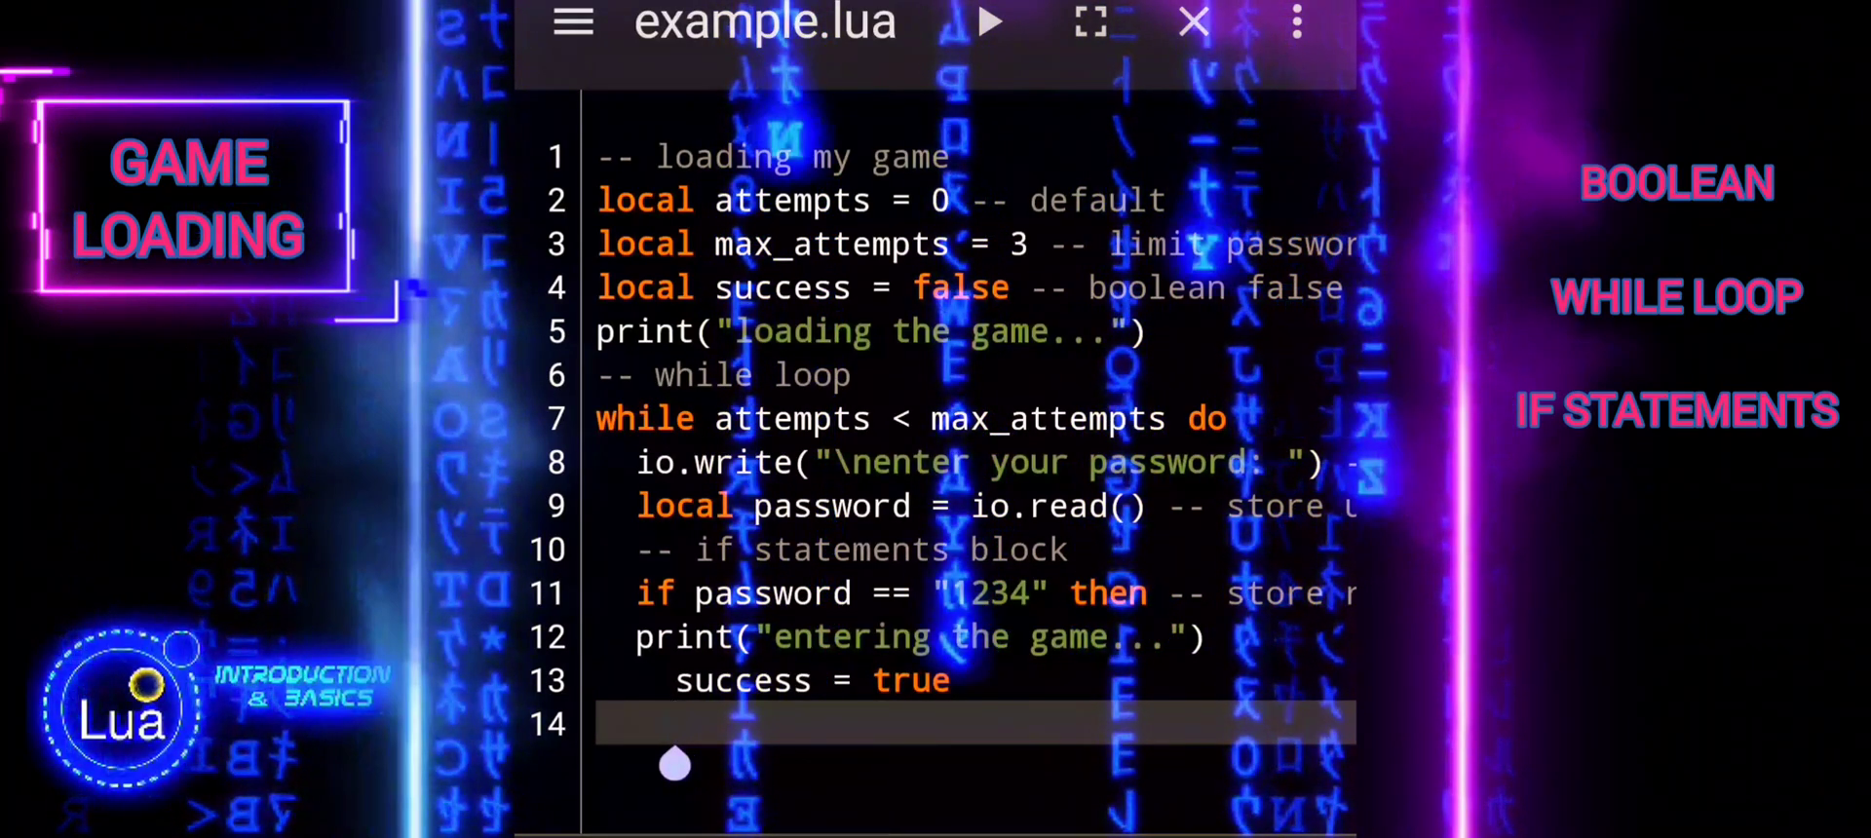
# - Write break commented as '-- terminate the script'
pyautogui.write('break')
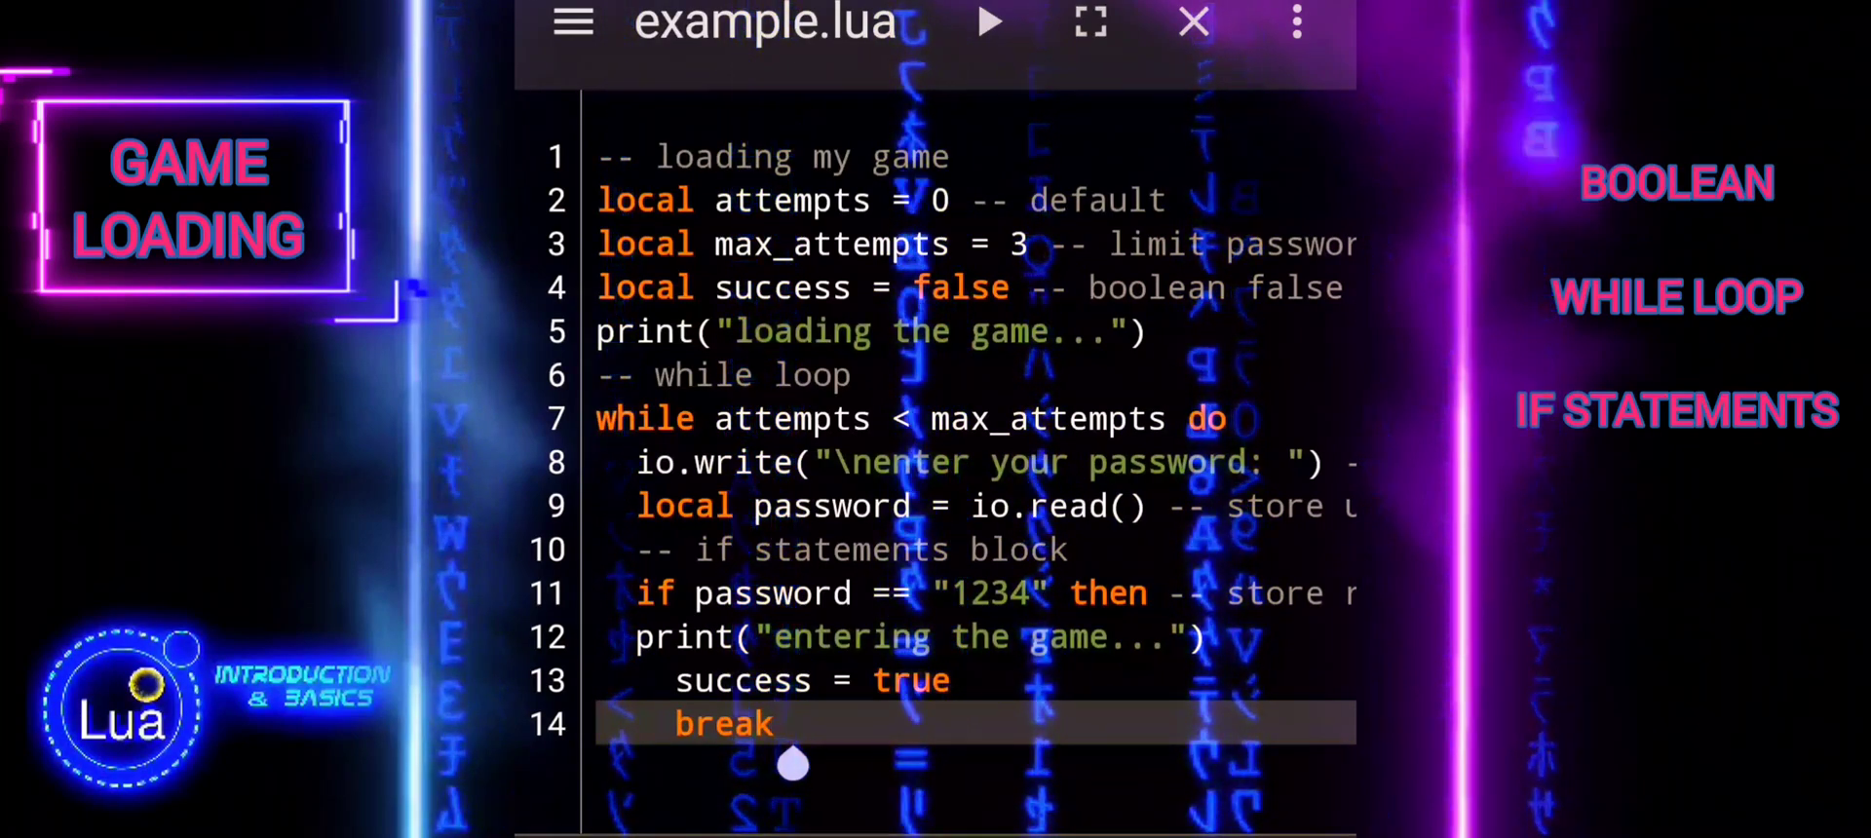
pyautogui.write('-- t')
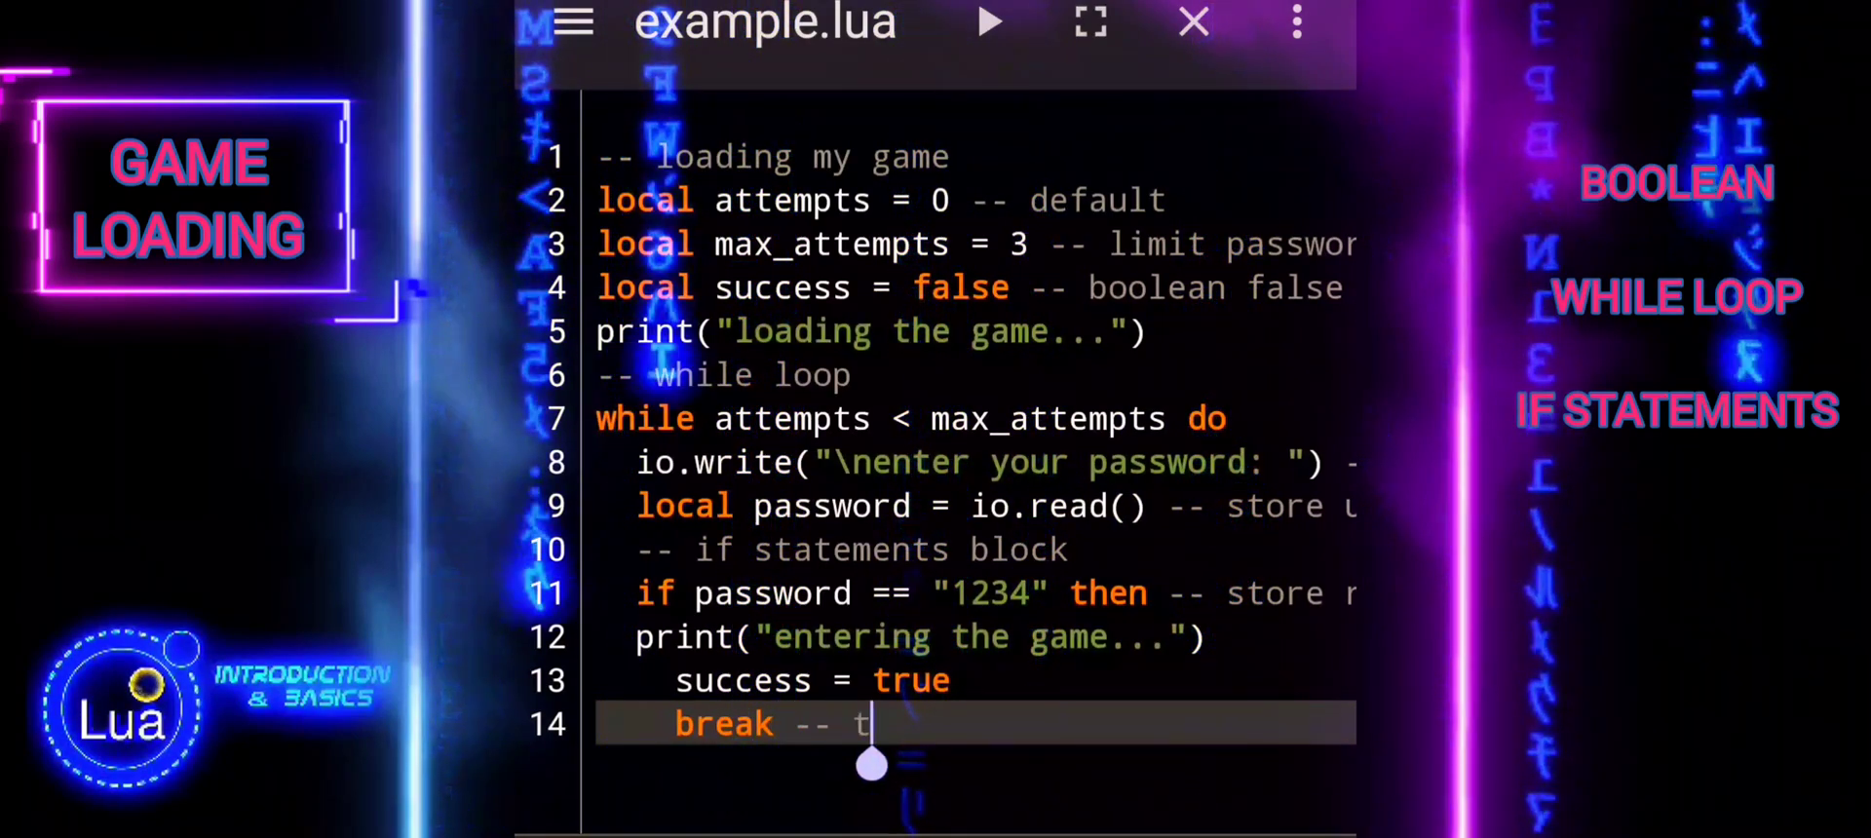
pyautogui.write('ermin')
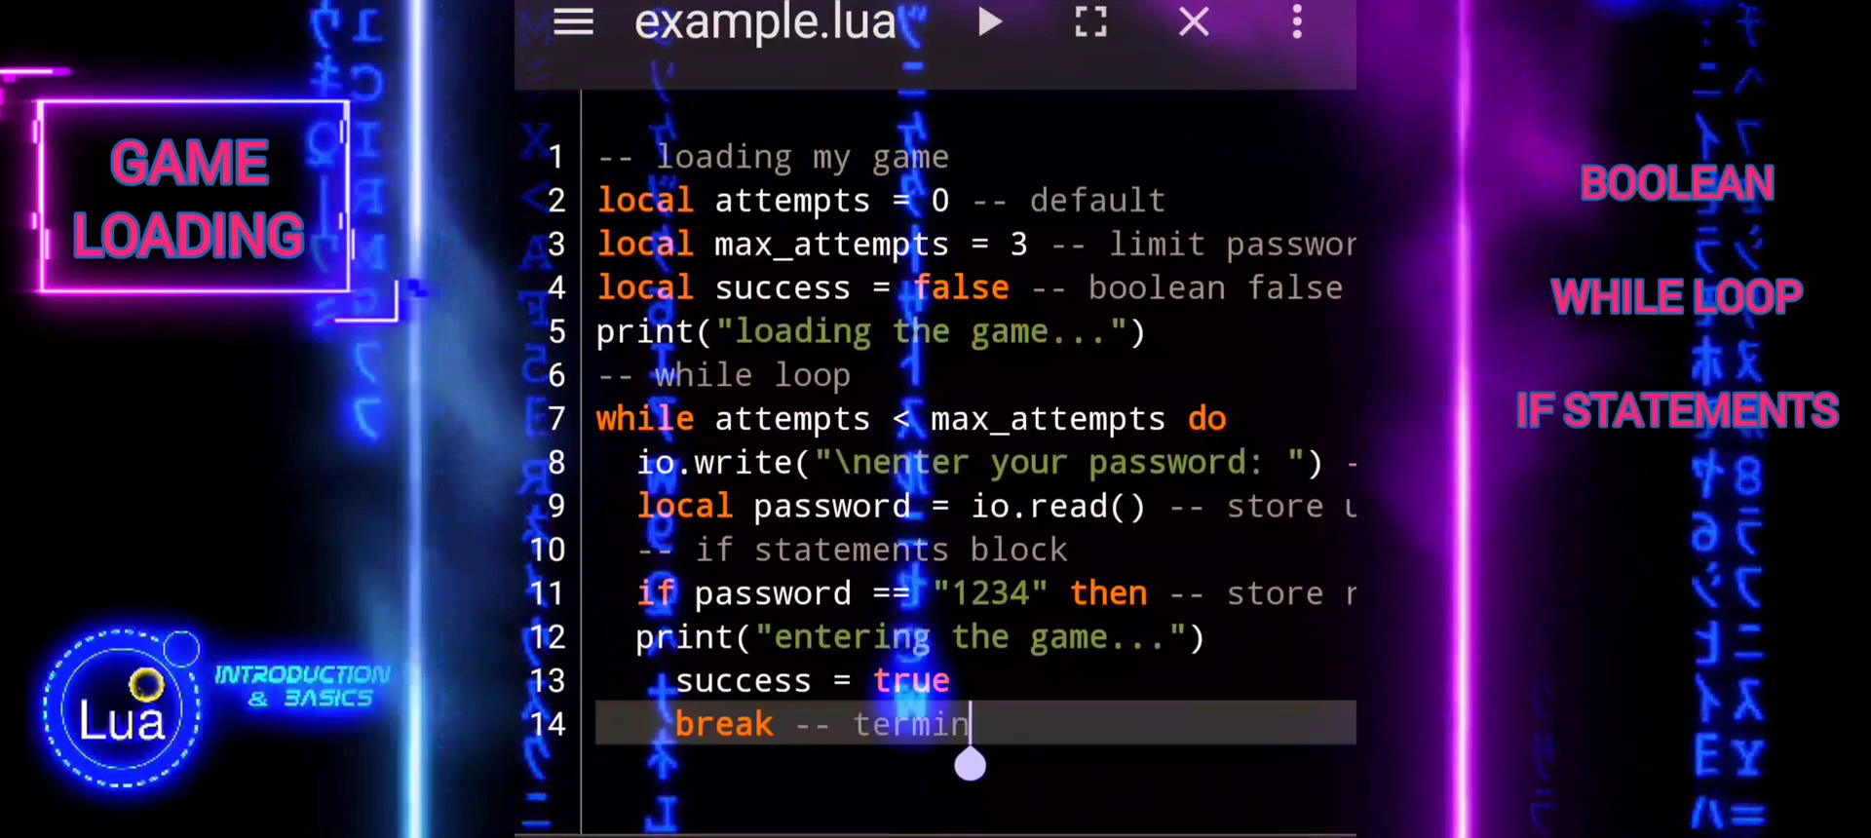
pyautogui.write('ate the')
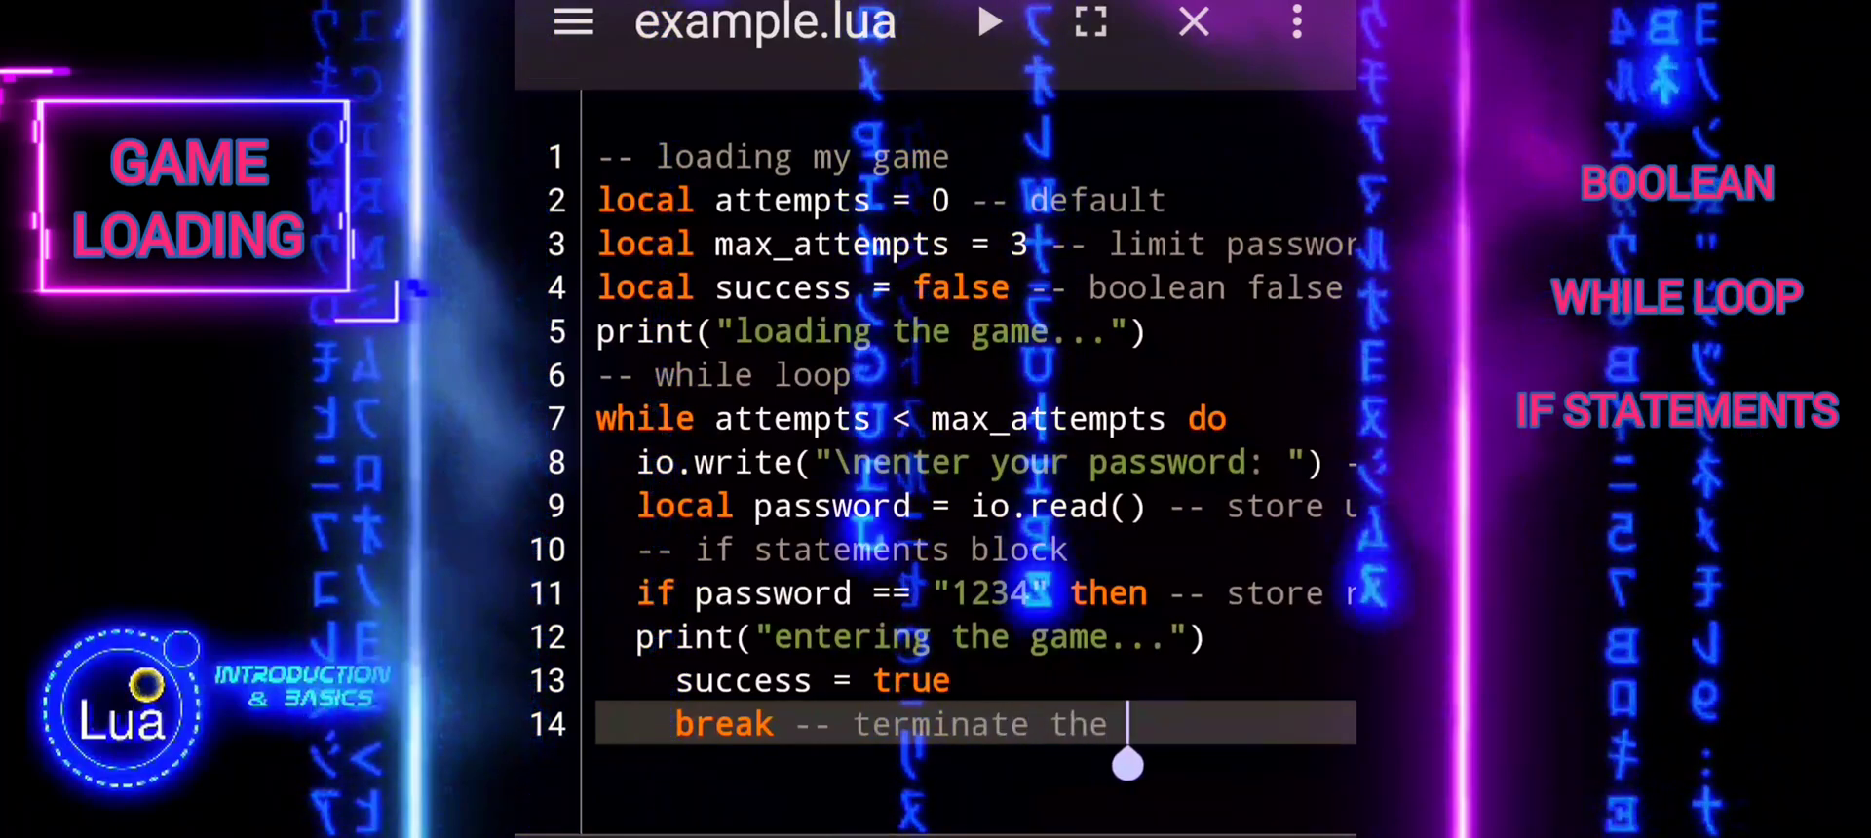
pyautogui.write('script, cause')
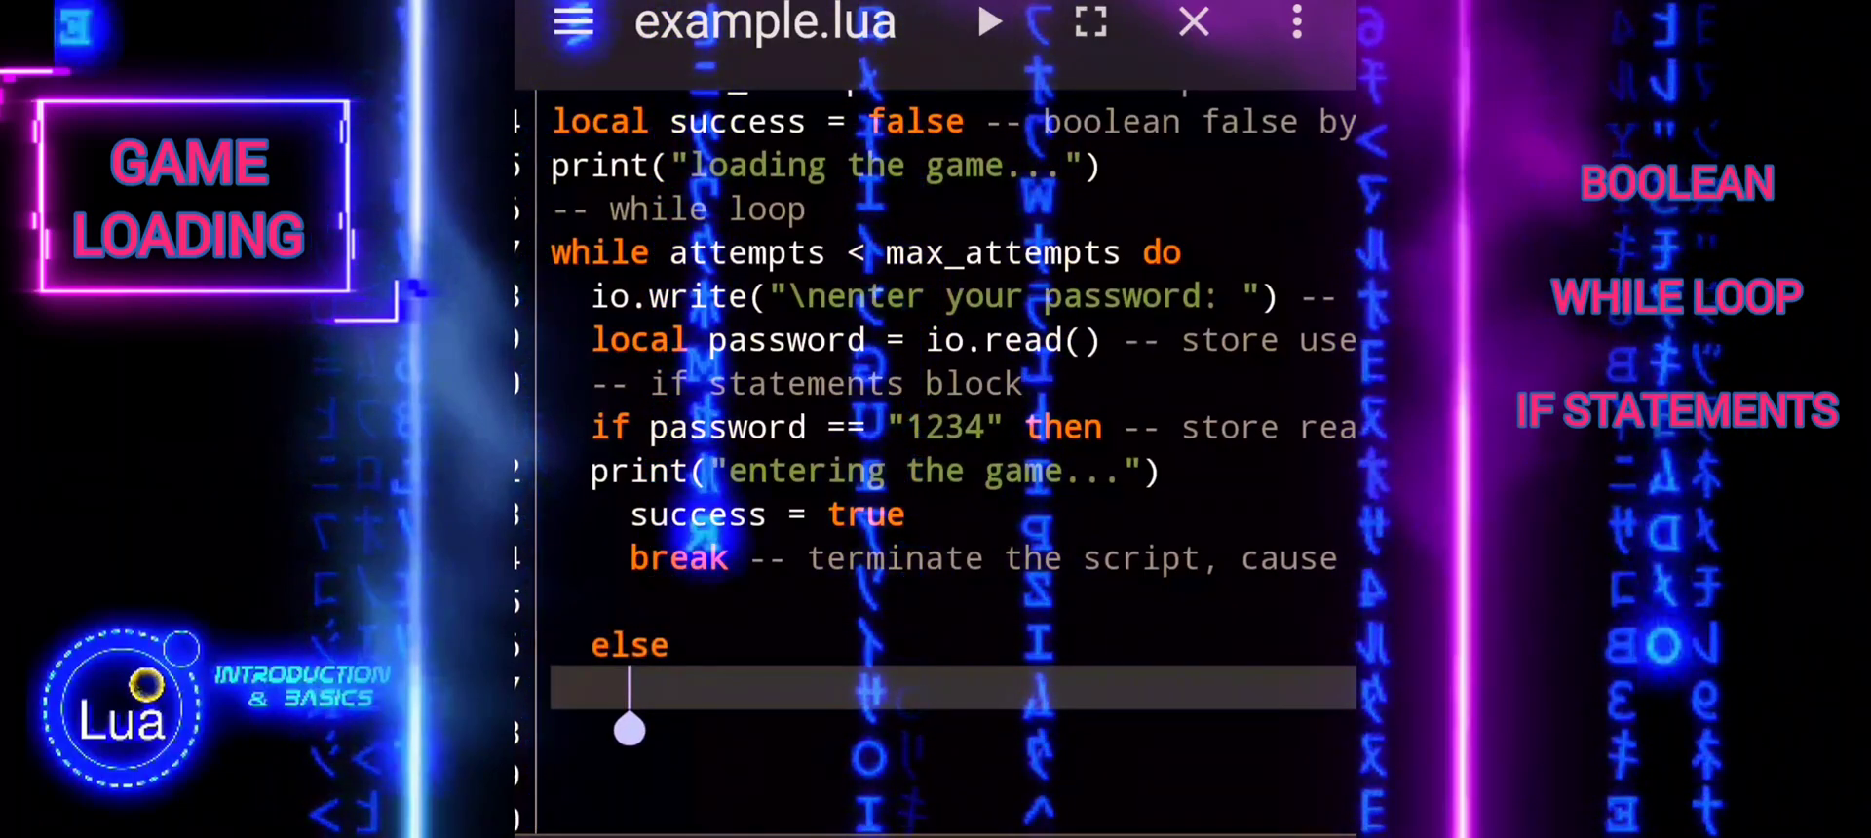
# - Write print("wrong password,try again") in the else branch
pyautogui.write('print')
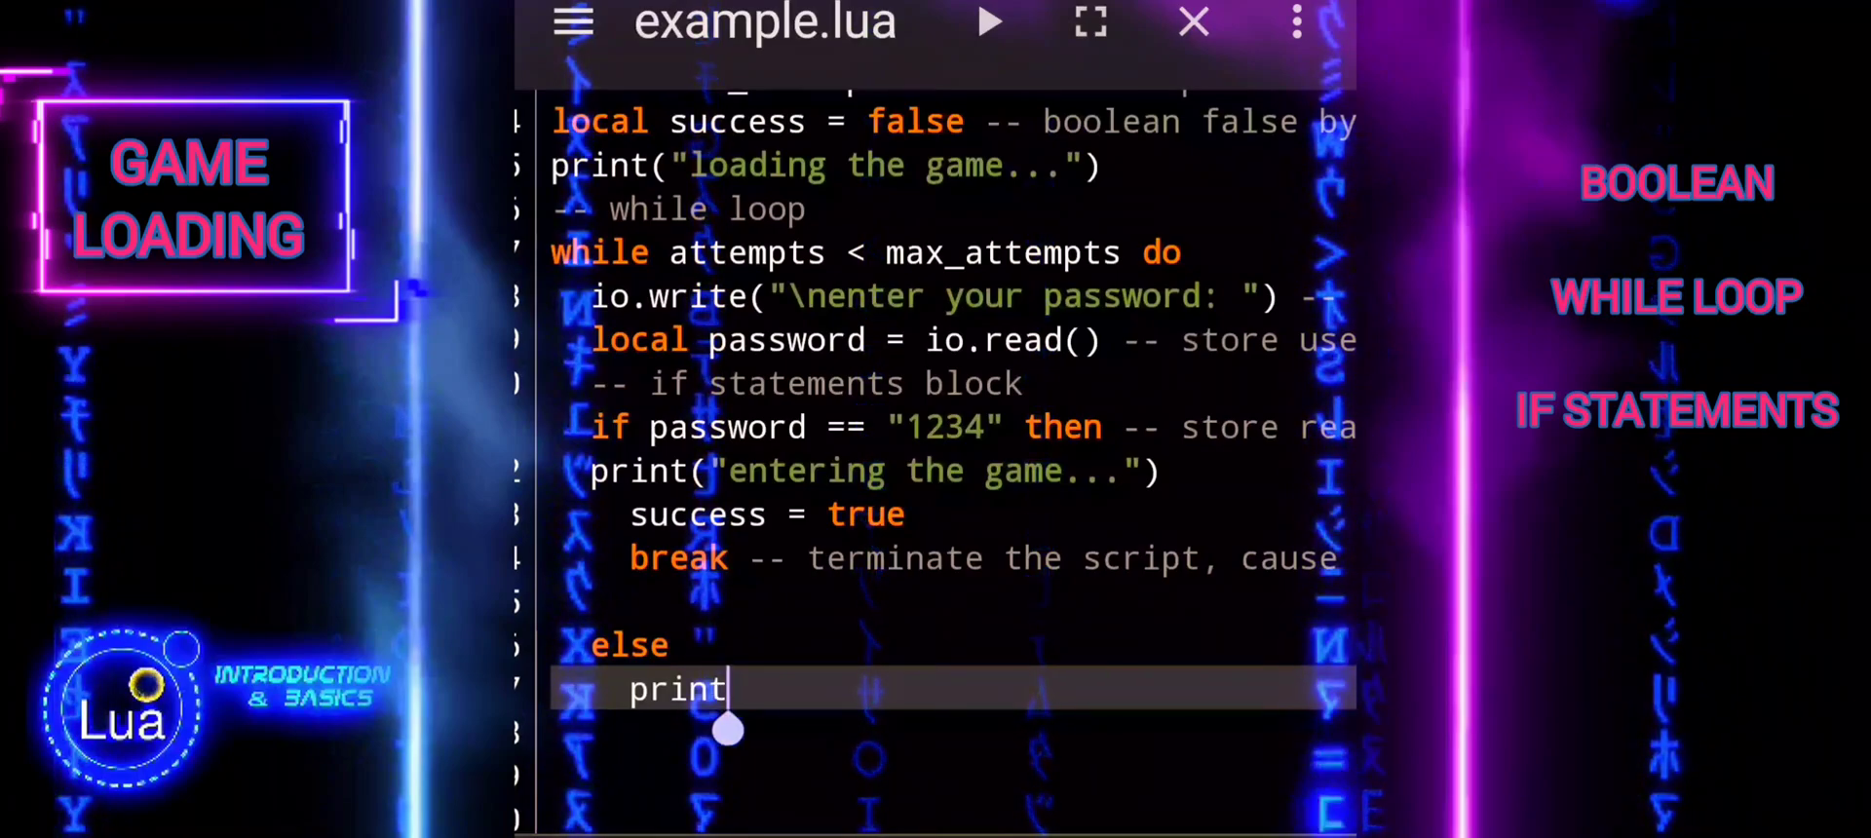
pyautogui.write('()')
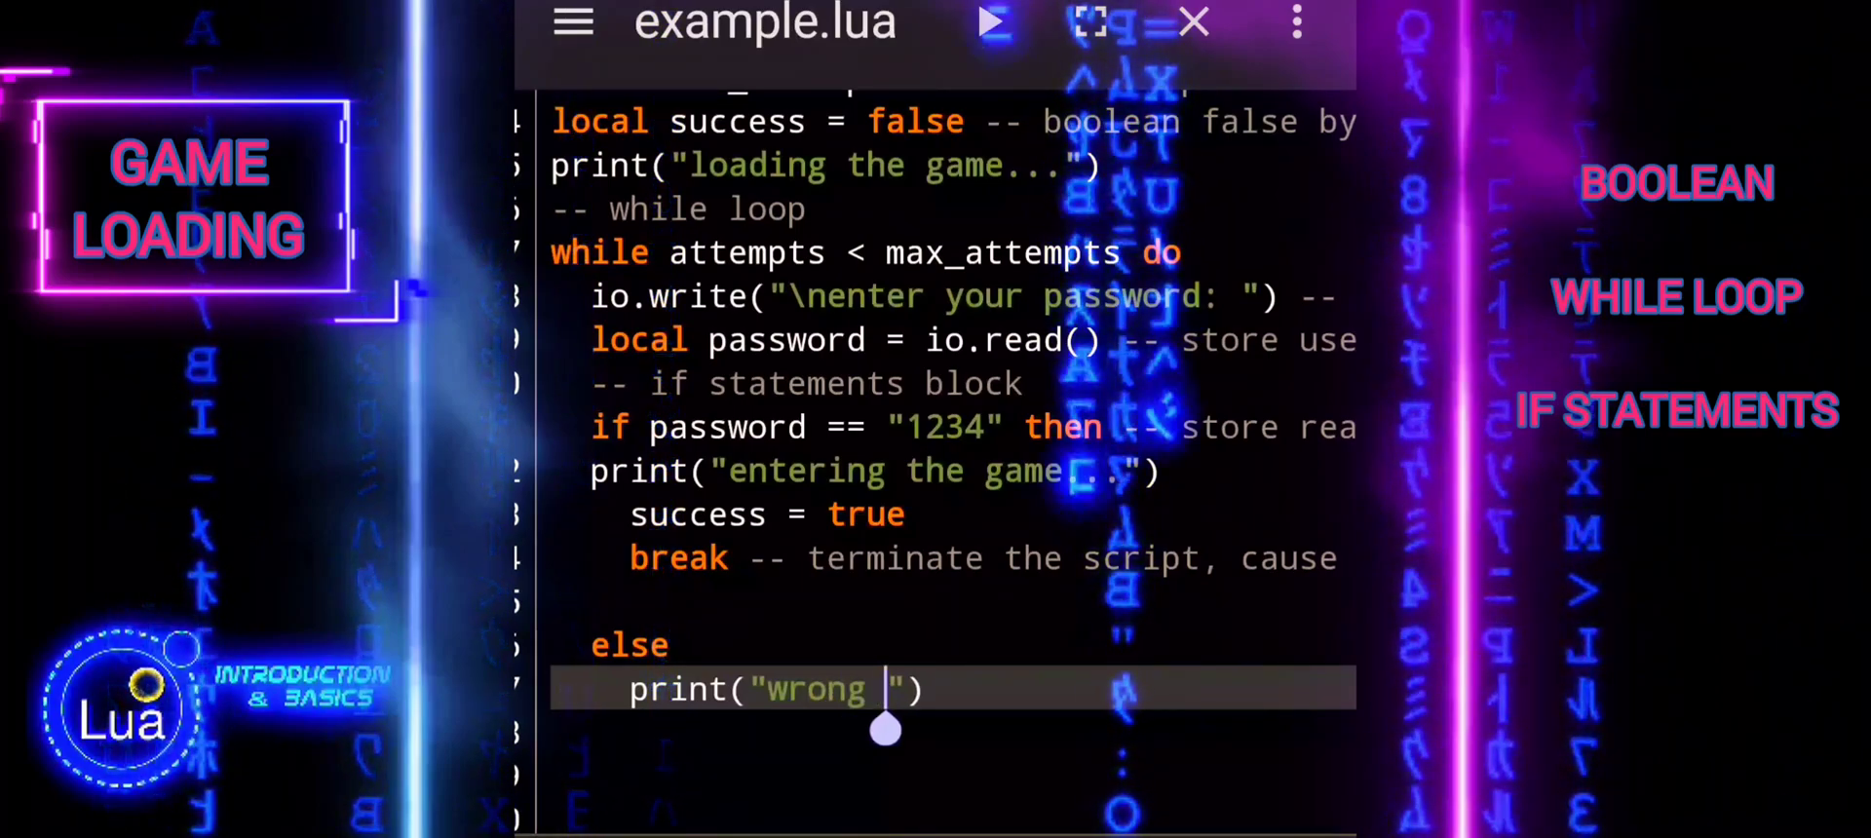
pyautogui.write('passw')
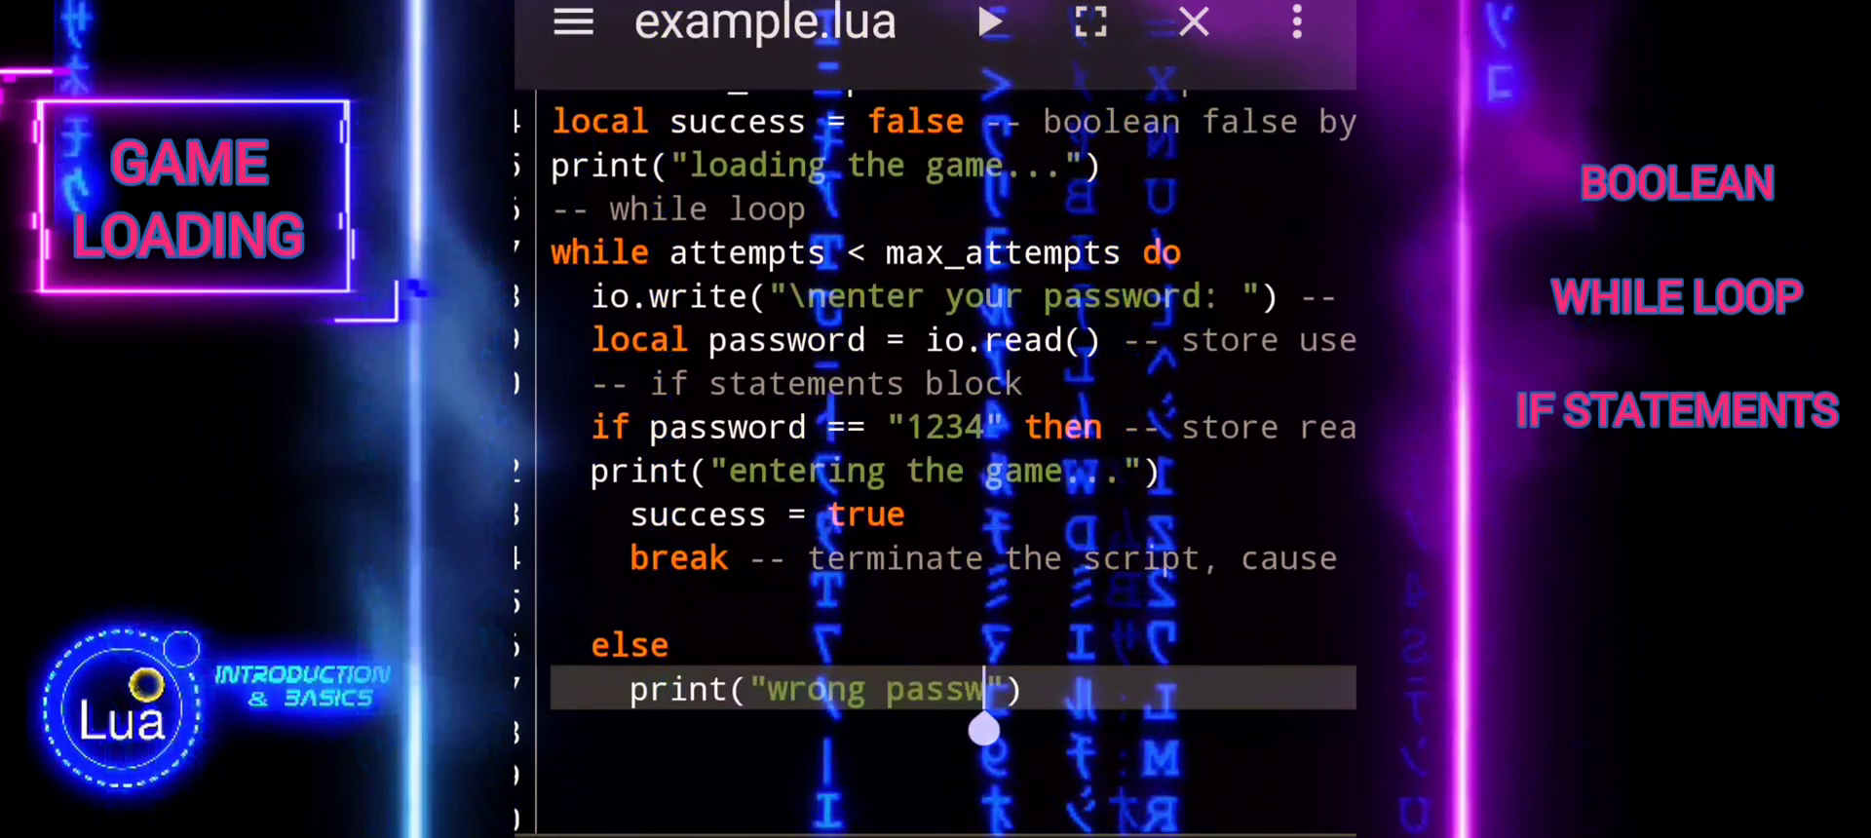
pyautogui.write('ord')
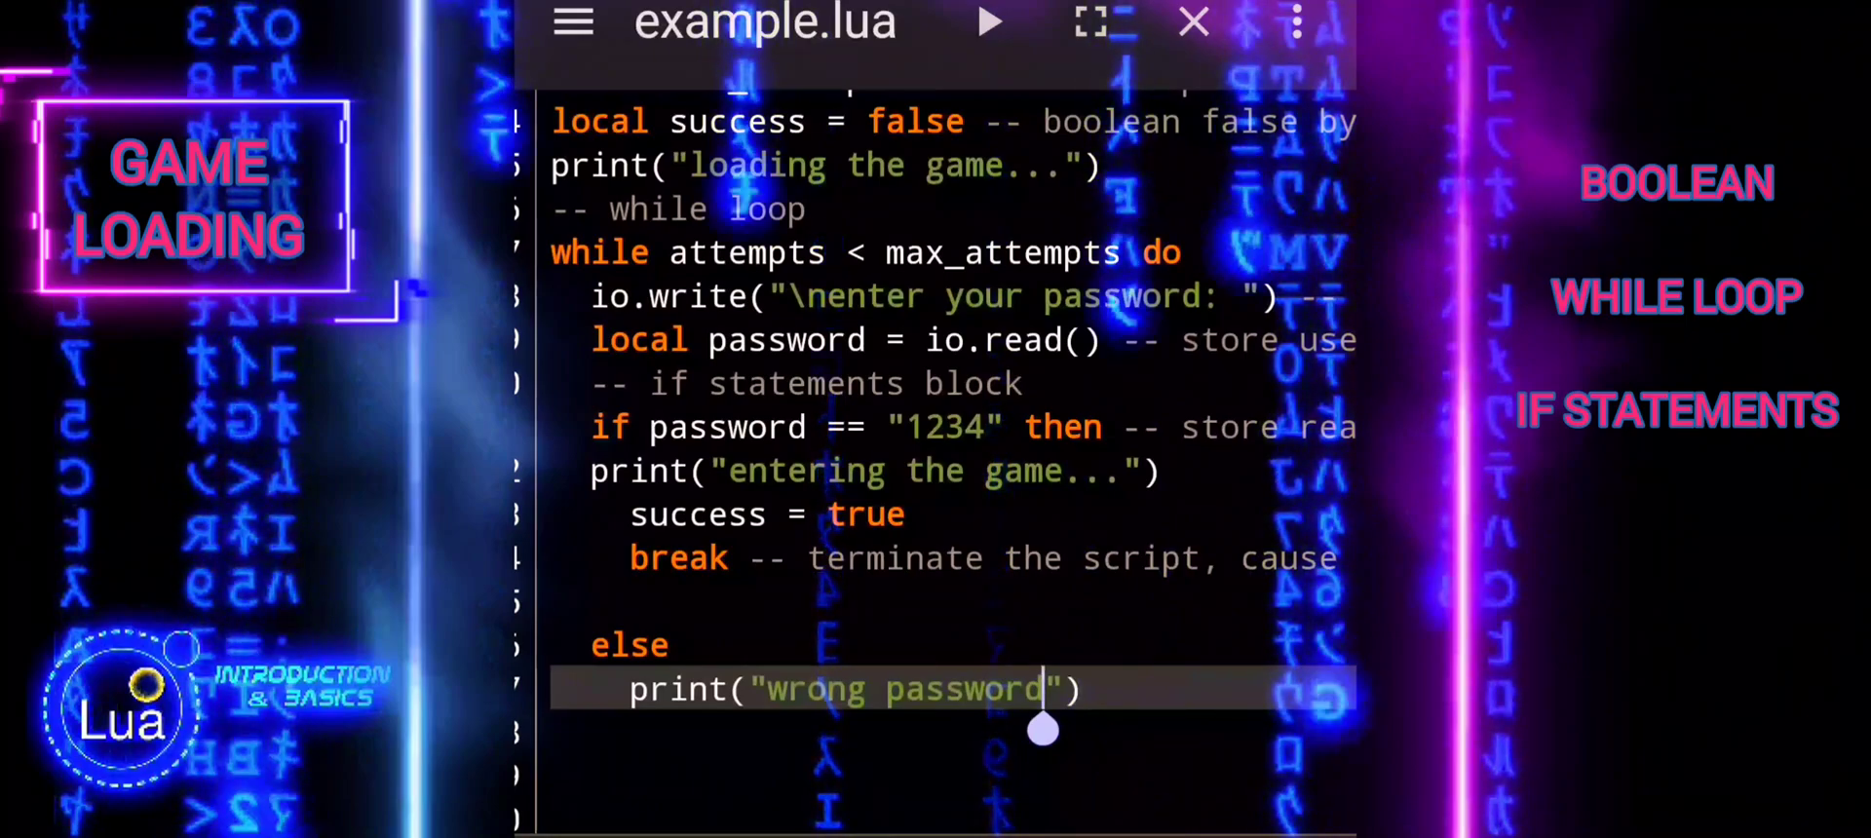
pyautogui.write(',t')
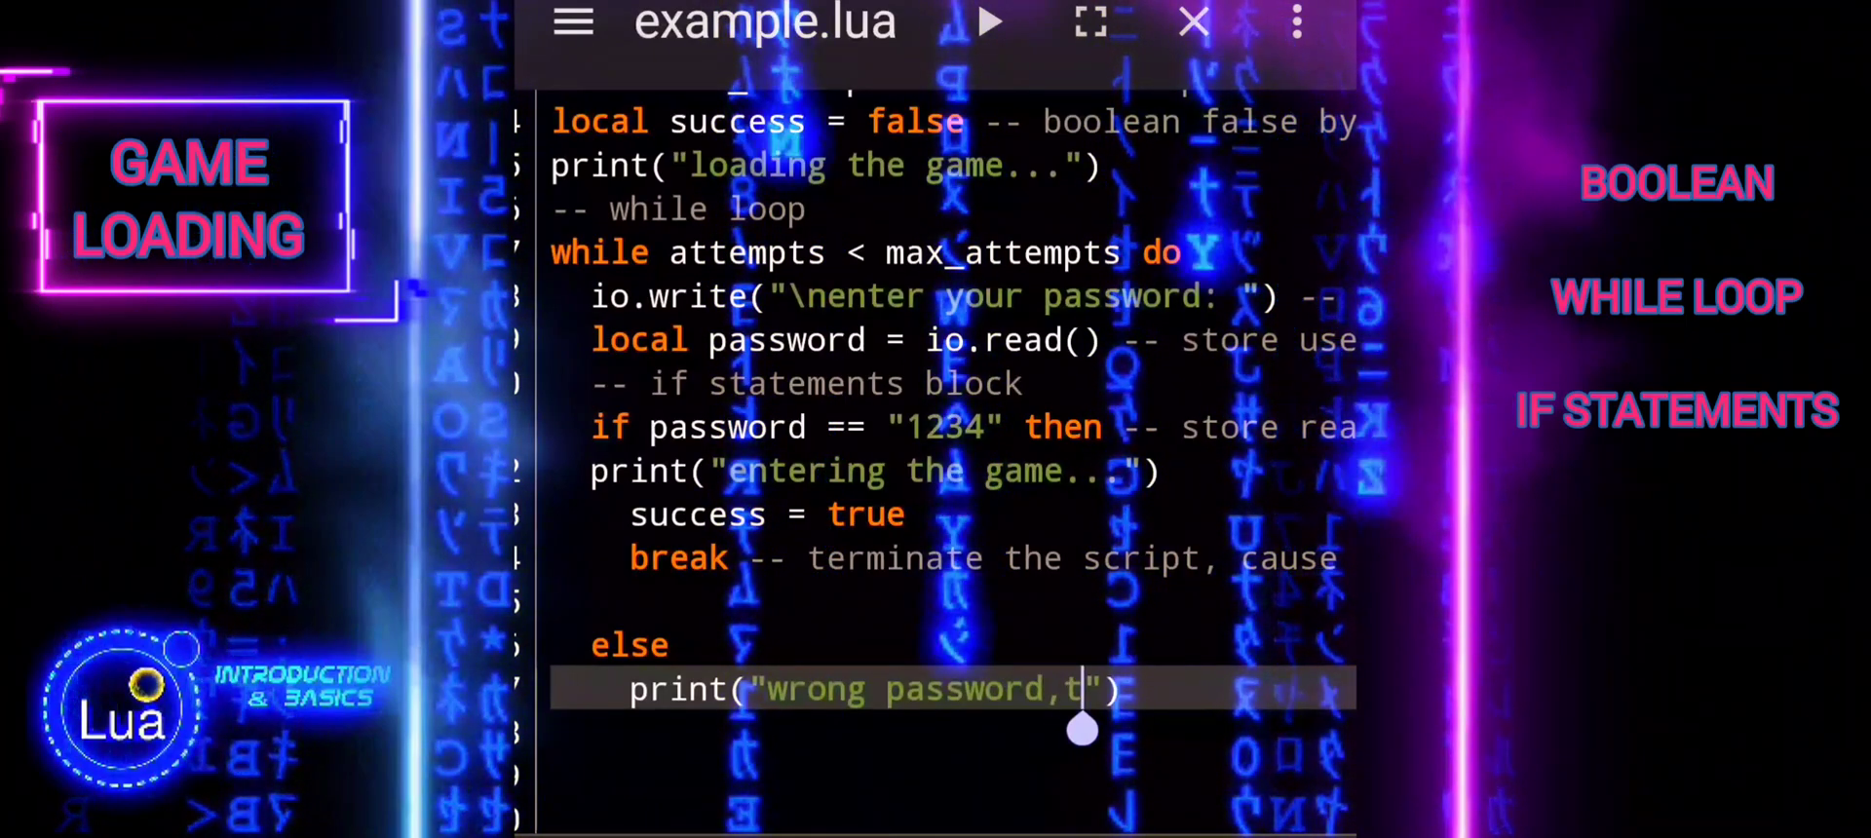
pyautogui.write('ry agaib')
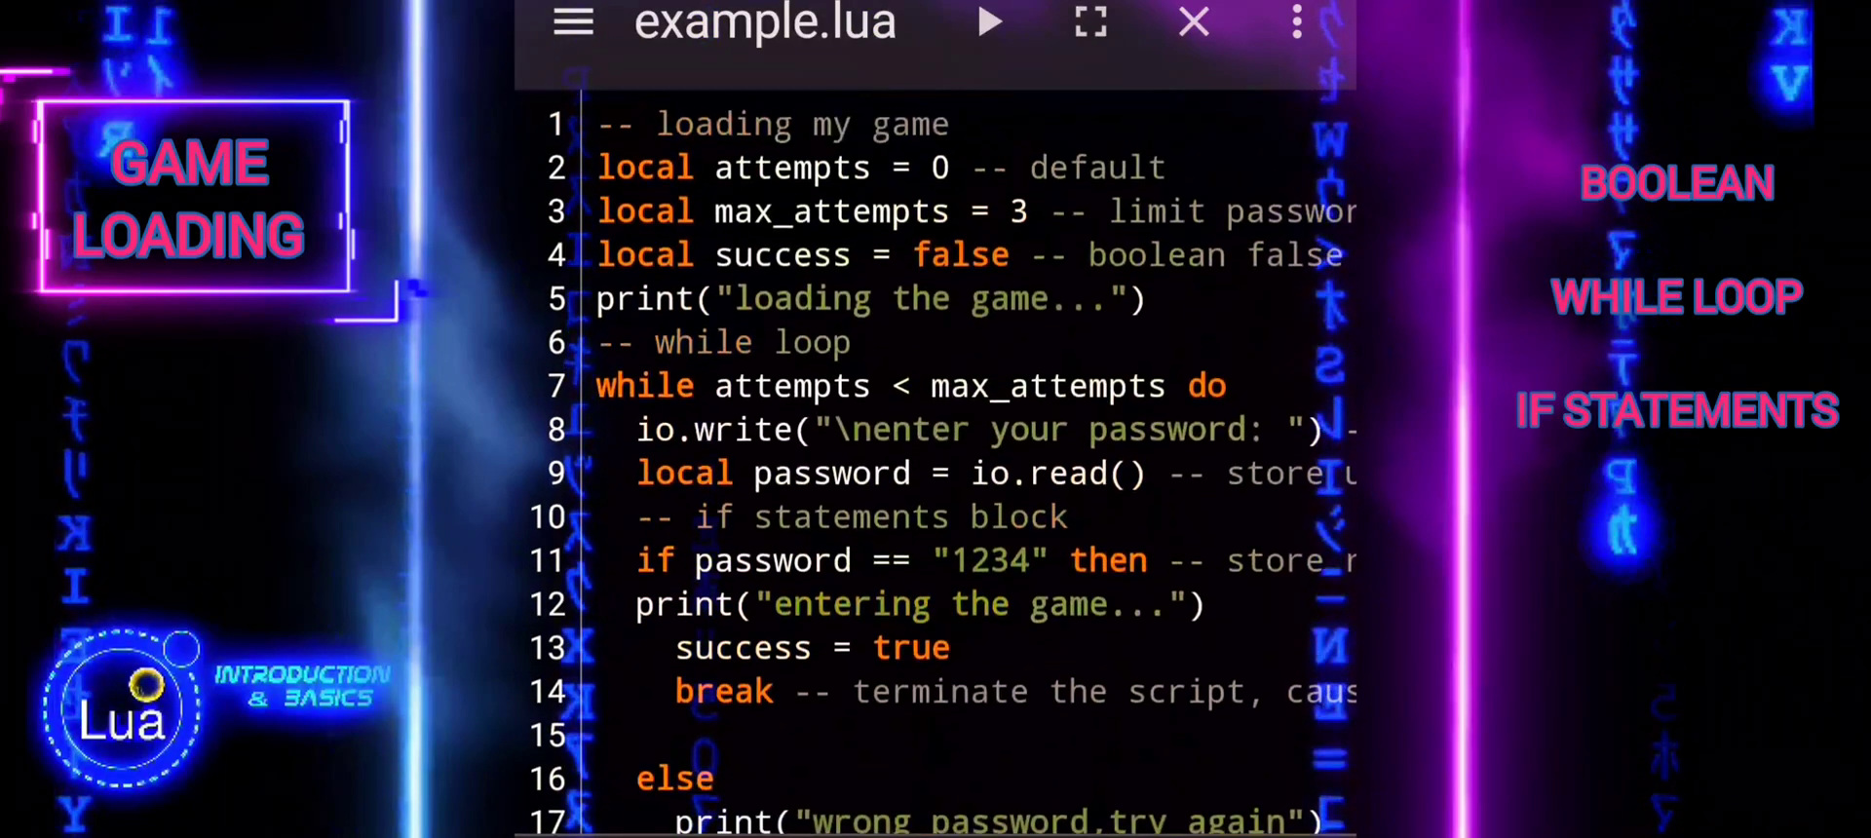
# - Write attempts = attempts + 1 with an '-- augment used attempts' comment
pyautogui.doubleClick(791, 199)
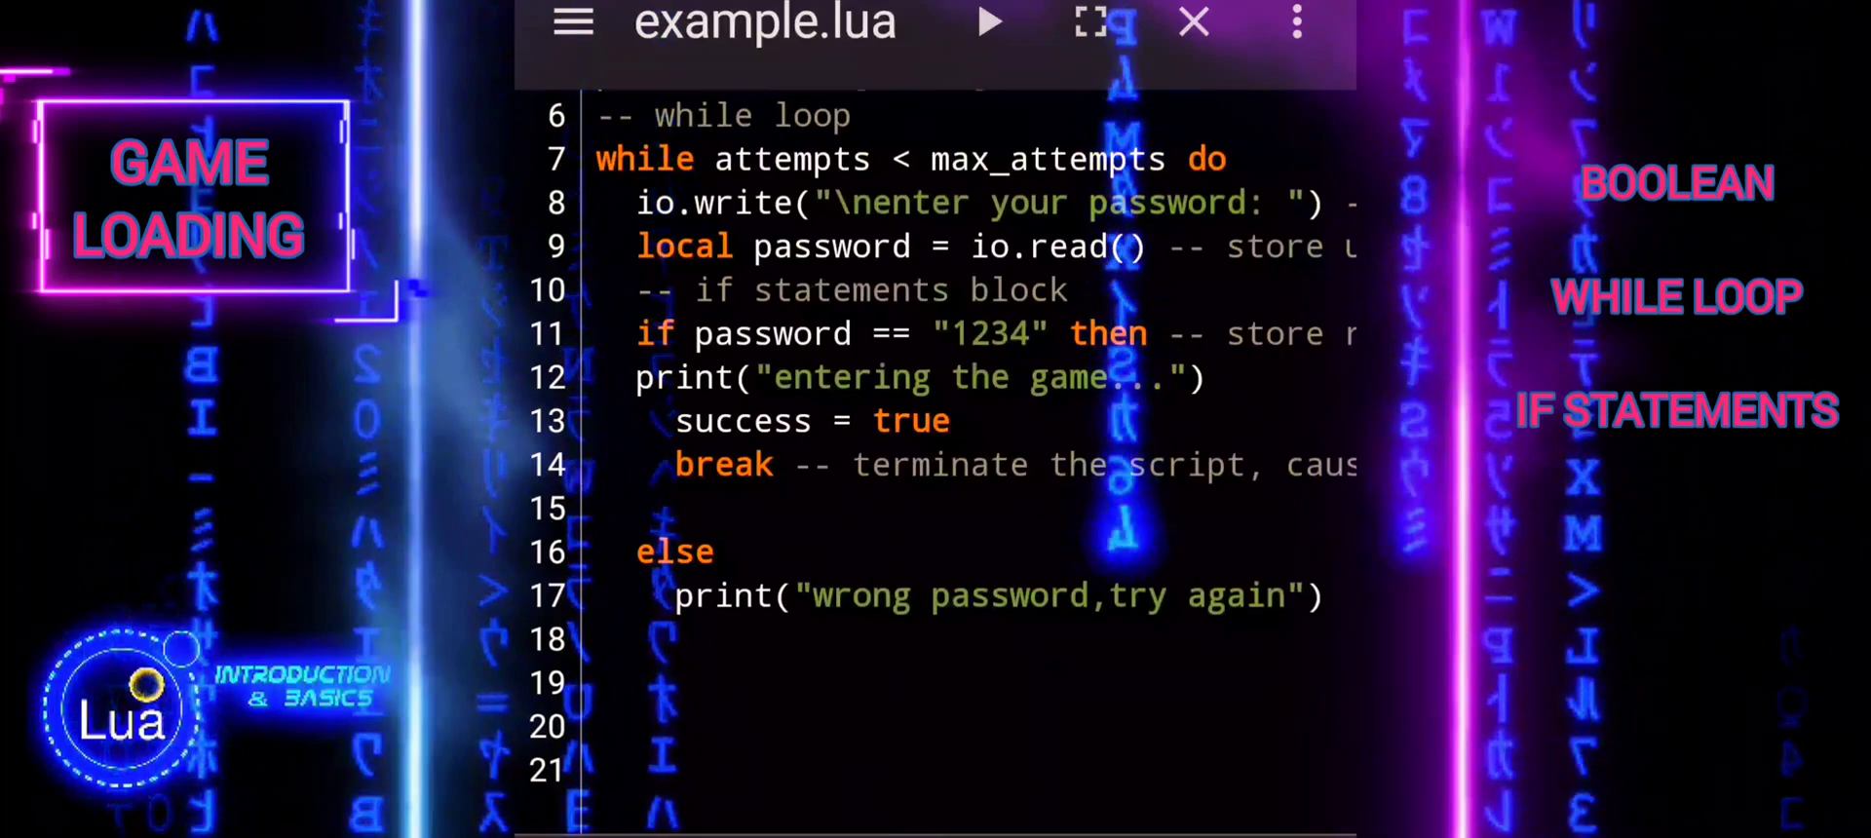
pyautogui.write('attempts')
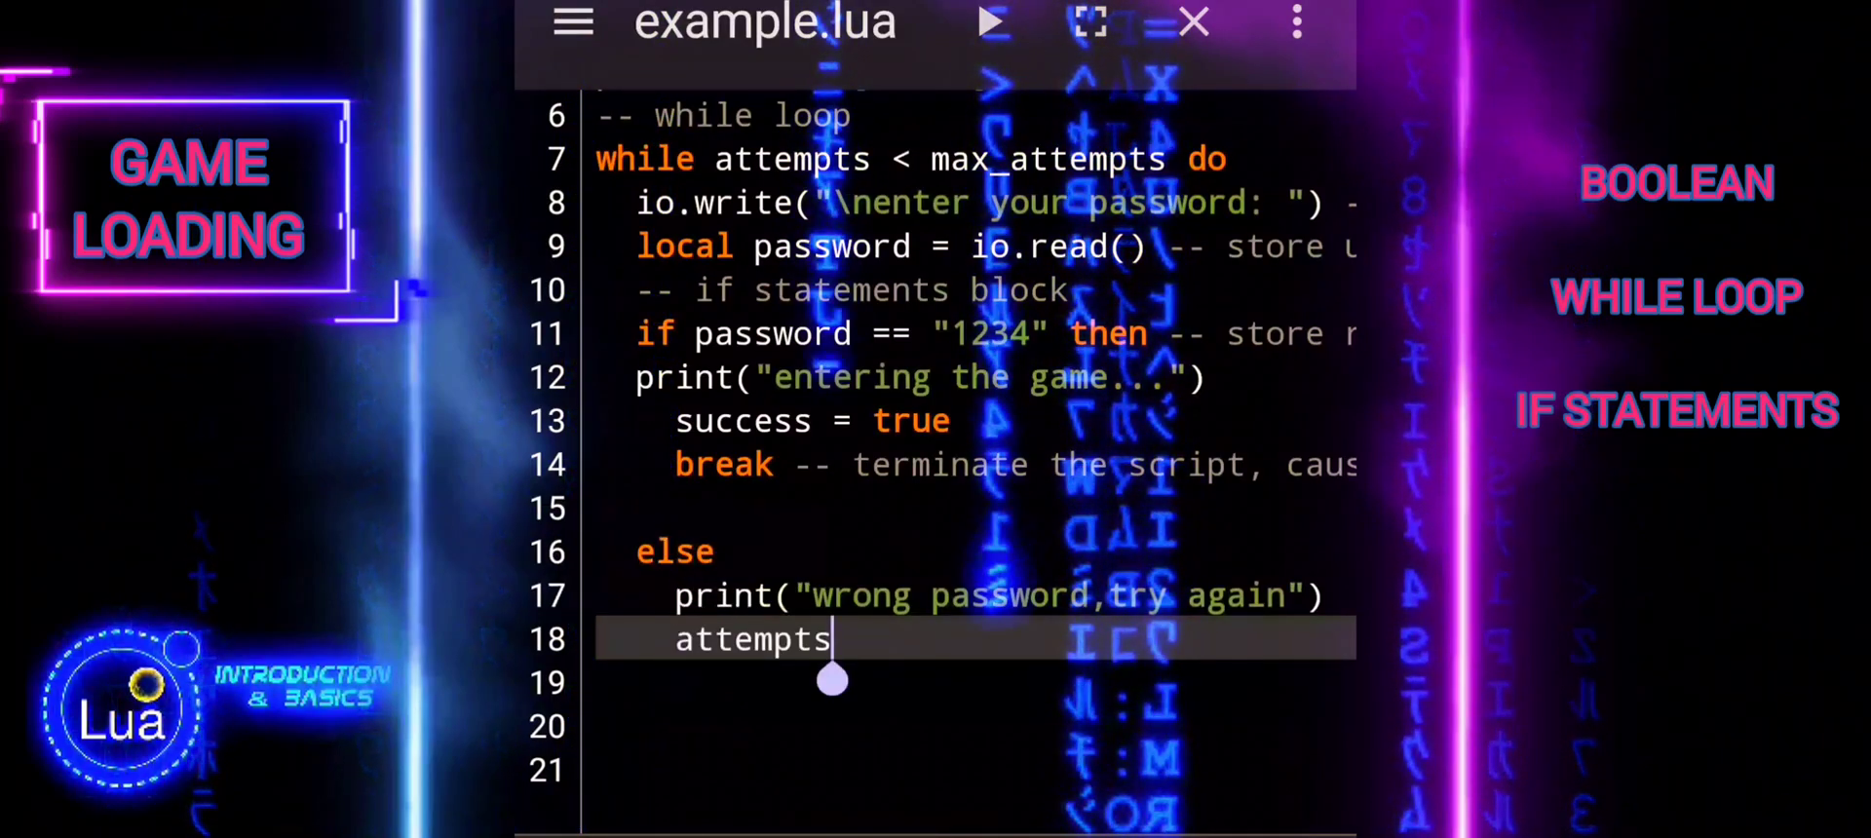
pyautogui.write('=')
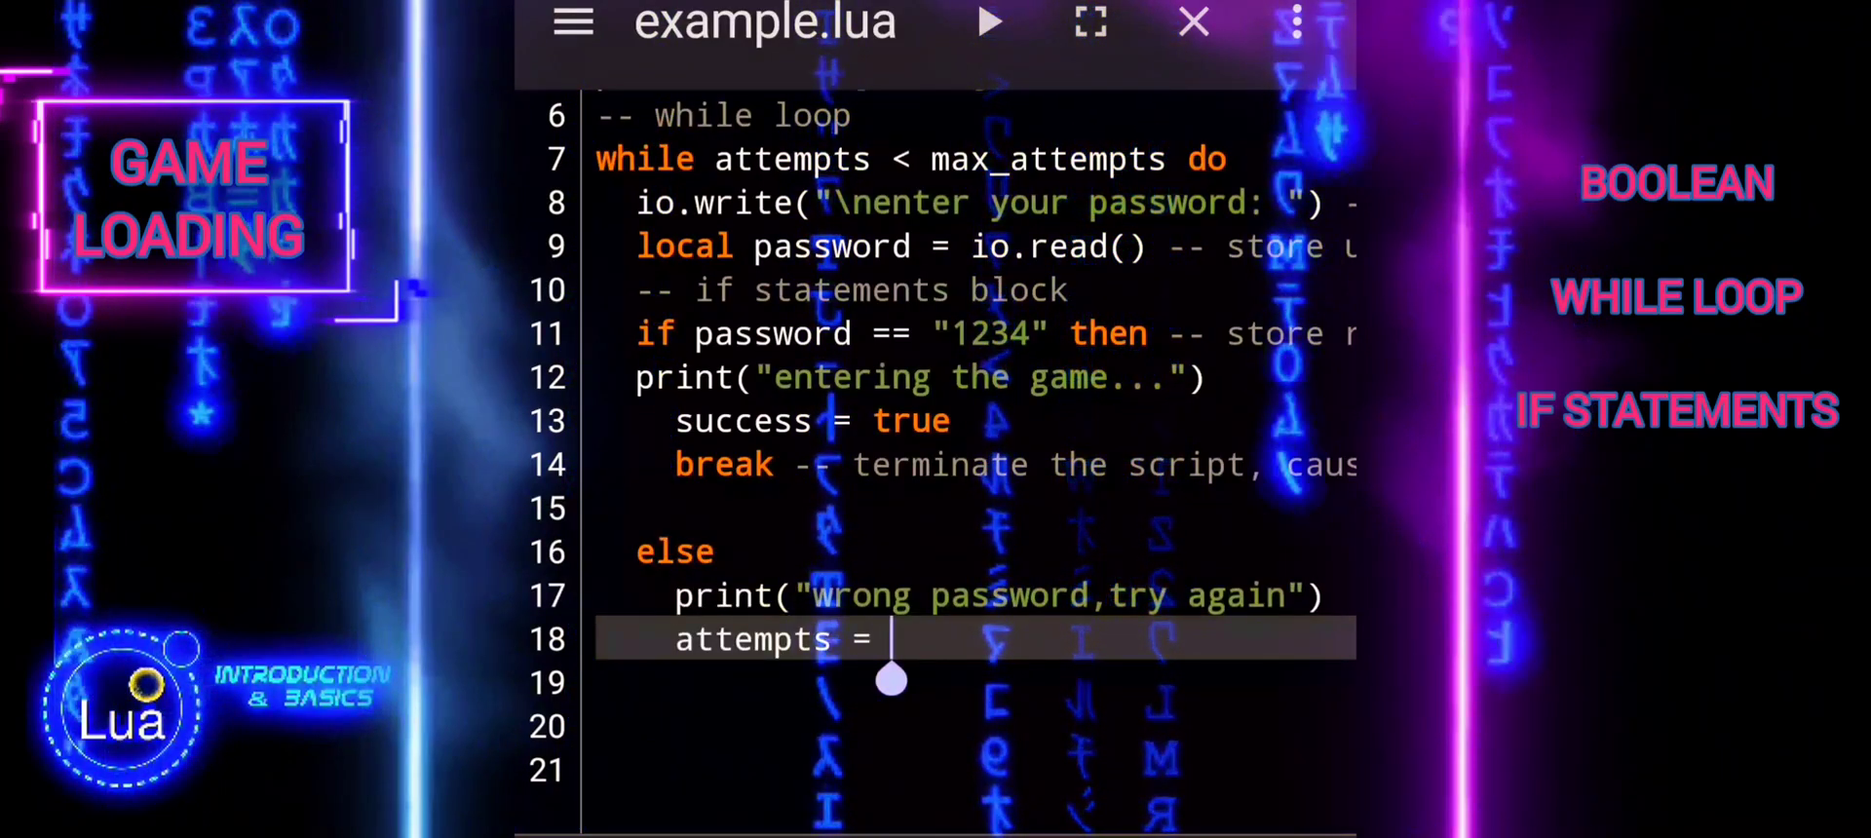
pyautogui.write('attempts + 1 --')
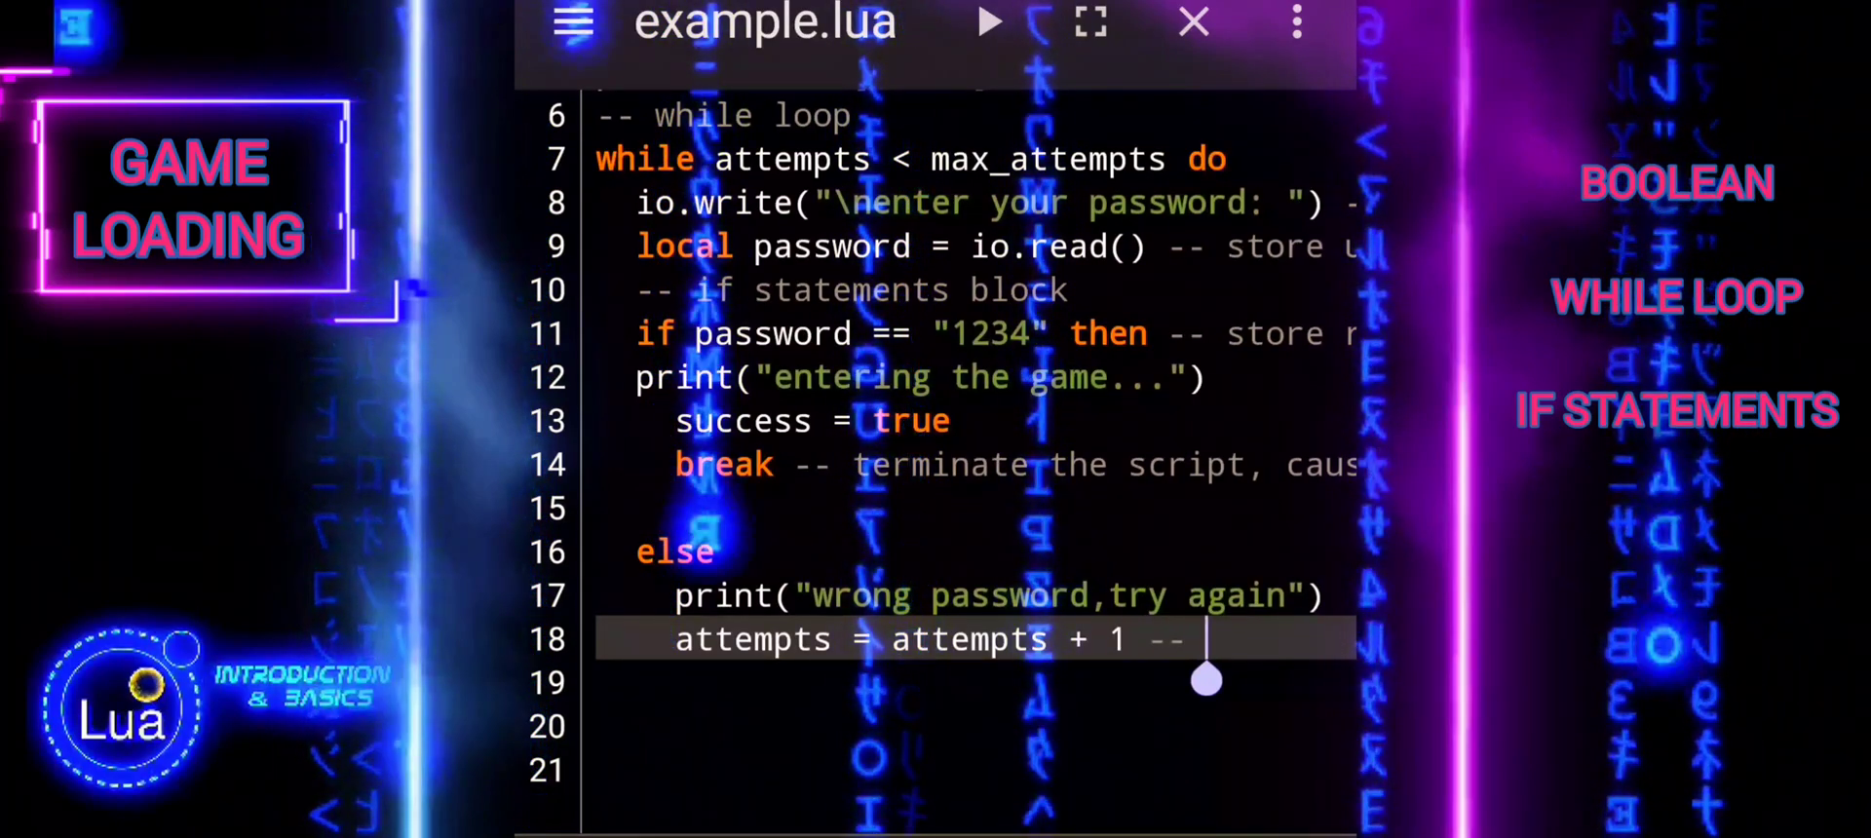
pyautogui.write('augment used a')
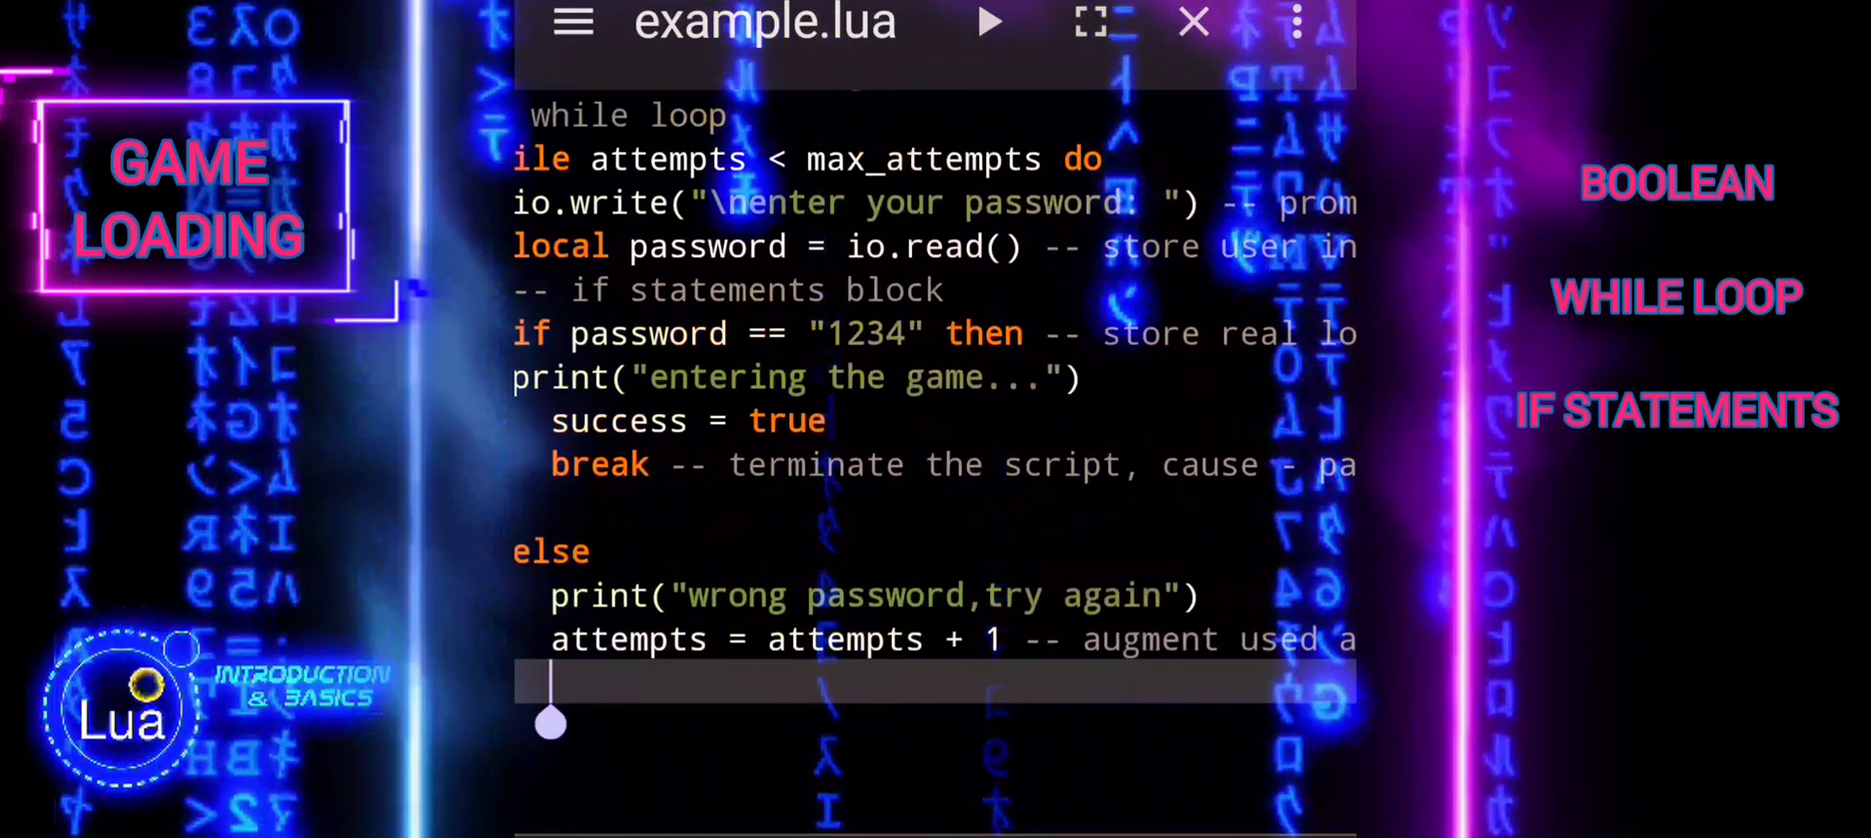
# - Add print("user attempts left: ", max_attempts - attempts) with a --subtract comment in the else branch
pyautogui.write('pr')
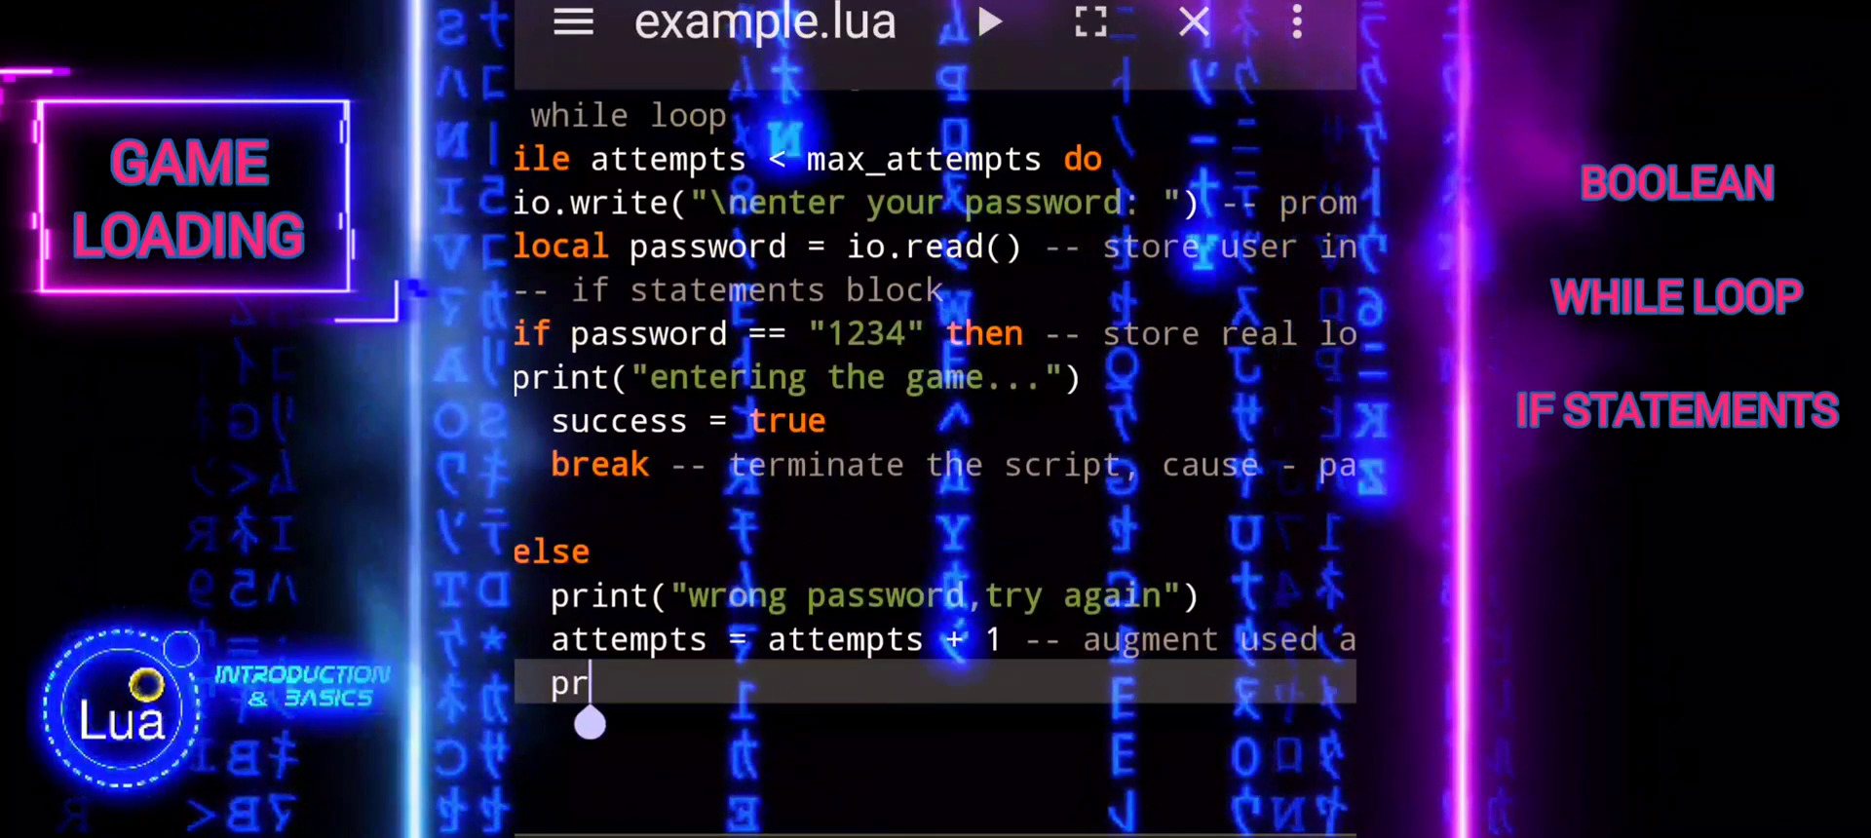
pyautogui.write('in')
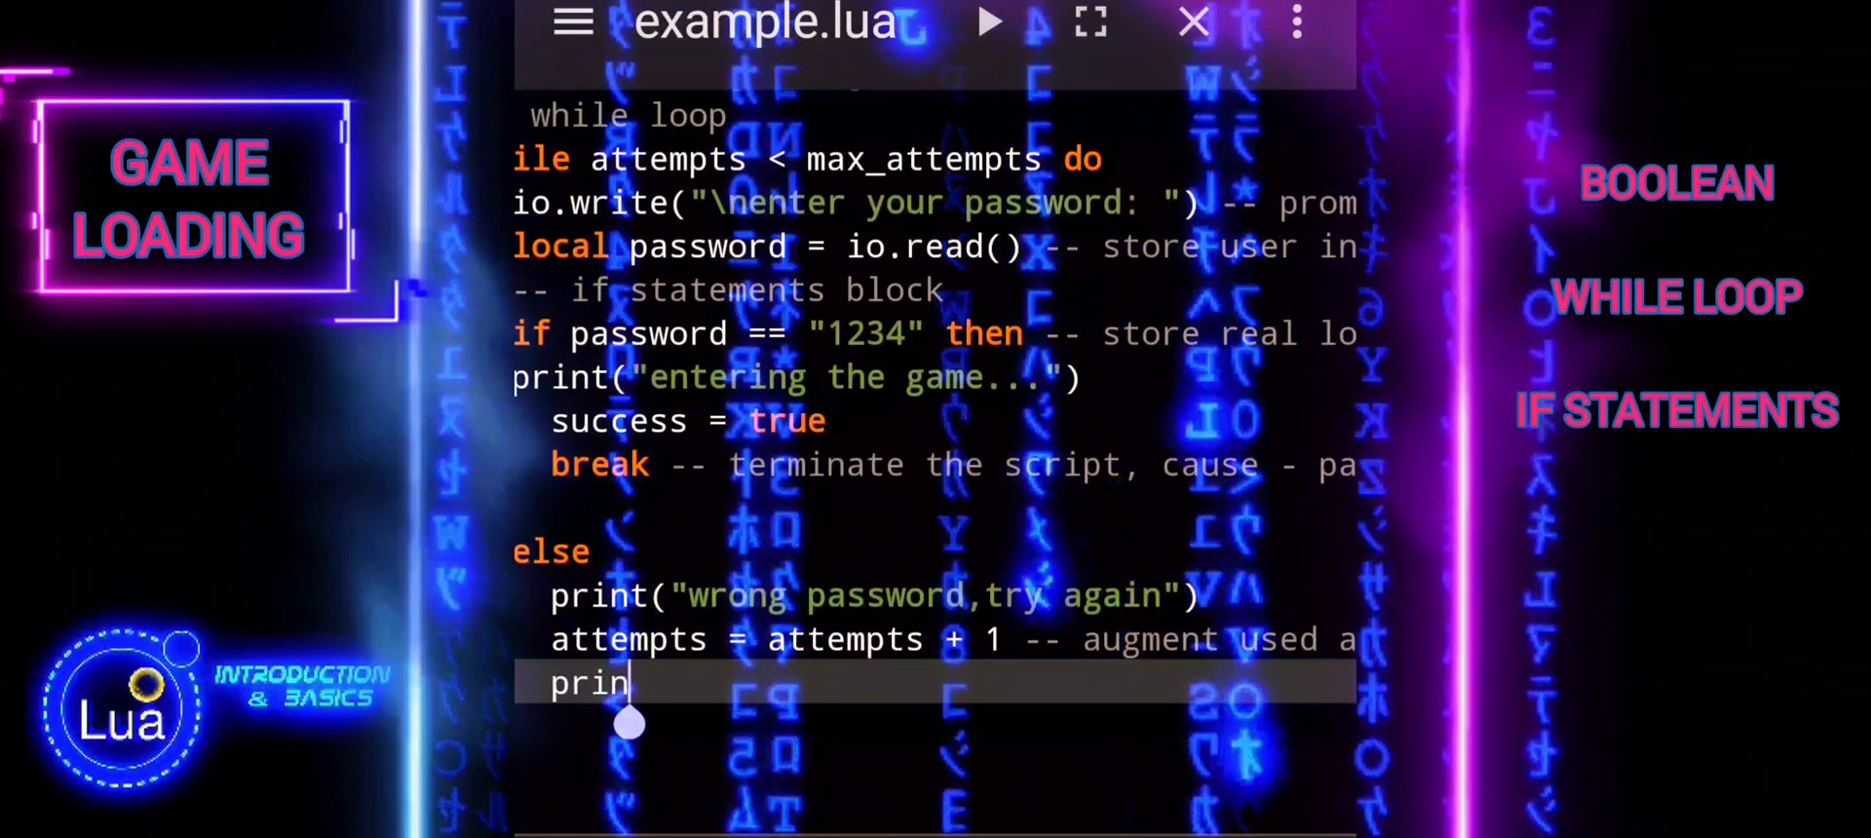
pyautogui.write('t')
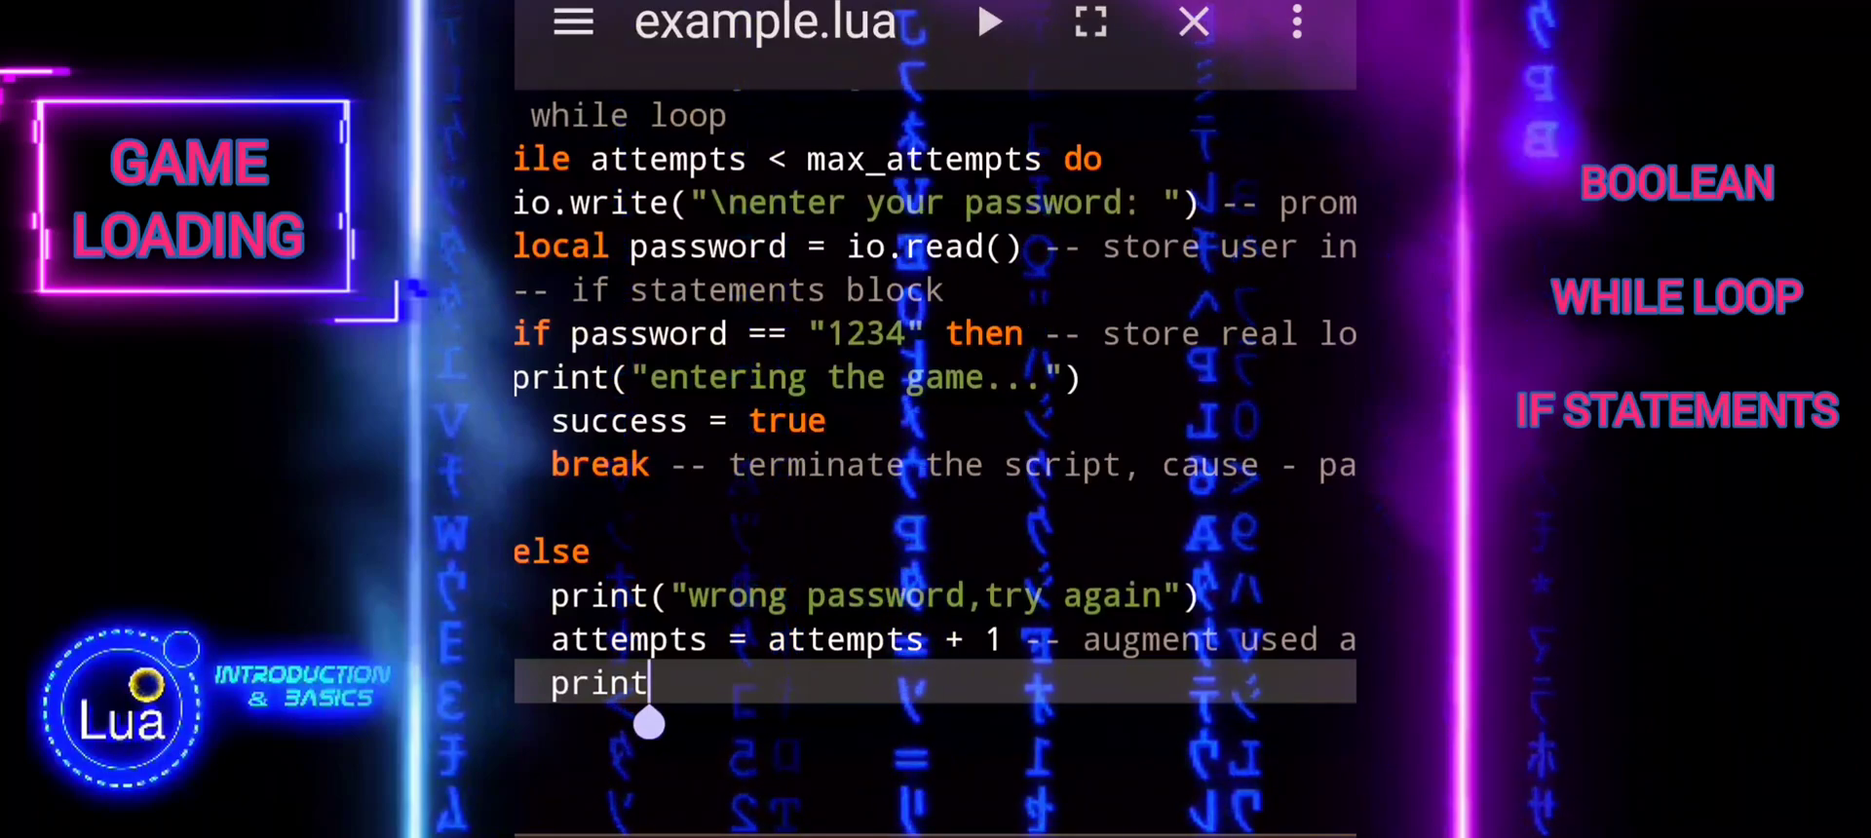
pyautogui.write('("")')
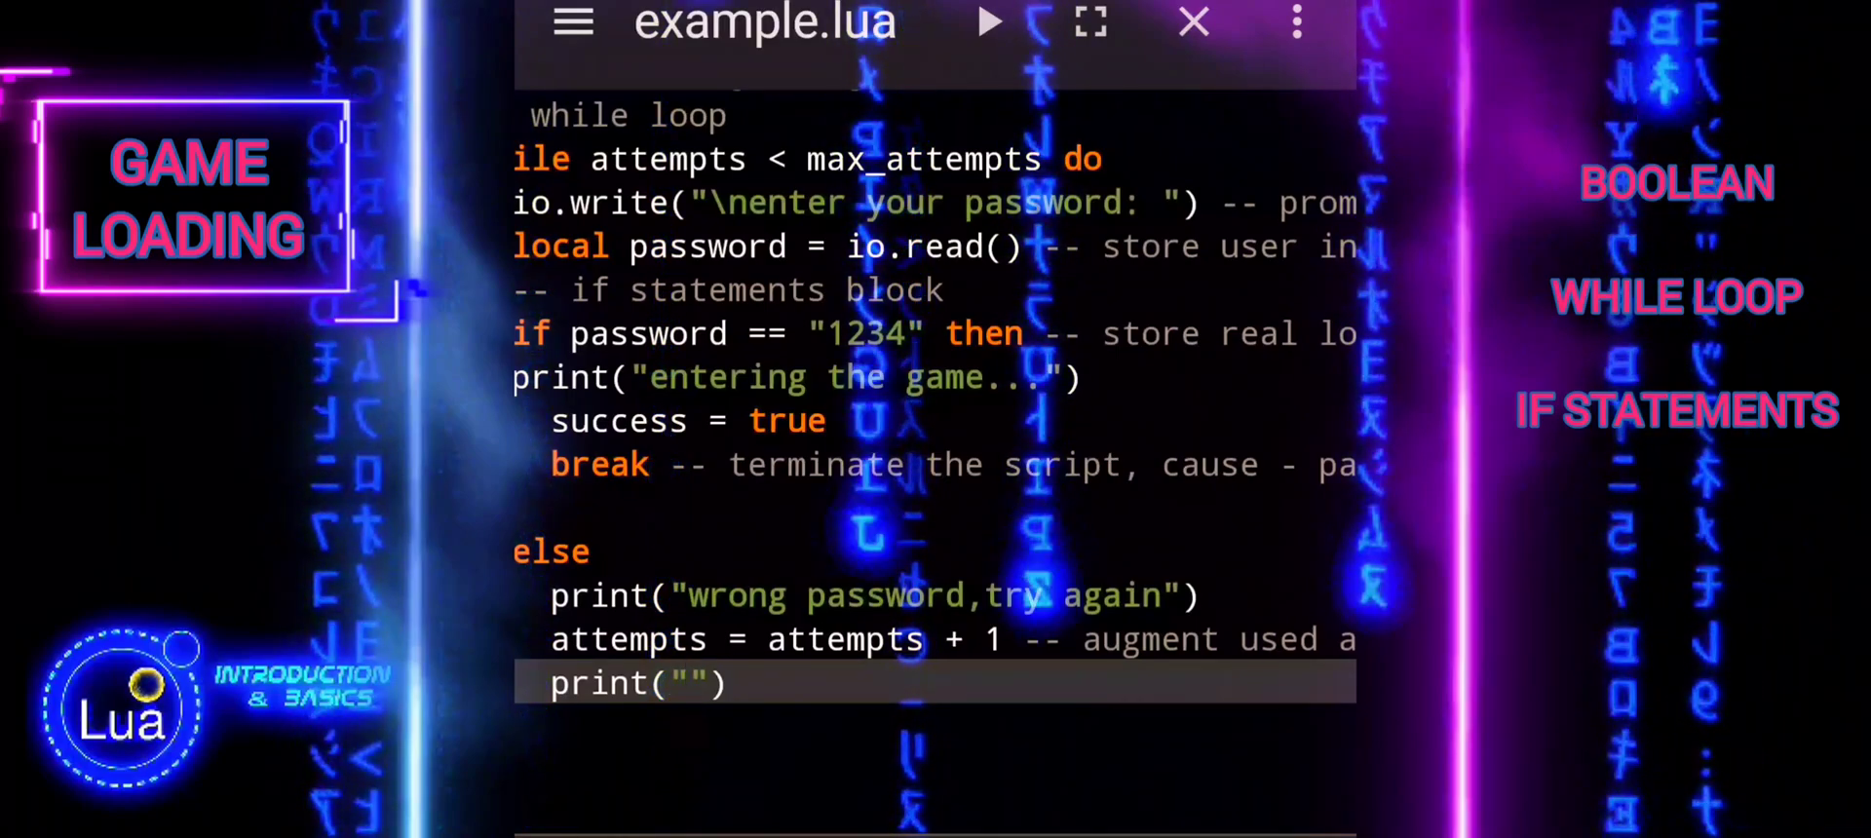
pyautogui.write('user a')
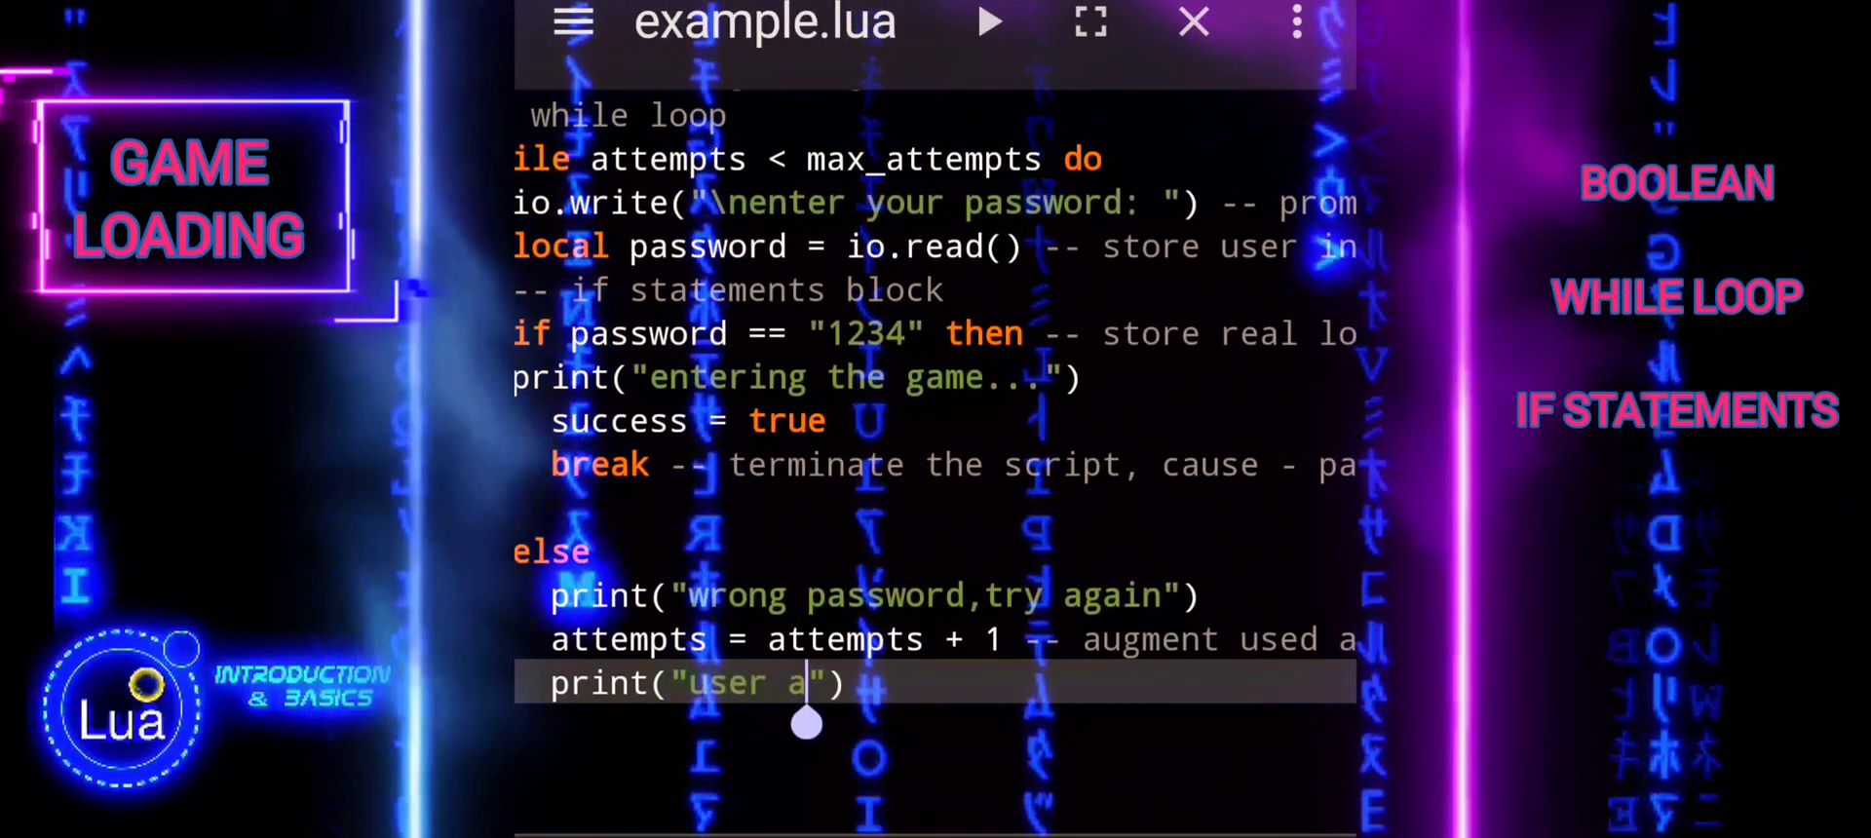
pyautogui.write('ttempts')
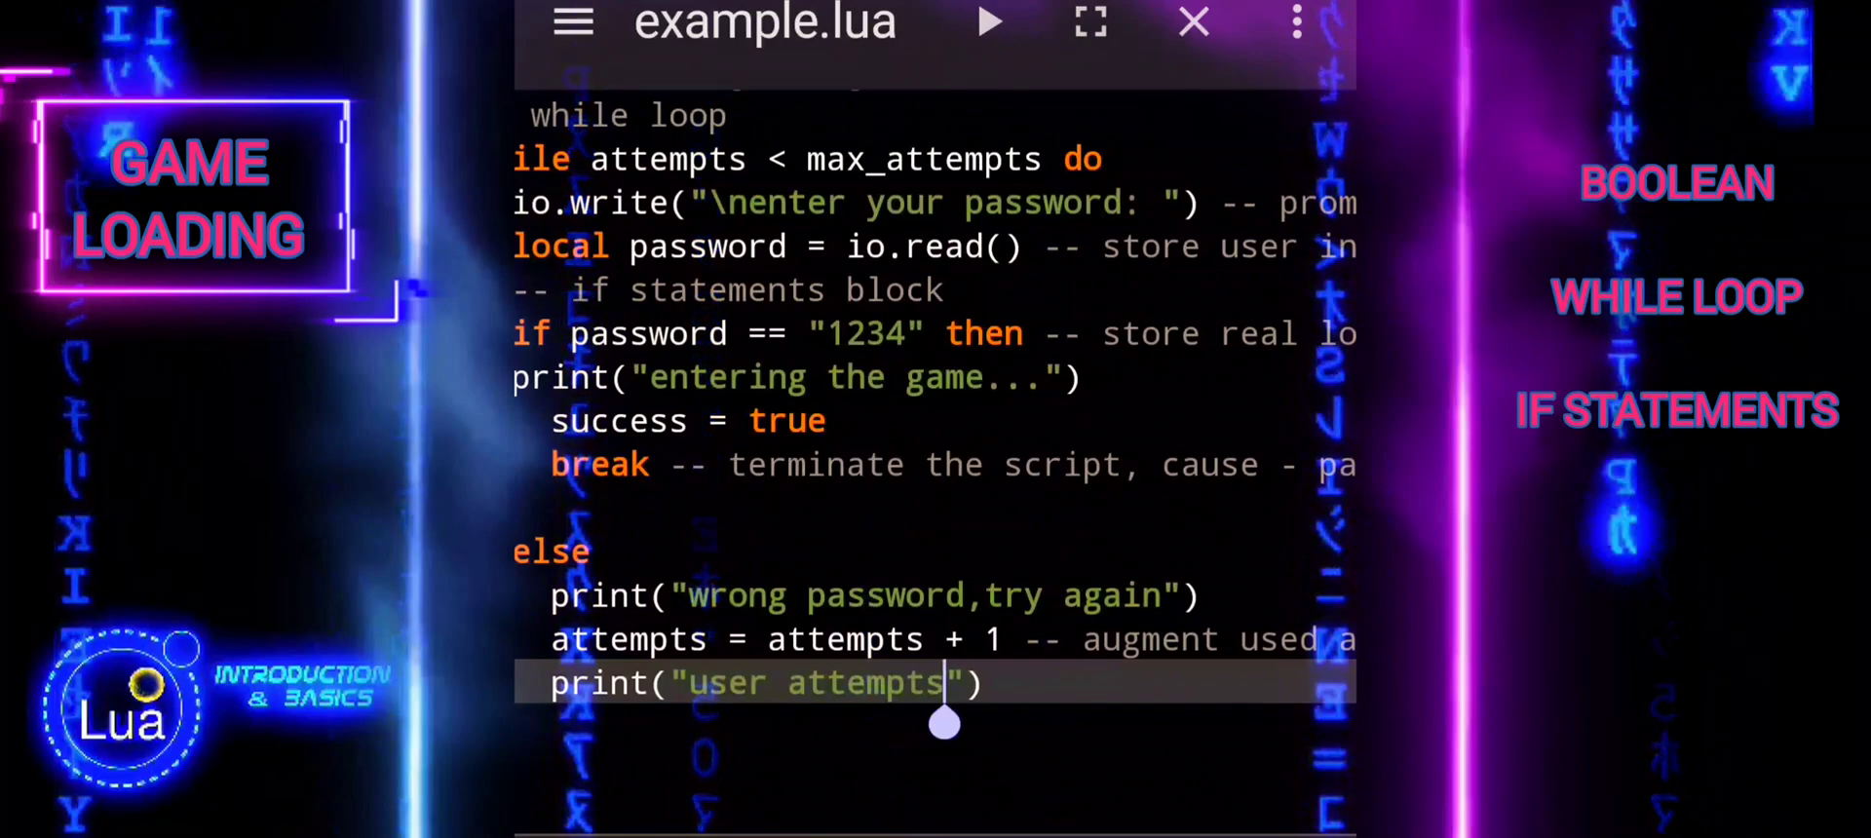
pyautogui.write('left')
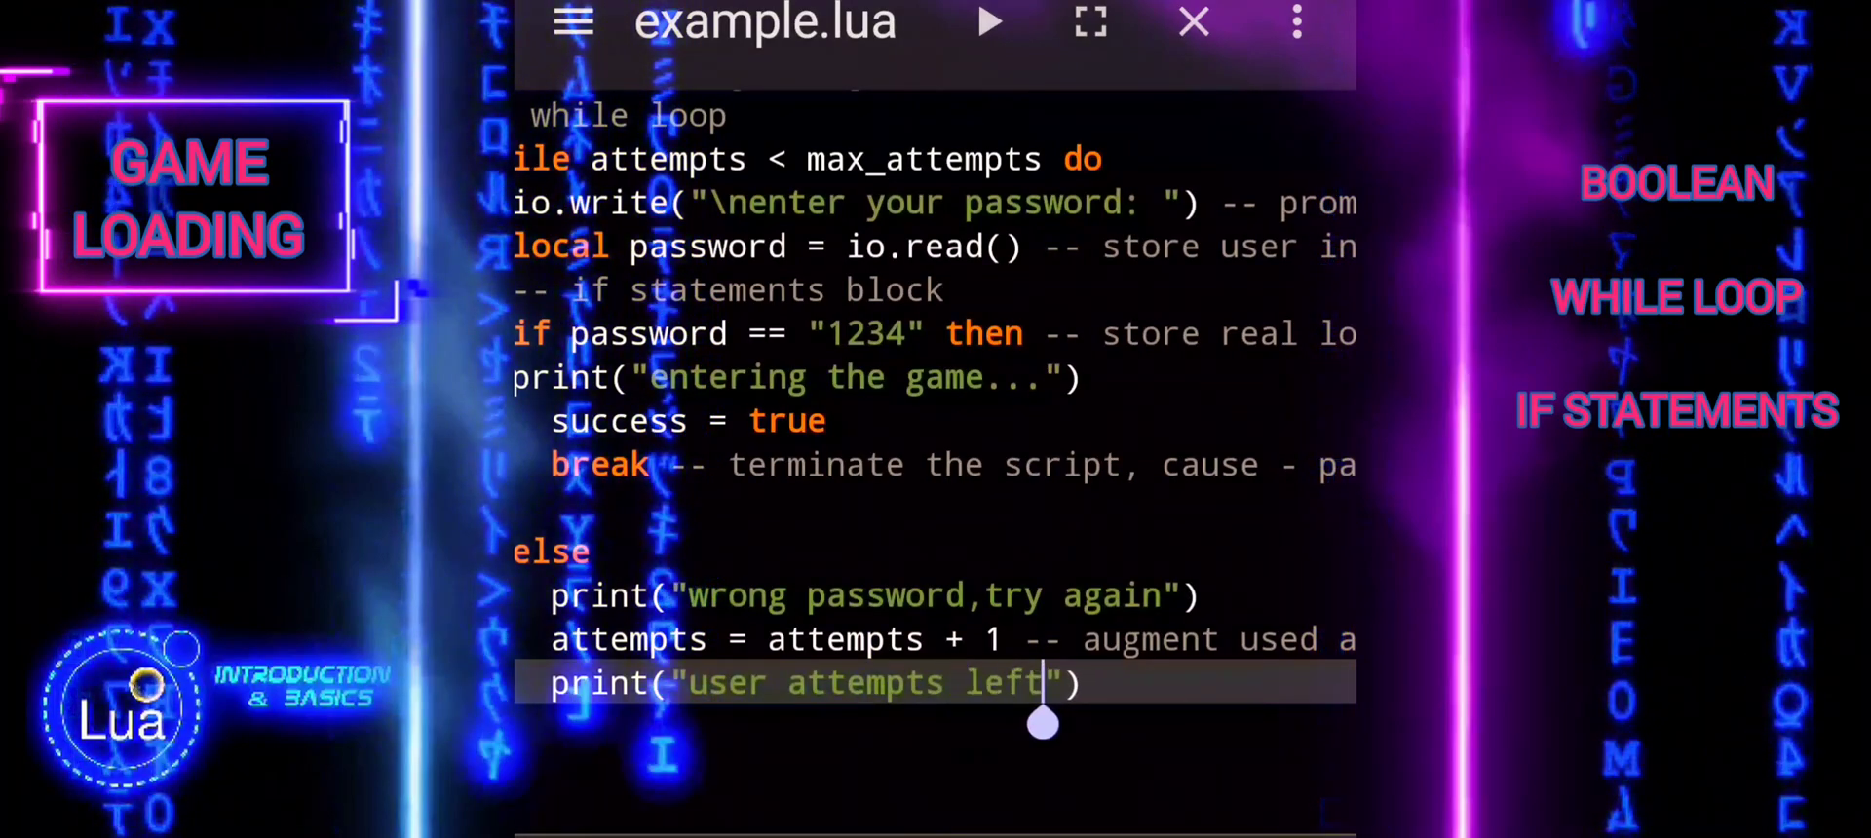
pyautogui.write(':')
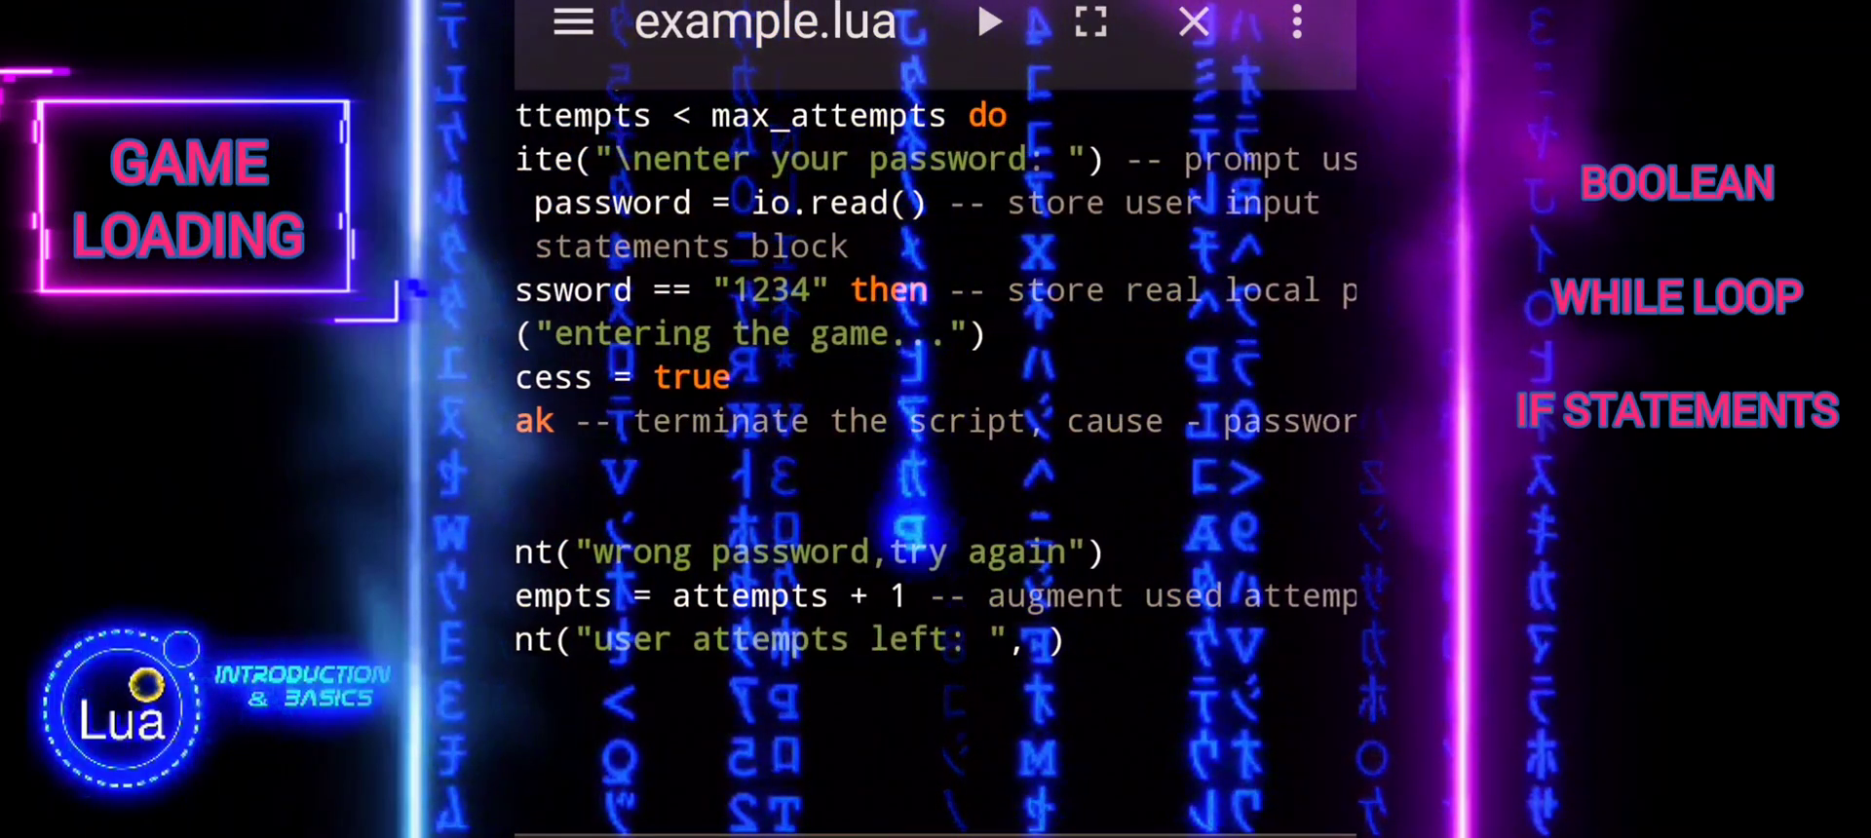
pyautogui.write('max_attempts)')
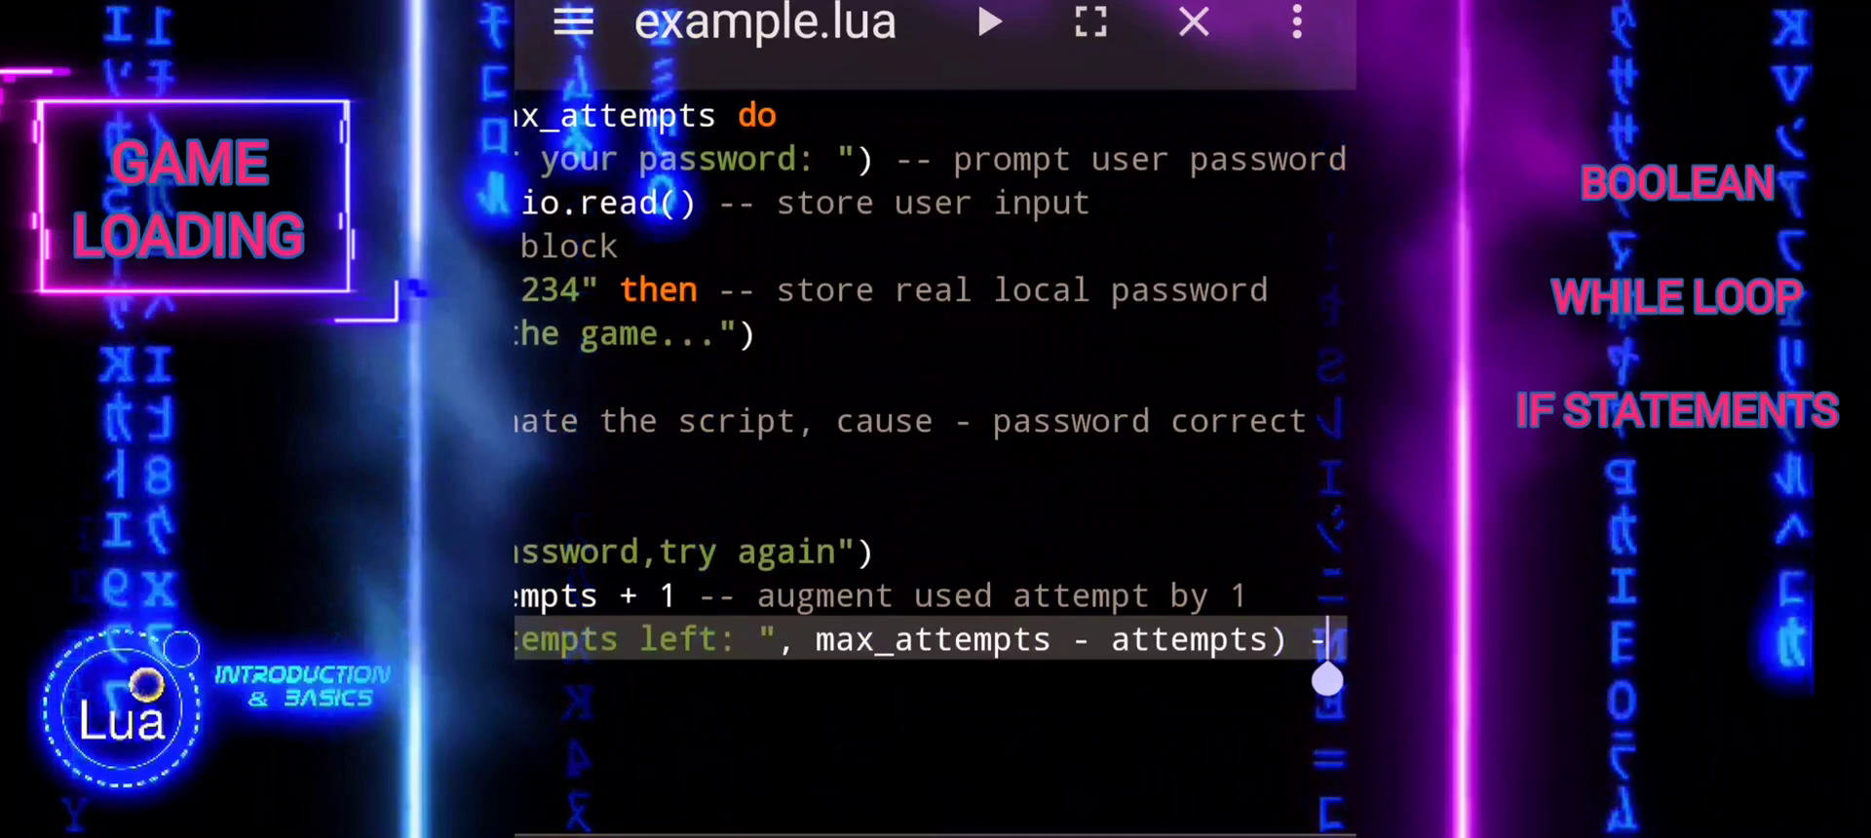
pyautogui.write('--subtract an at')
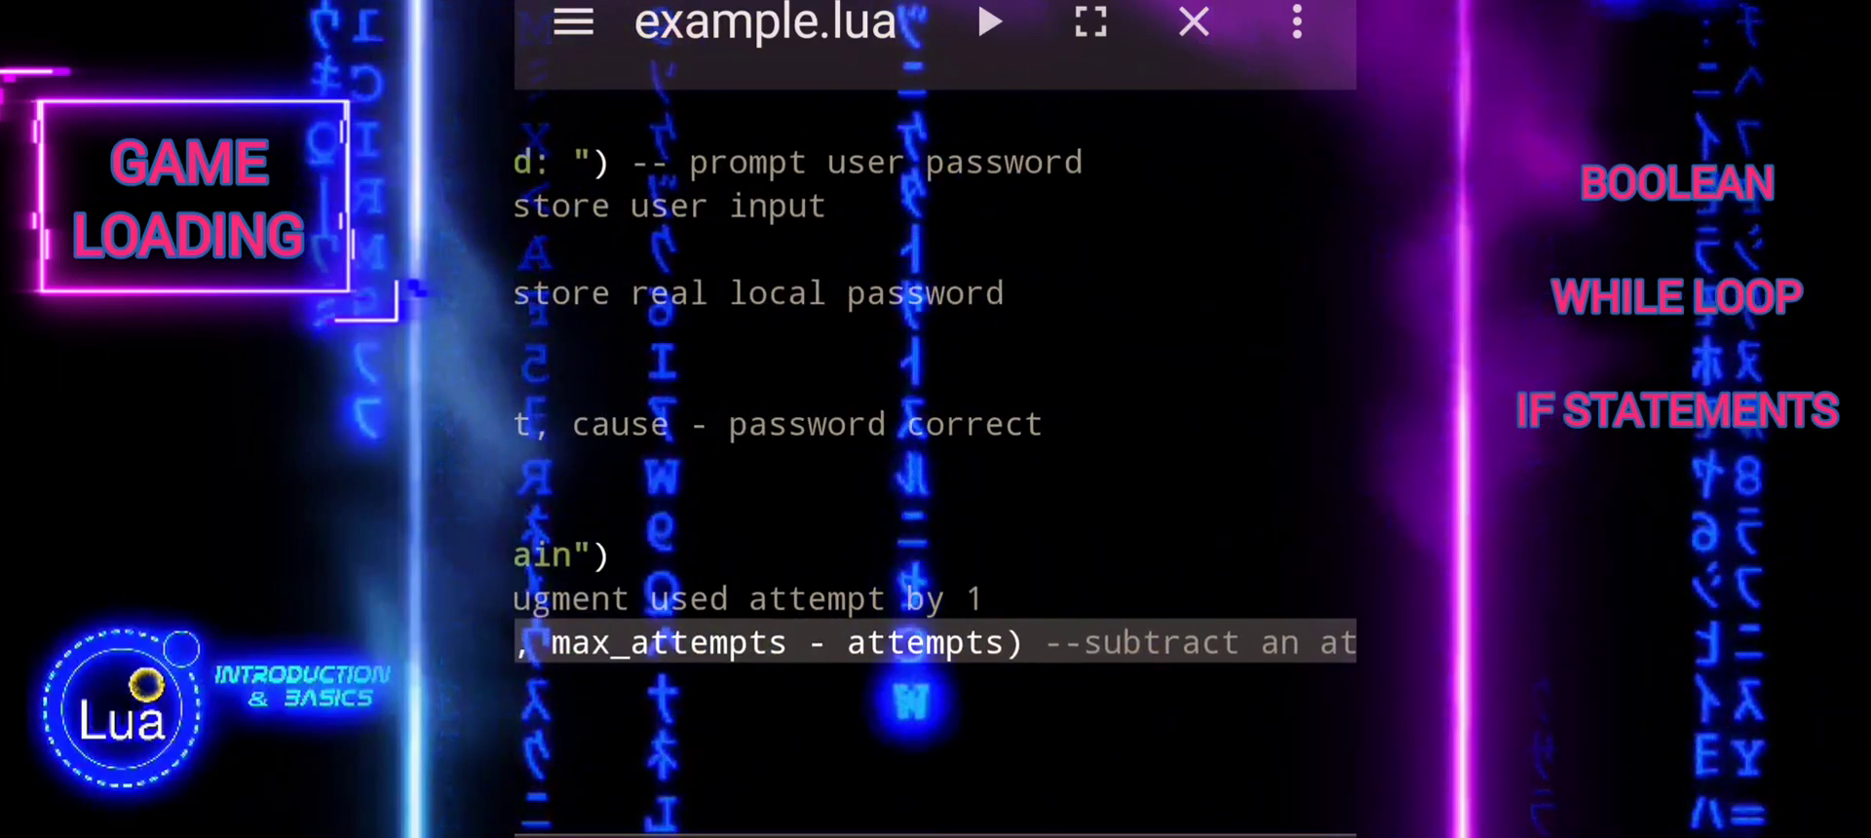
pyautogui.scroll(-3)
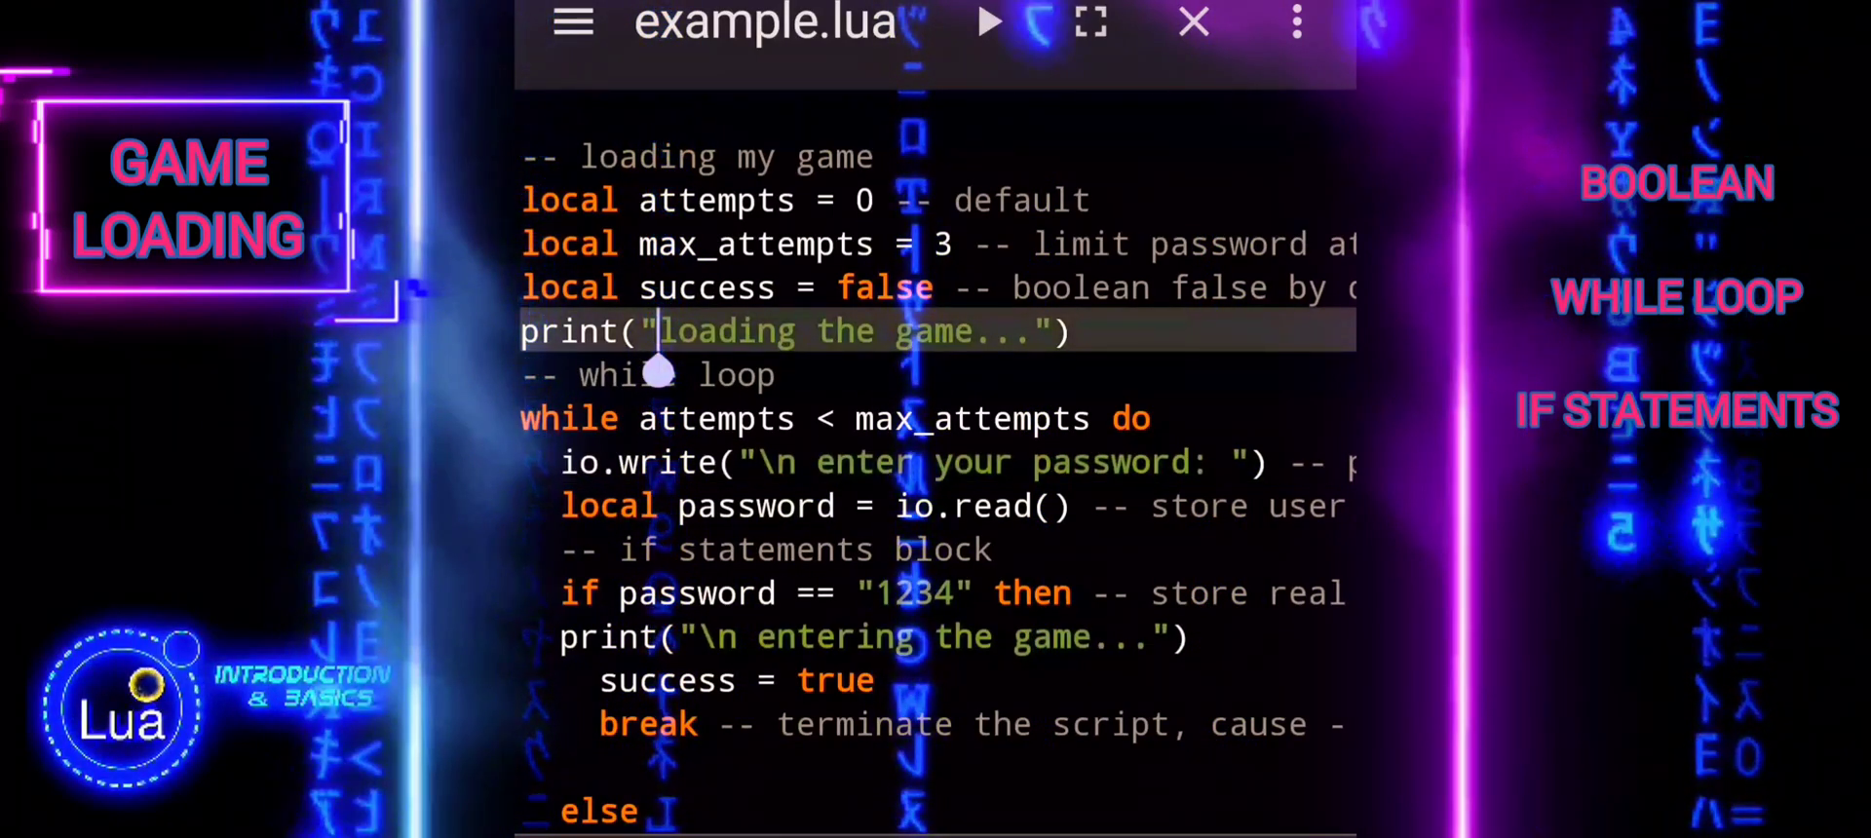
# - Prefix the loading message with \n, close the while loop with end, and run the script
pyautogui.write('\\n')
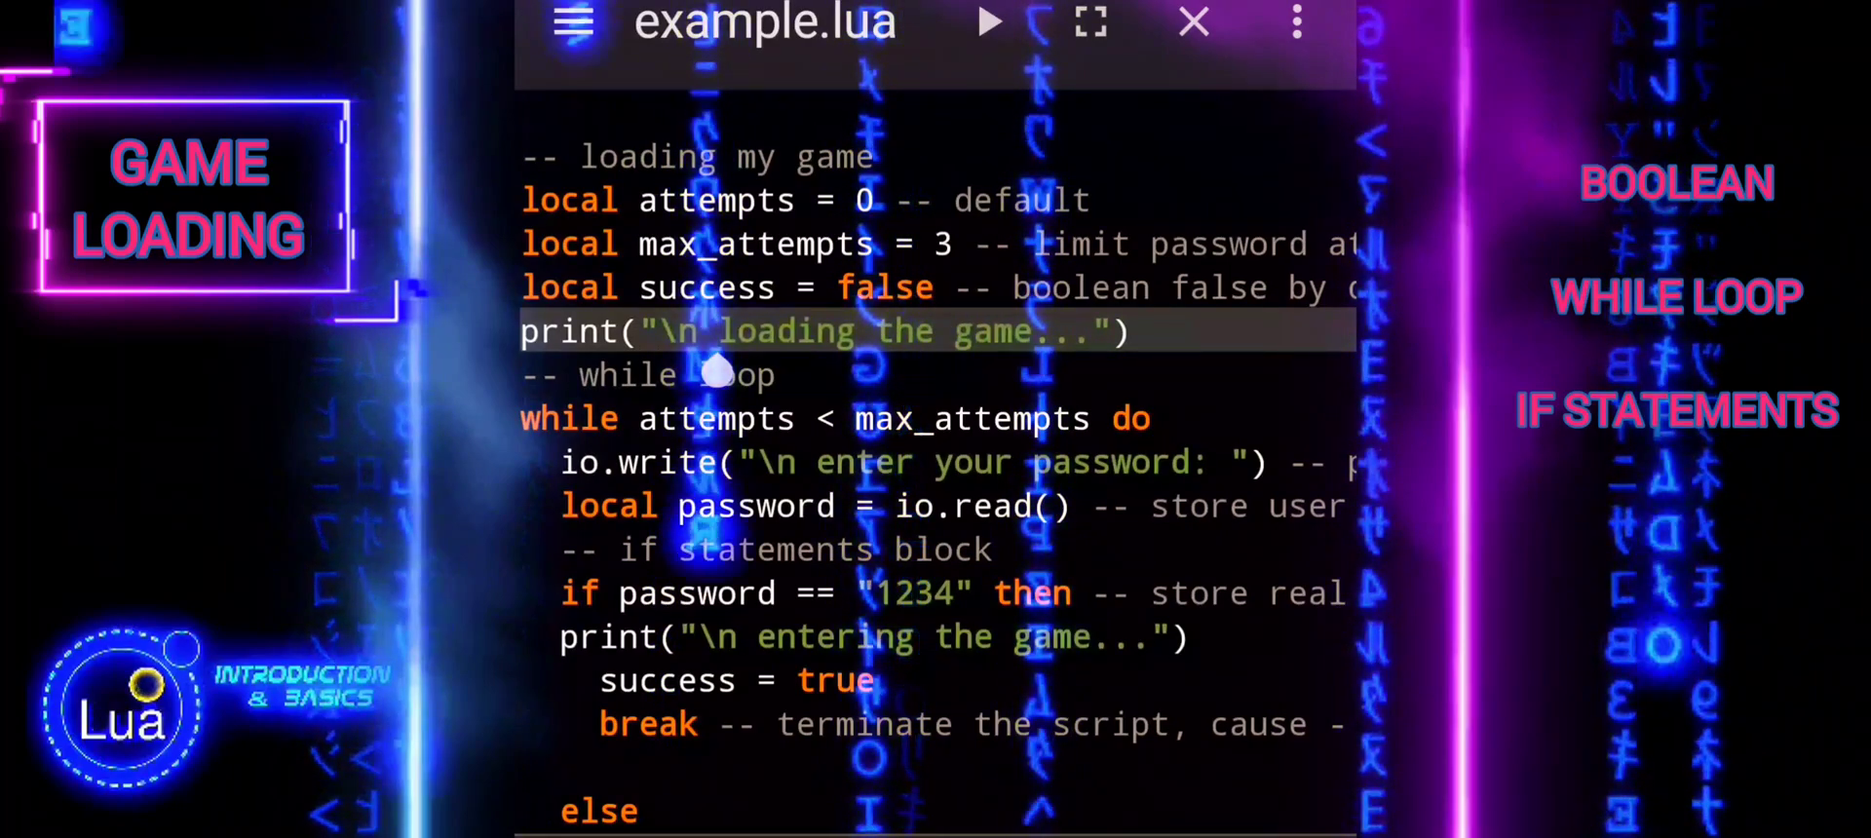
pyautogui.scroll(-3)
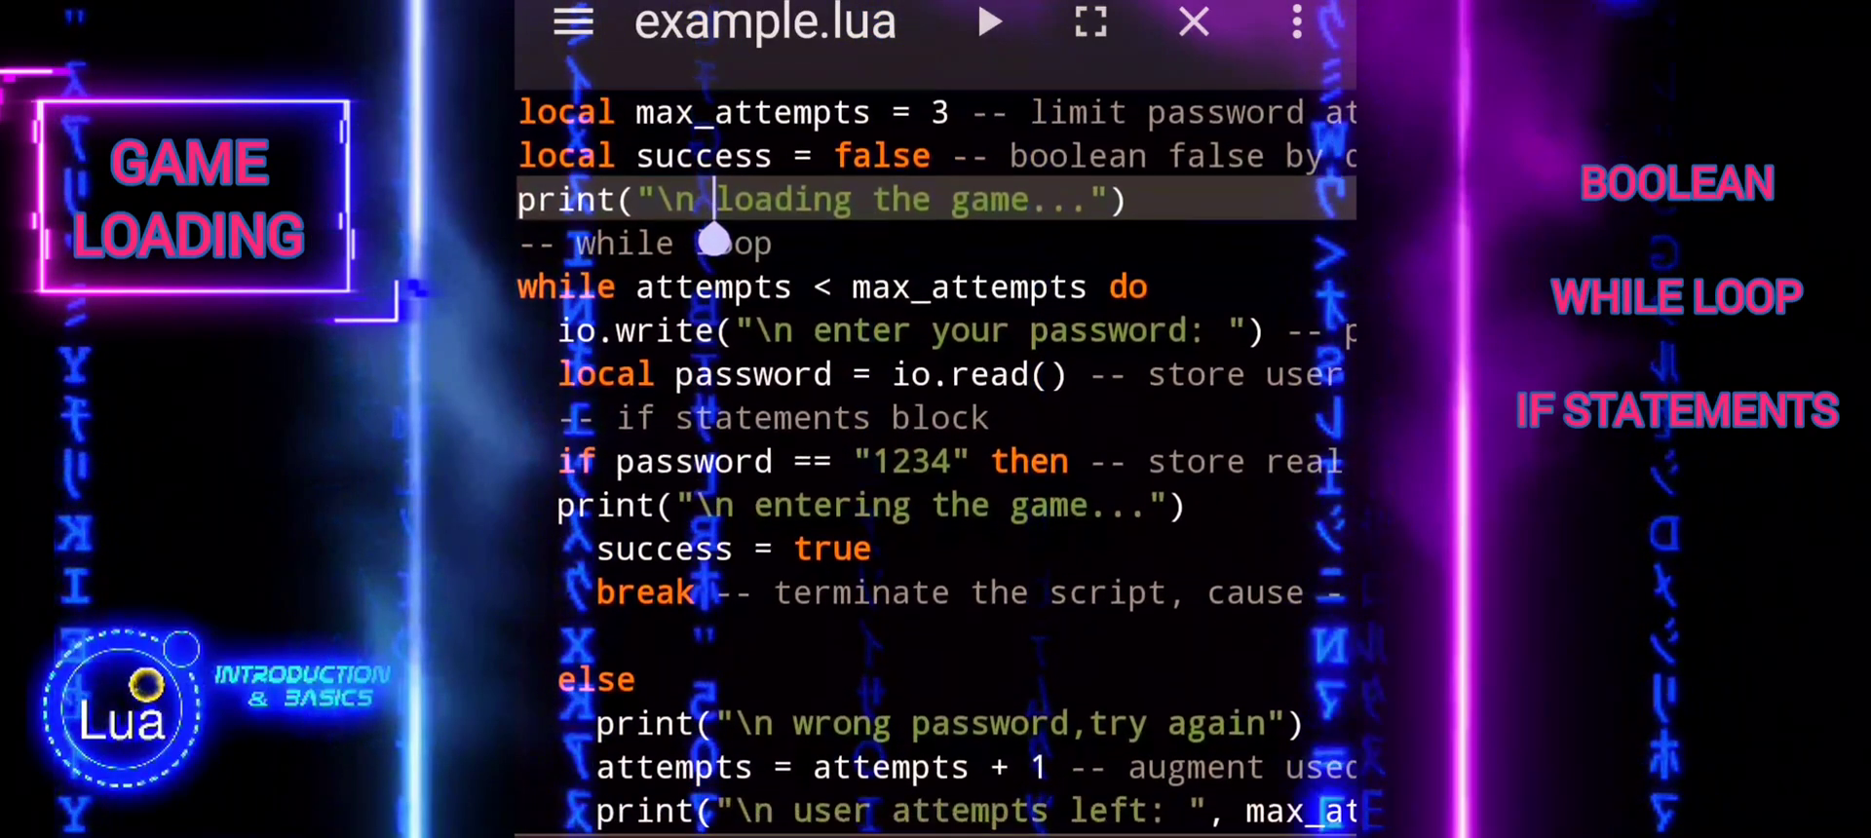
pyautogui.scroll(-3)
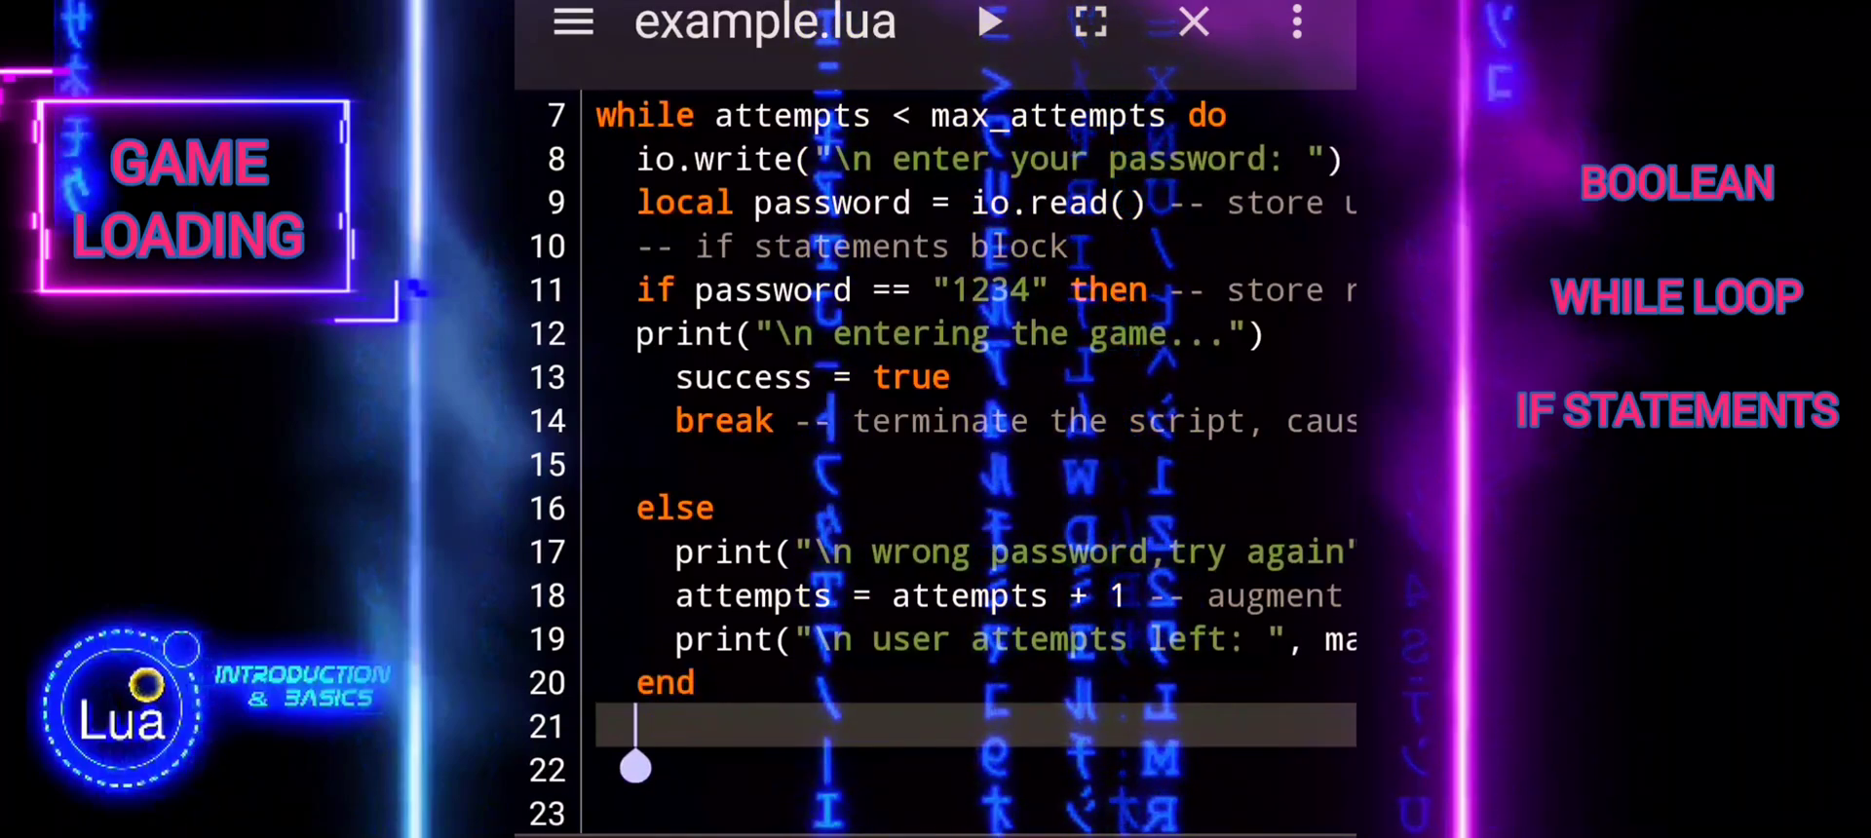
pyautogui.write('end')
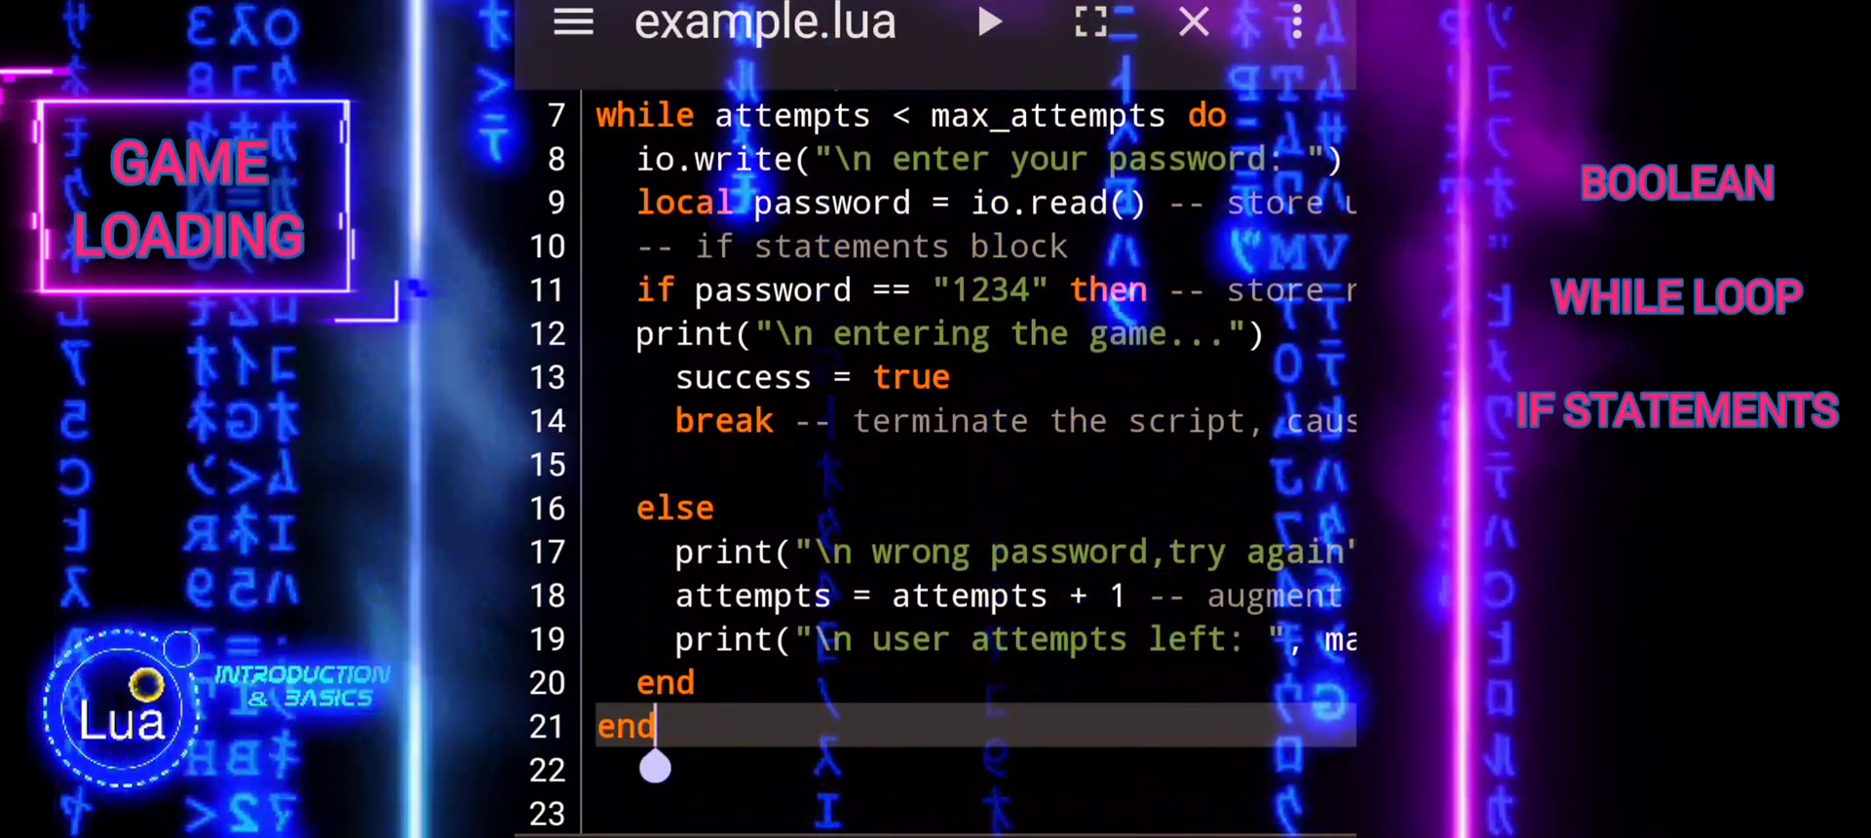
pyautogui.click(986, 22)
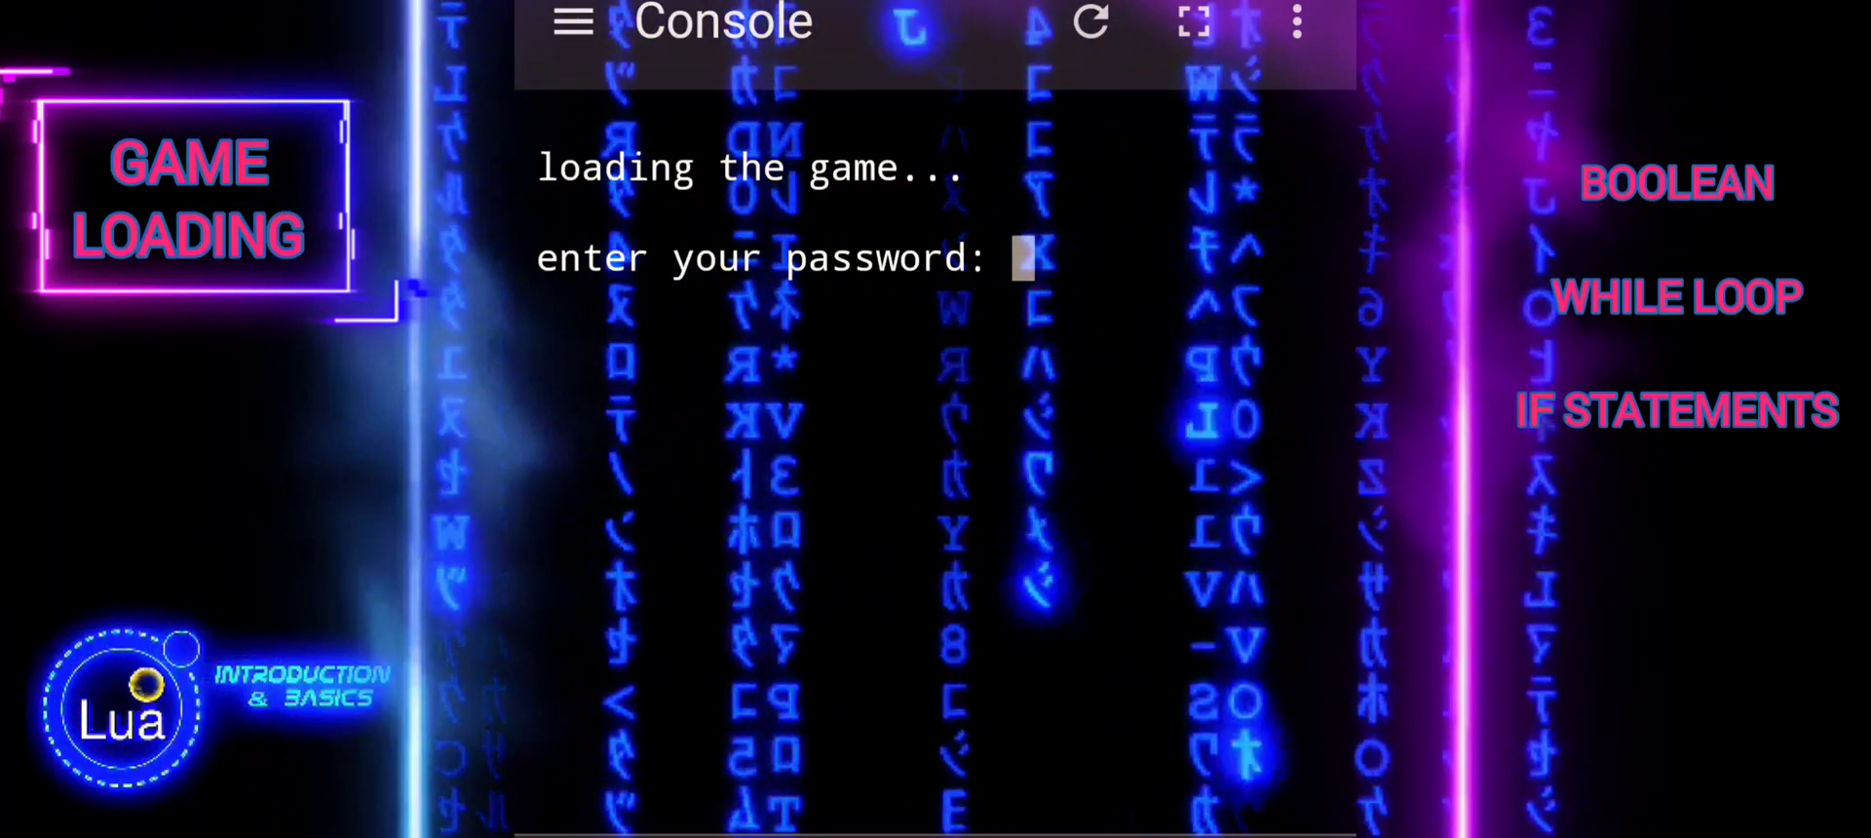
pyautogui.write('1')
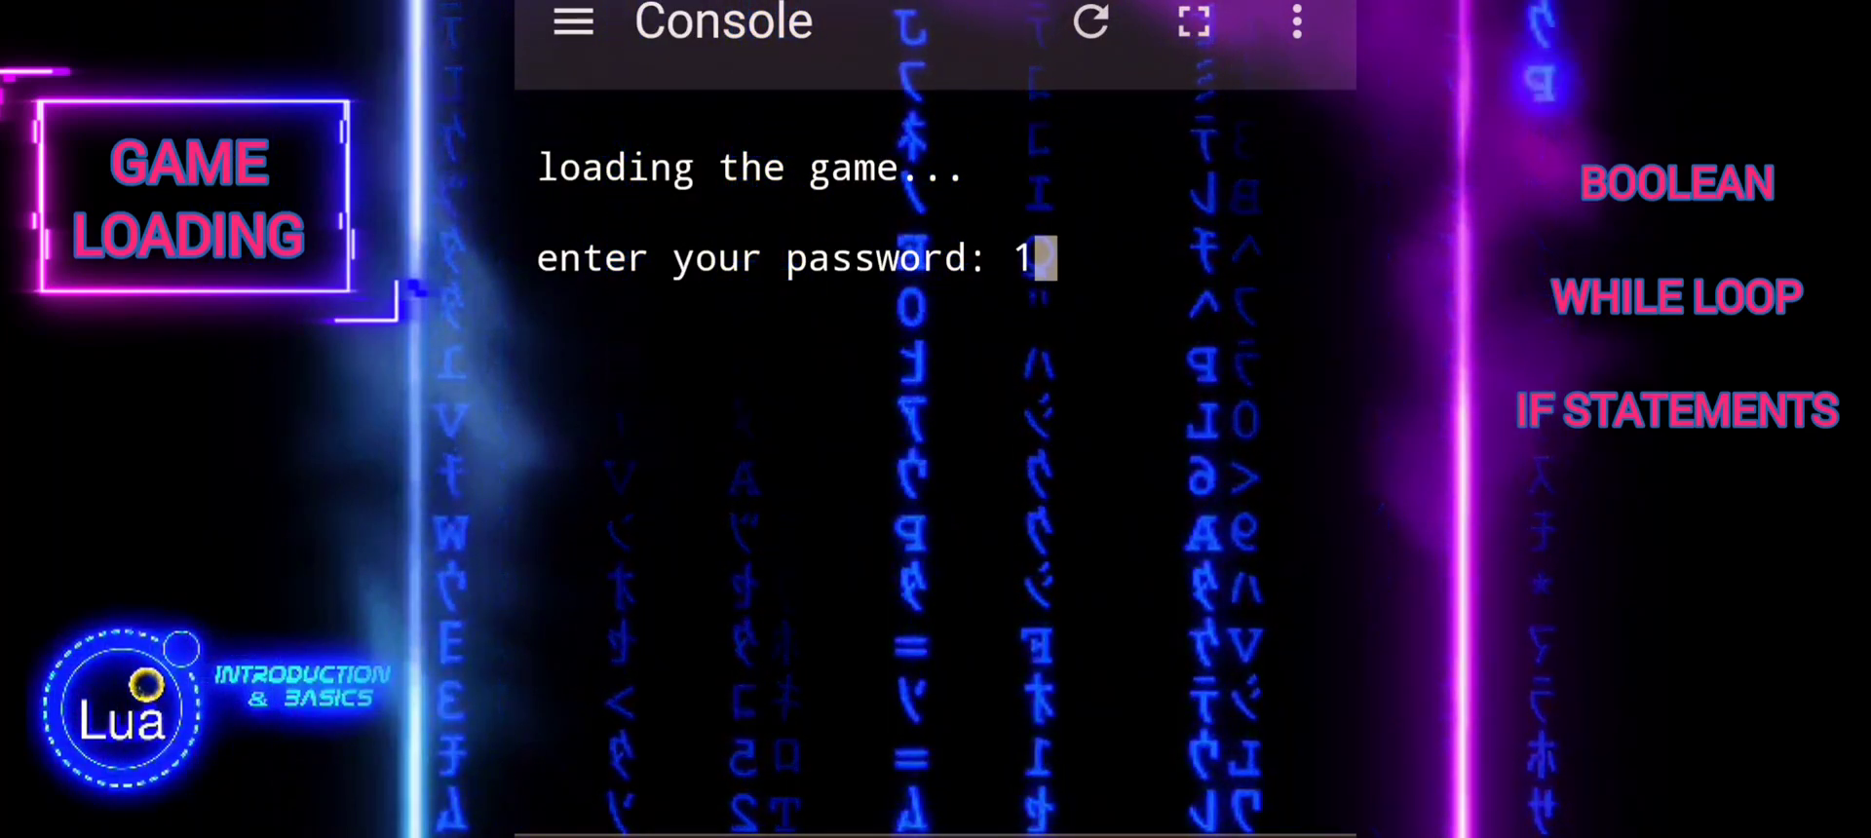
pyautogui.write('2345678')
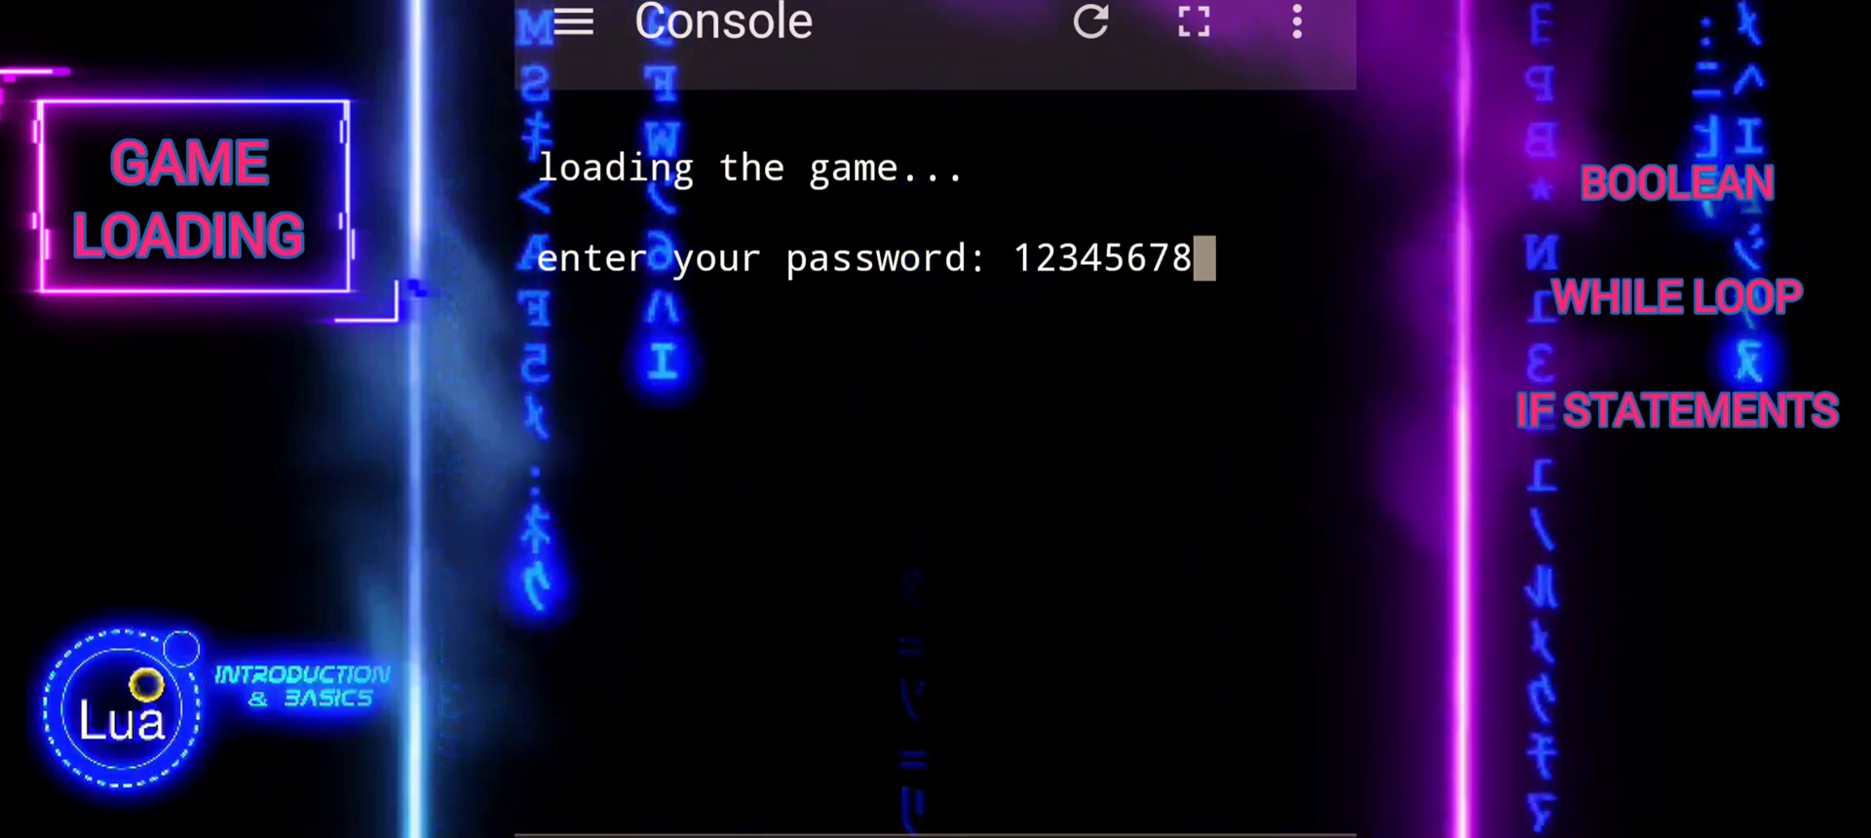
pyautogui.press('Enter')
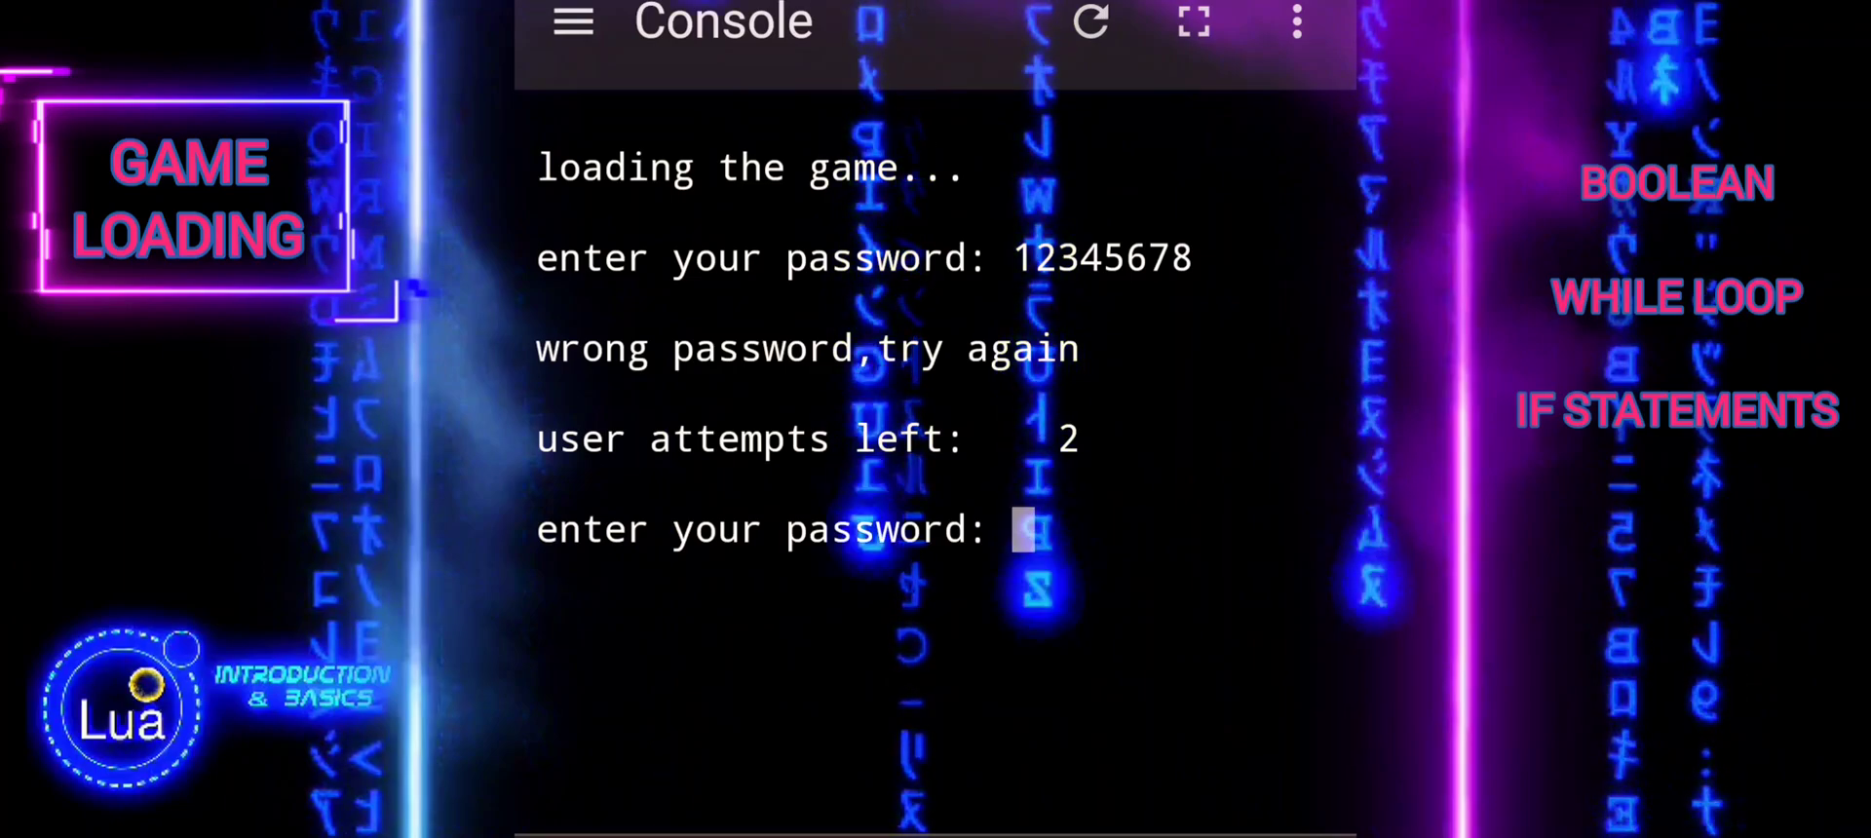
pyautogui.write('helloworld')
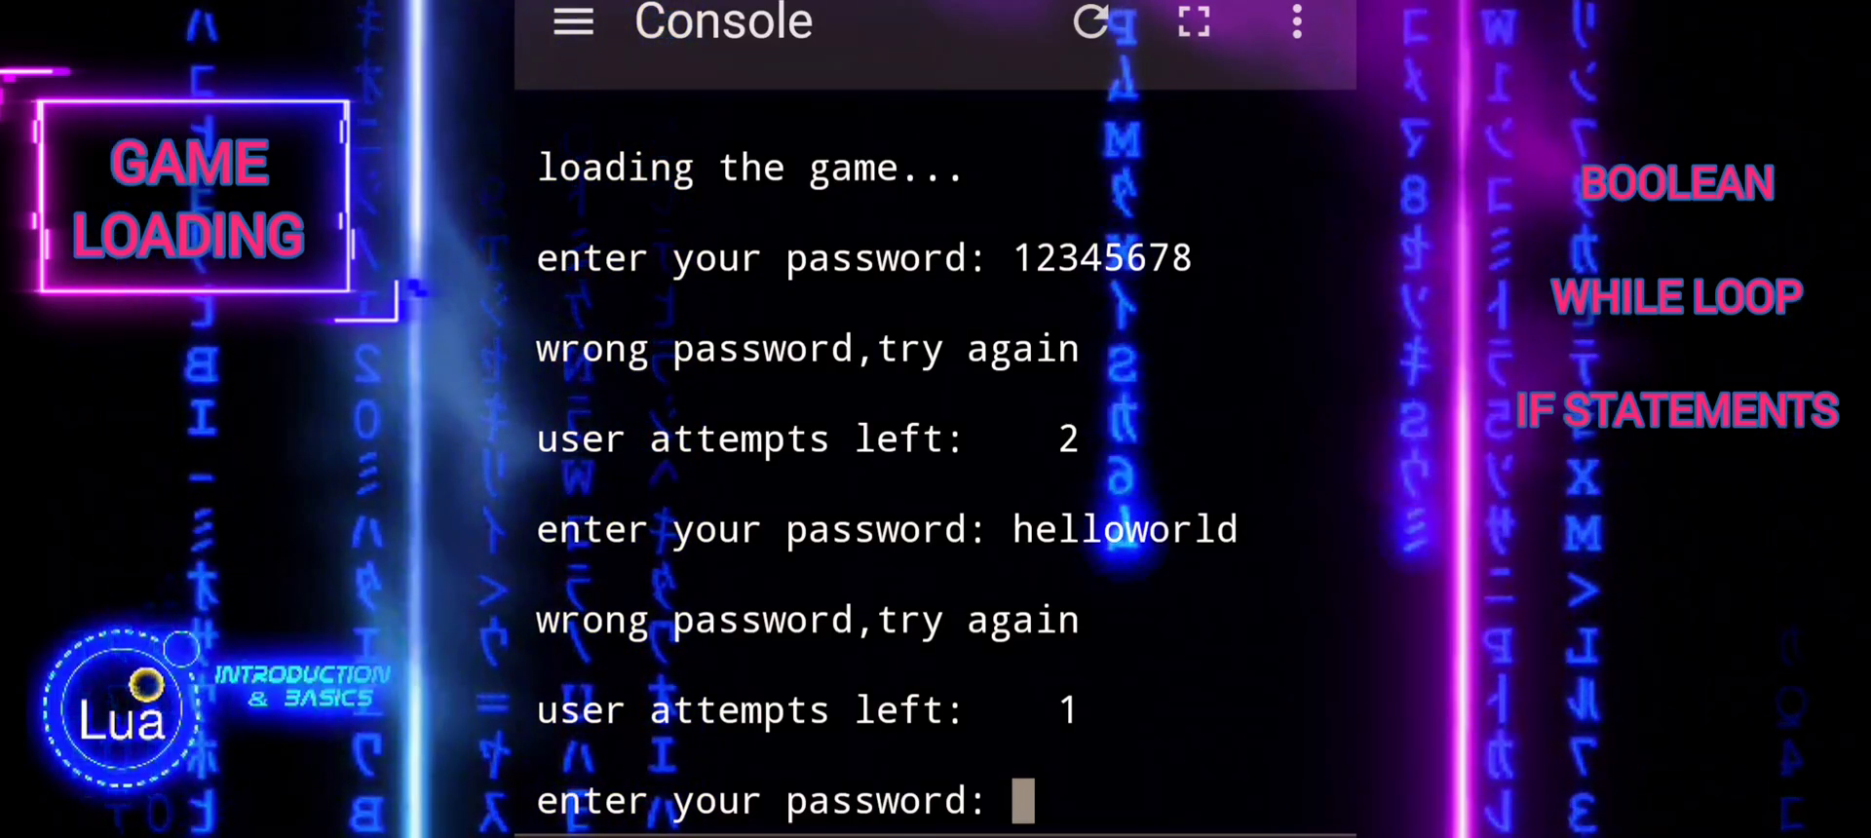
pyautogui.write('passqo')
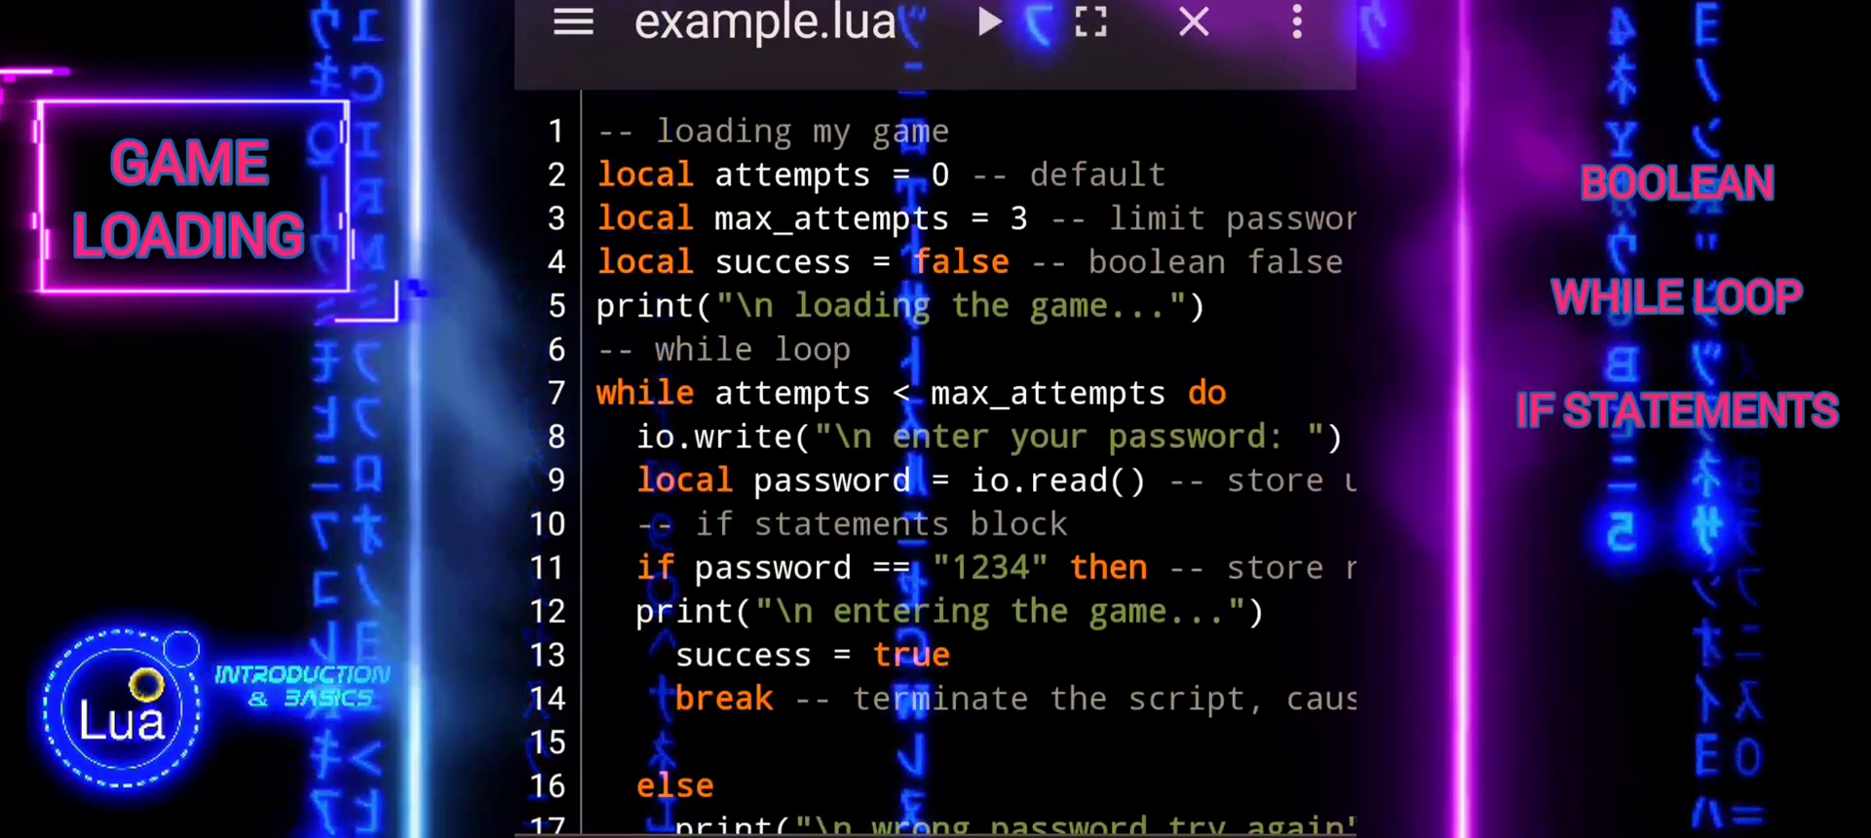
# - After the loop, add a comment and if success then print("password correcr")
pyautogui.scroll(-3)
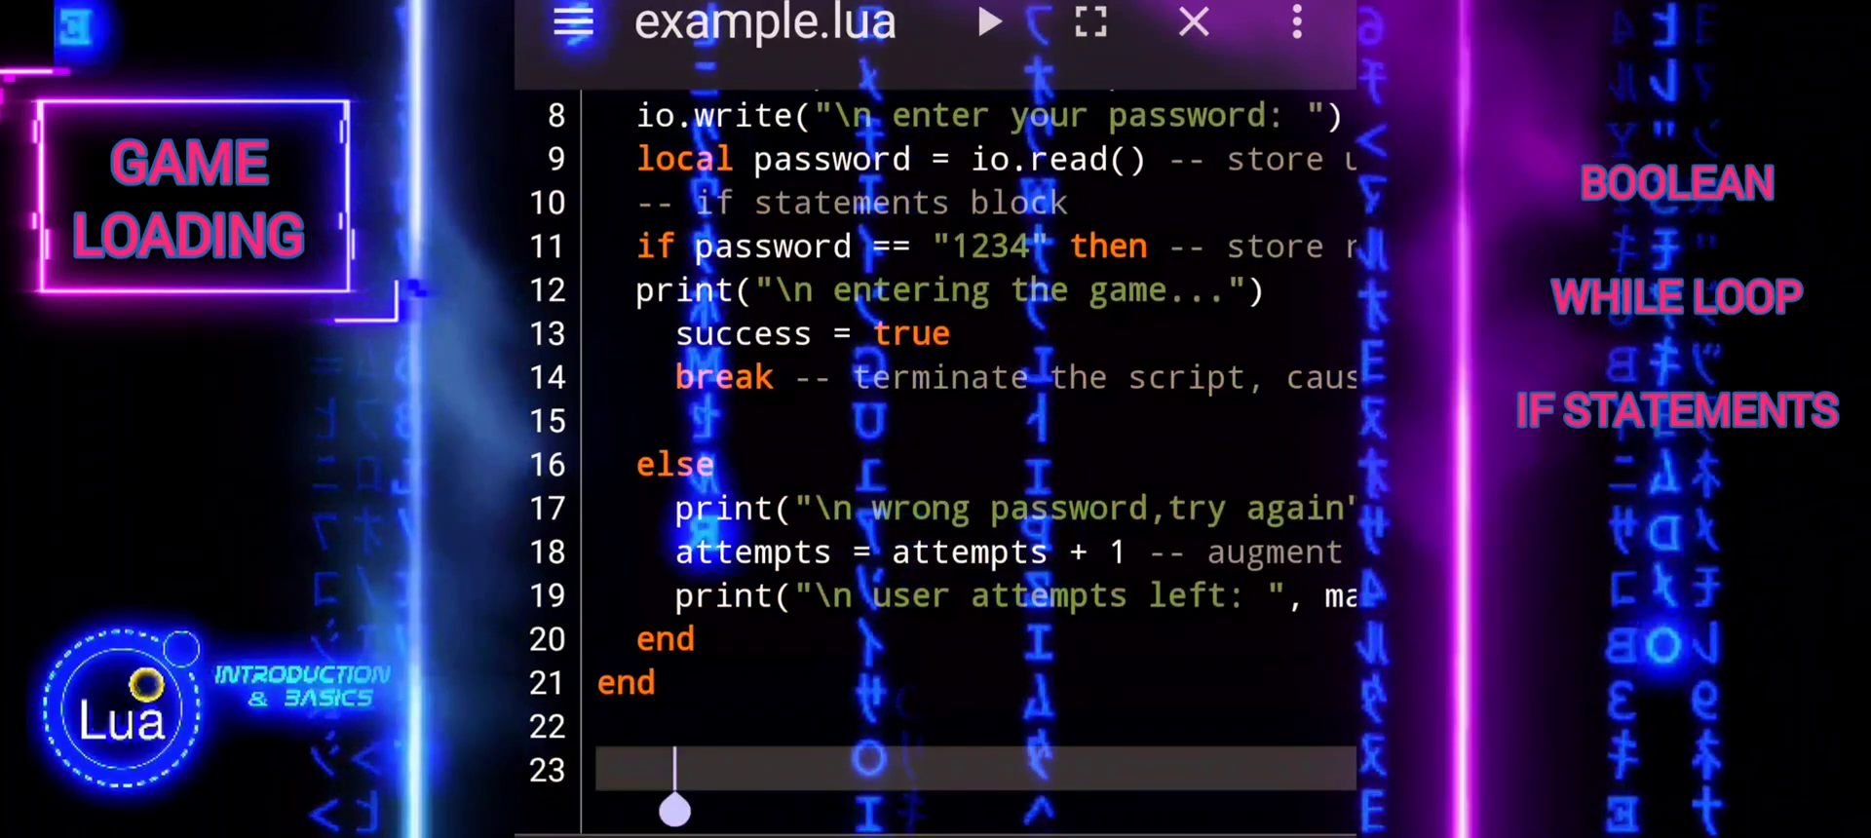
pyautogui.write('-- handle the end of the script')
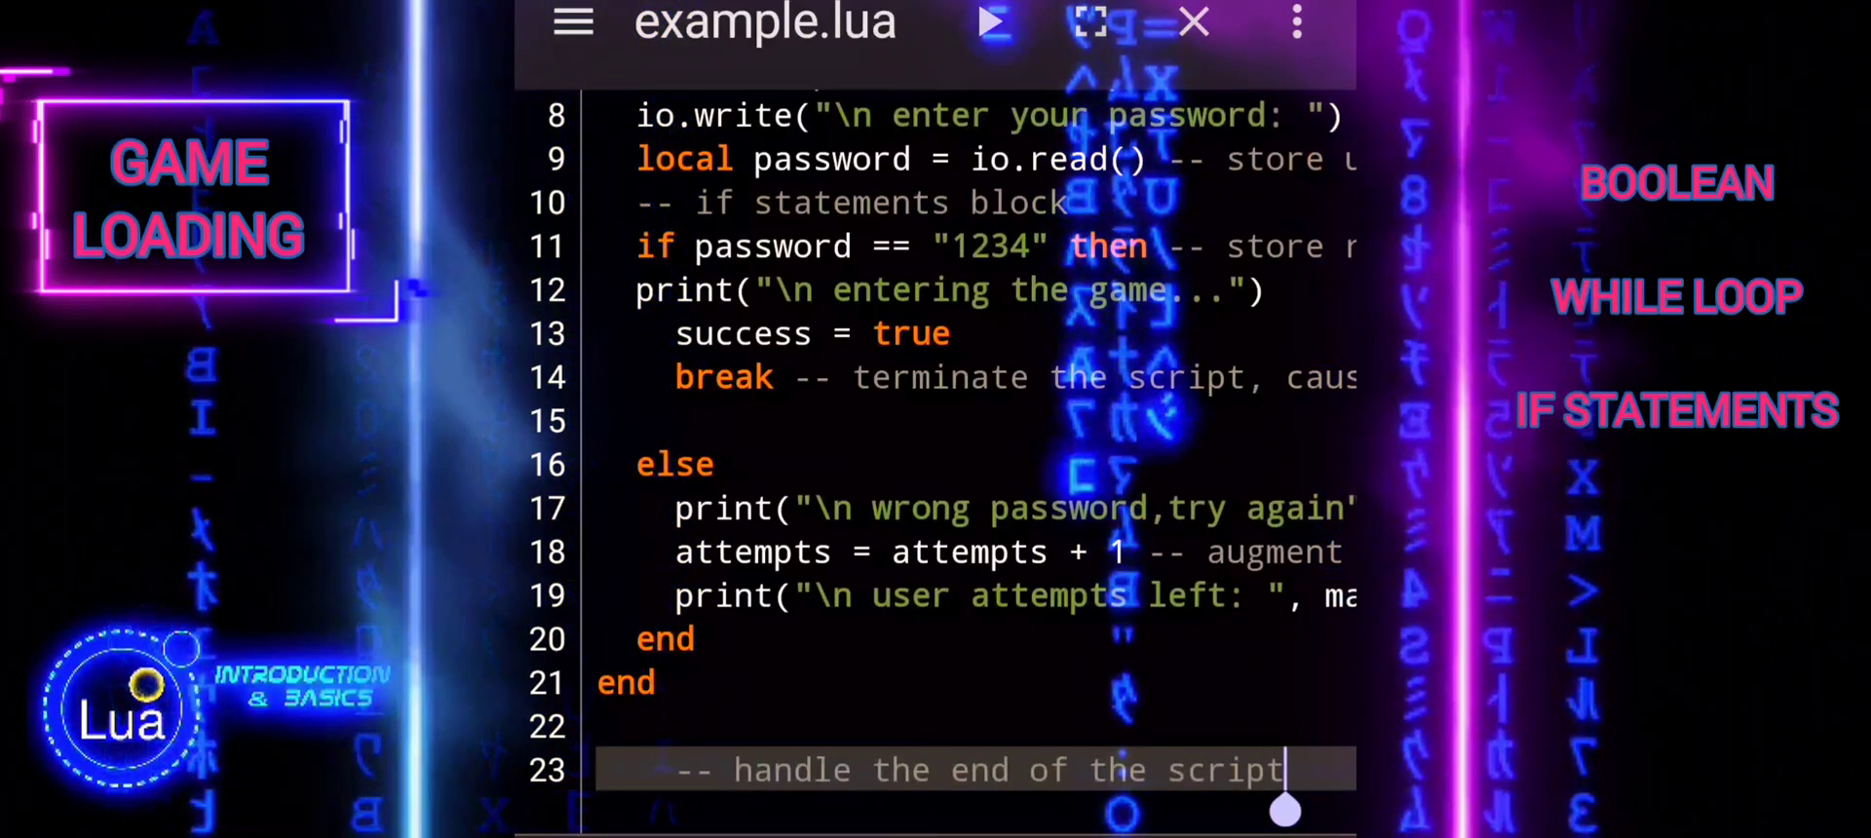
pyautogui.write('if')
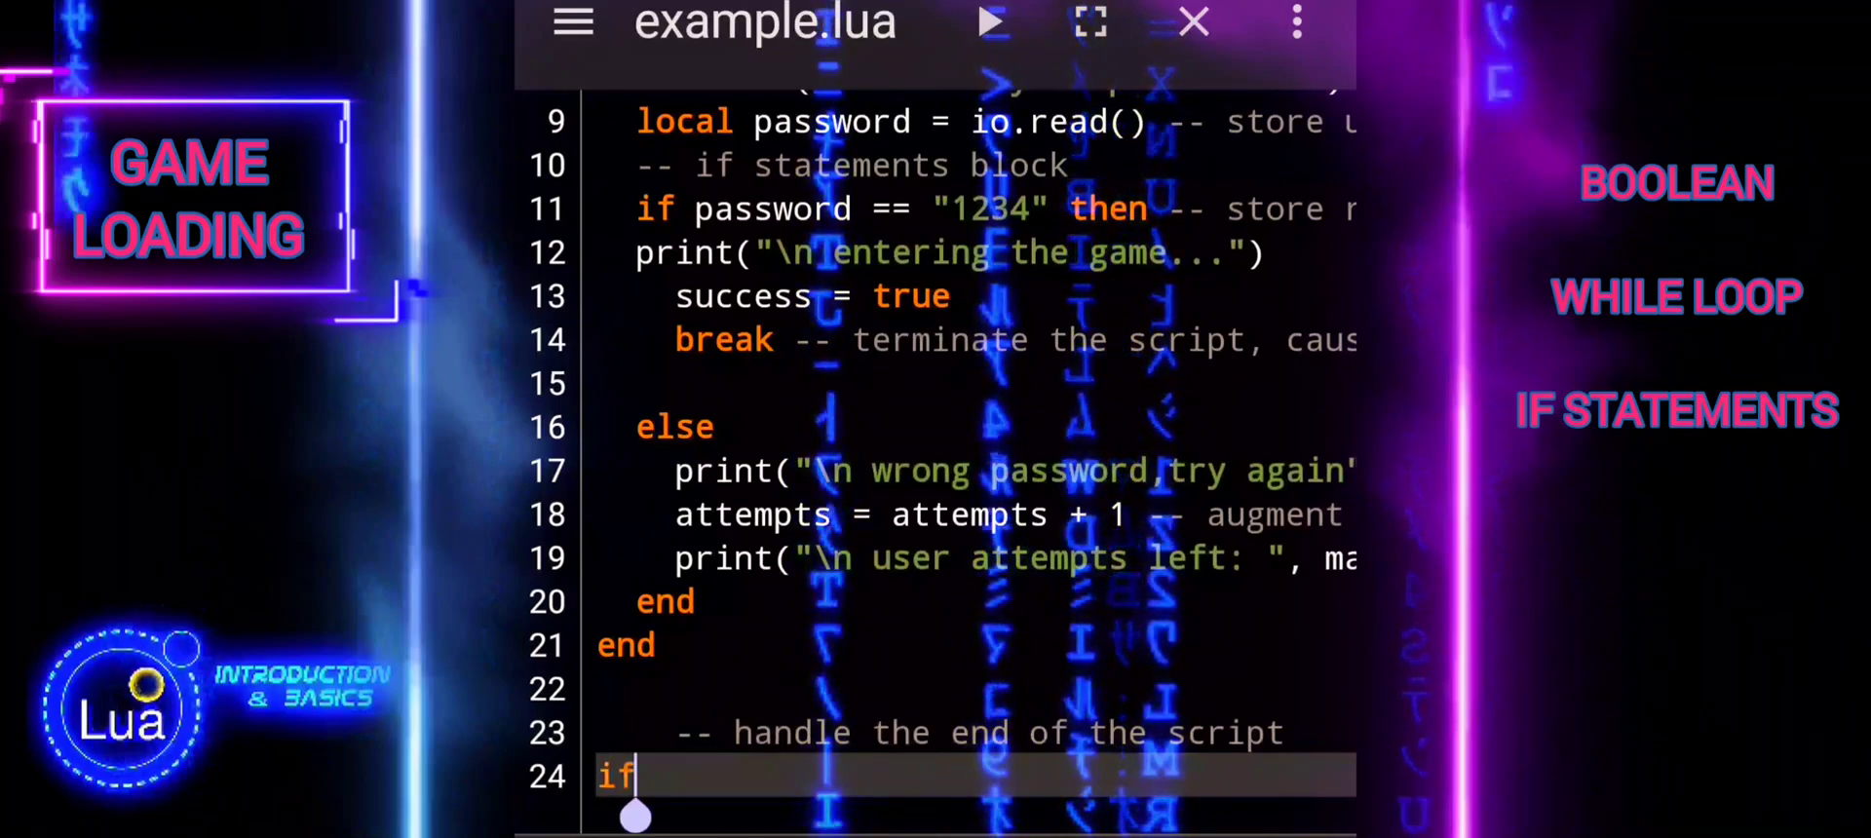
pyautogui.scroll(-3)
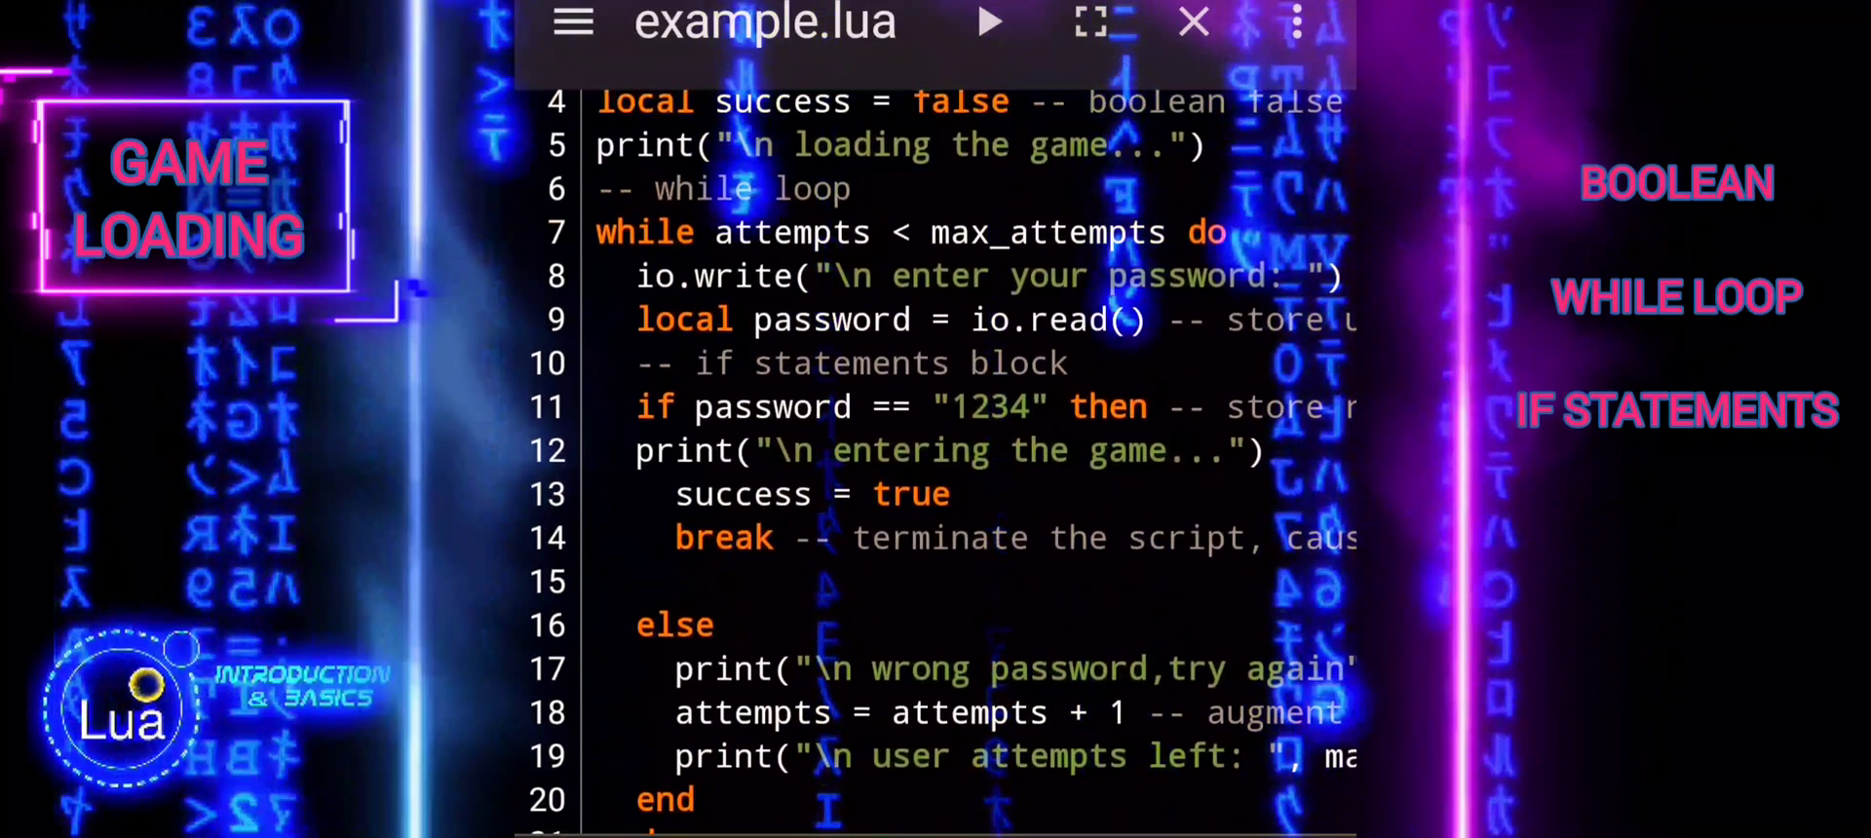
pyautogui.scroll(-3)
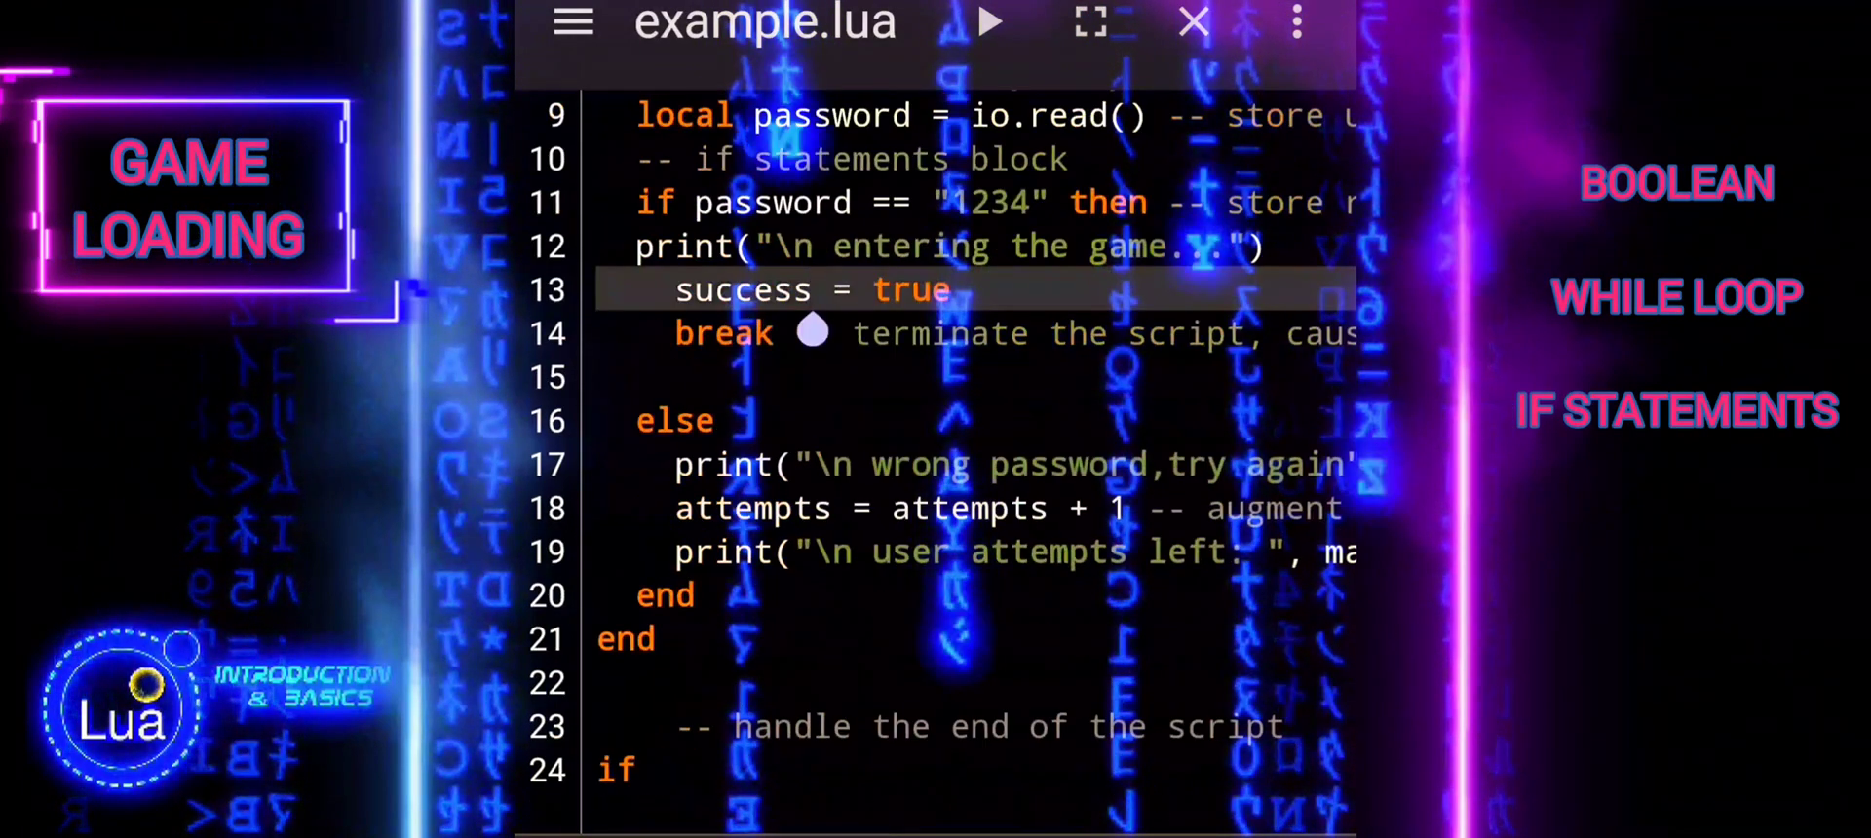
pyautogui.click(657, 768)
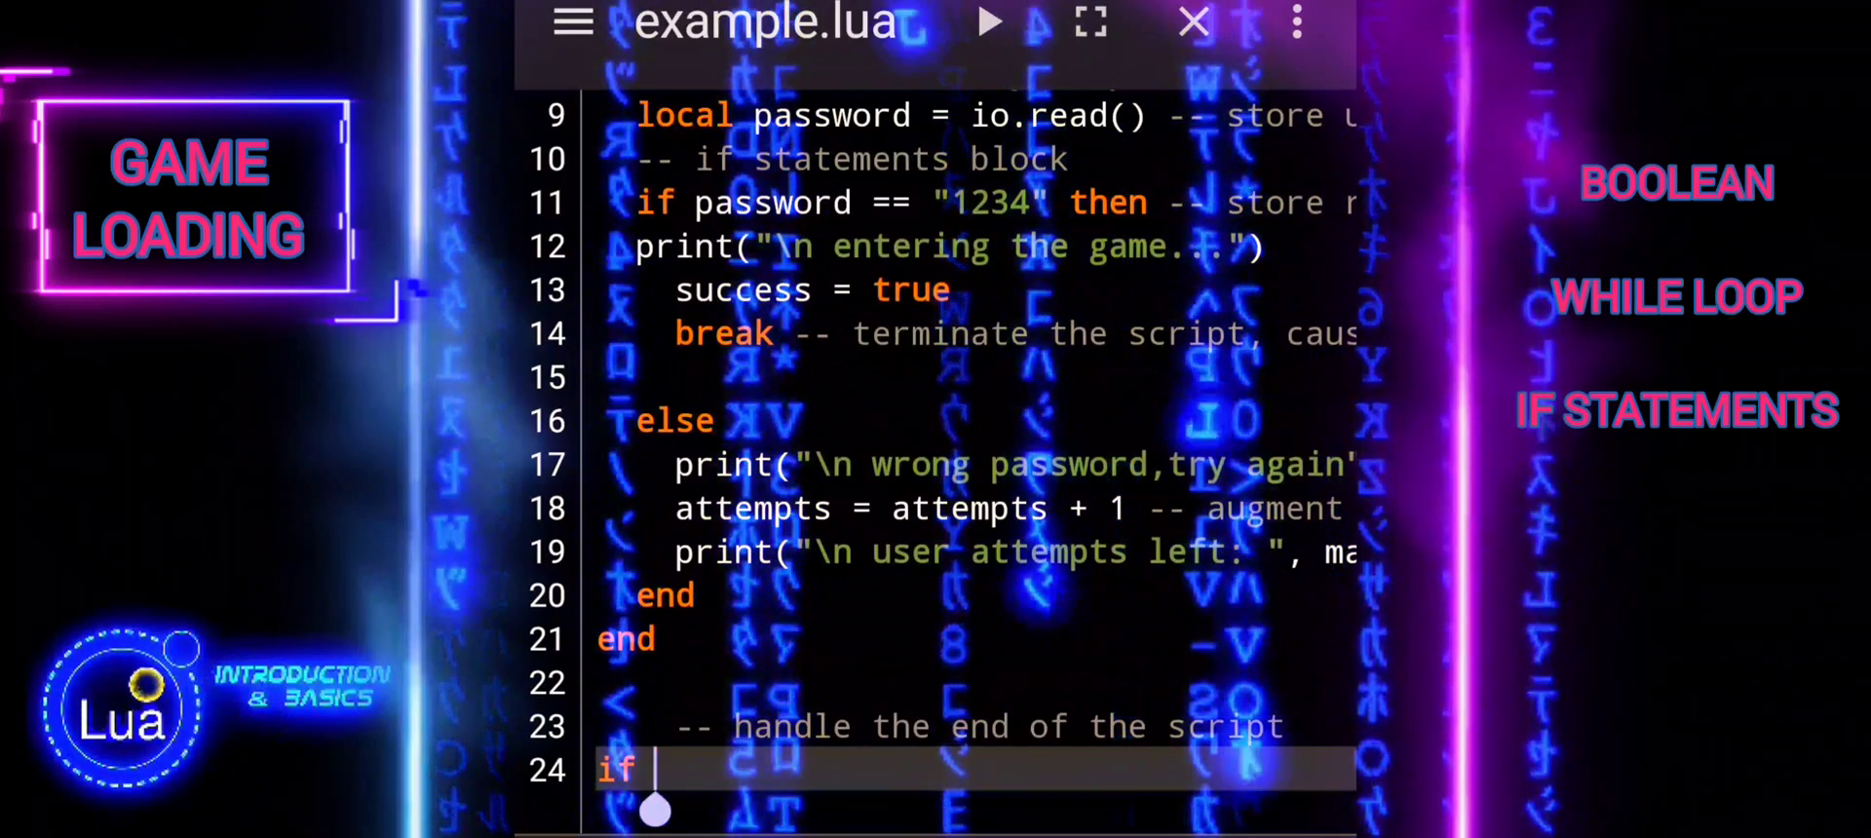
pyautogui.write('success then')
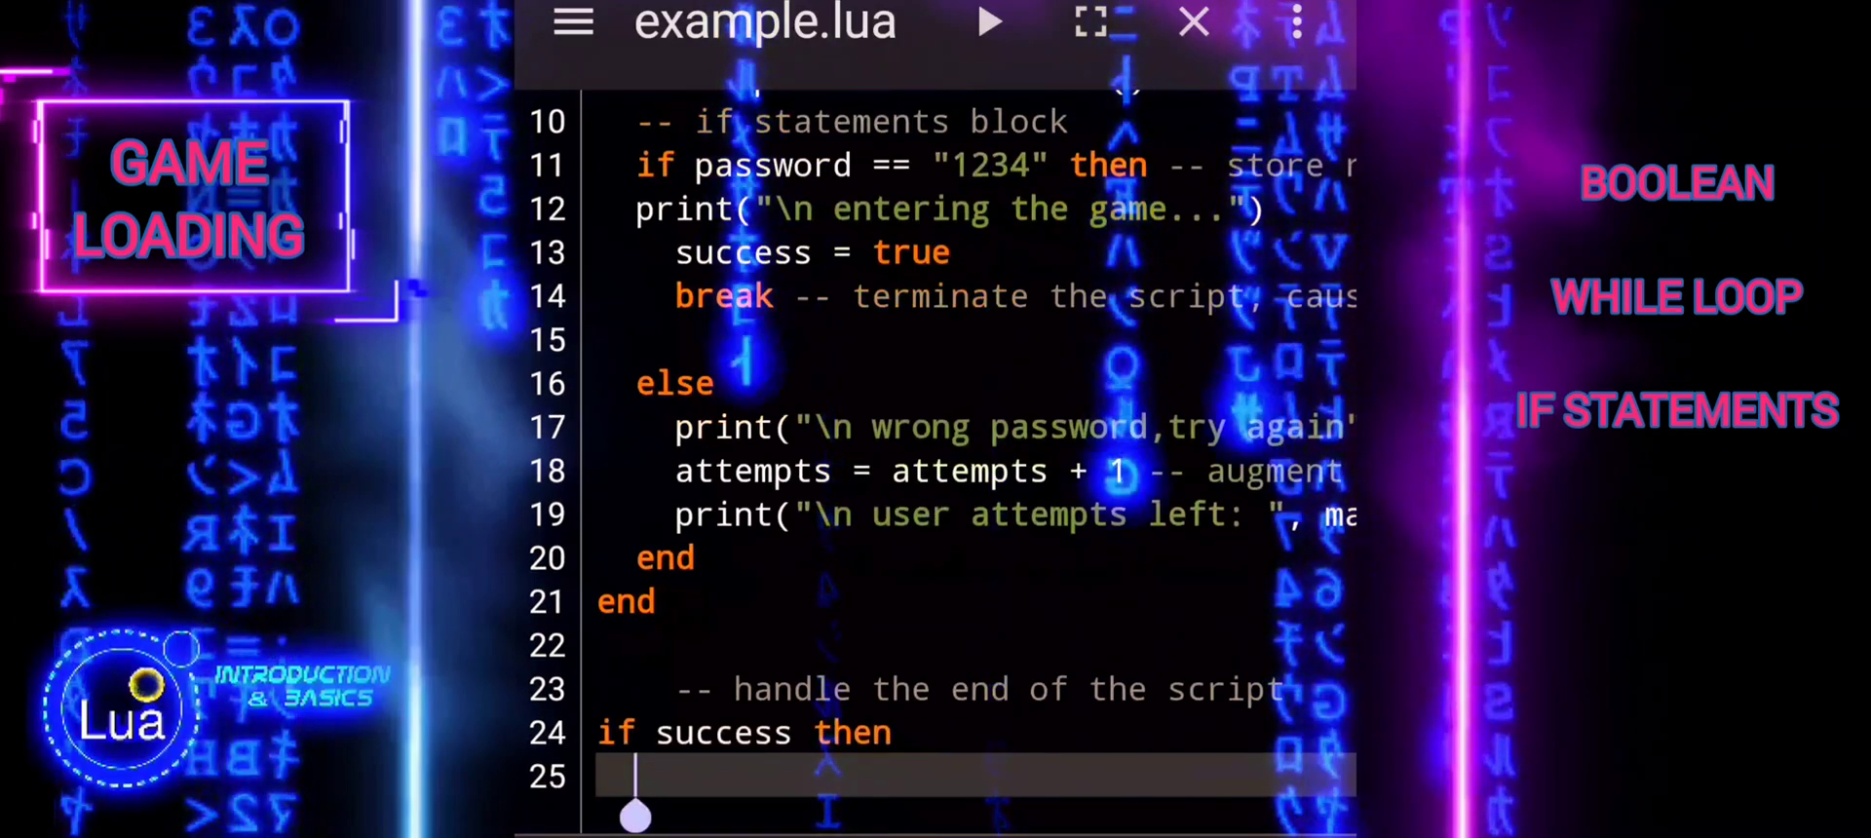
pyautogui.write('print')
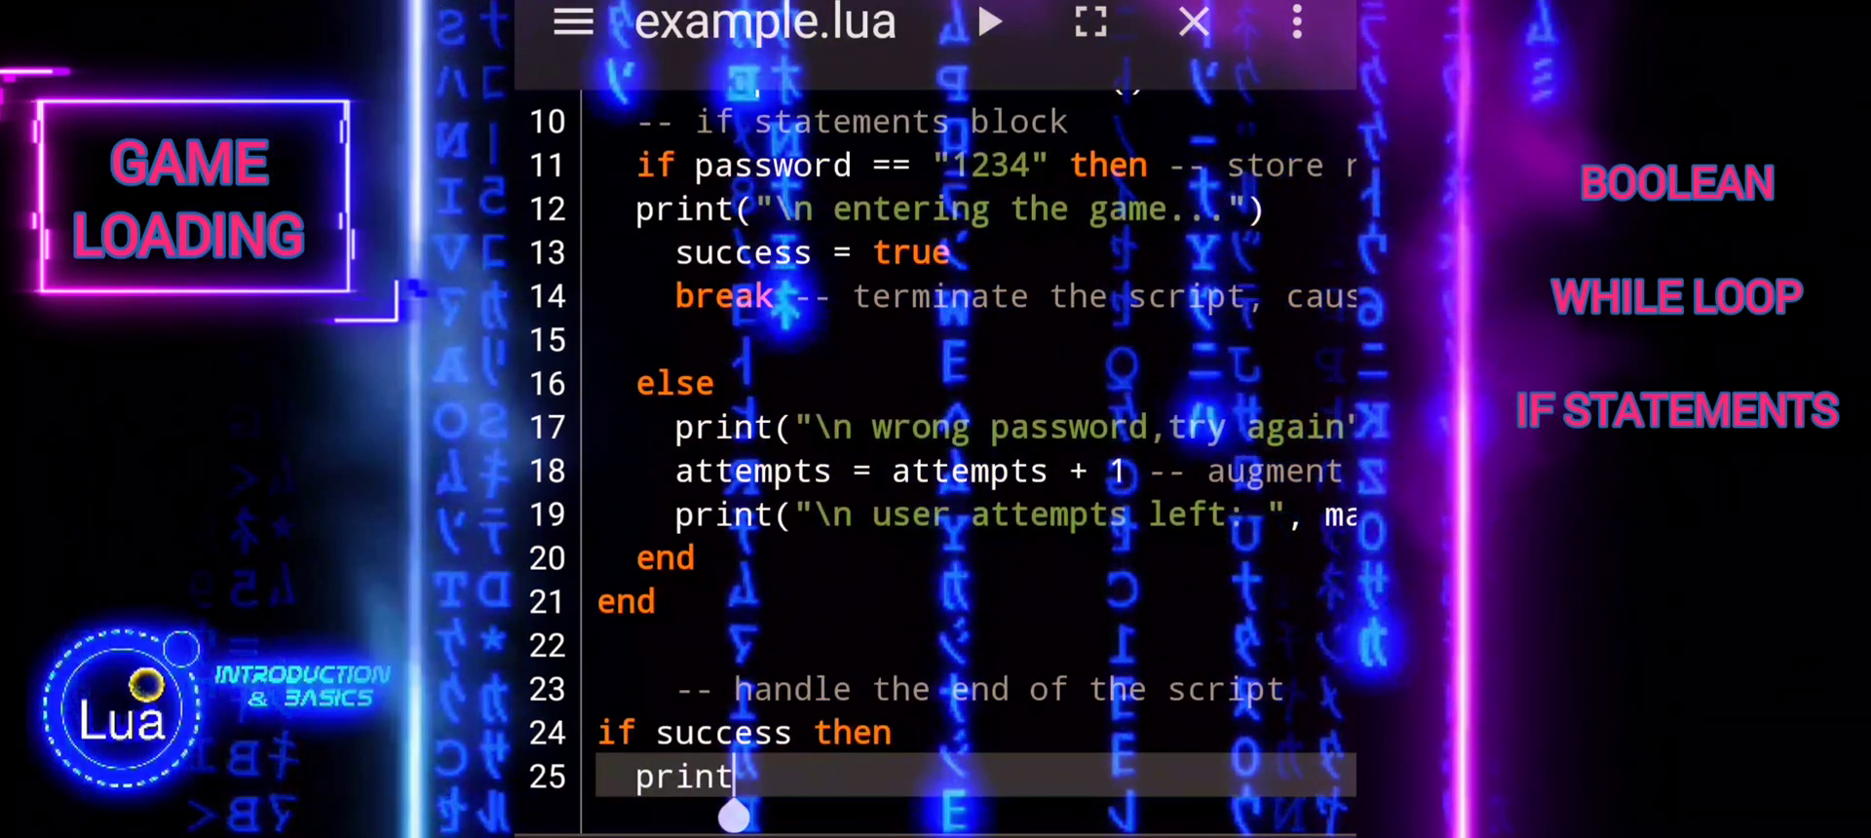
pyautogui.write('("")')
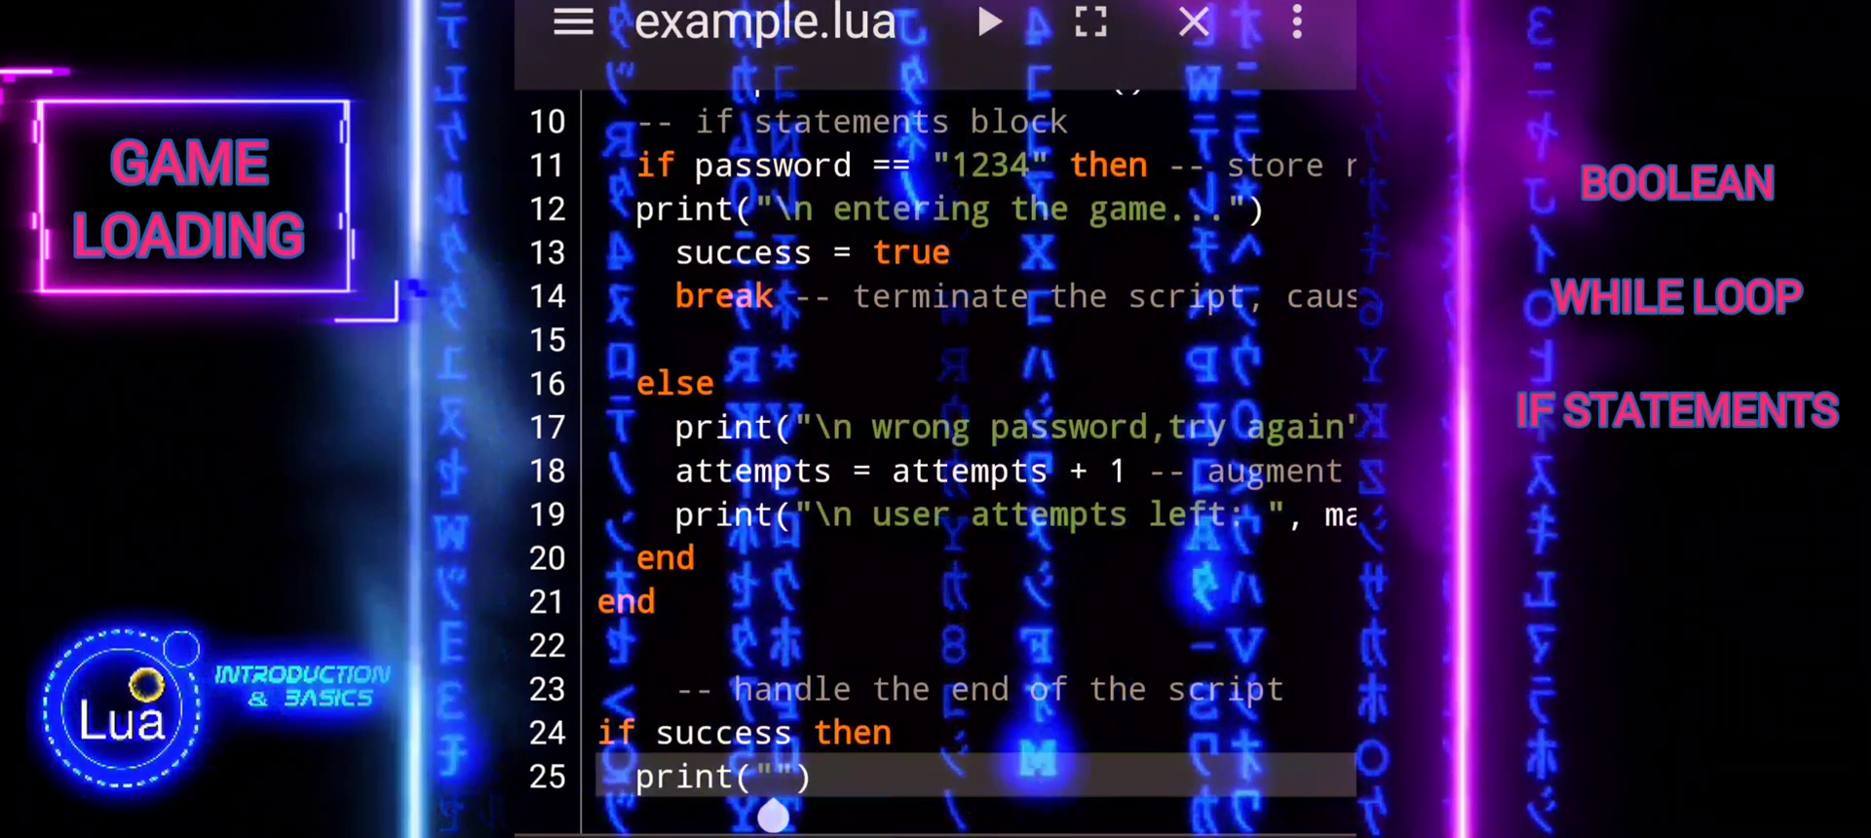
pyautogui.write('password correcr')
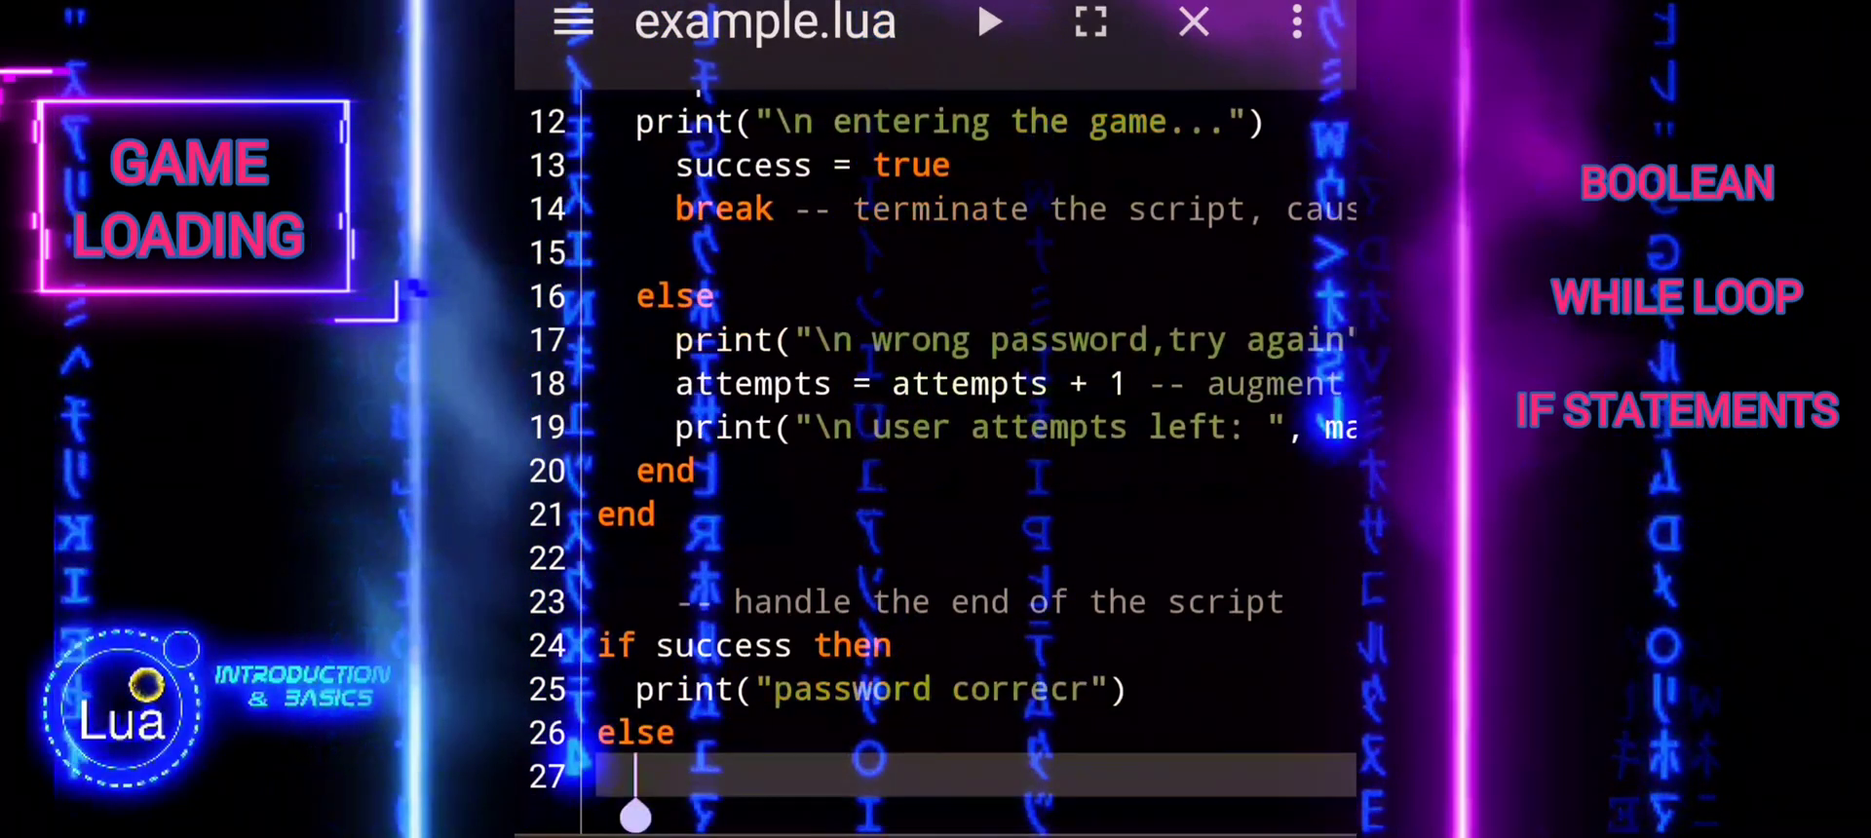
# - Add the else branch printing "this user was banned" and end the block
pyautogui.write('pribt')
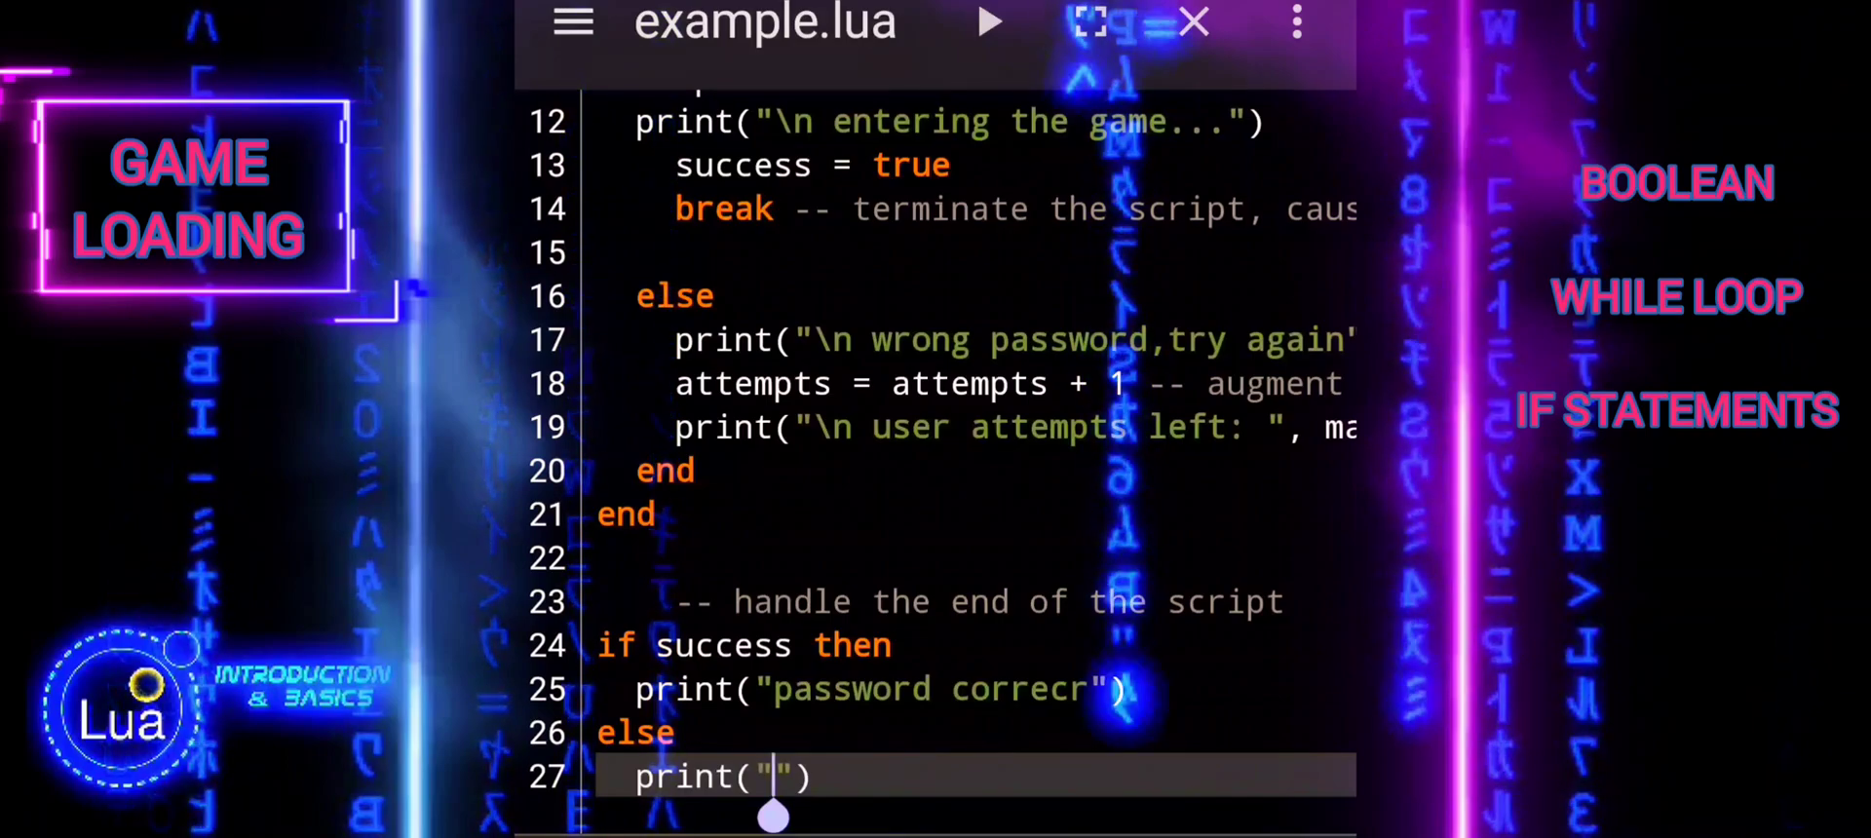
pyautogui.write('this user')
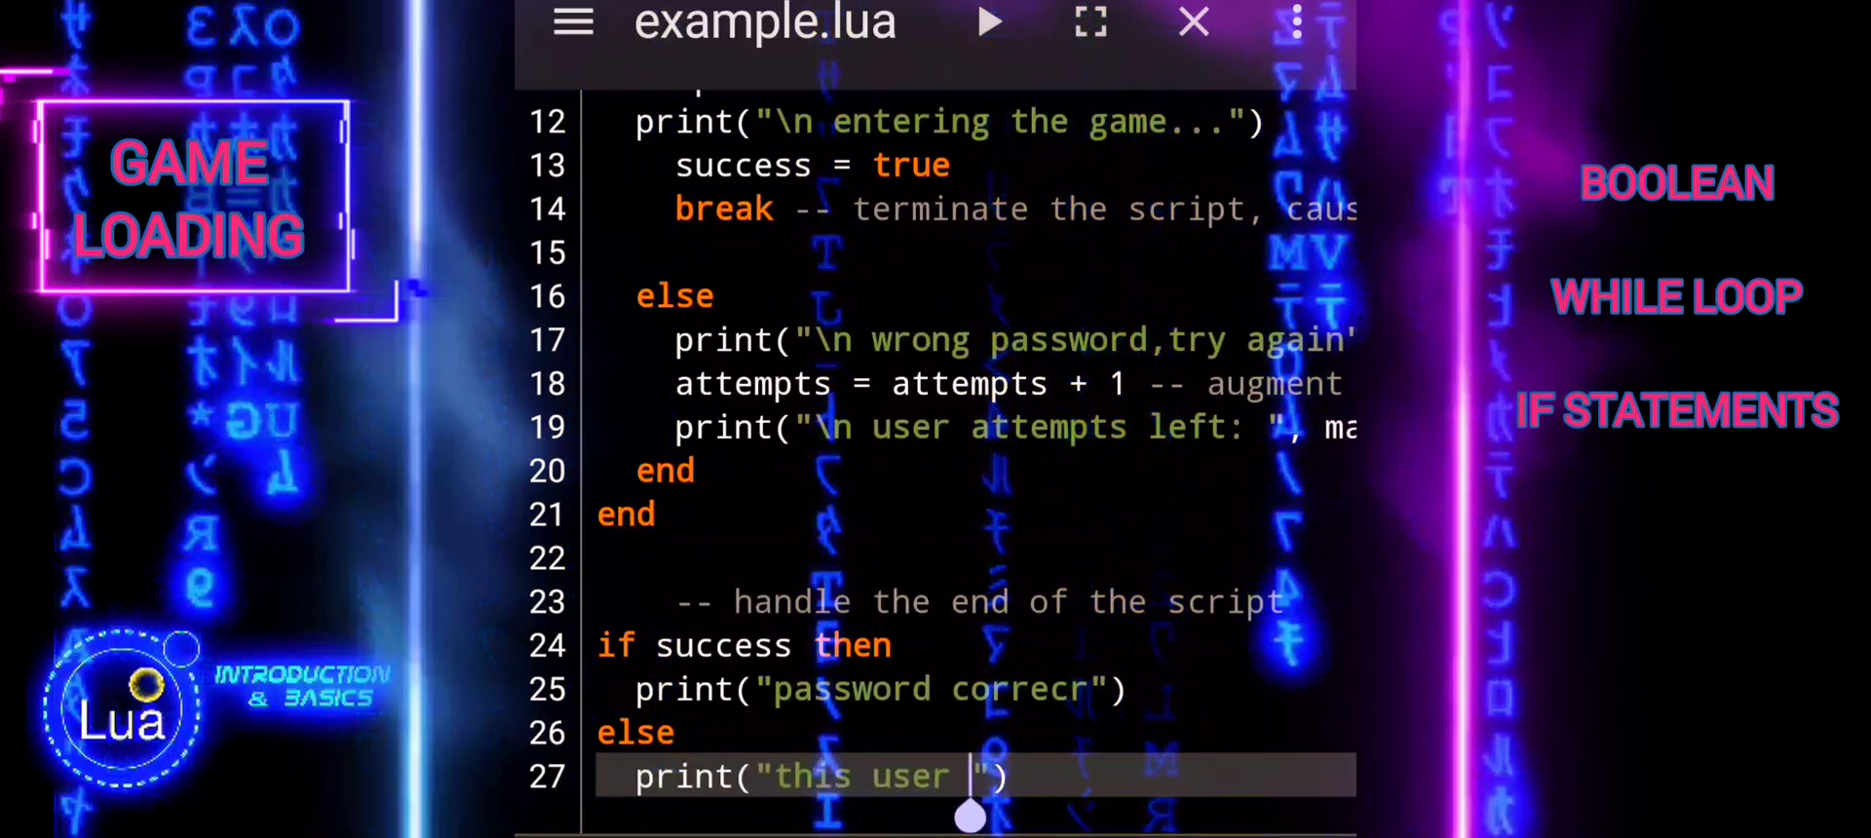
pyautogui.write('was ban')
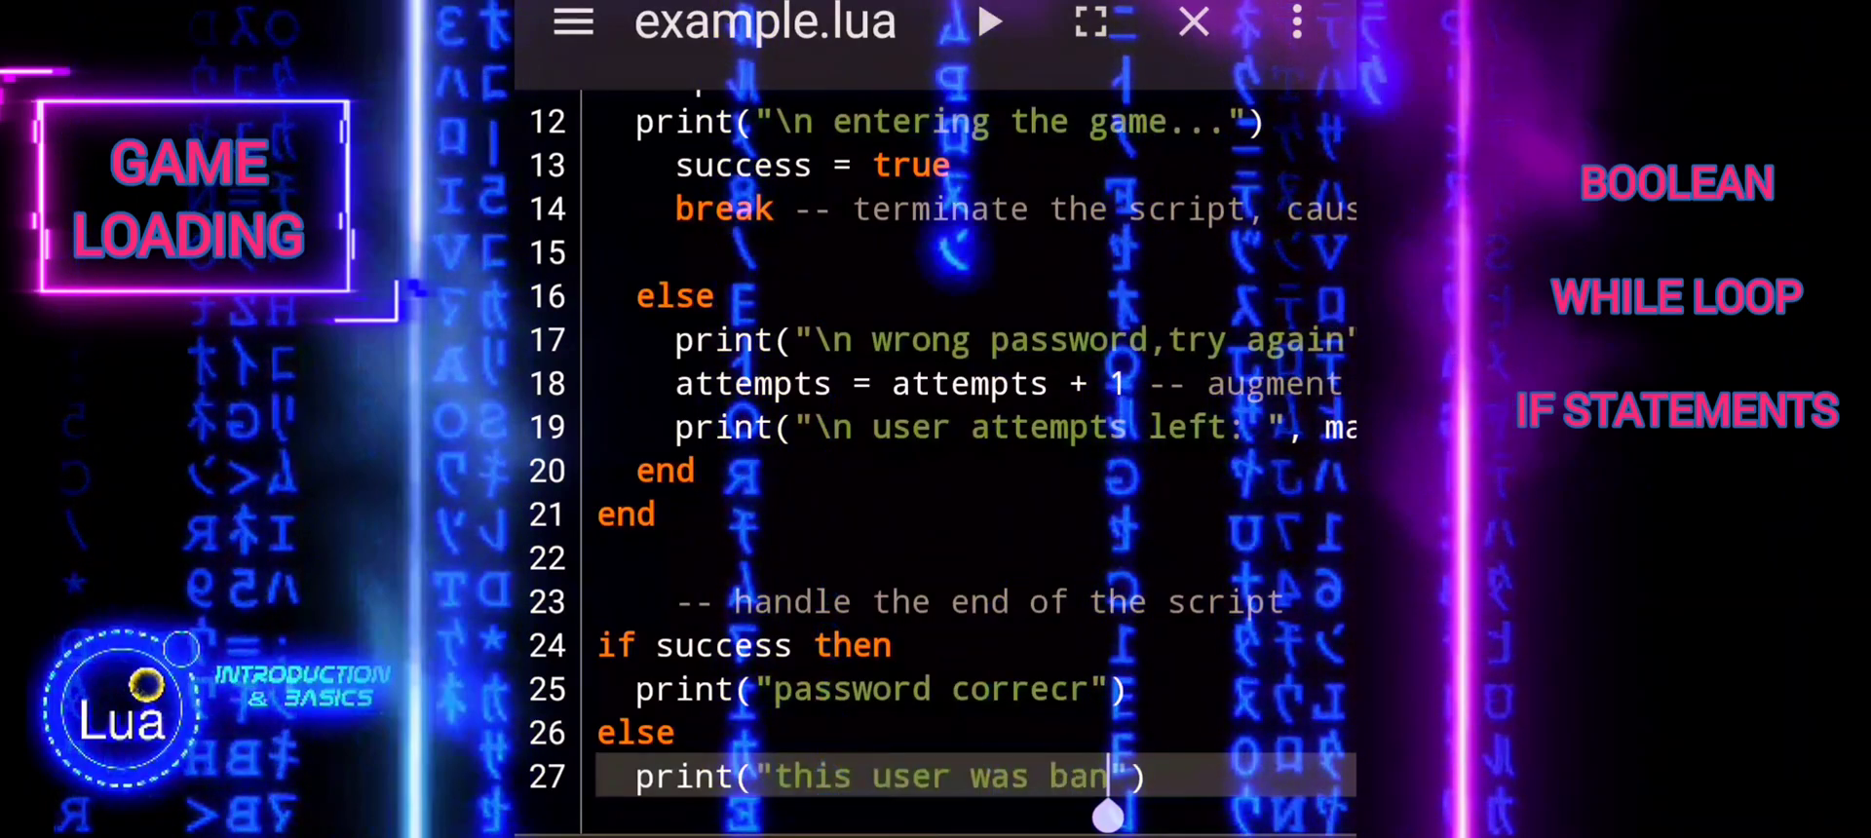
pyautogui.write('ned')
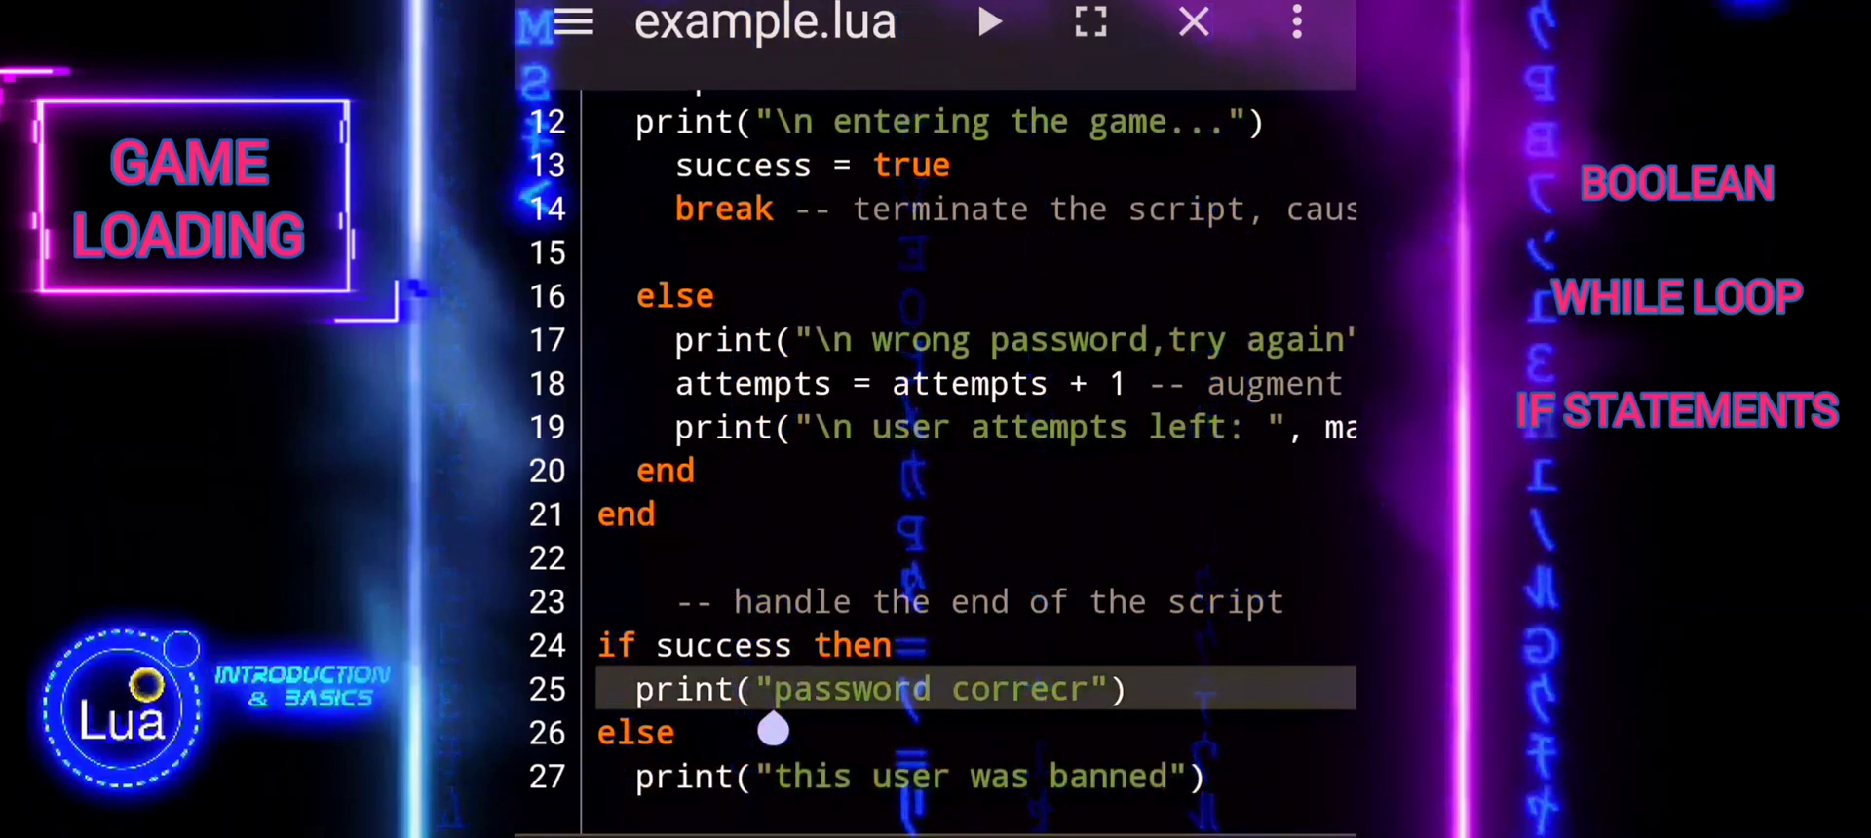
pyautogui.write('\\n')
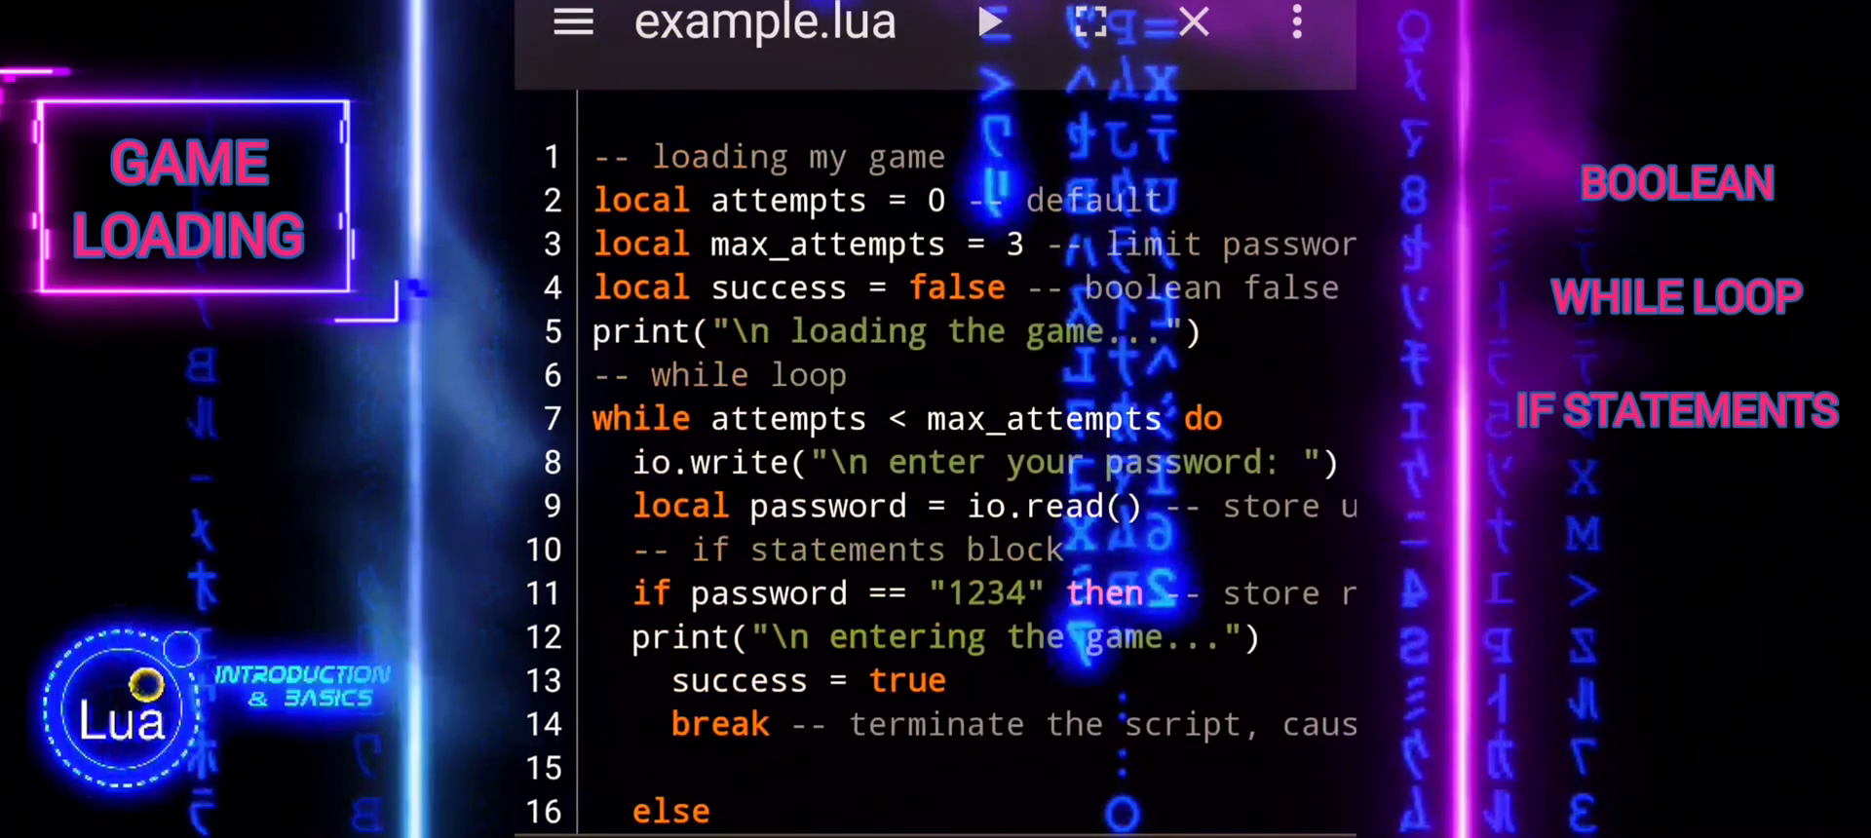
# - Correct the success message to "password correct" and rerun the script
pyautogui.scroll(-3)
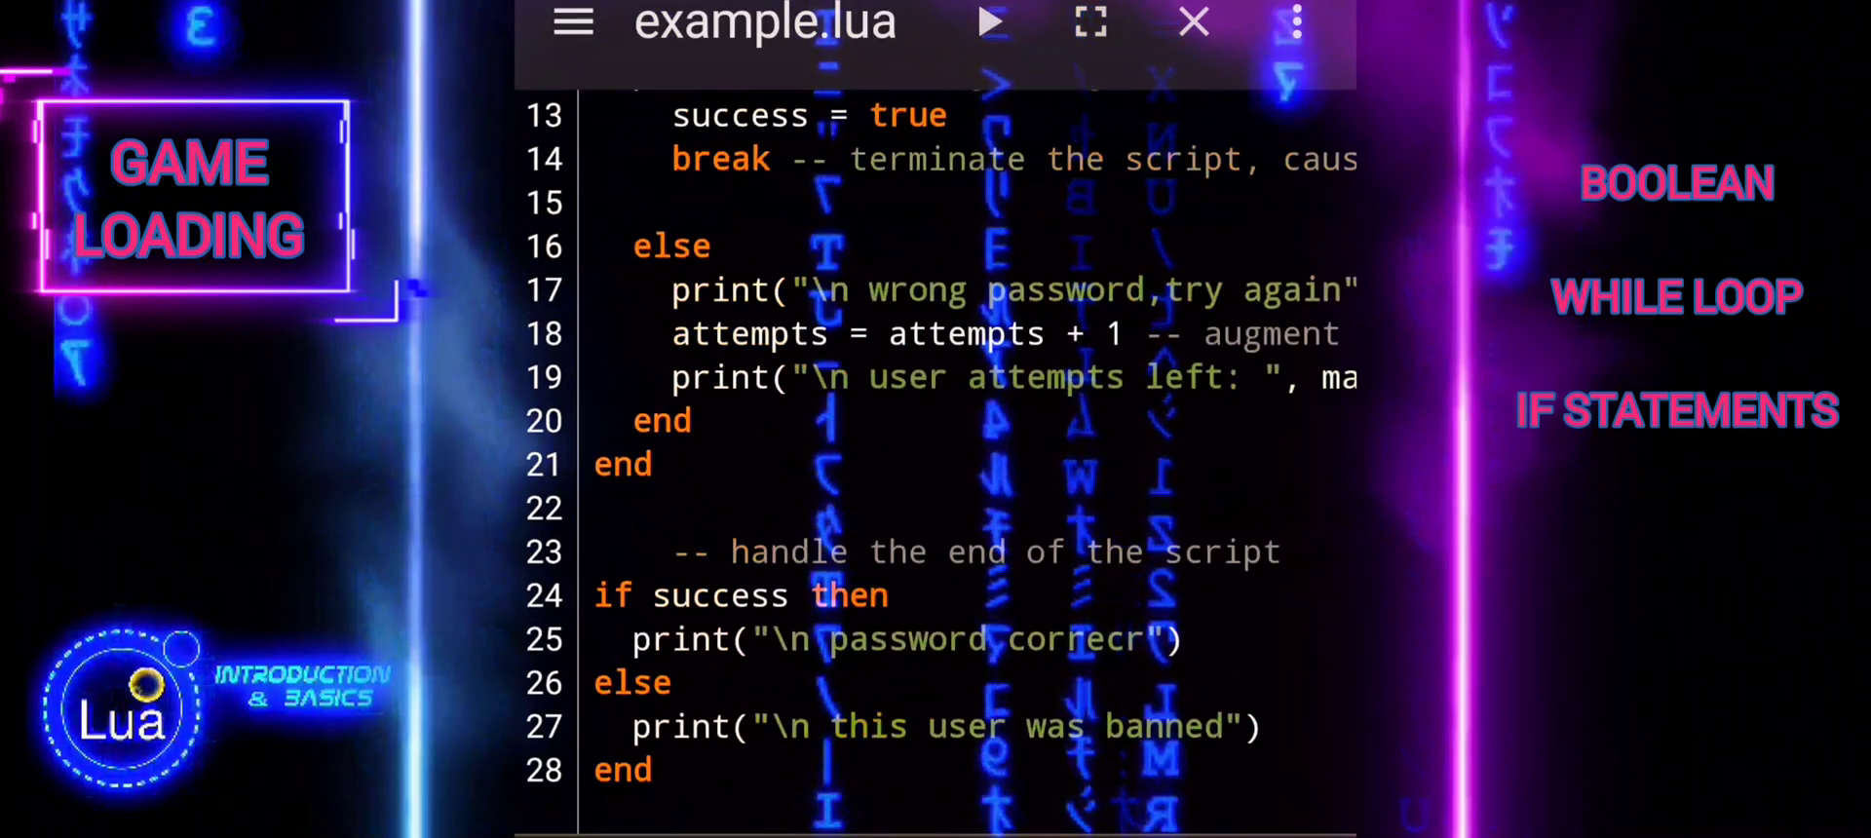
pyautogui.click(989, 21)
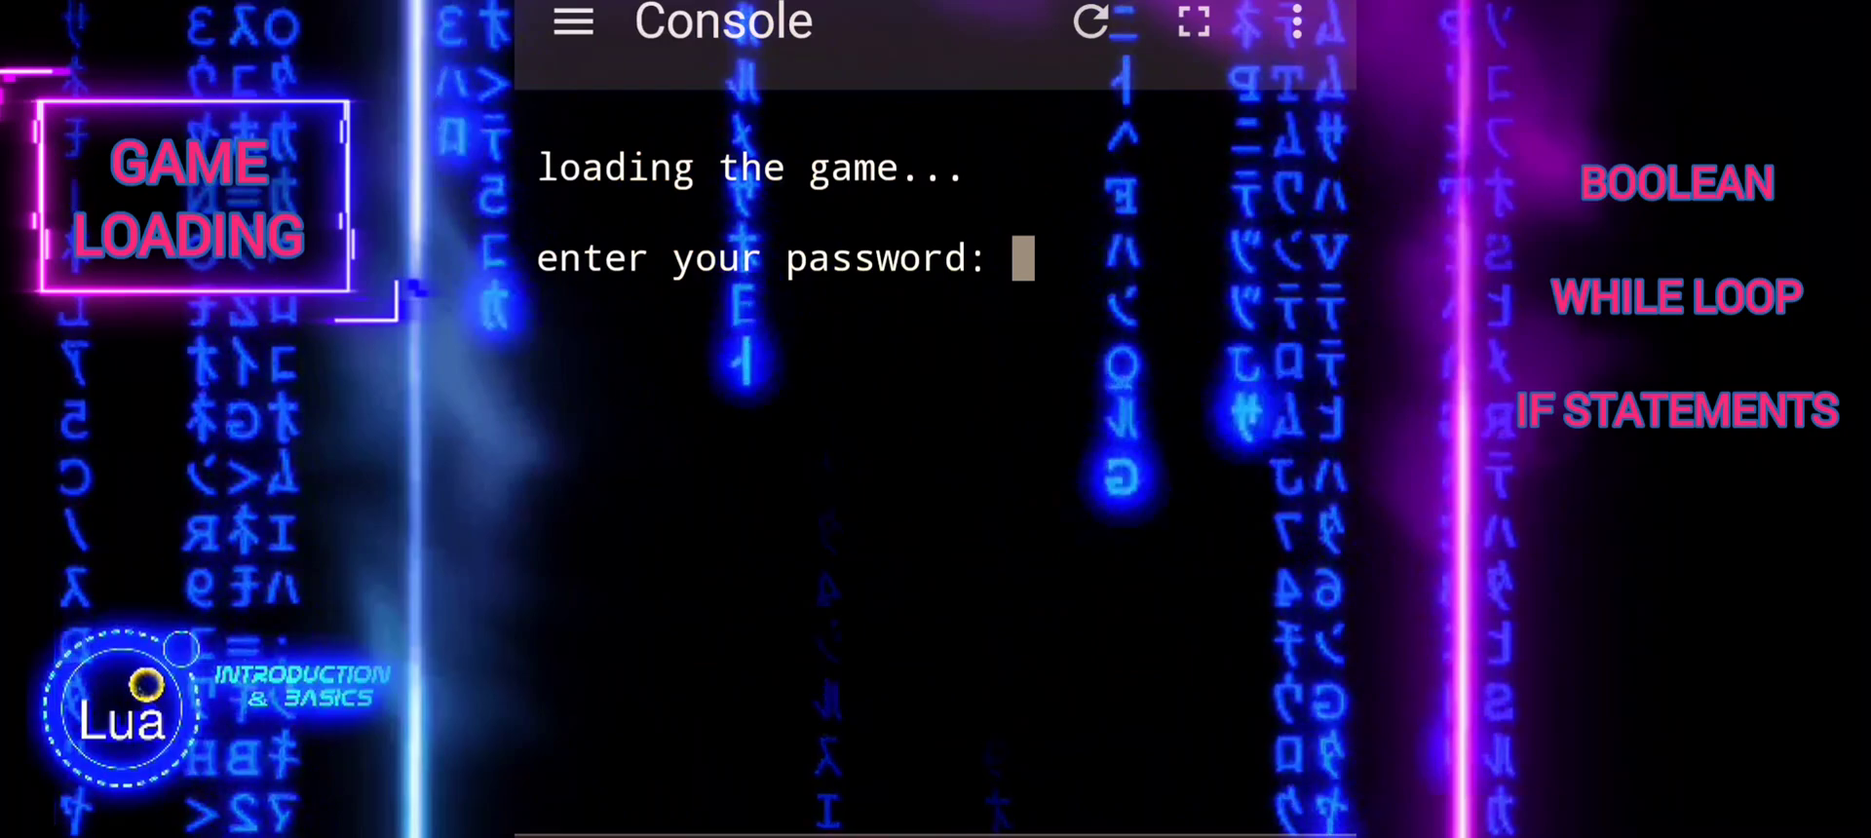
pyautogui.write('1234')
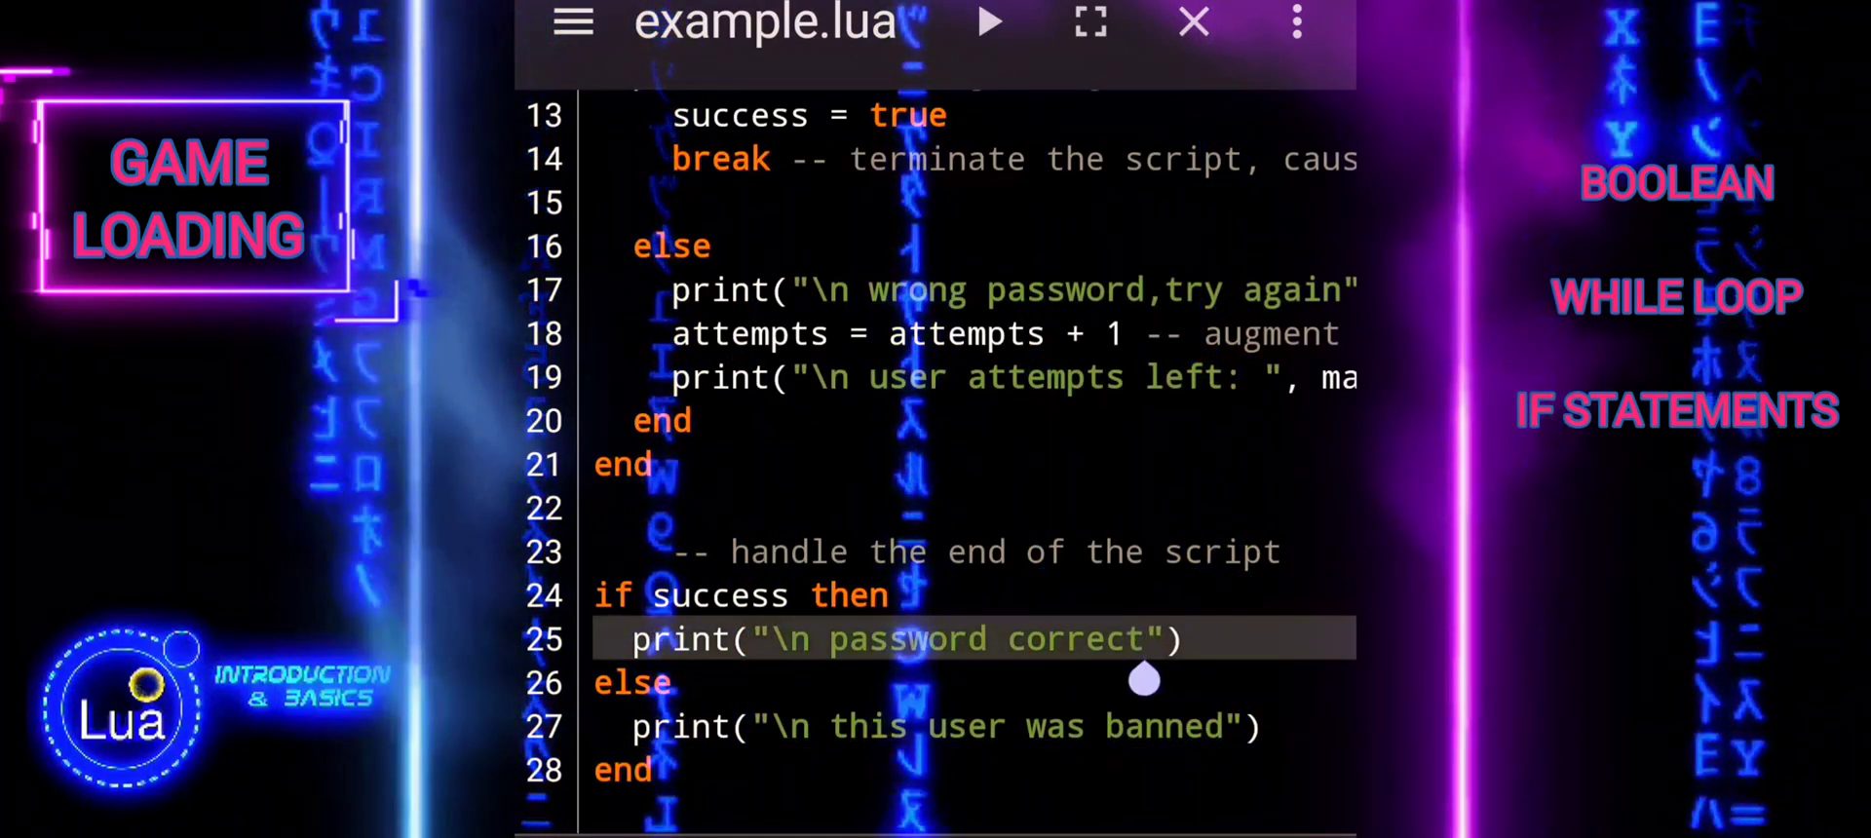
pyautogui.click(987, 21)
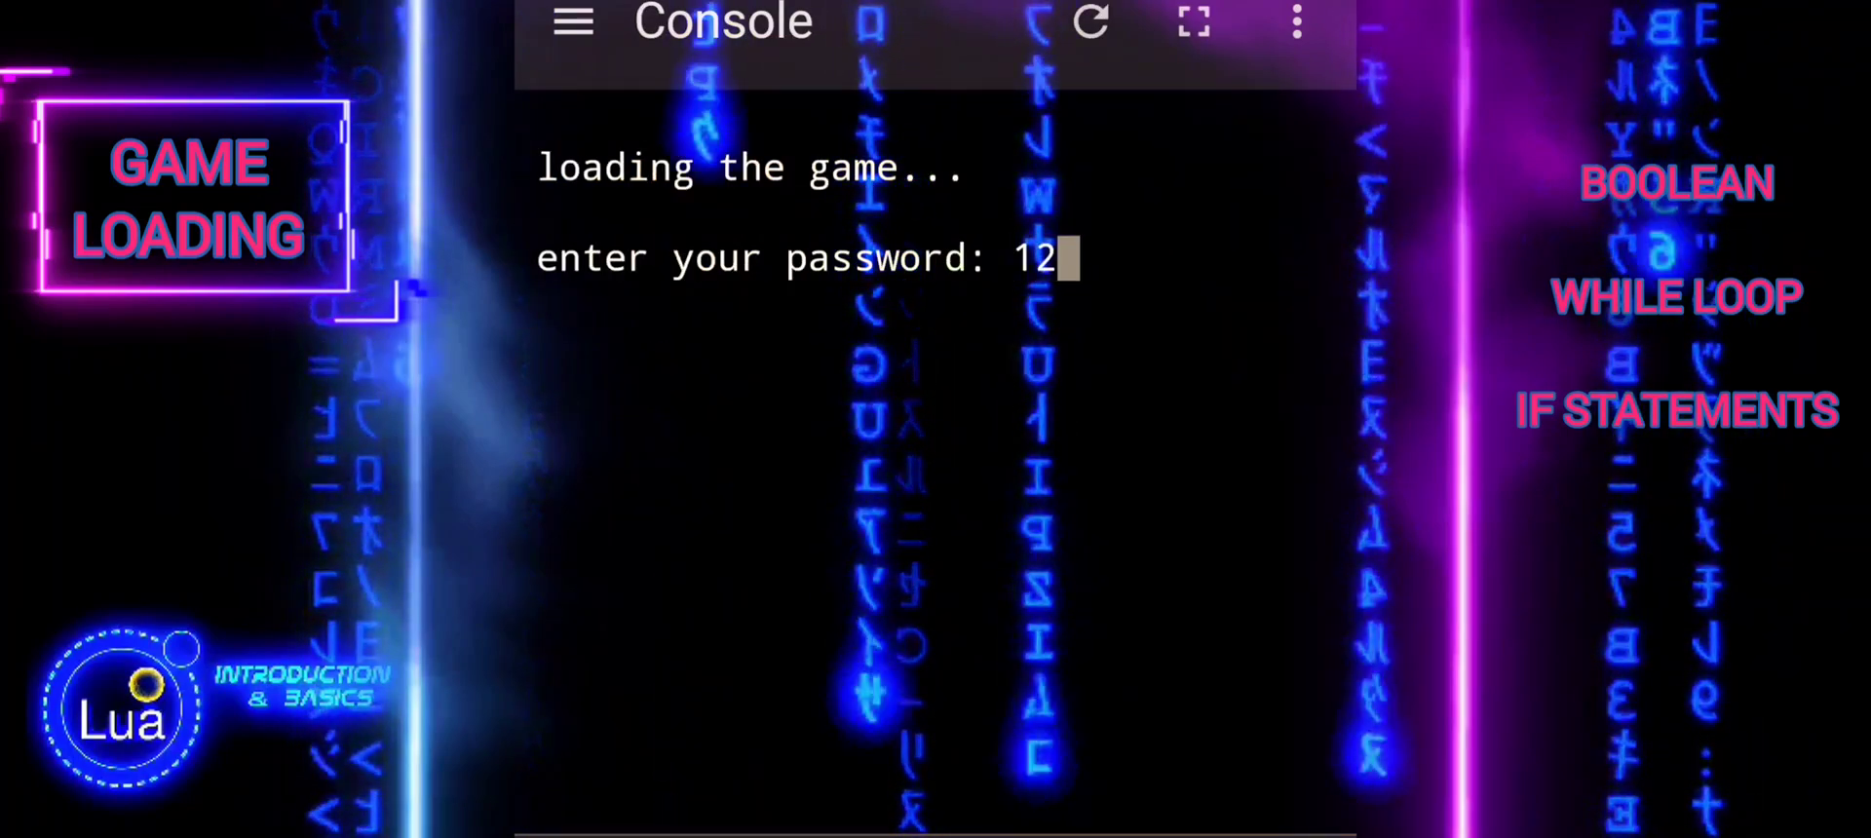
# - Enter wrong passwords such as hello and world in the Console until 1 attempt is left
pyautogui.write('34')
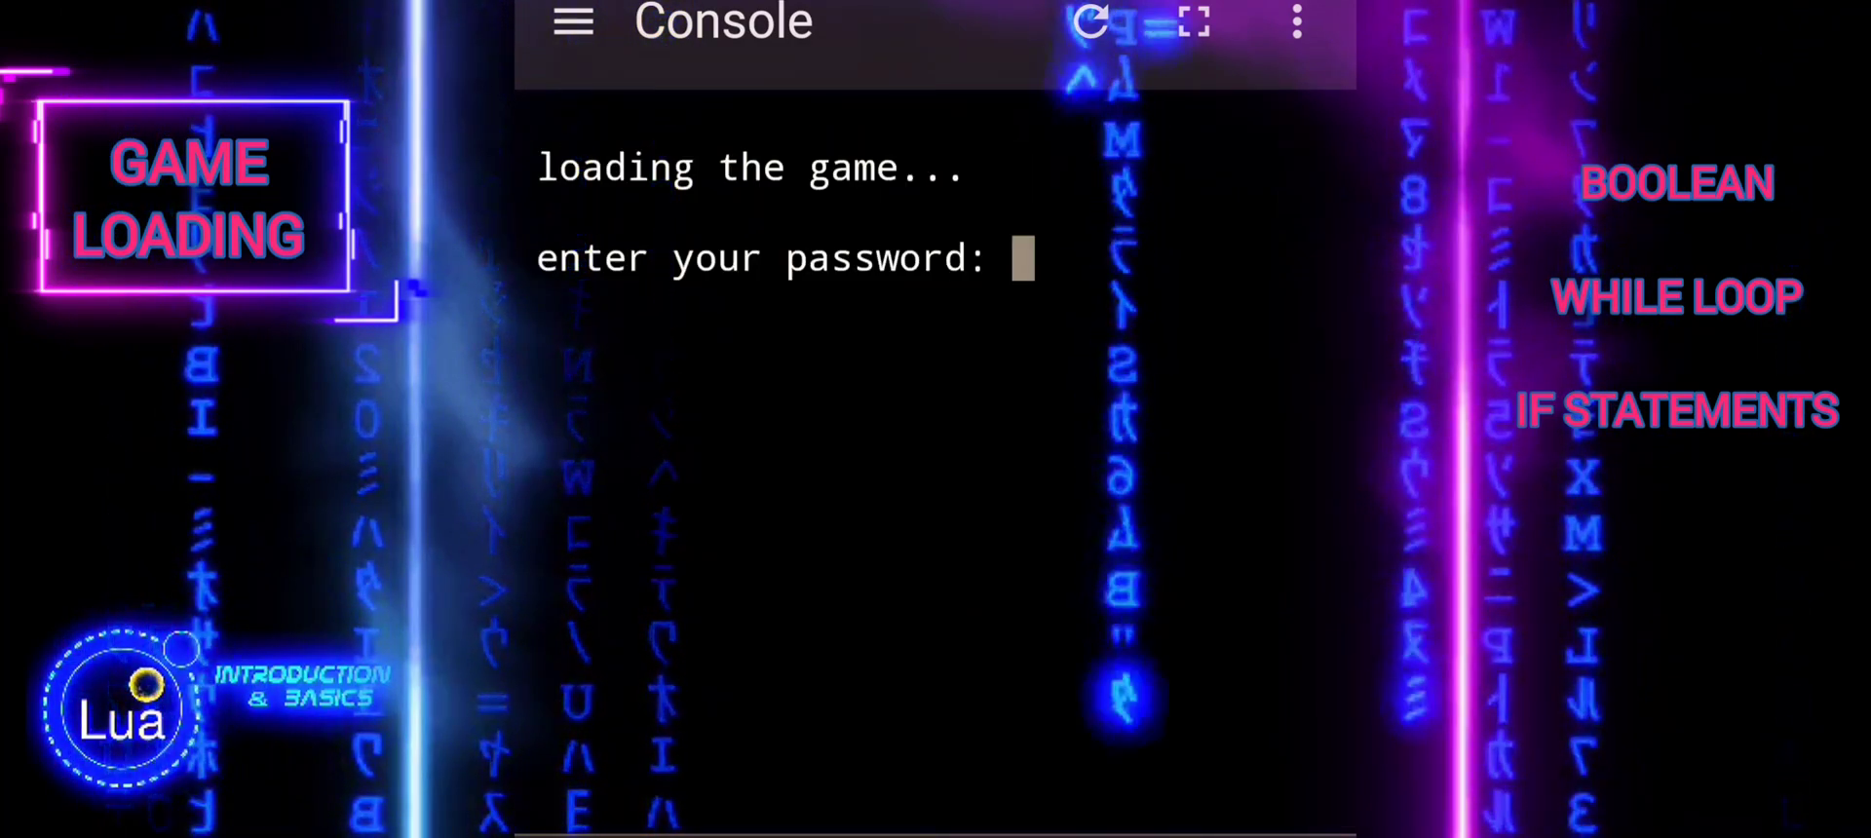
pyautogui.write('hello')
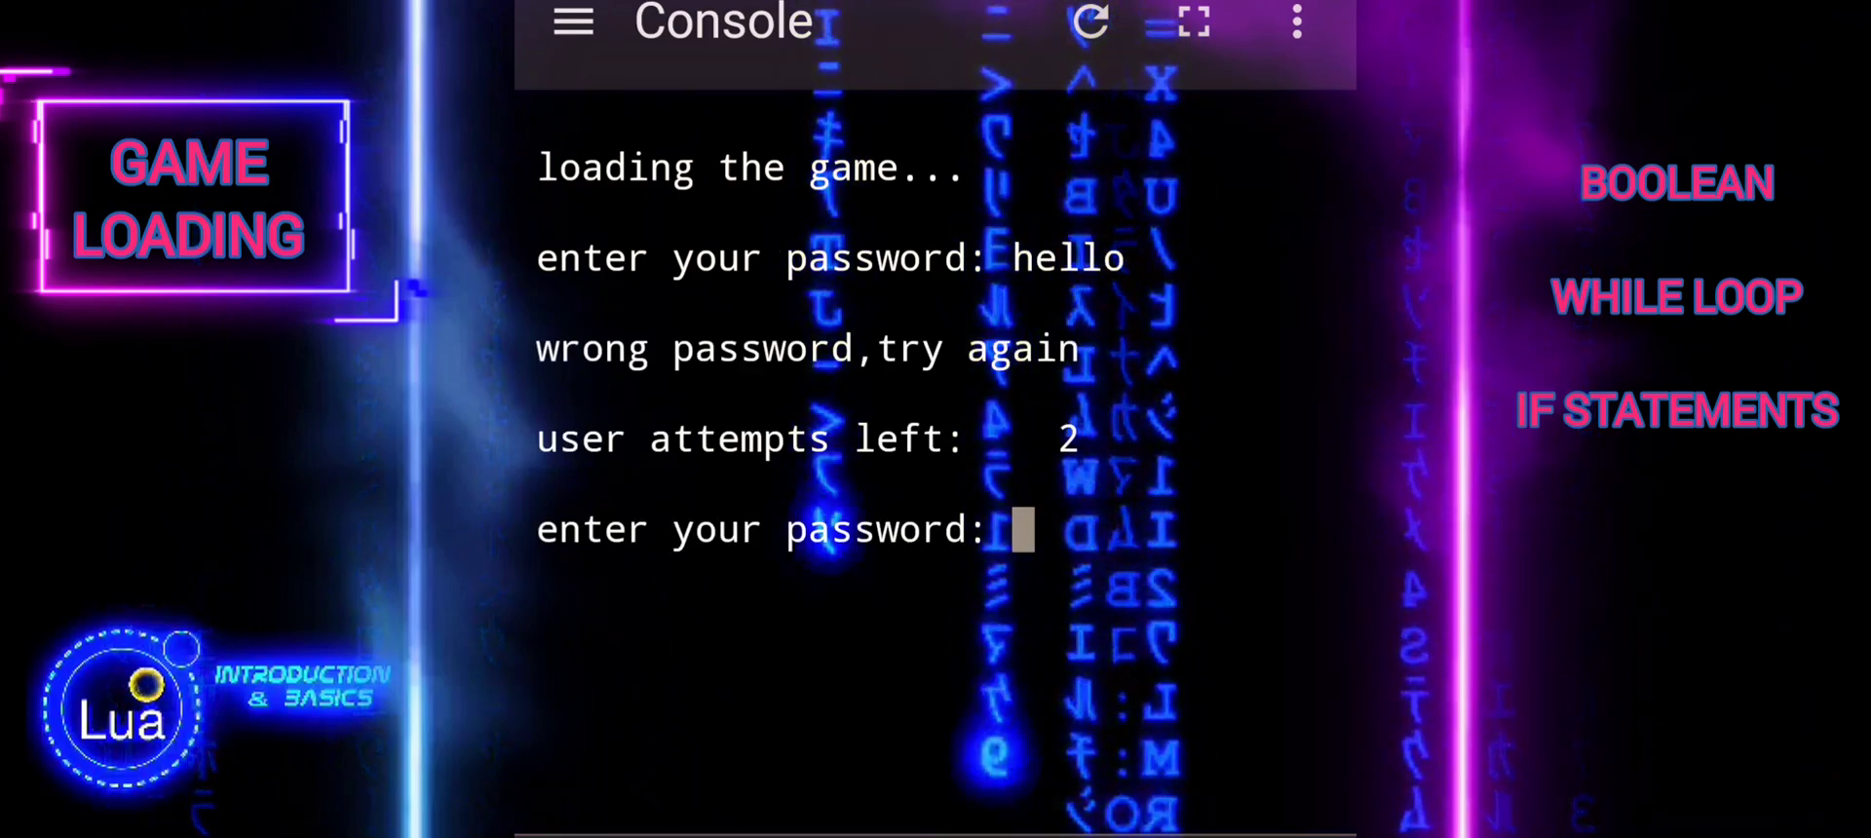
pyautogui.write('world')
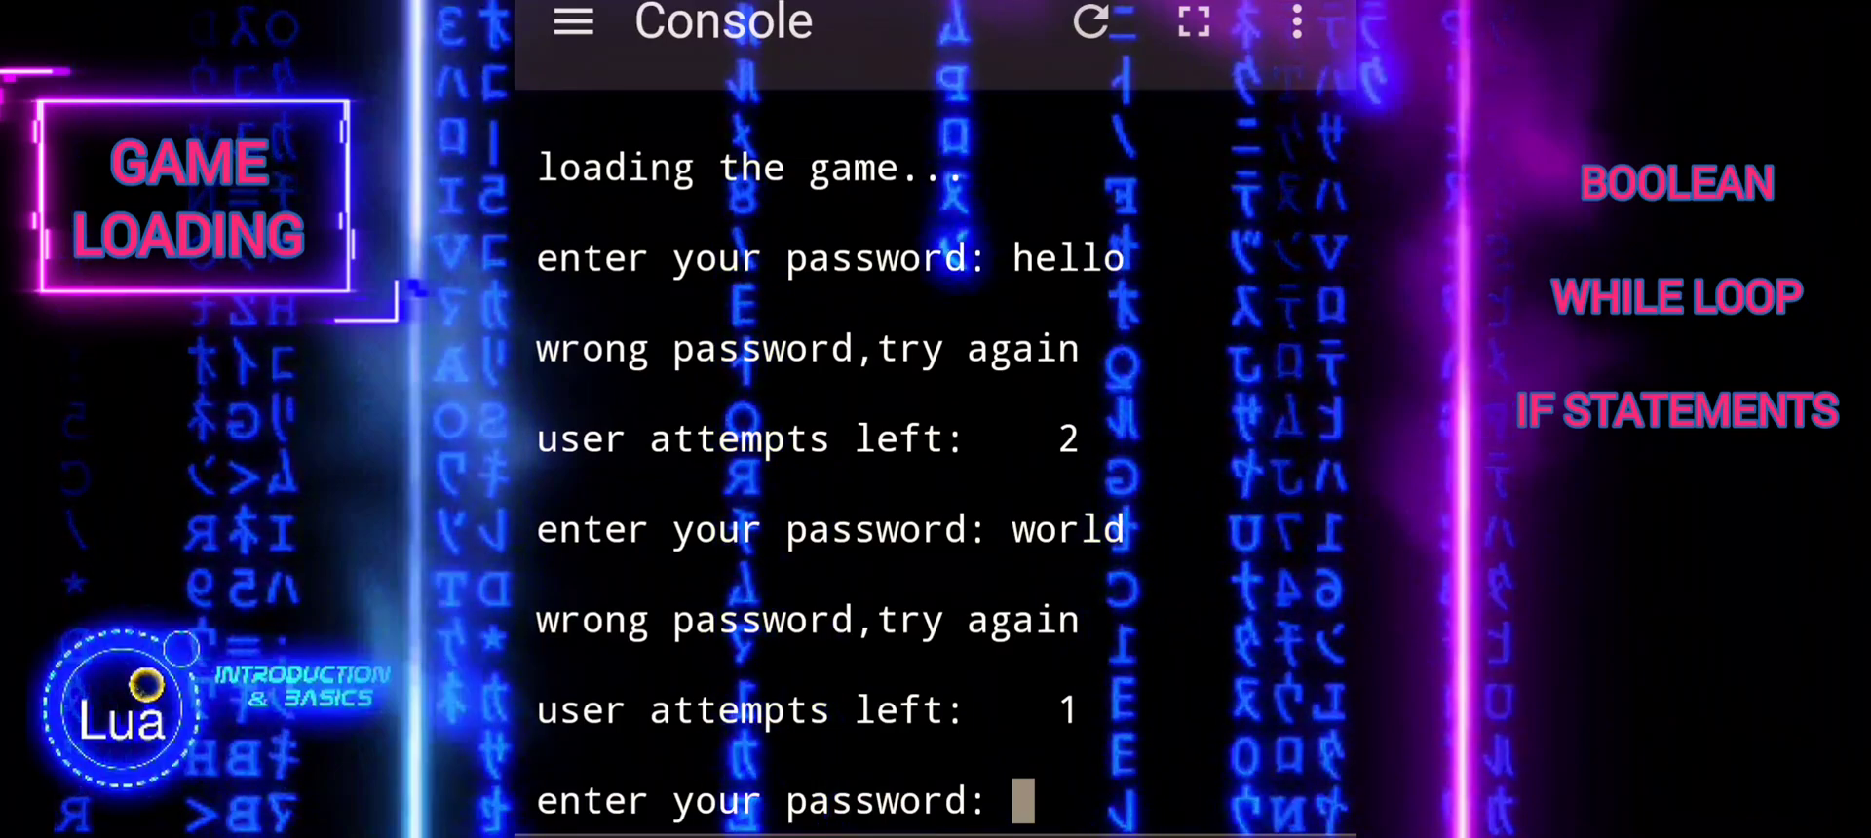
pyautogui.write('pass')
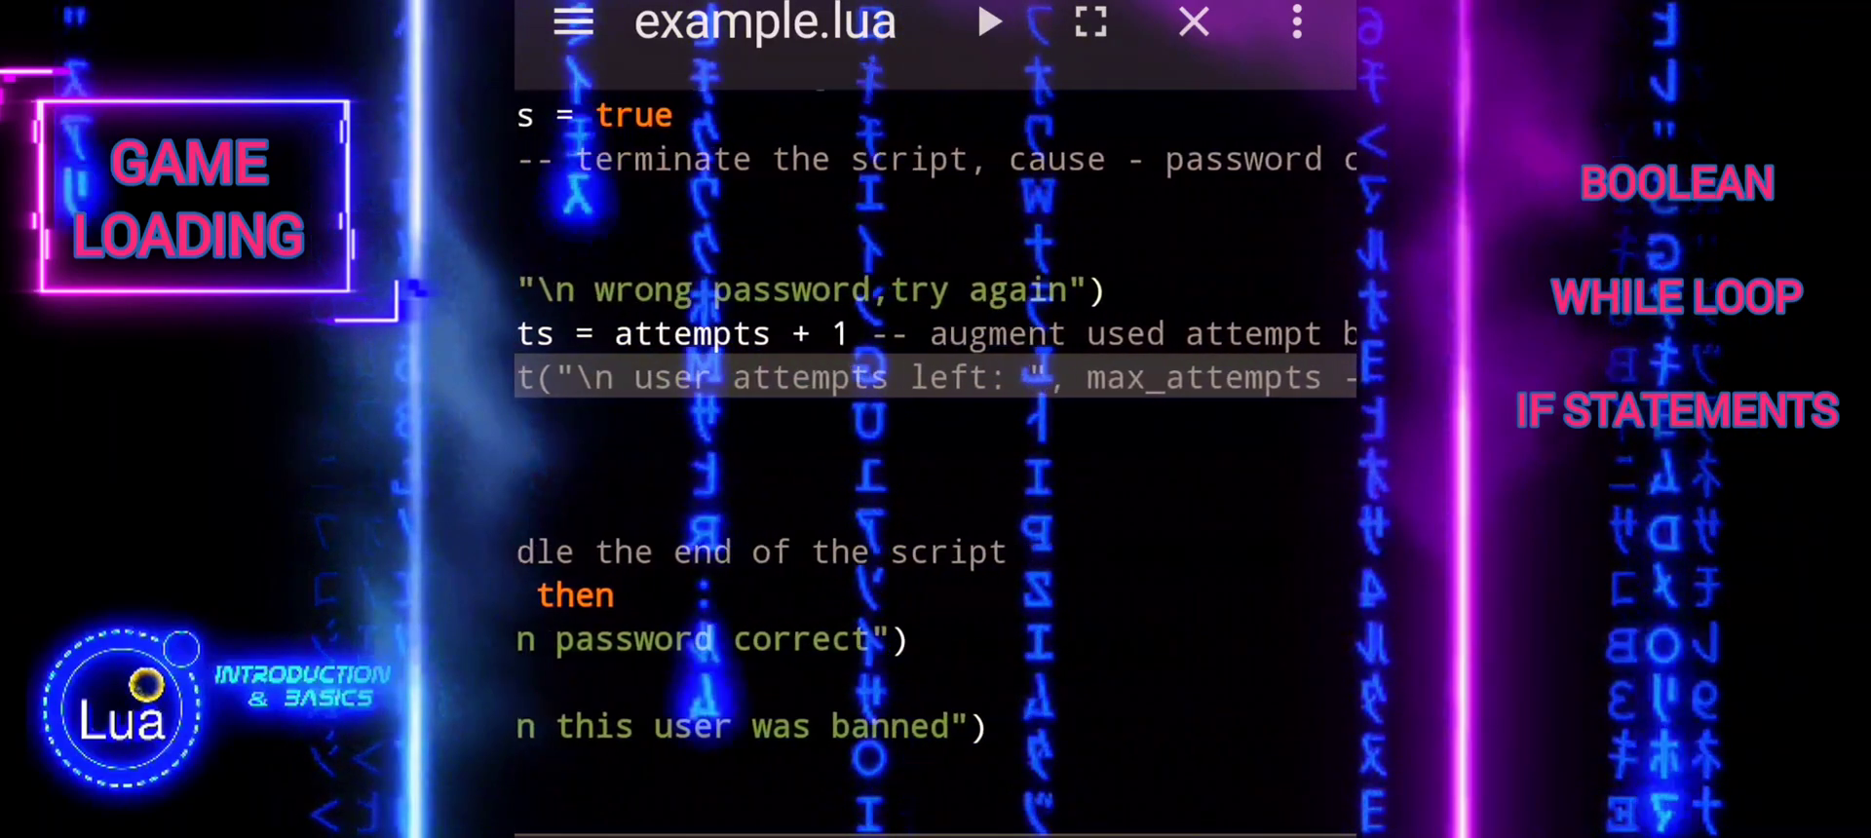
# - Run the script and enter three wrong numeric passwords until it prints "this user was banned"
pyautogui.click(985, 21)
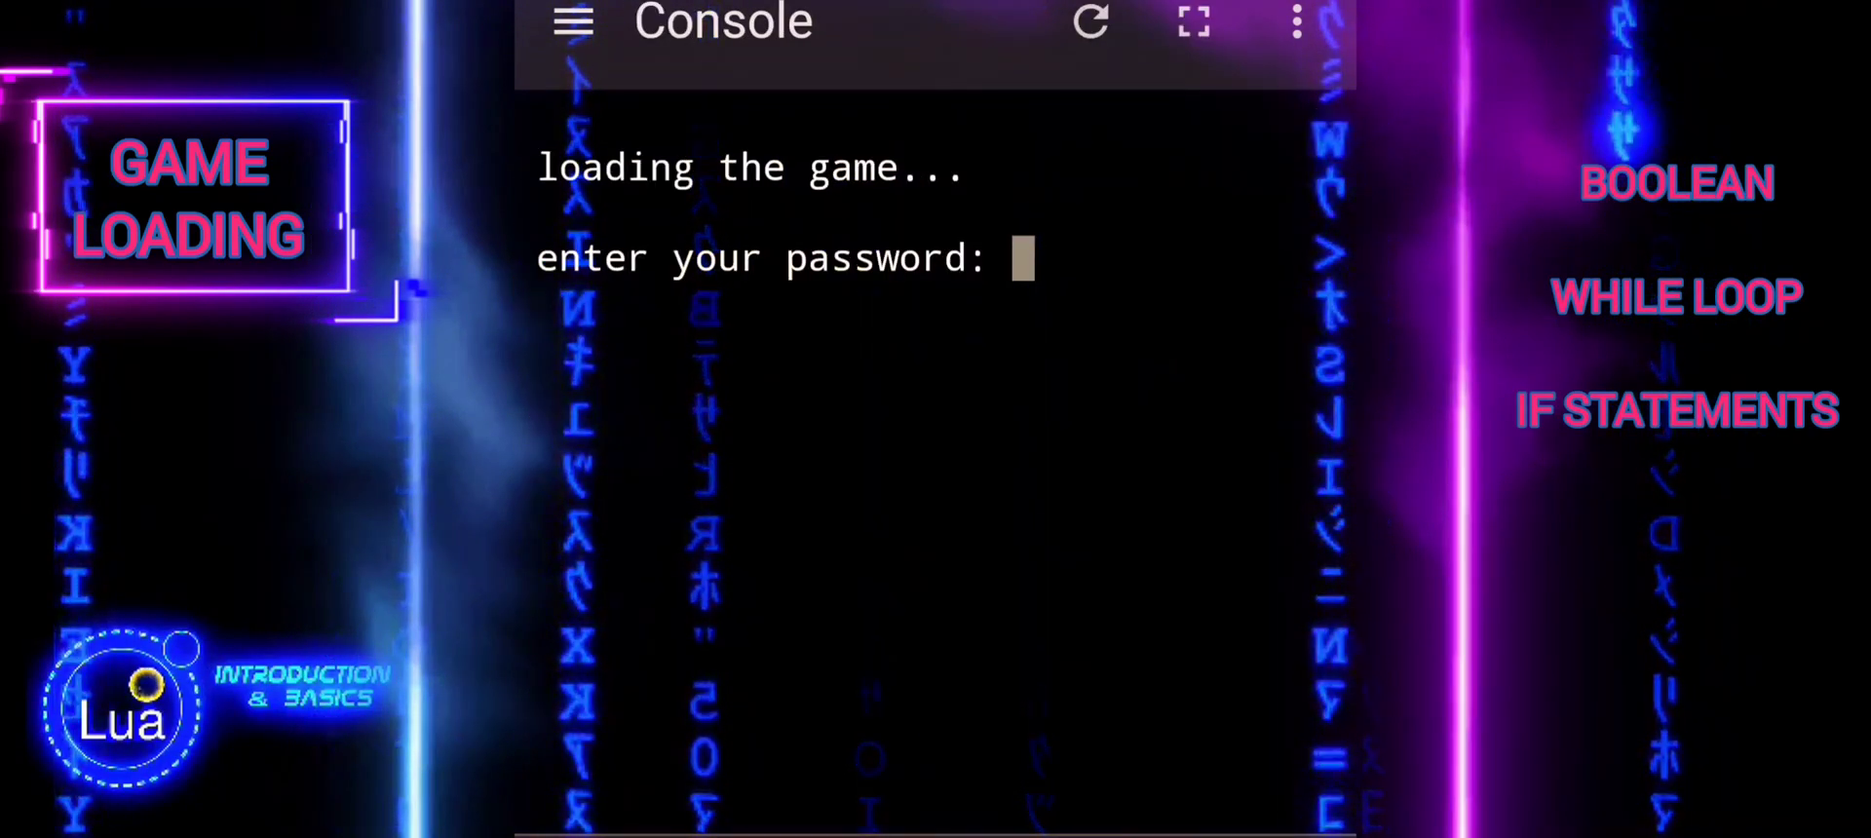
pyautogui.write('73738383')
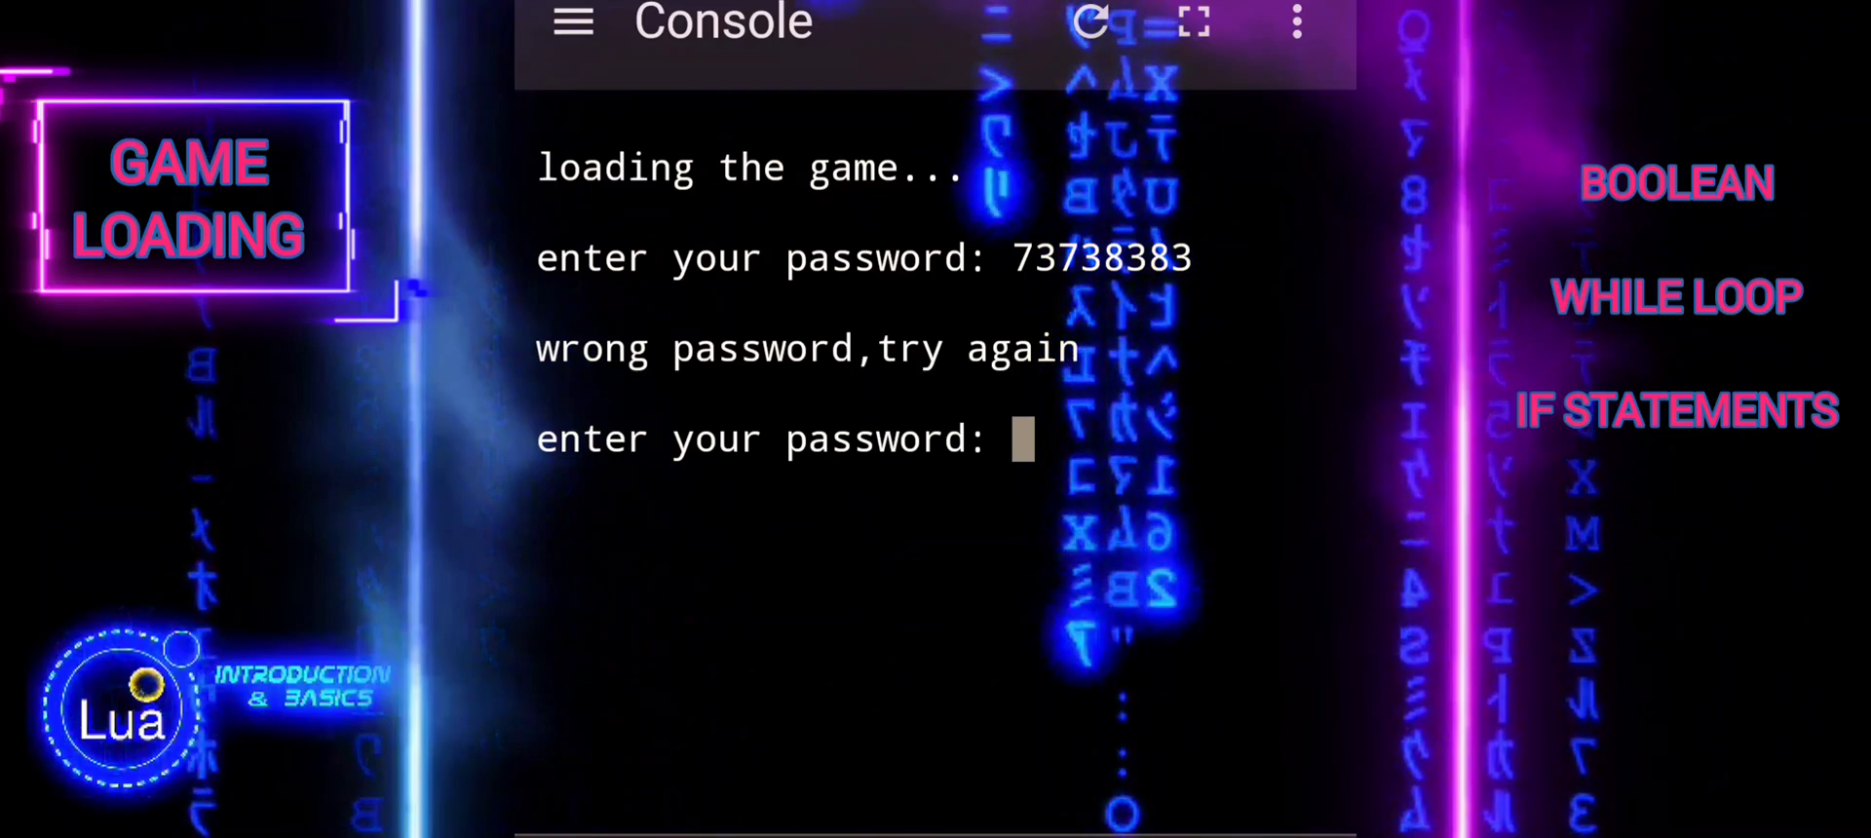
pyautogui.write('6373733')
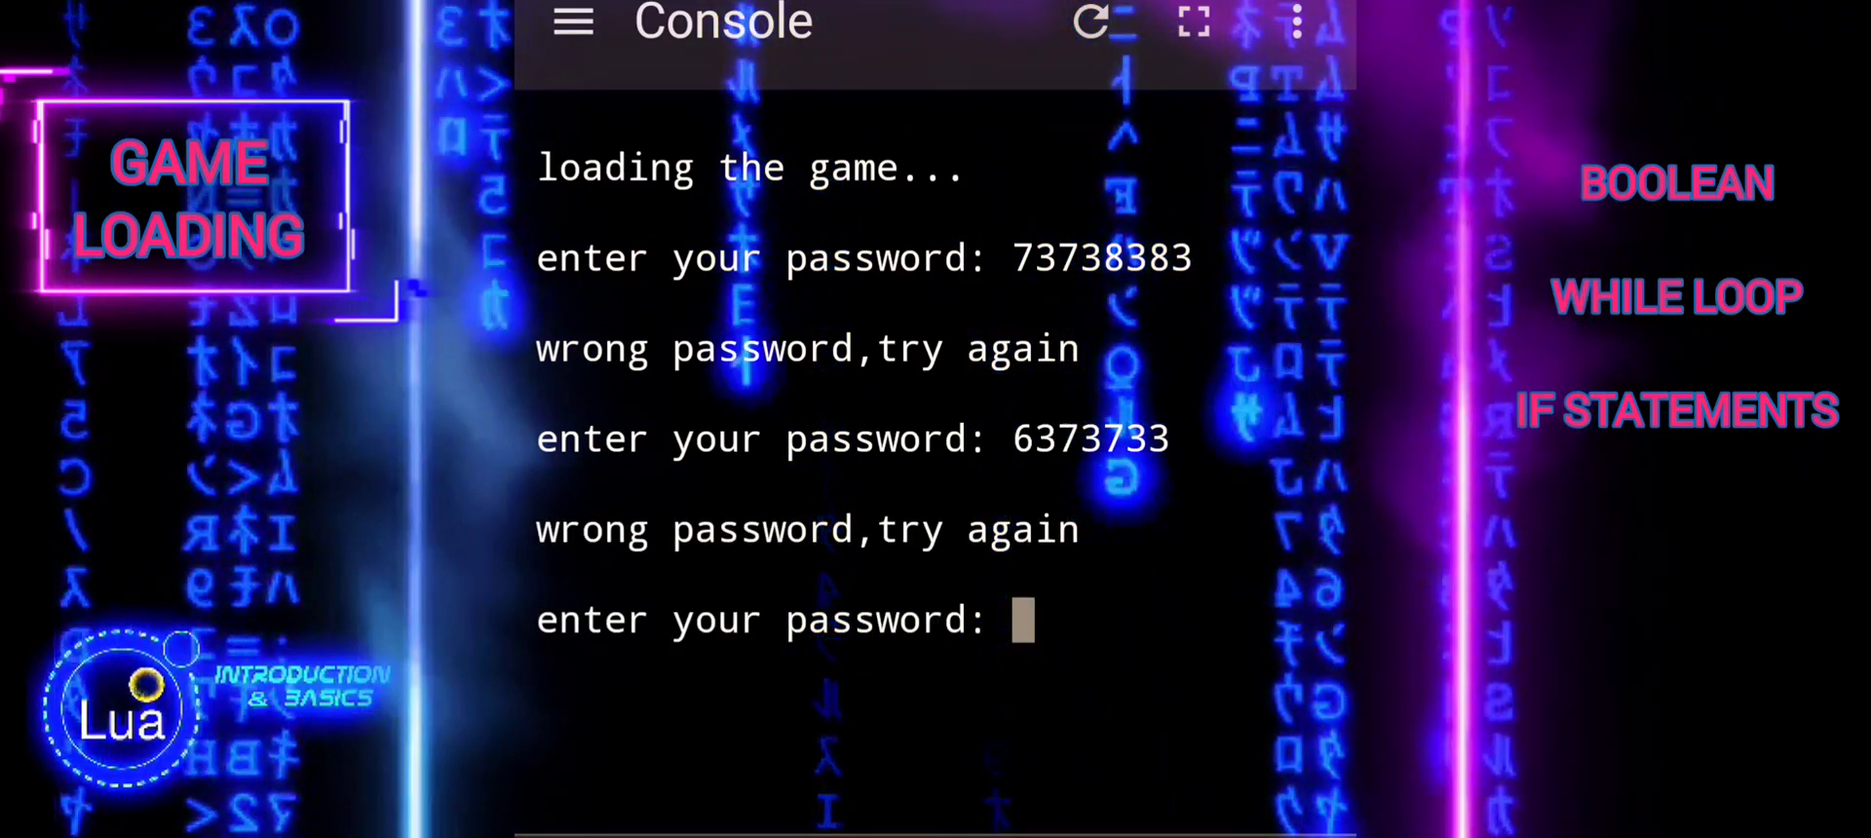
pyautogui.write('36373737')
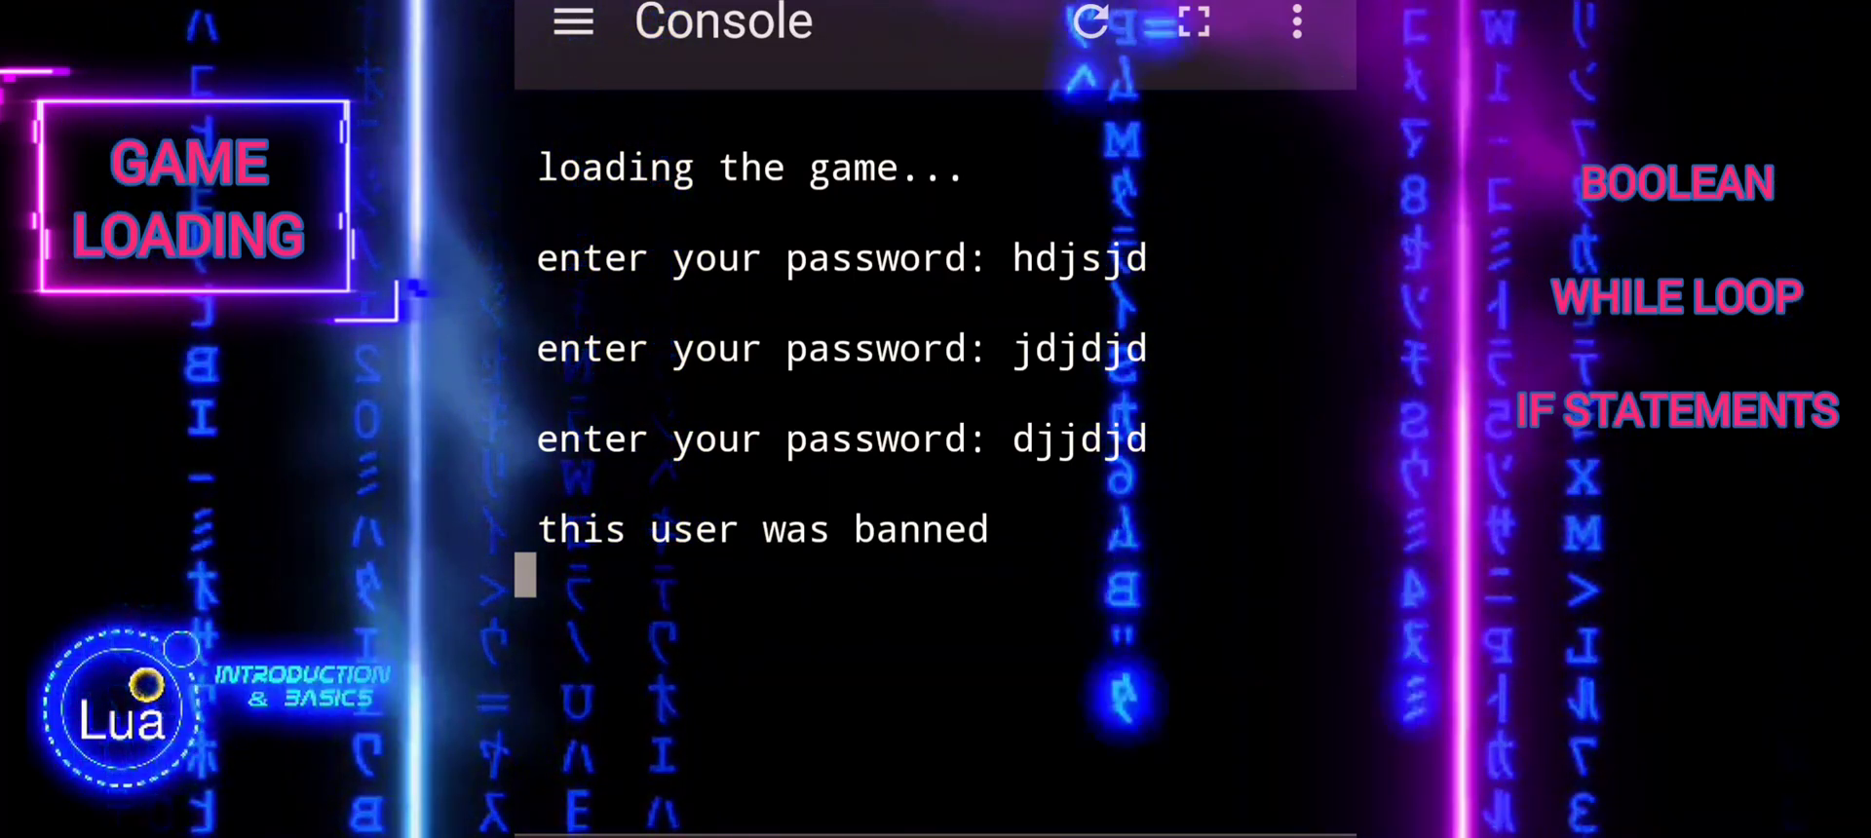
pyautogui.write('1234" then -- store r')
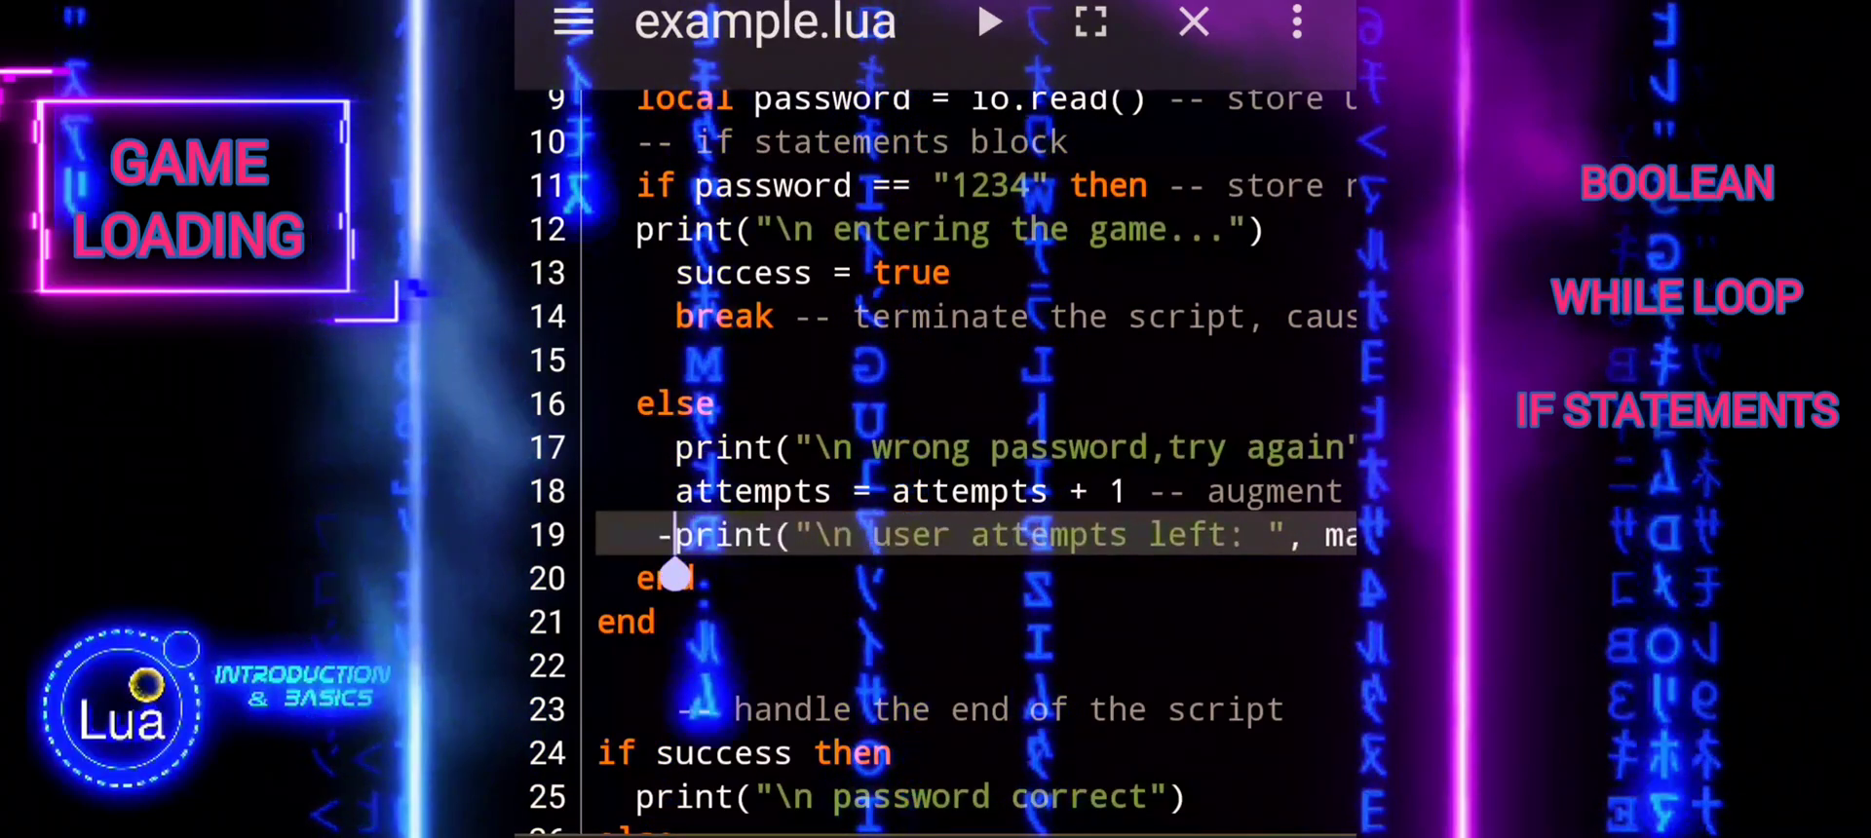
# - Run the script again and enter wrong password 123445, showing 2 attempts left
pyautogui.click(987, 22)
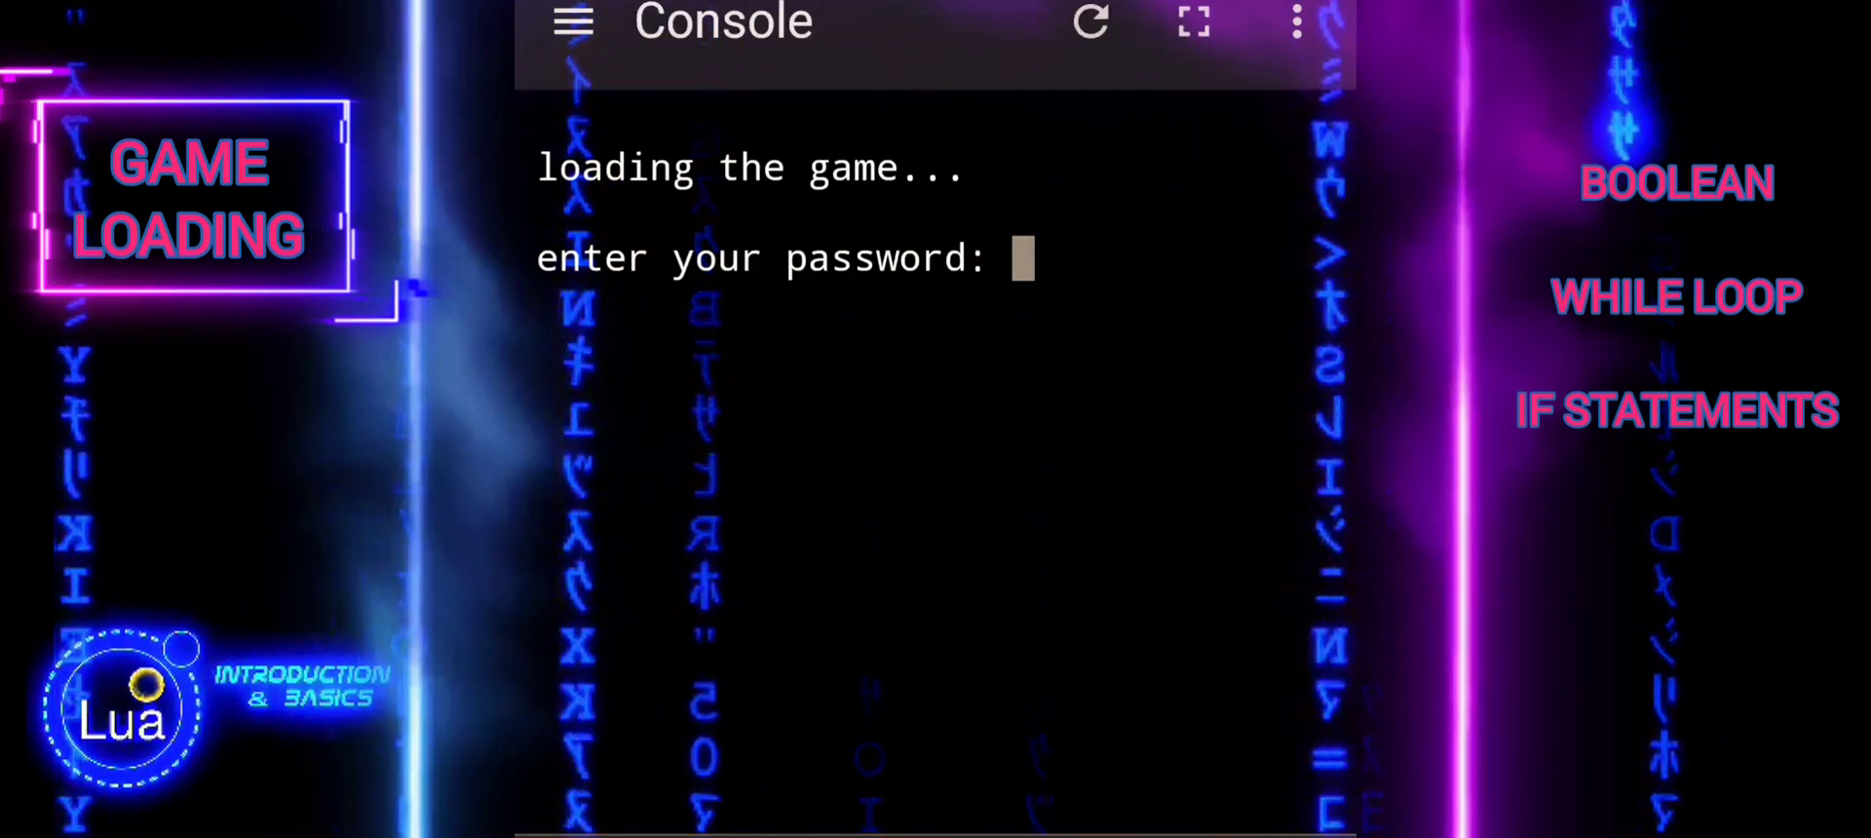
pyautogui.write('123445')
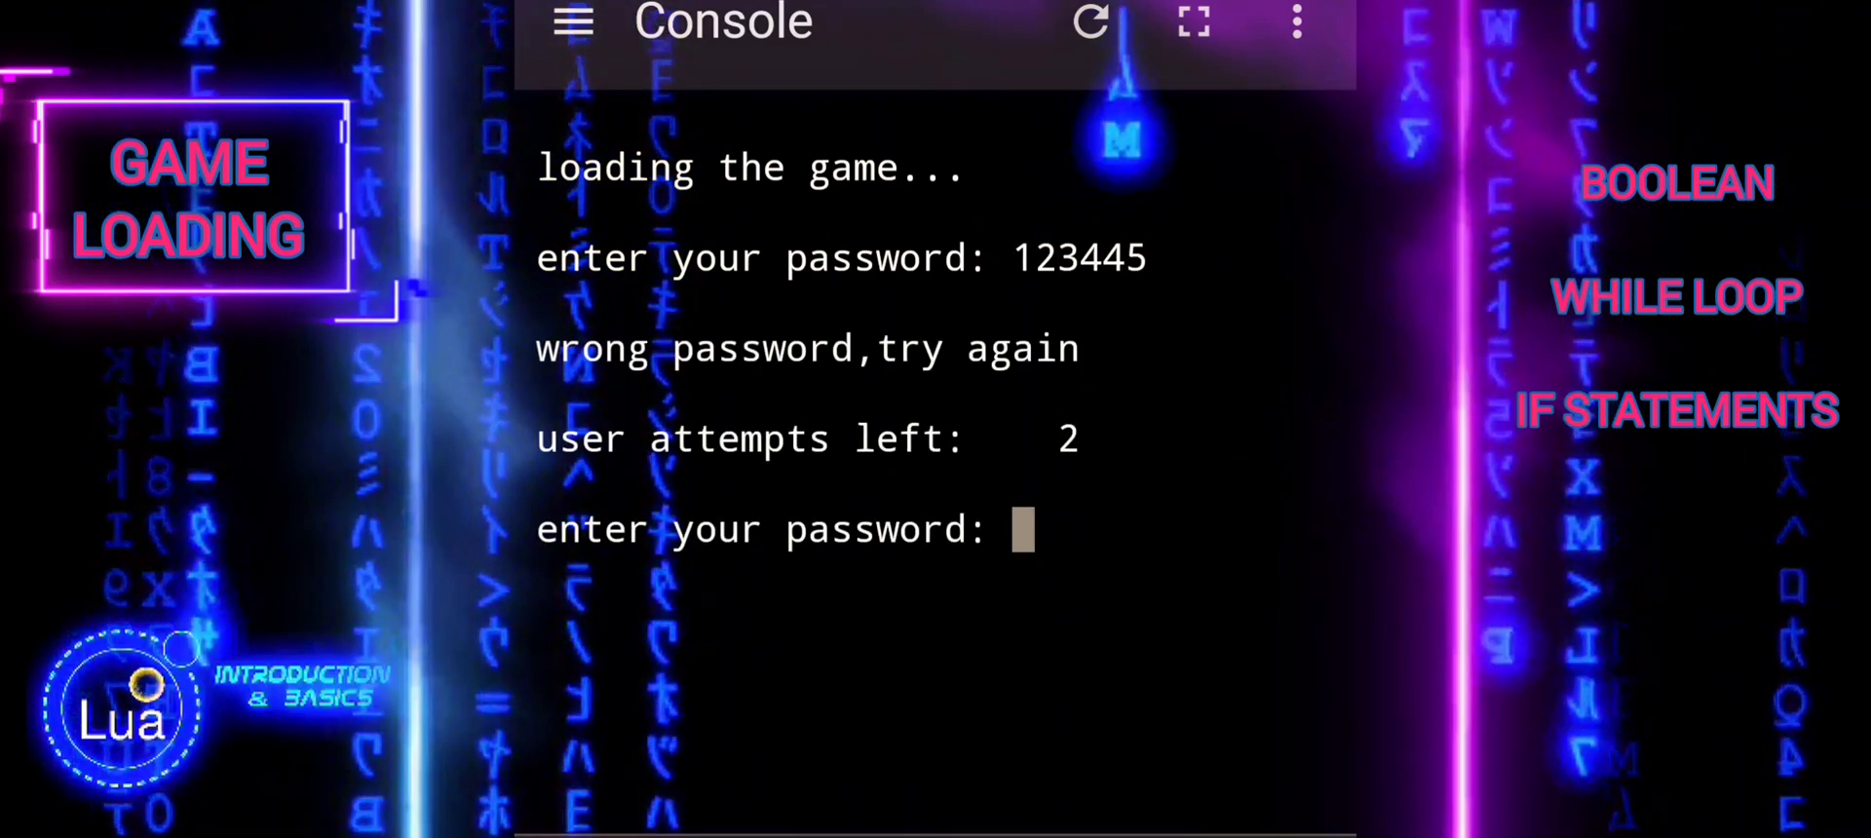